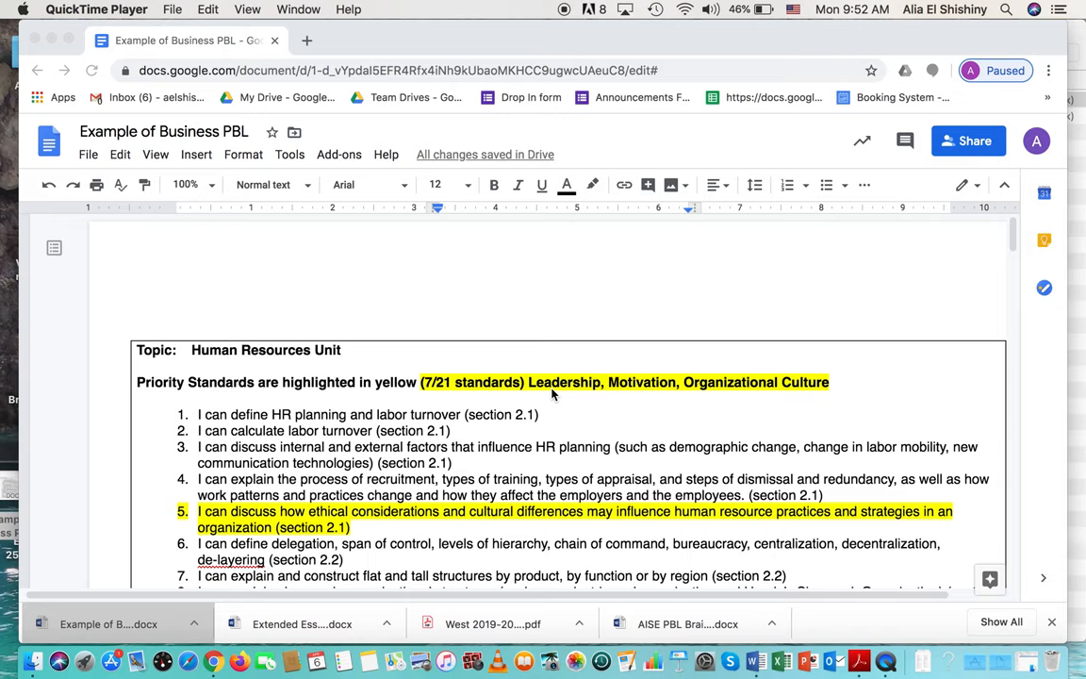
pyautogui.moveTo(269, 209)
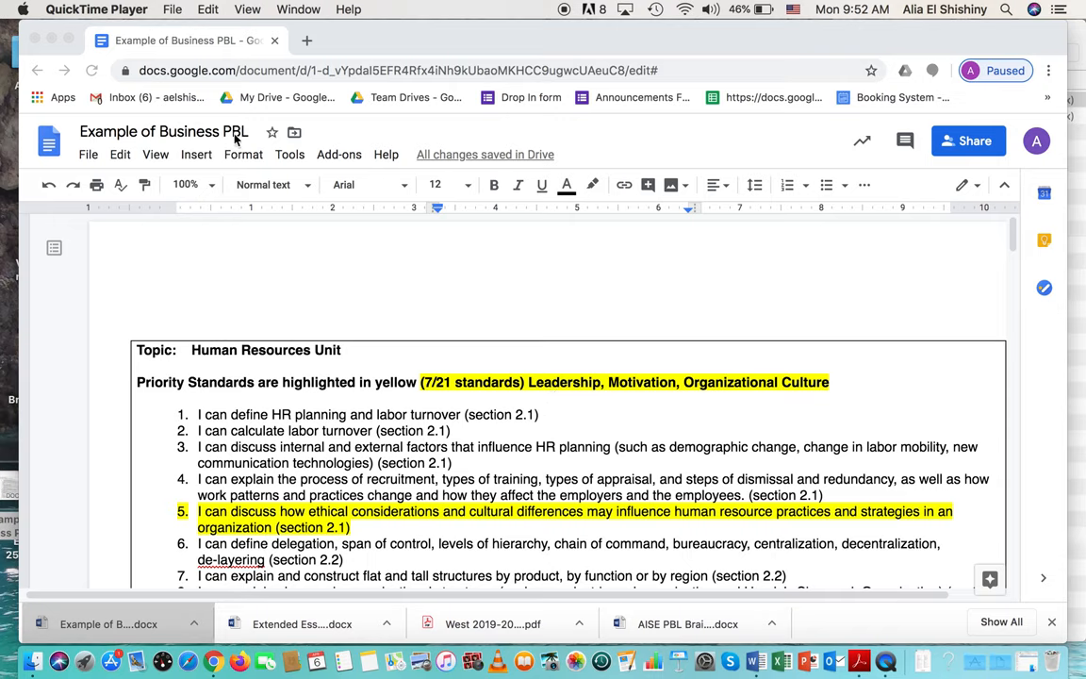
pyautogui.moveTo(441, 330)
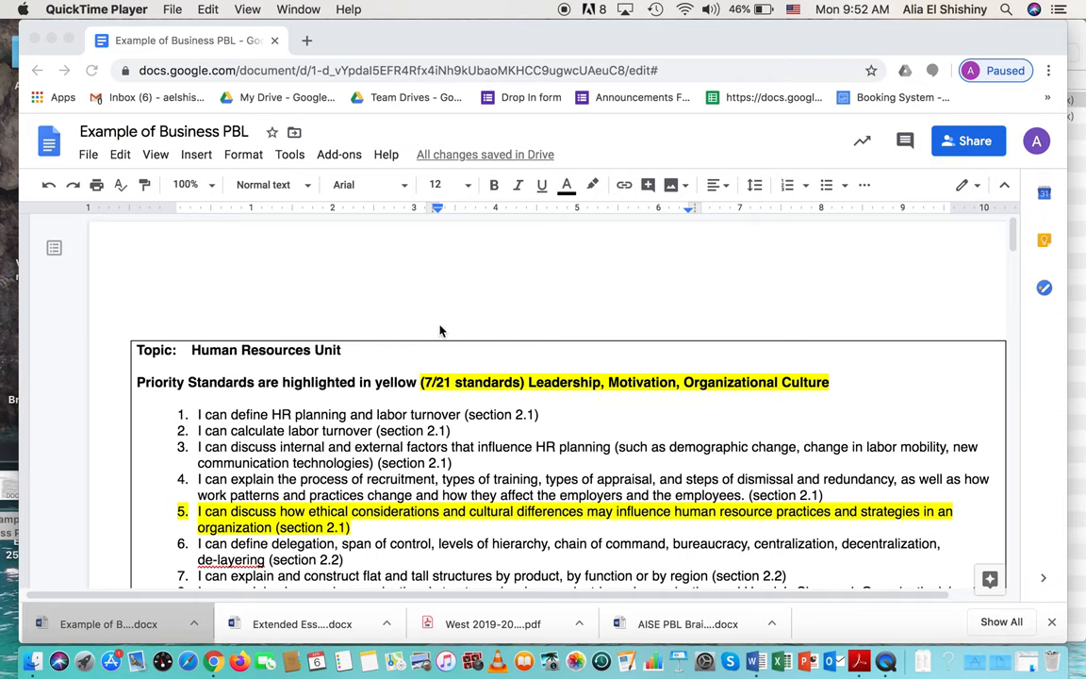
pyautogui.scroll(-3)
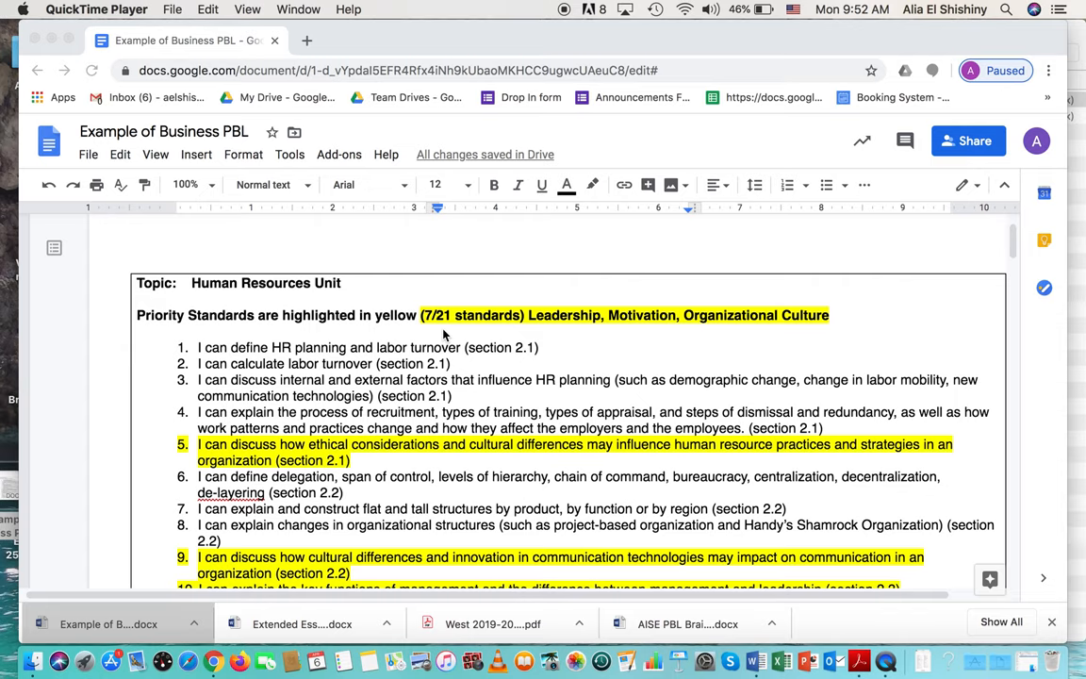
pyautogui.moveTo(407, 283)
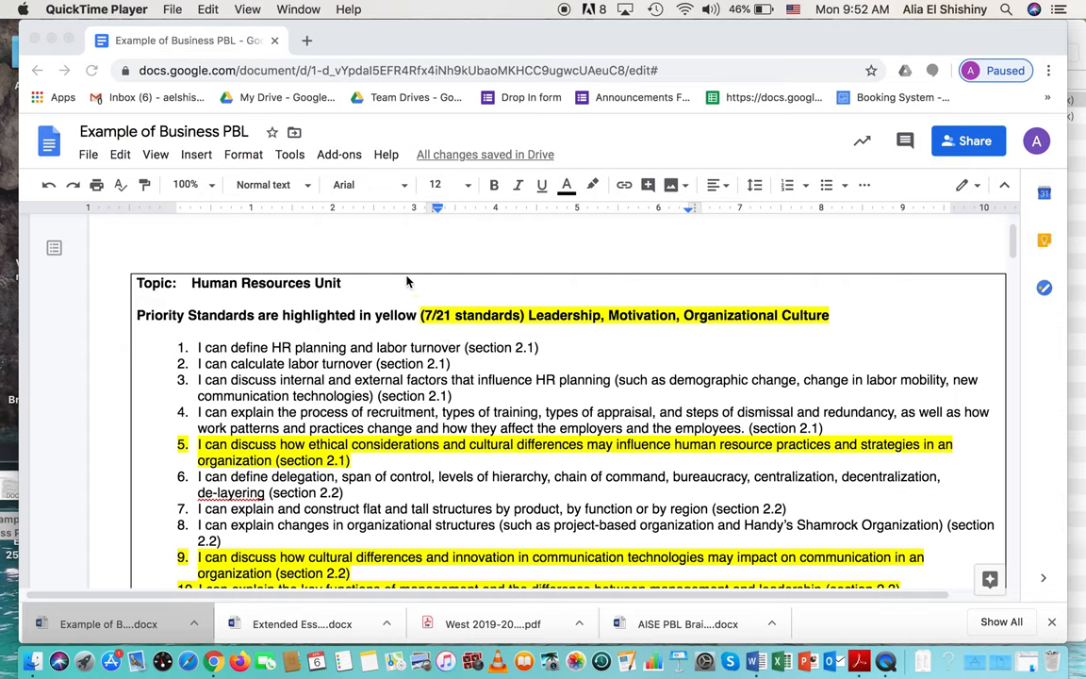
pyautogui.moveTo(443, 266)
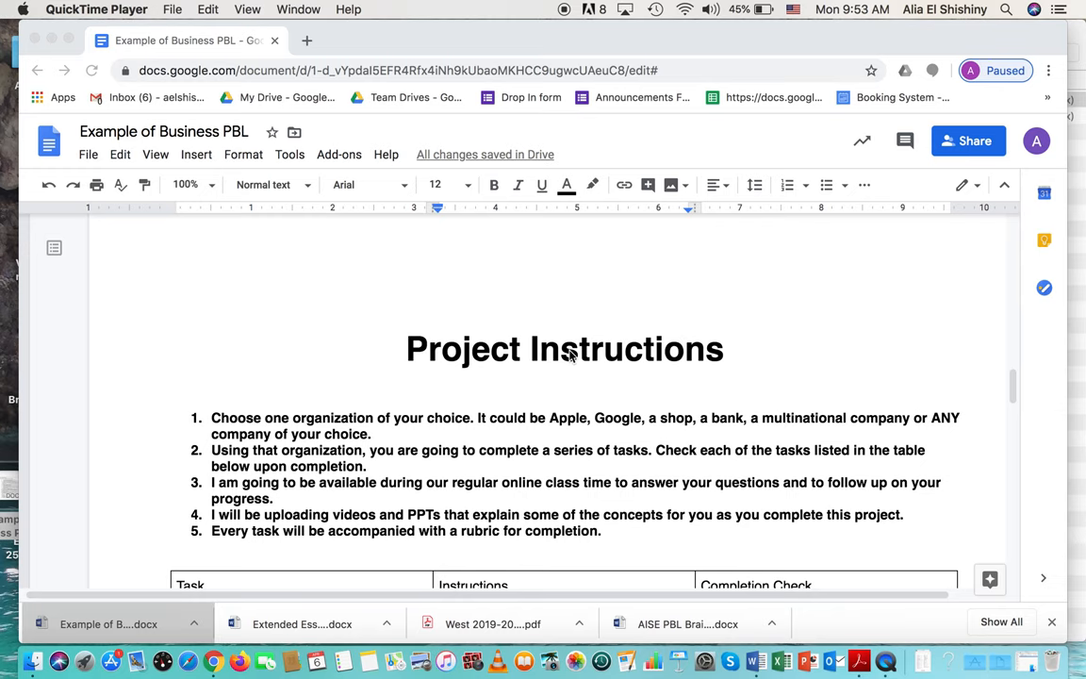
pyautogui.scroll(-3)
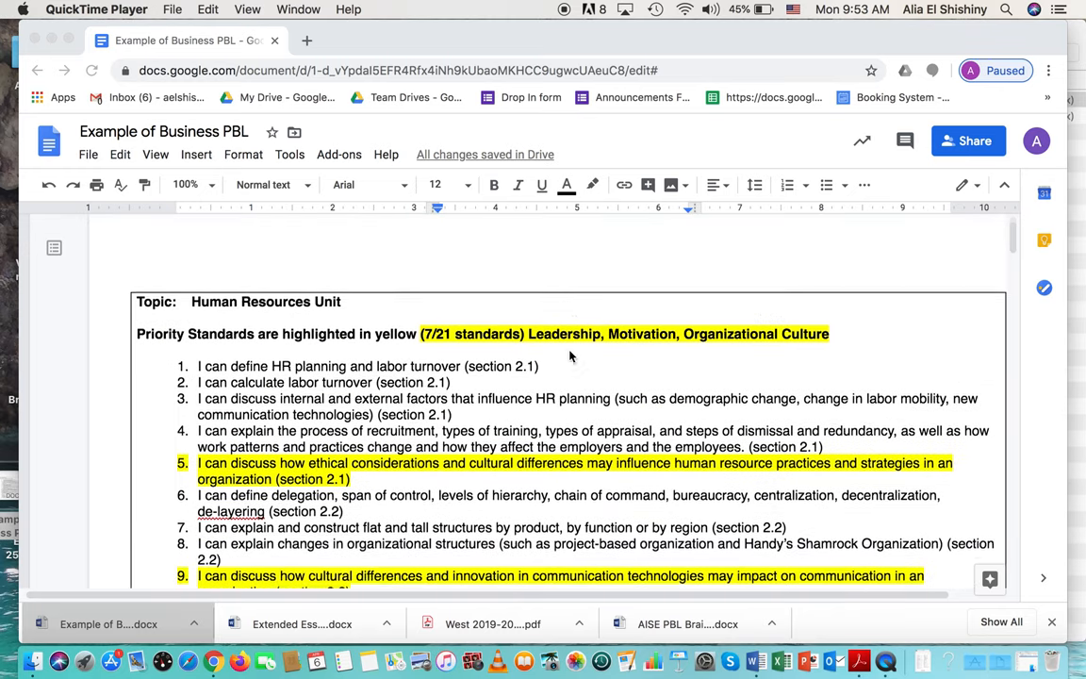
pyautogui.scroll(-3)
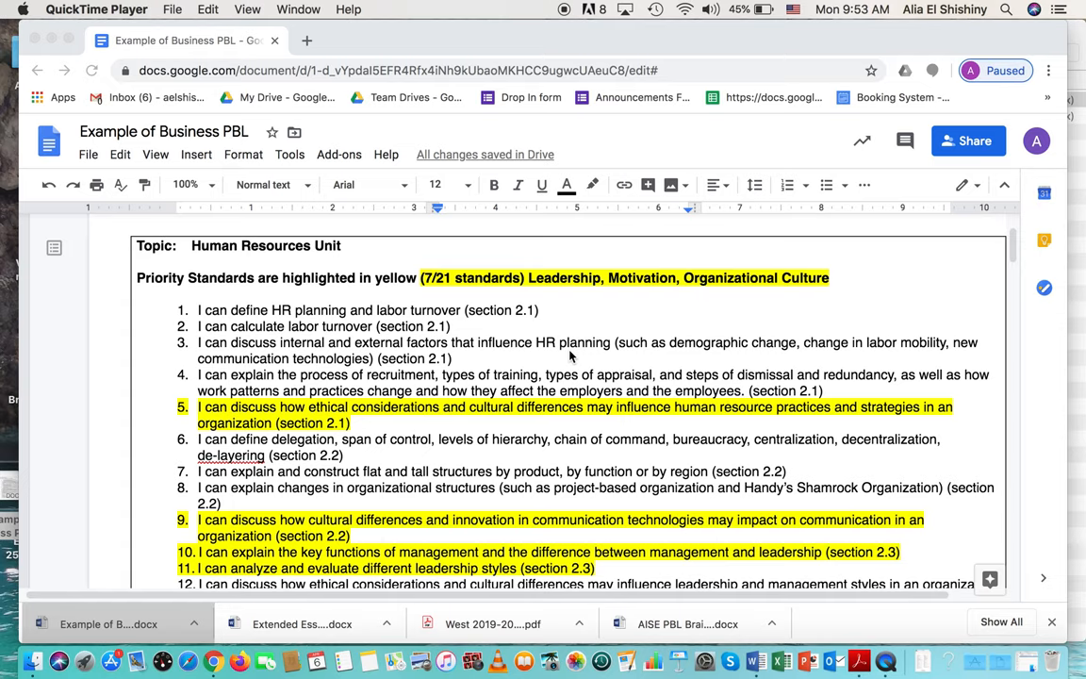
pyautogui.moveTo(196, 255)
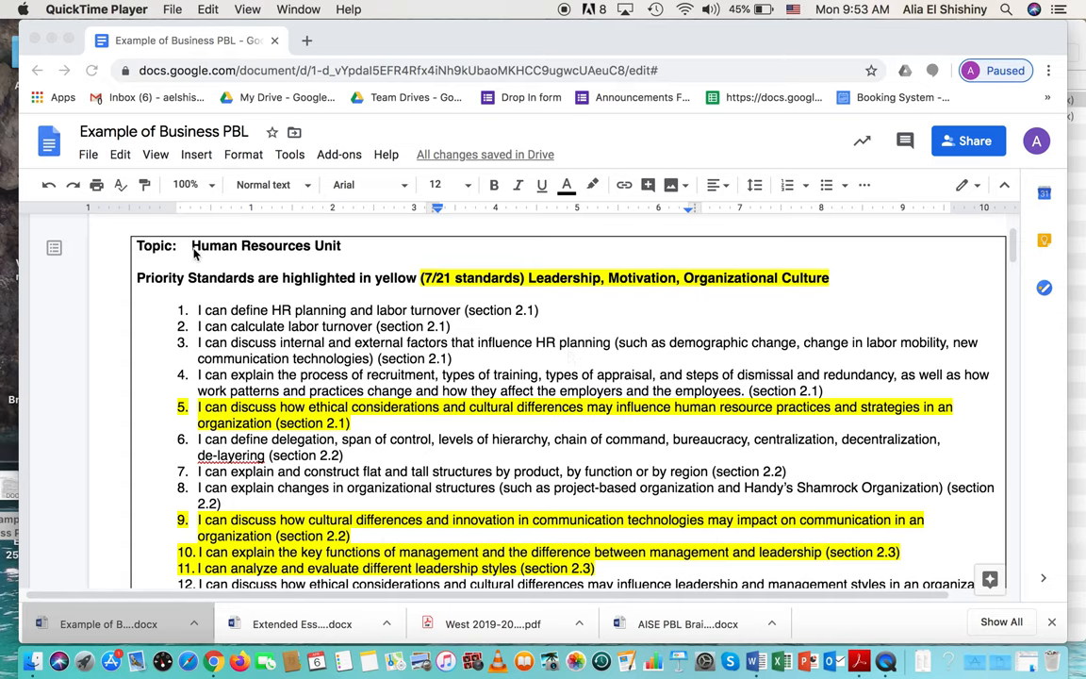
pyautogui.moveTo(343, 255)
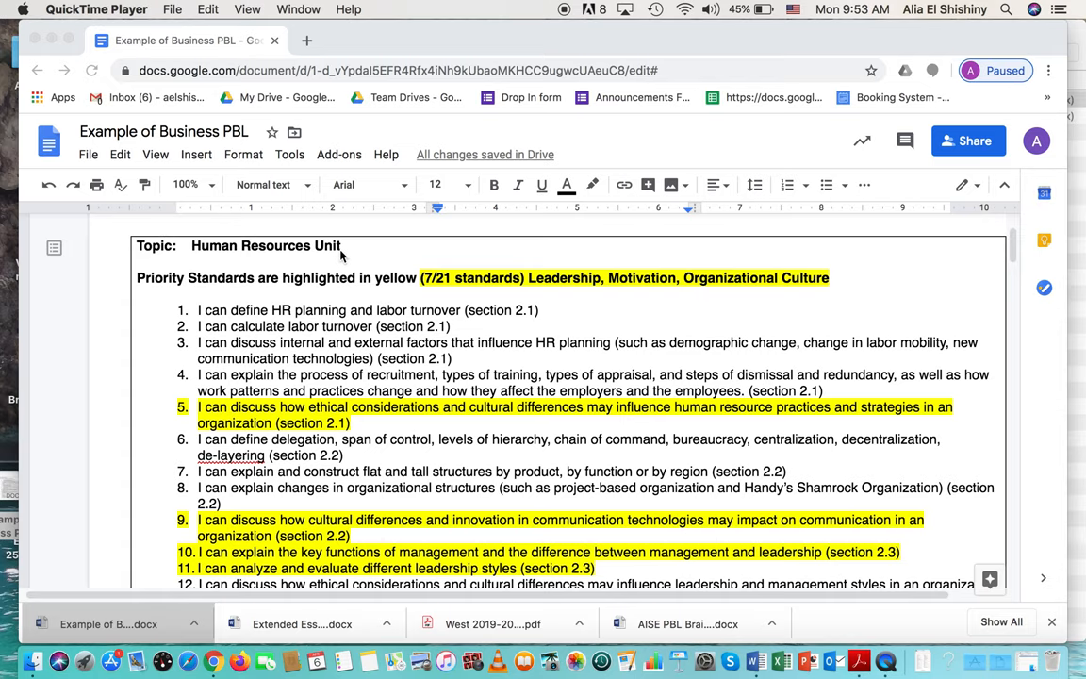
pyautogui.moveTo(341, 256)
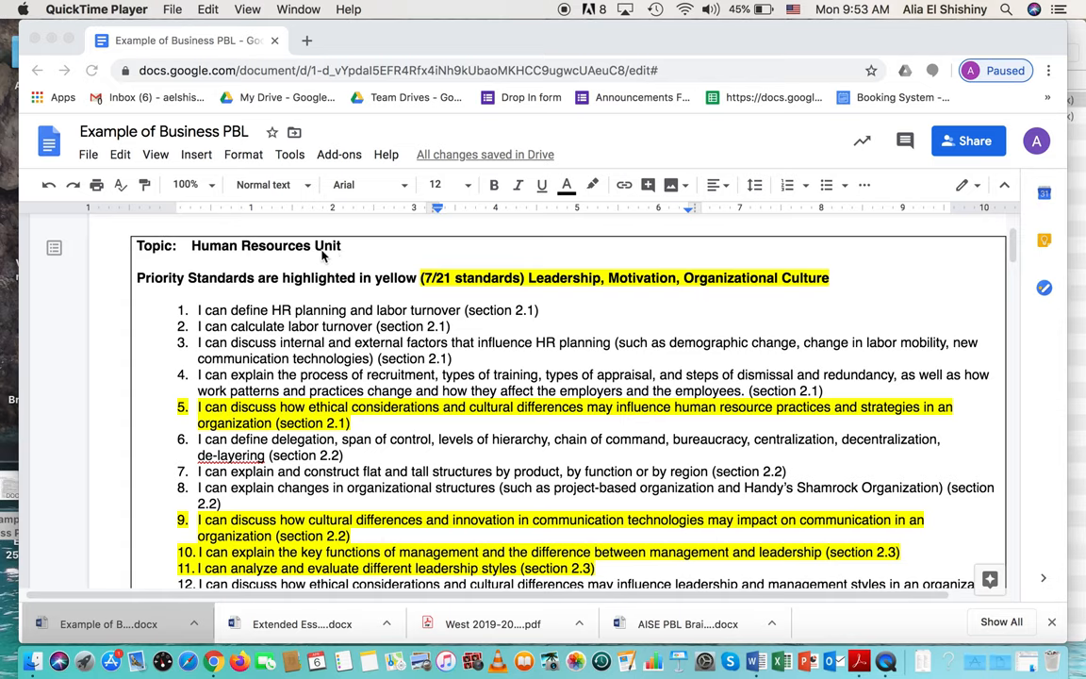
pyautogui.moveTo(339, 255)
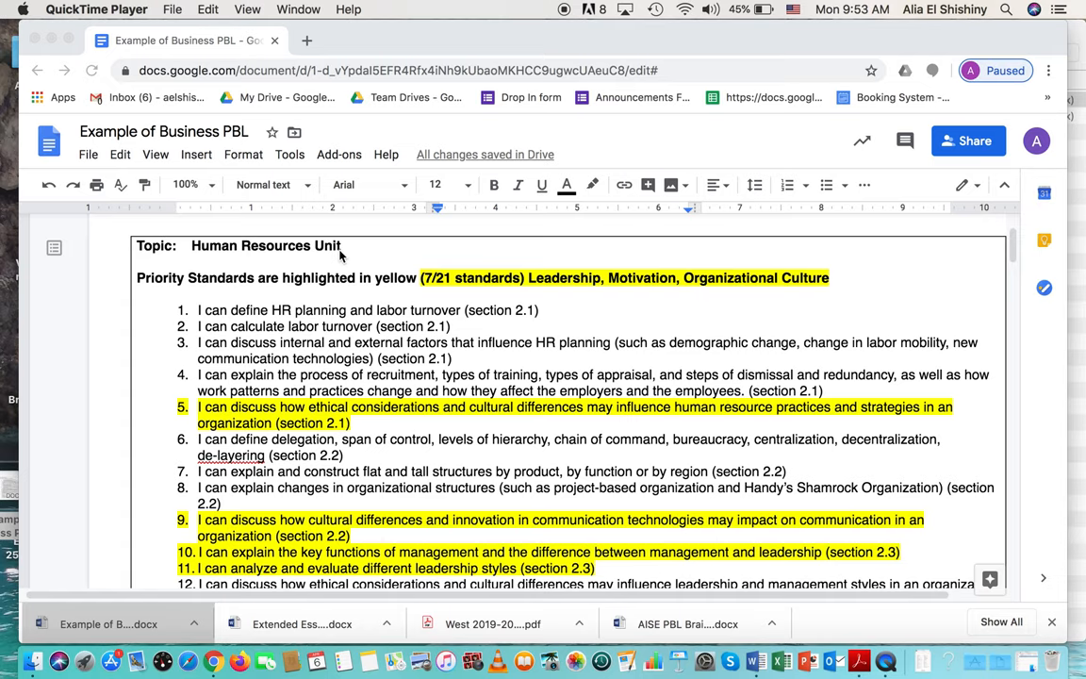
pyautogui.moveTo(341, 264)
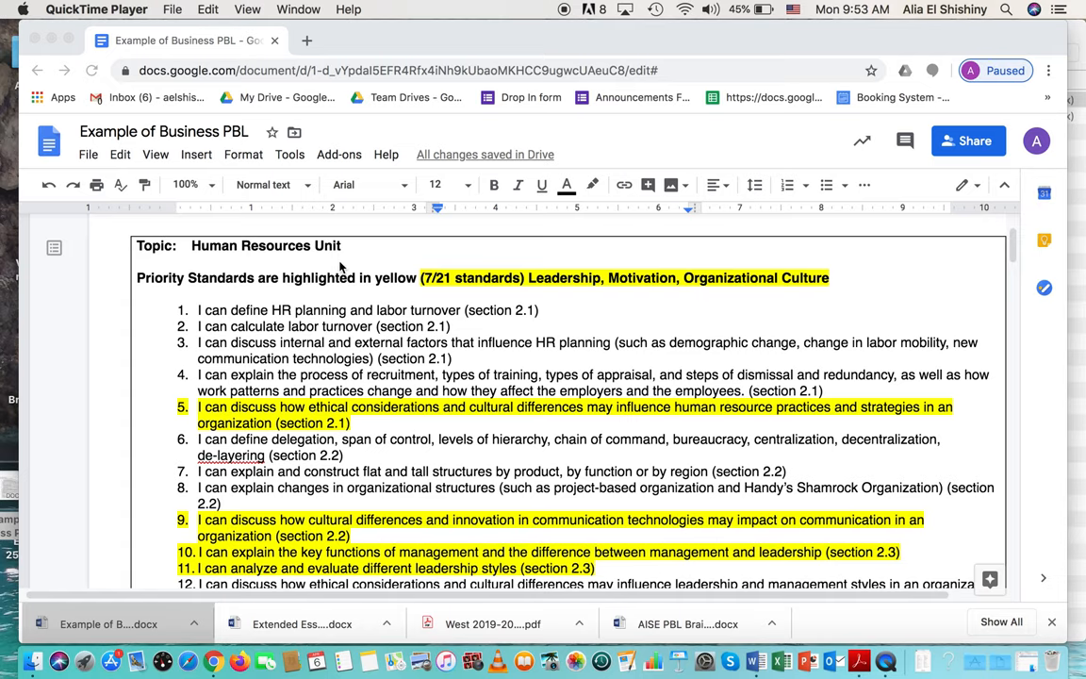
pyautogui.scroll(-3)
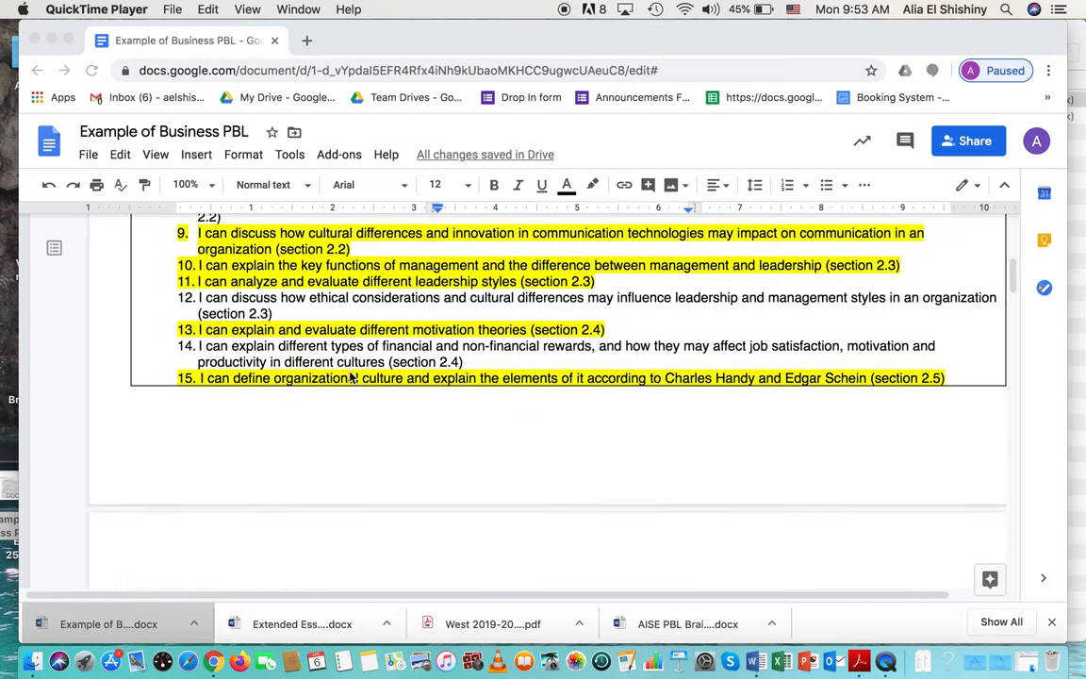
pyautogui.scroll(-3)
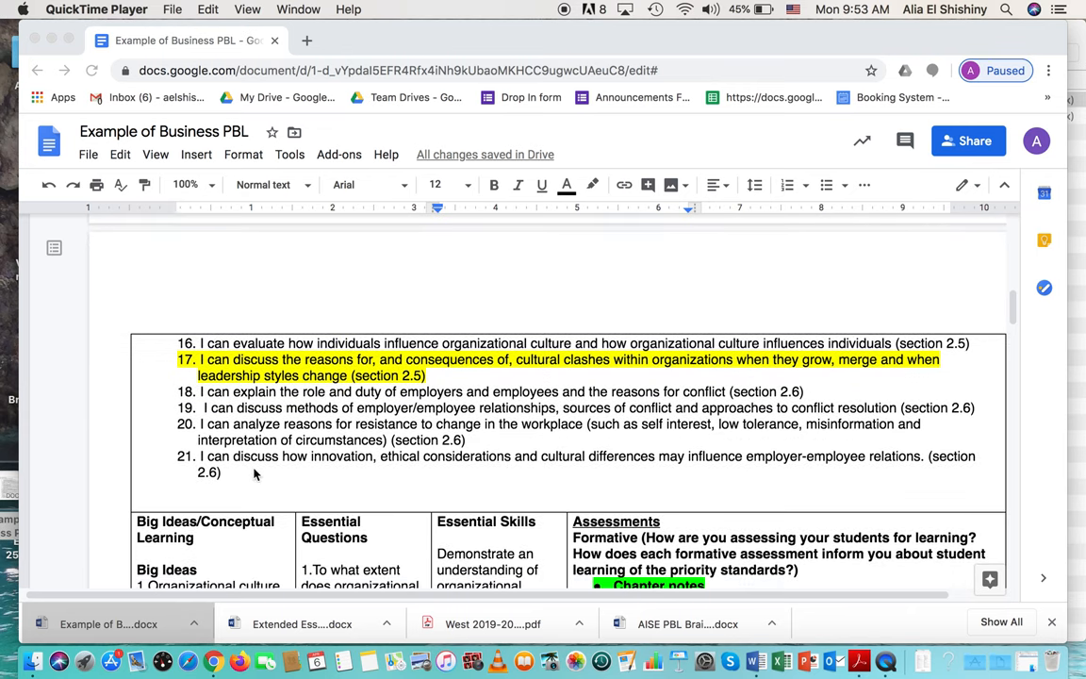
pyautogui.moveTo(275, 464)
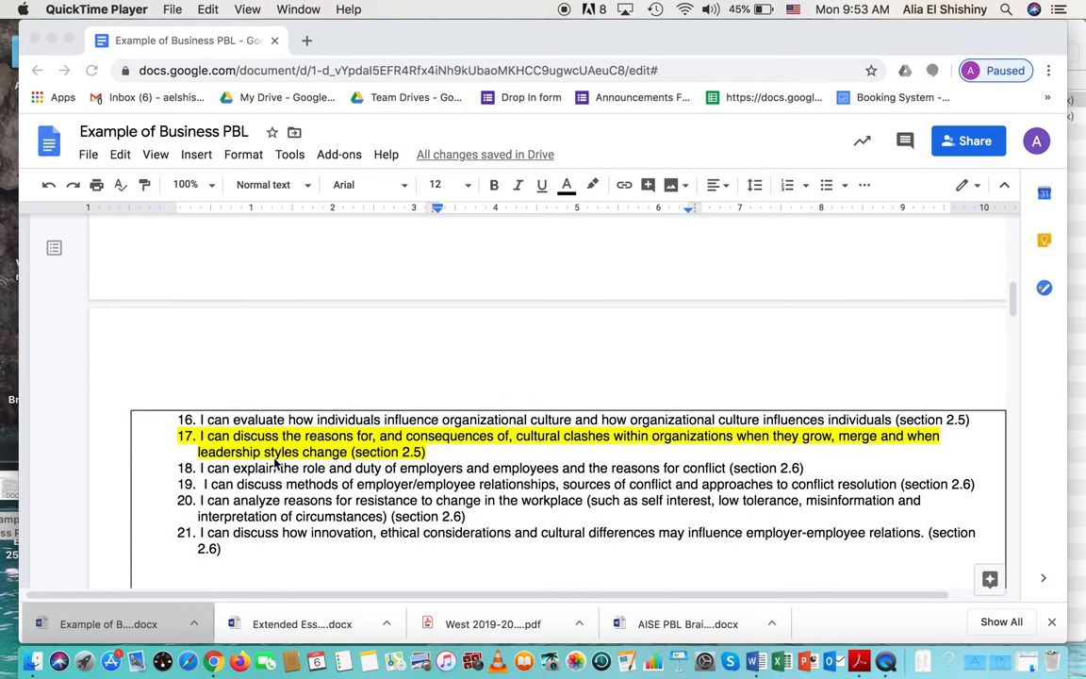
pyautogui.scroll(-3)
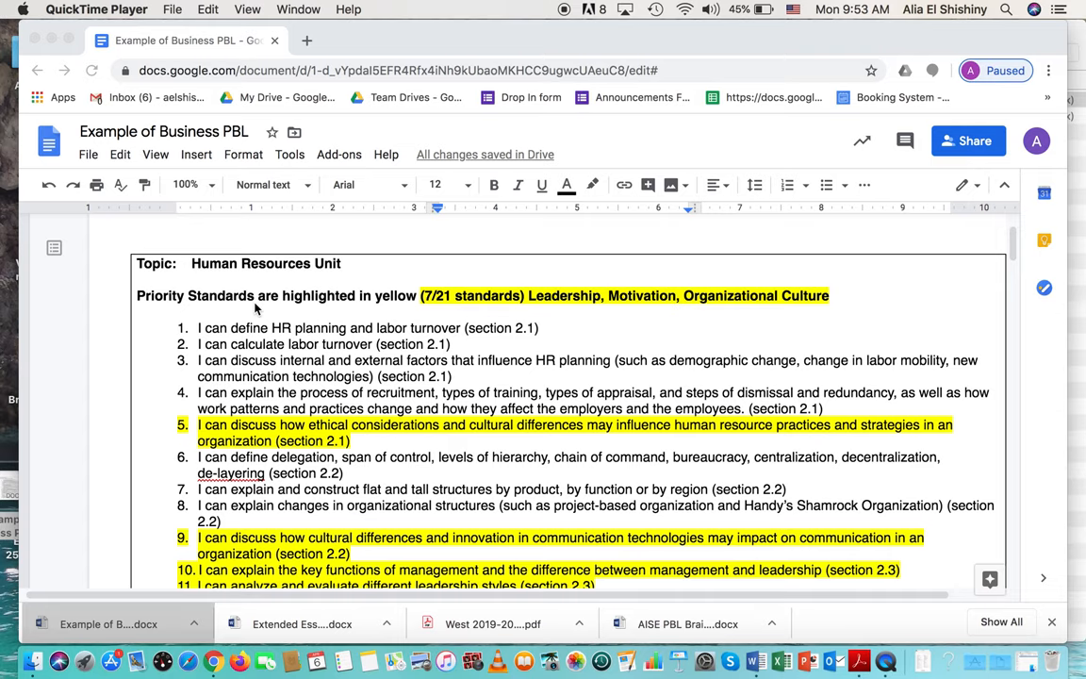
pyautogui.moveTo(334, 271)
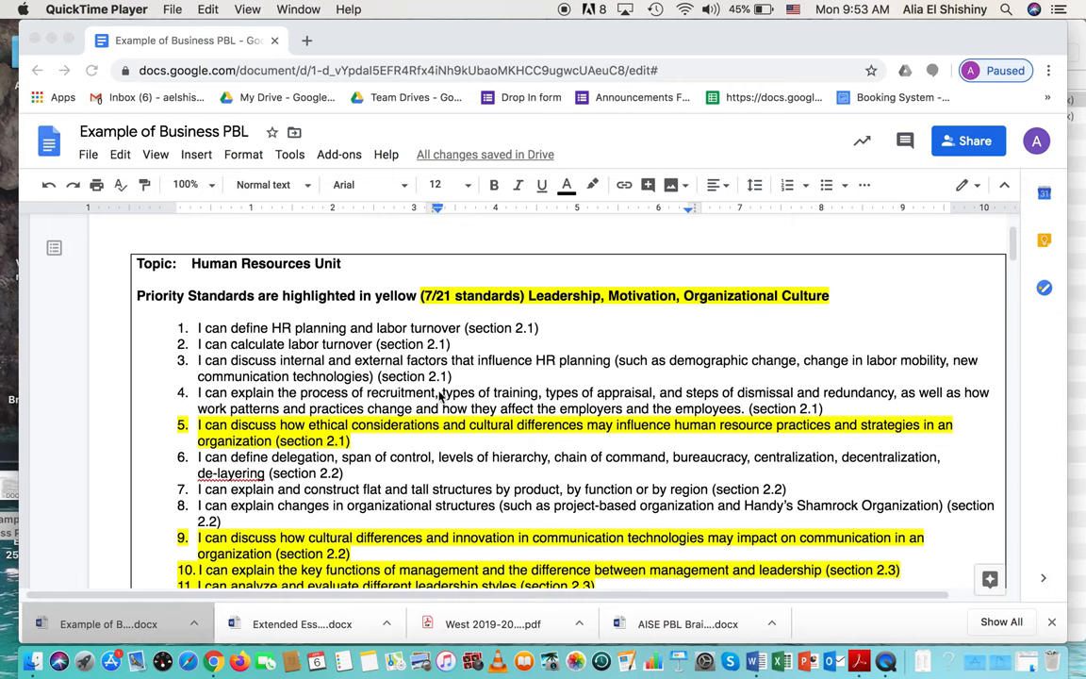
pyautogui.scroll(-3)
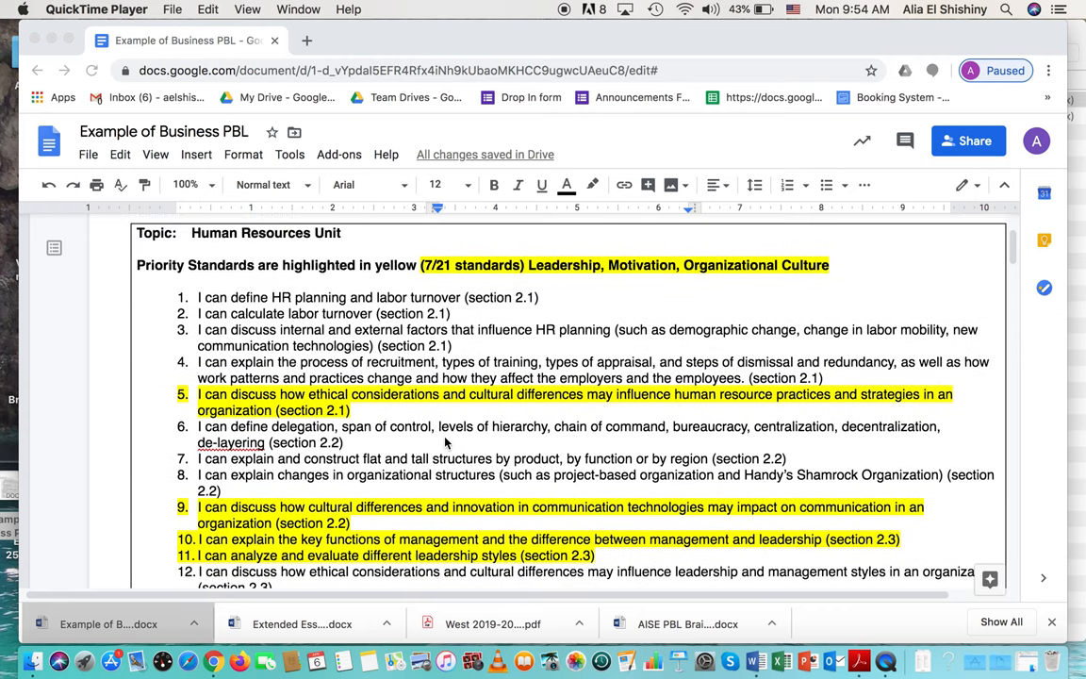
pyautogui.moveTo(409, 475)
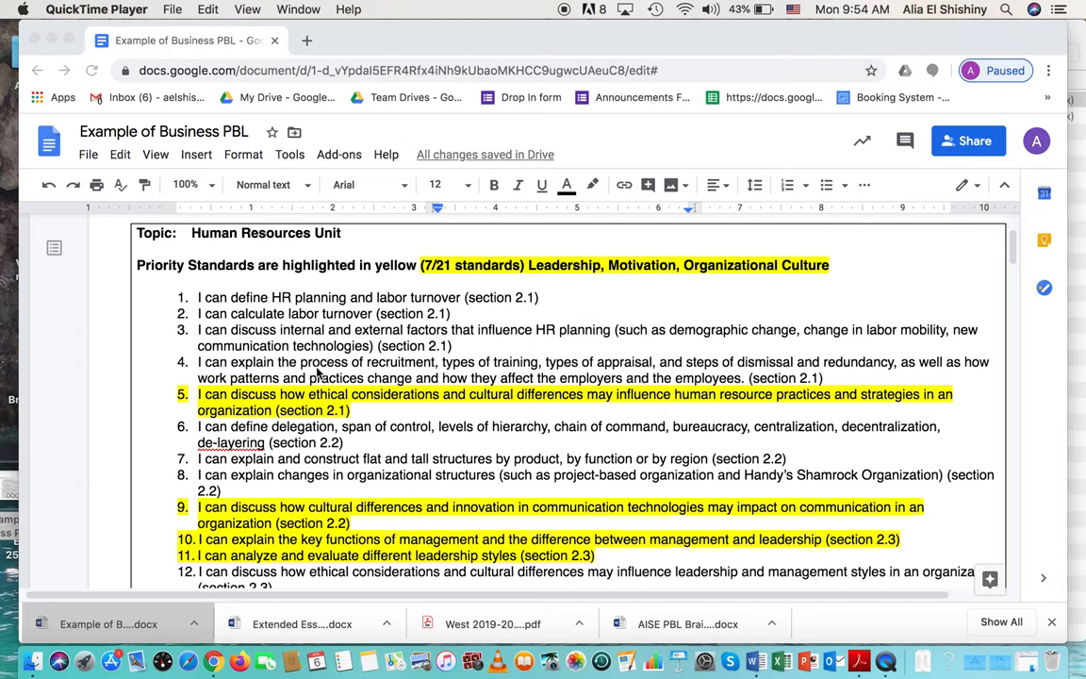
pyautogui.scroll(-3)
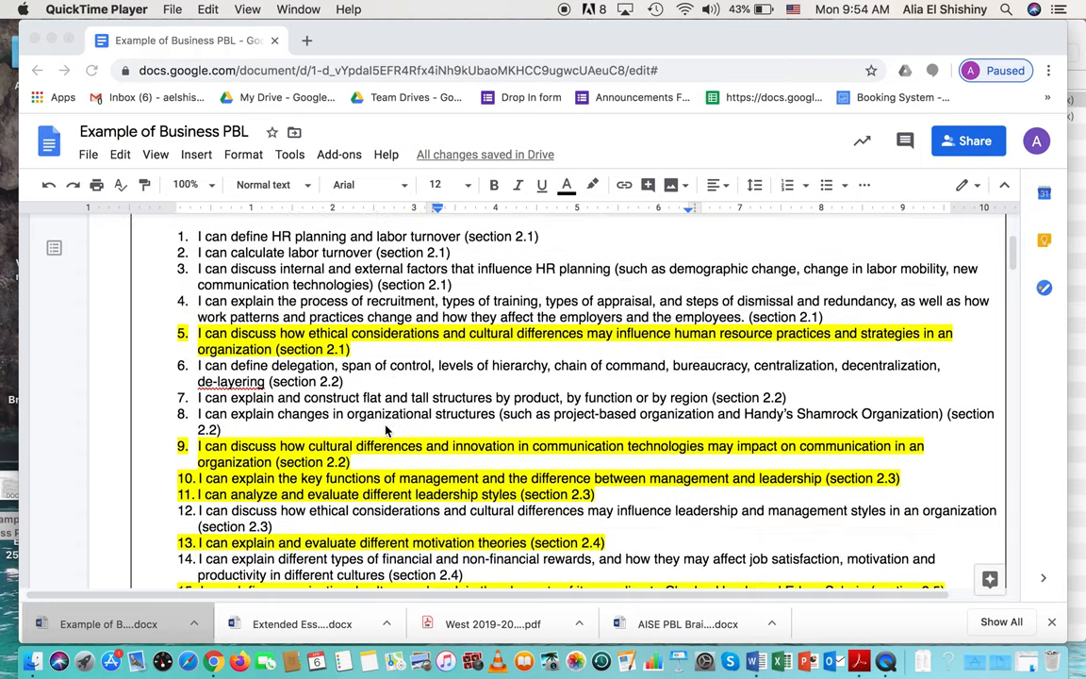
pyautogui.scroll(-3)
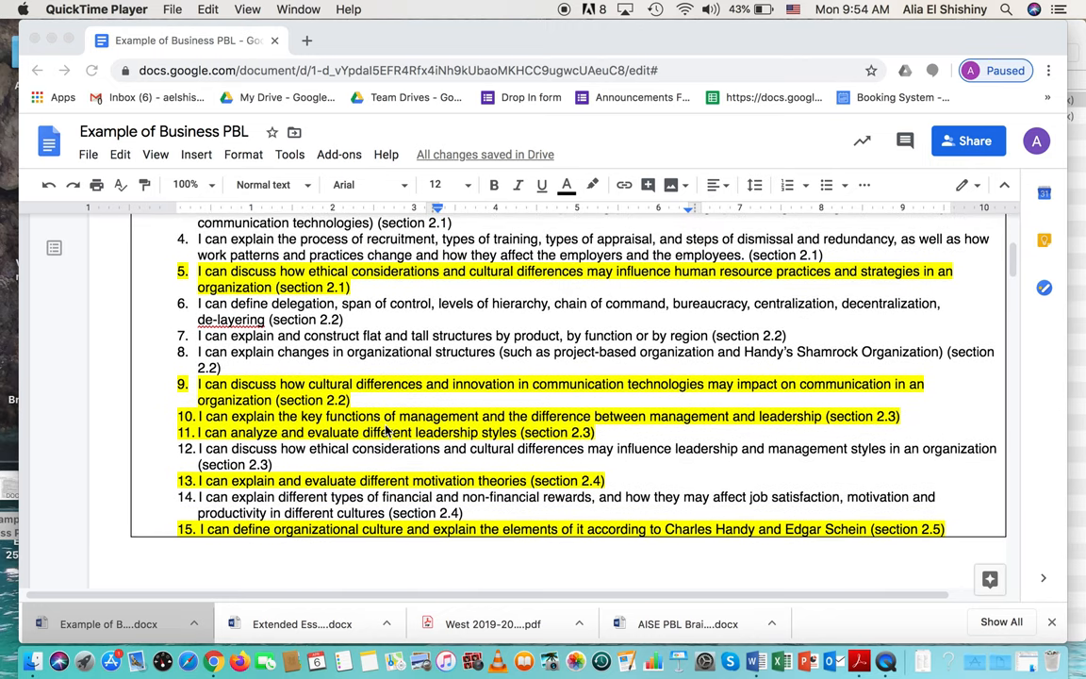
pyautogui.scroll(-3)
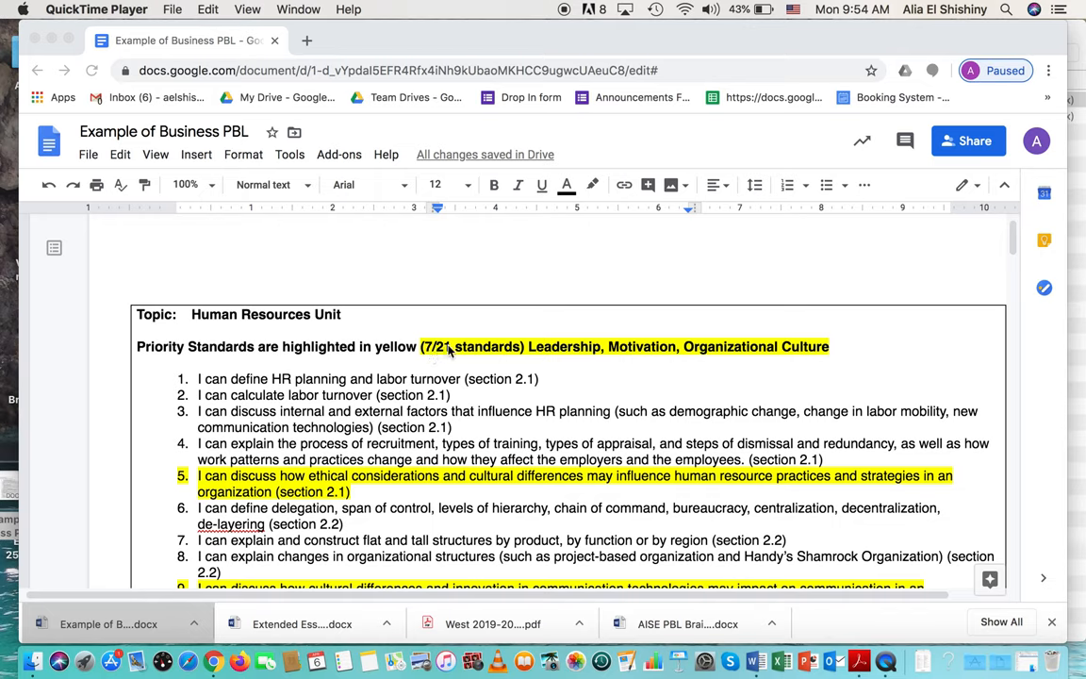
pyautogui.moveTo(480, 355)
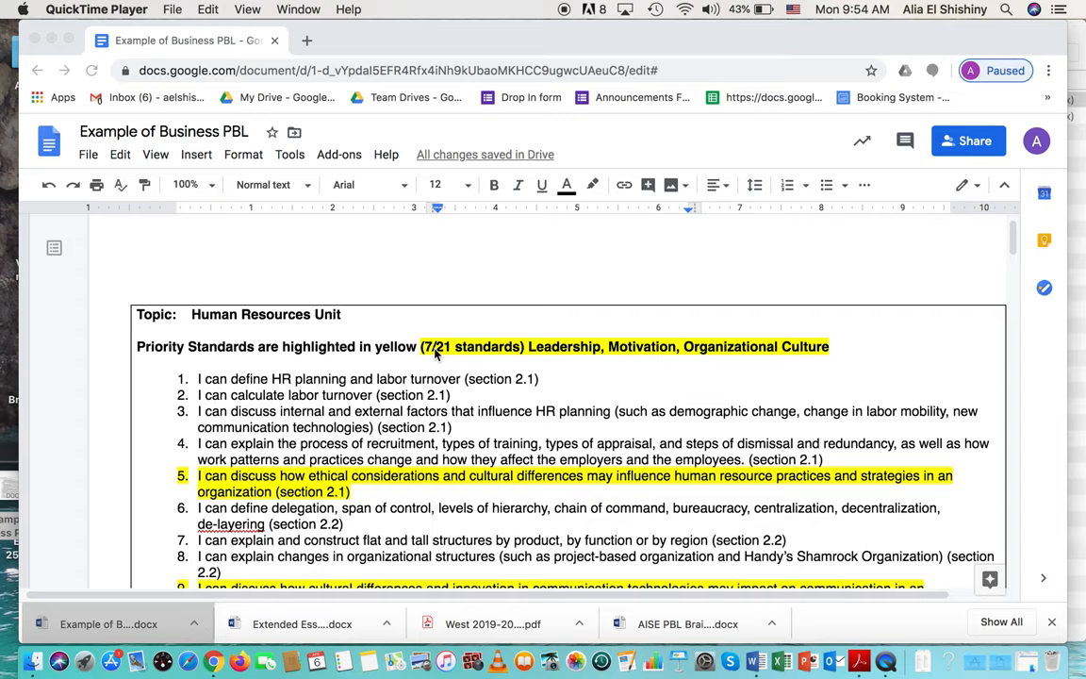
pyautogui.moveTo(562, 359)
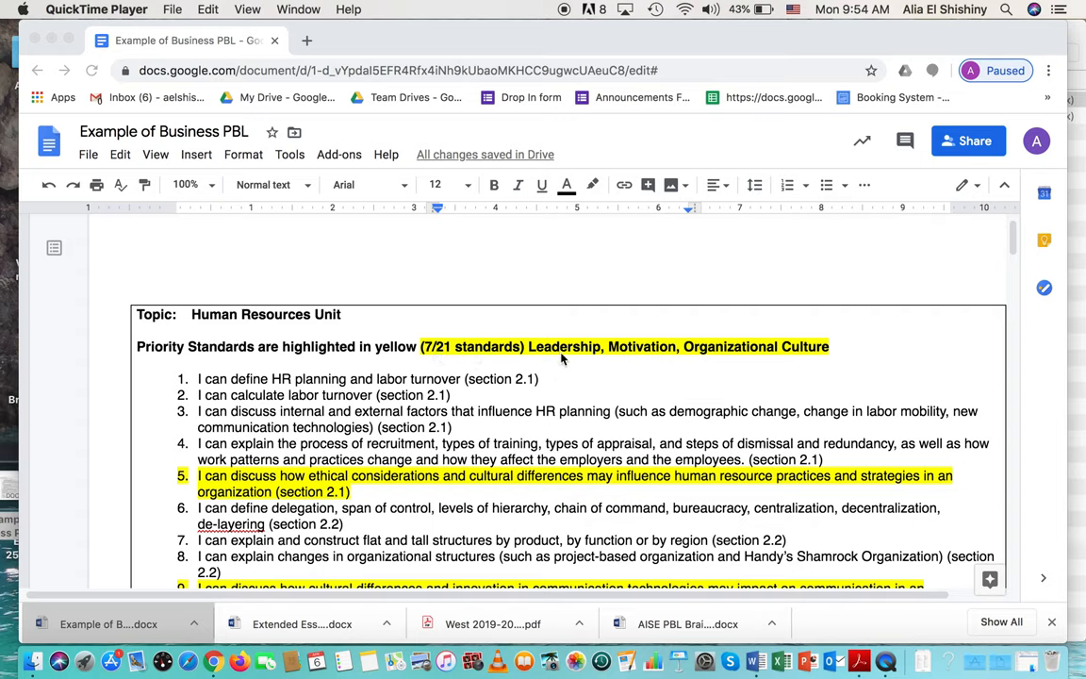
pyautogui.moveTo(633, 359)
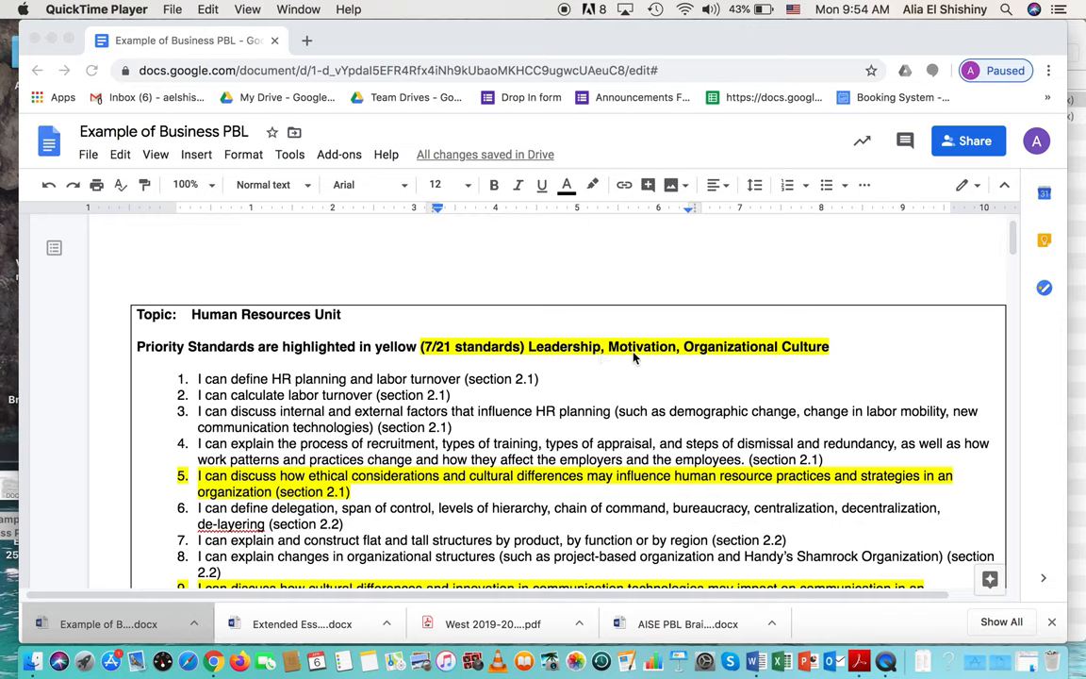
pyautogui.moveTo(634, 356)
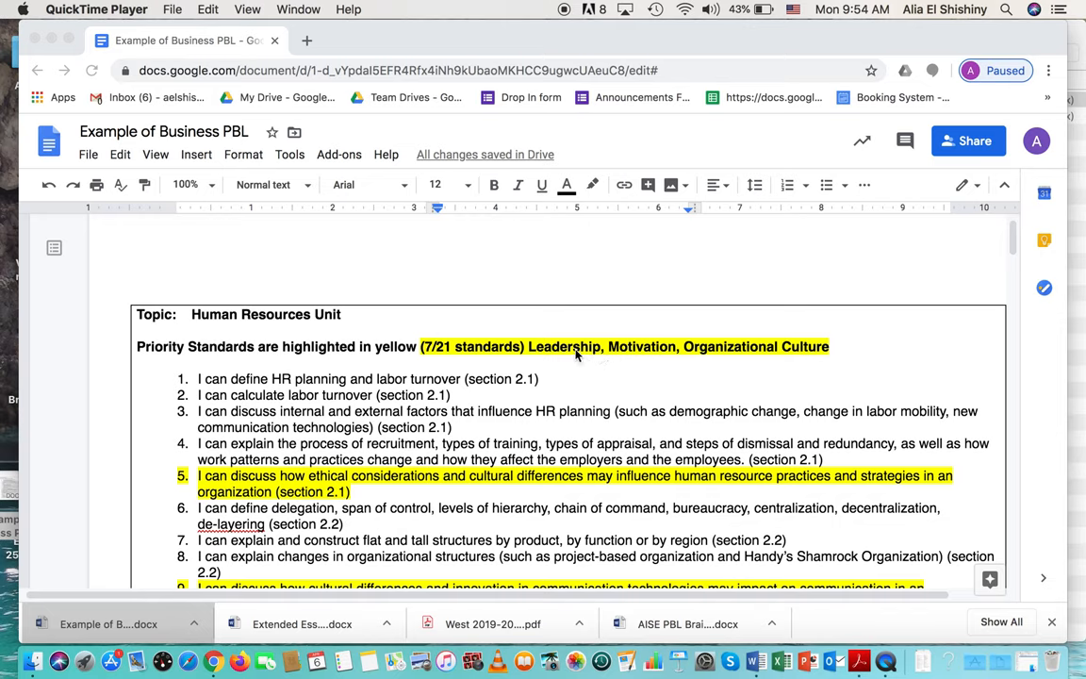
pyautogui.moveTo(798, 361)
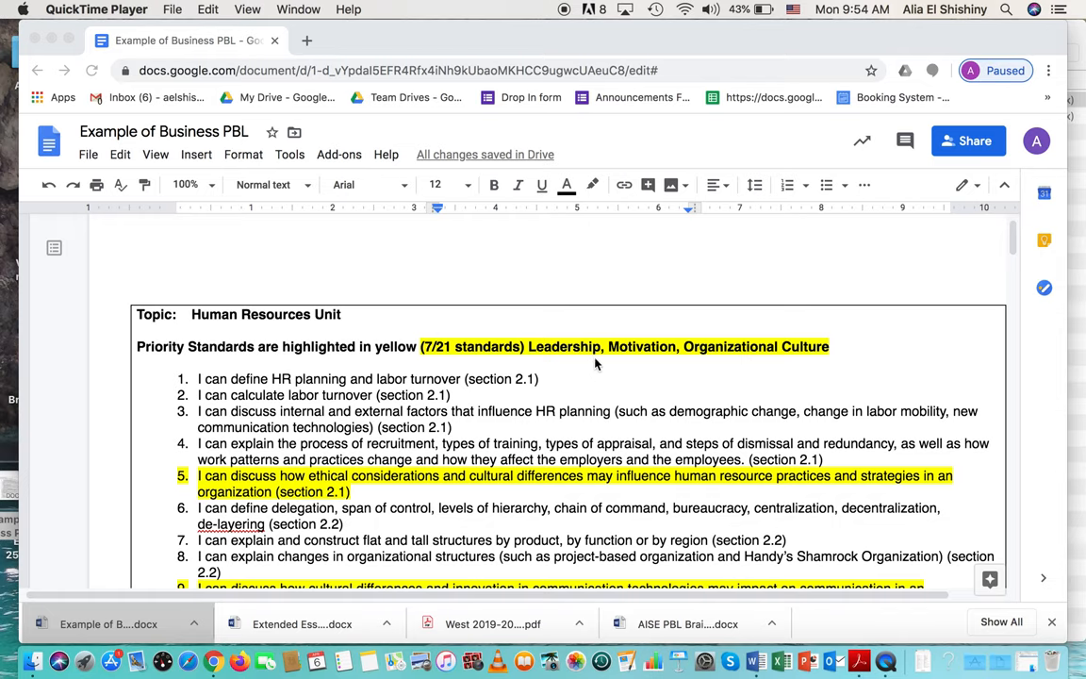
pyautogui.moveTo(648, 355)
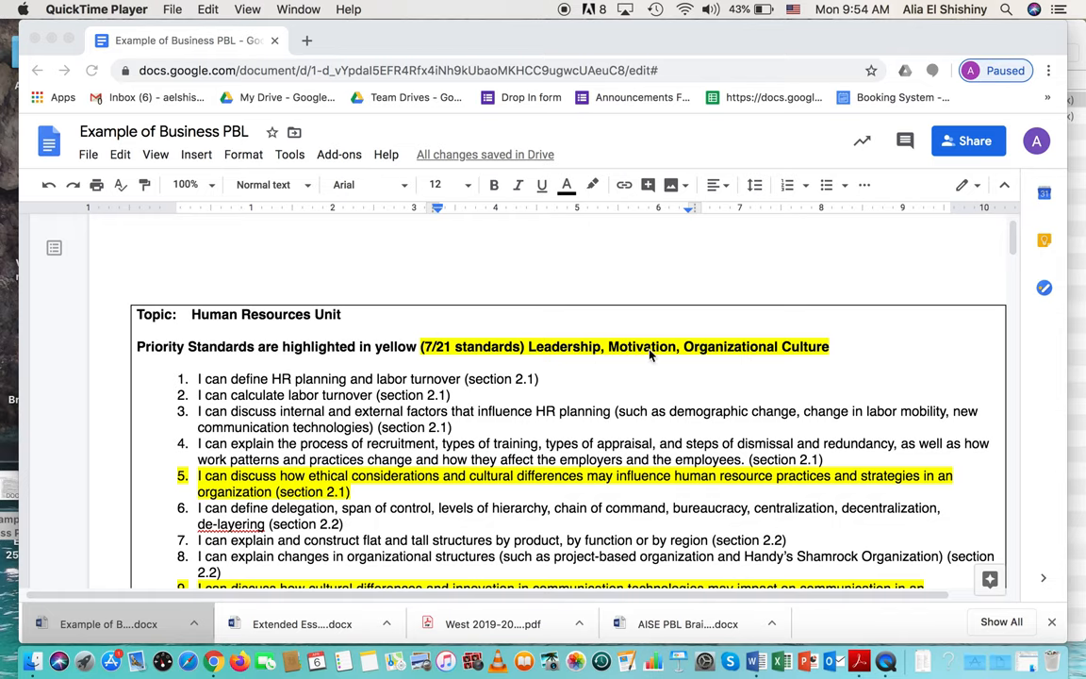
pyautogui.moveTo(651, 357)
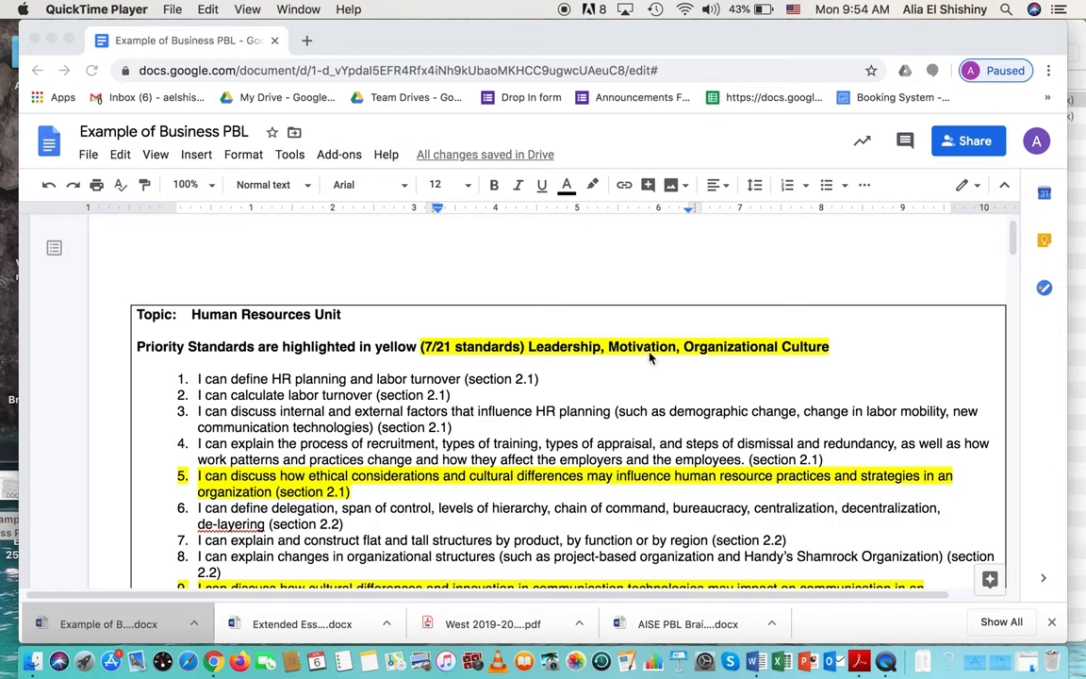
pyautogui.moveTo(779, 360)
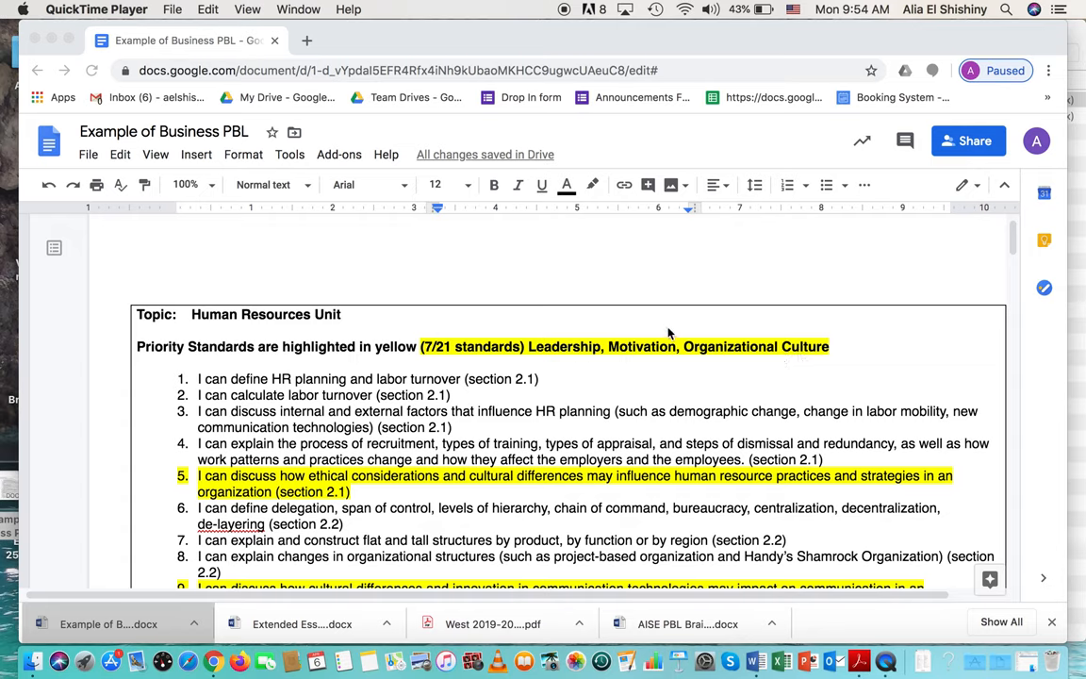
pyautogui.moveTo(700, 358)
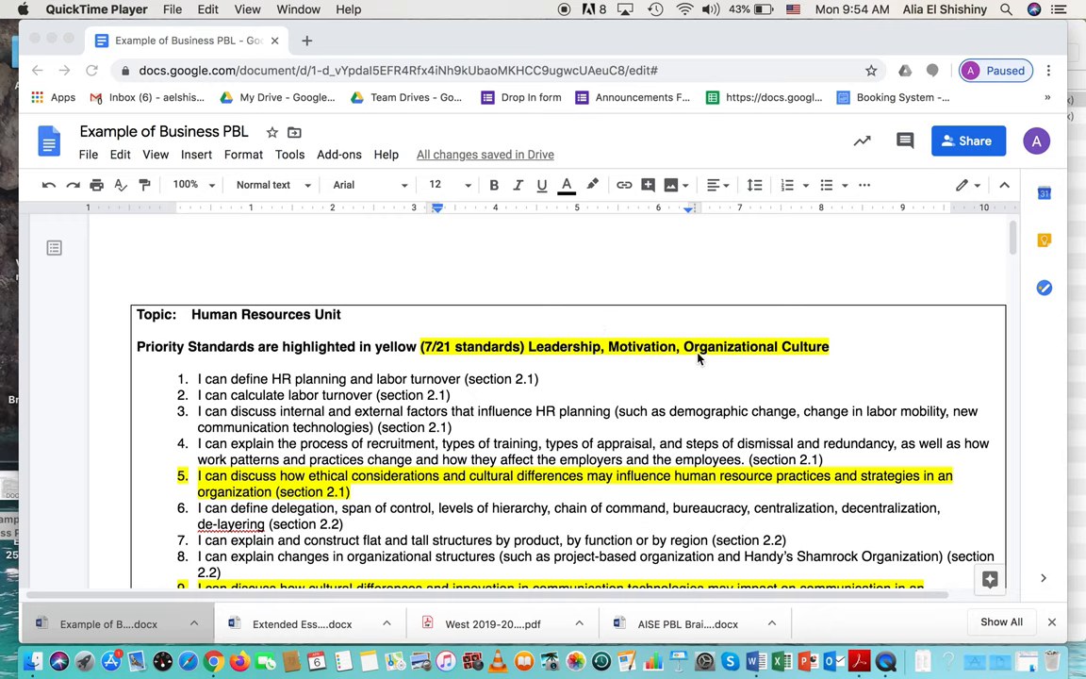
pyautogui.scroll(-3)
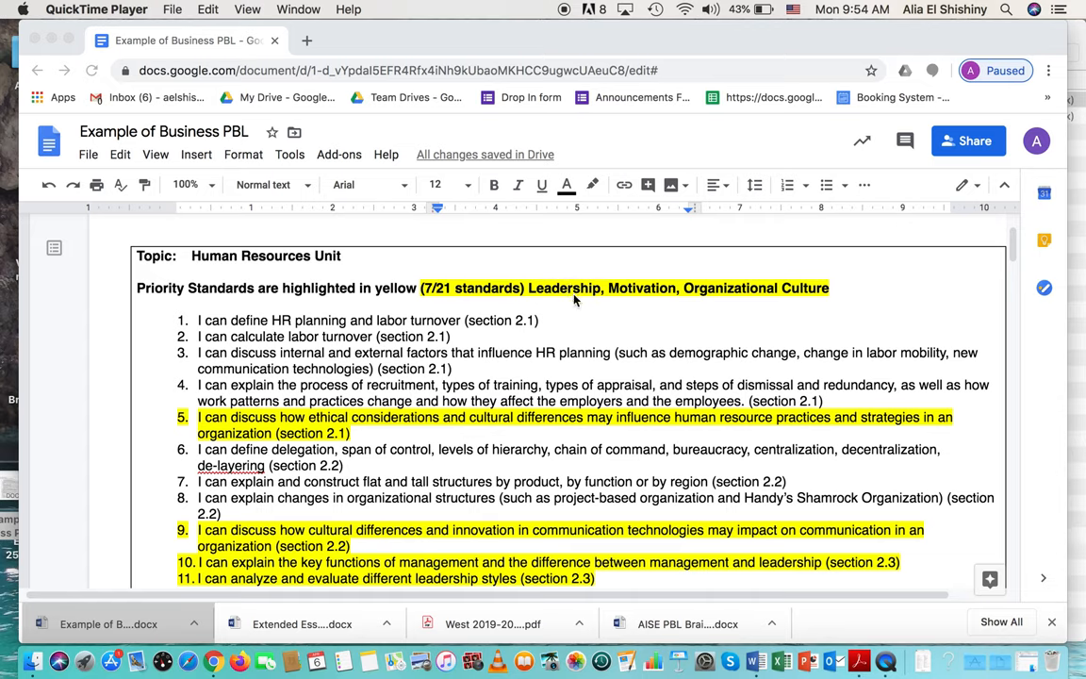
pyautogui.moveTo(778, 296)
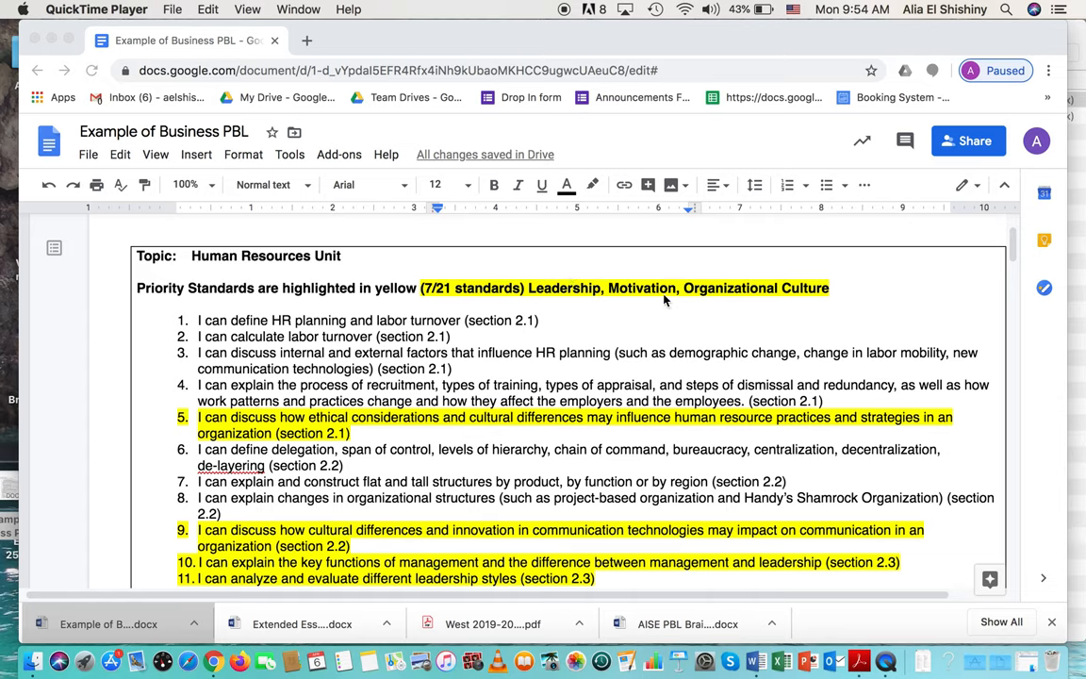
pyautogui.moveTo(705, 304)
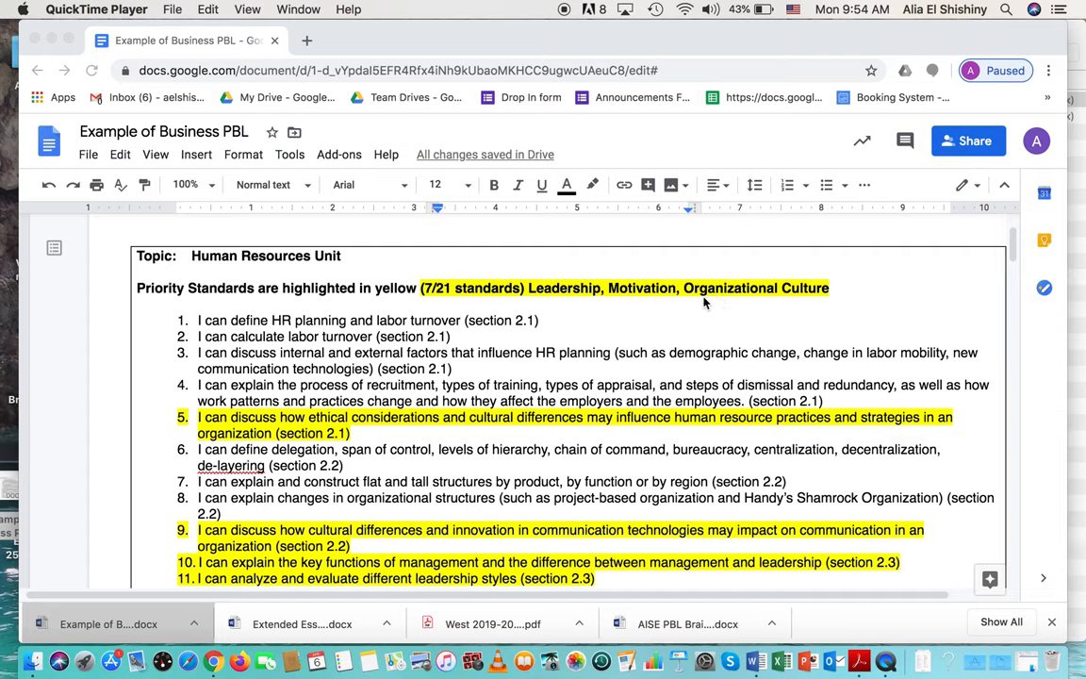
pyautogui.moveTo(475, 304)
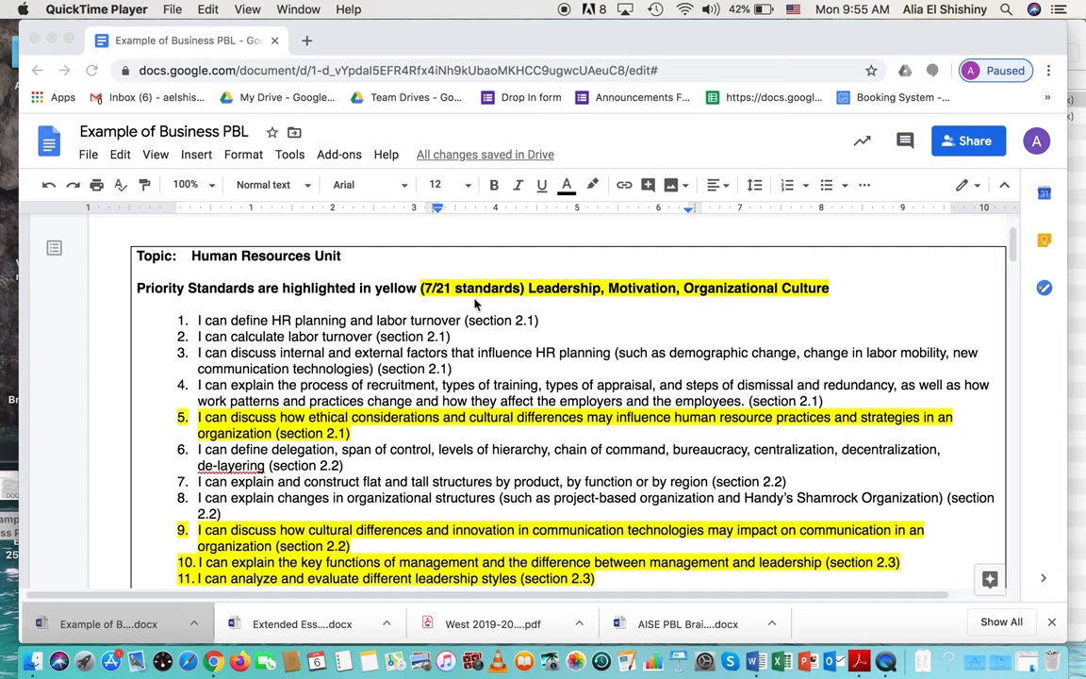
pyautogui.moveTo(400, 453)
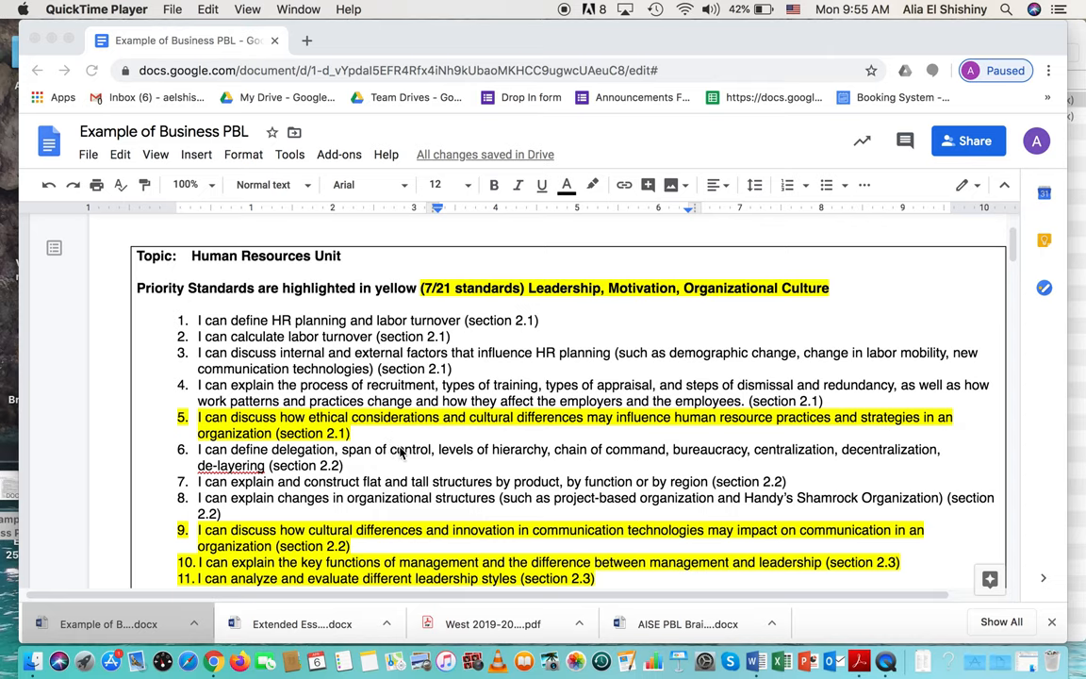
pyautogui.moveTo(401, 457)
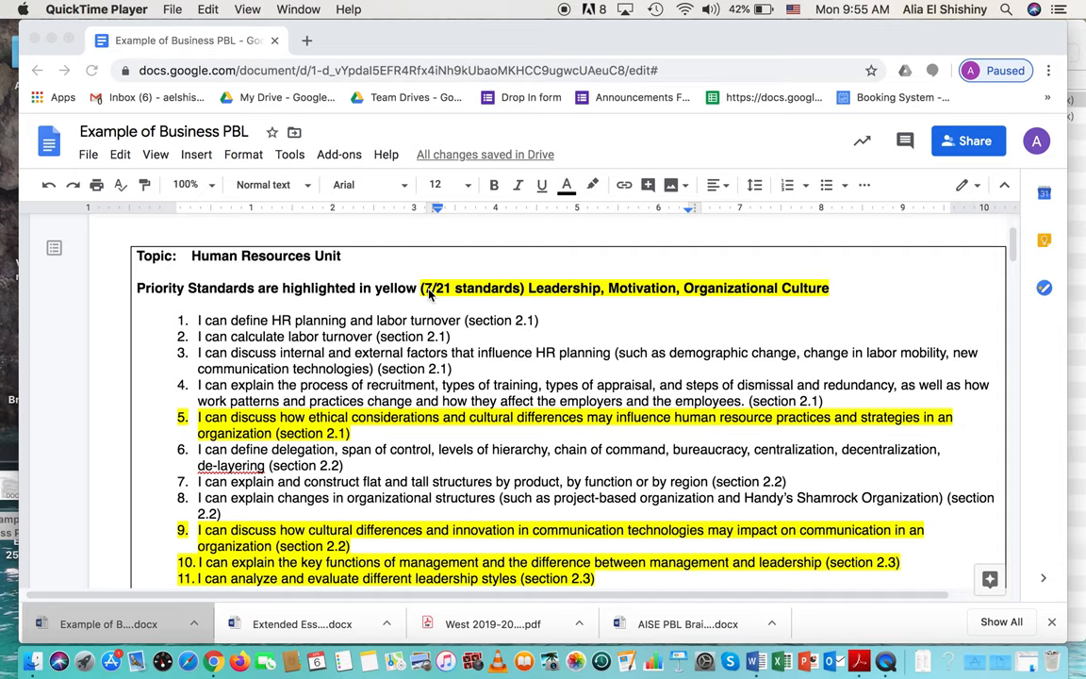
pyautogui.moveTo(360, 393)
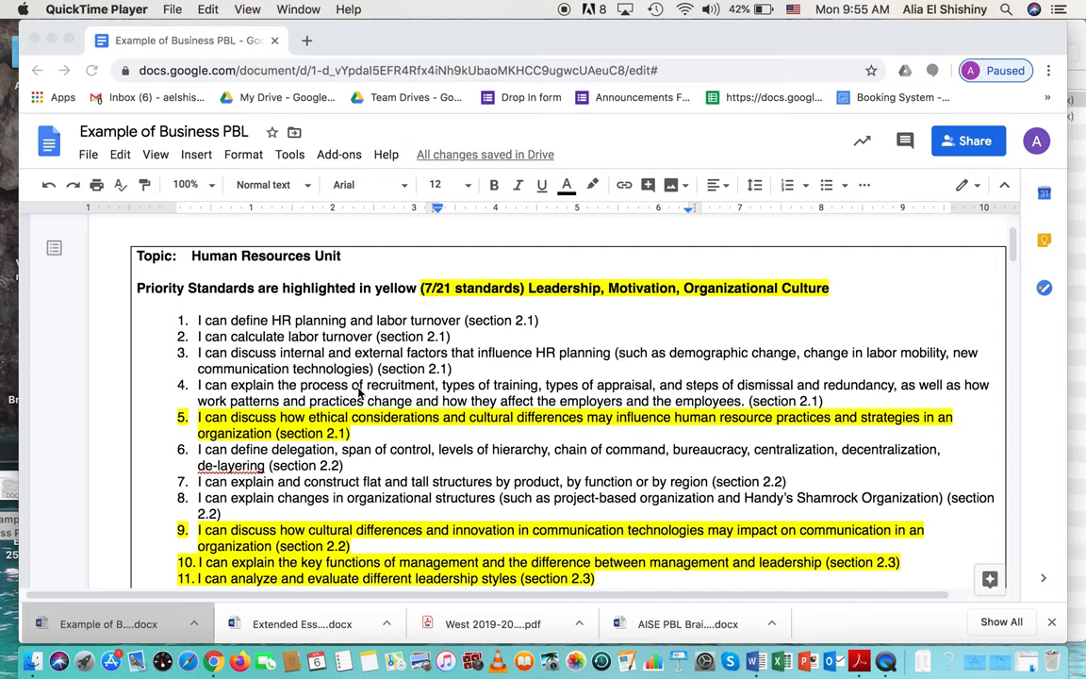
pyautogui.moveTo(430, 297)
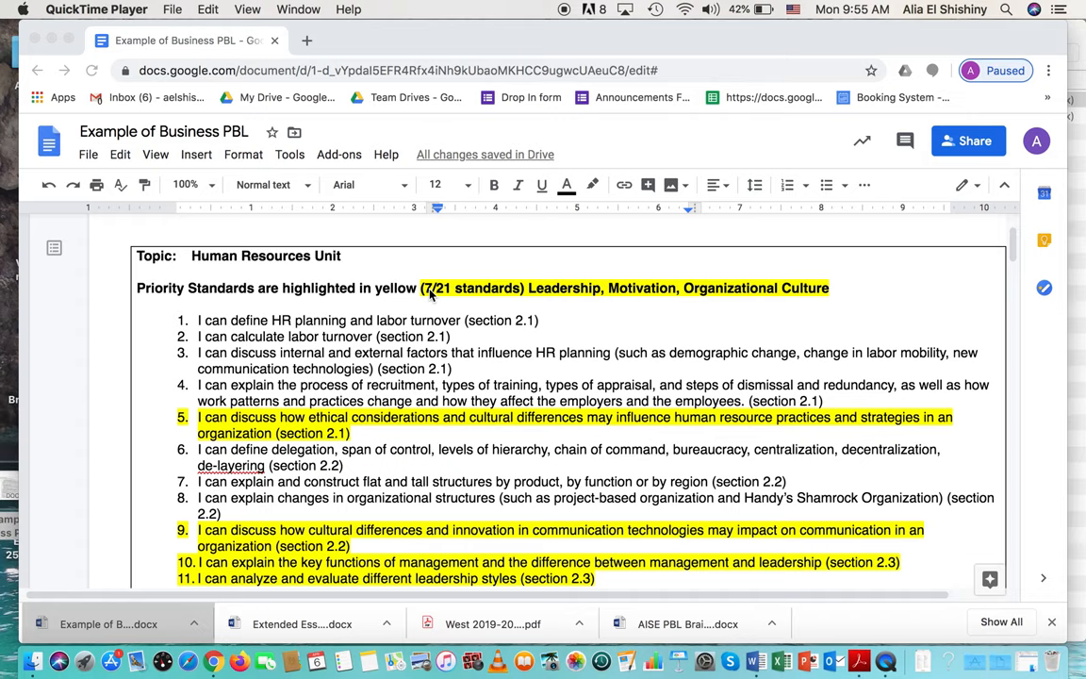
pyautogui.moveTo(445, 390)
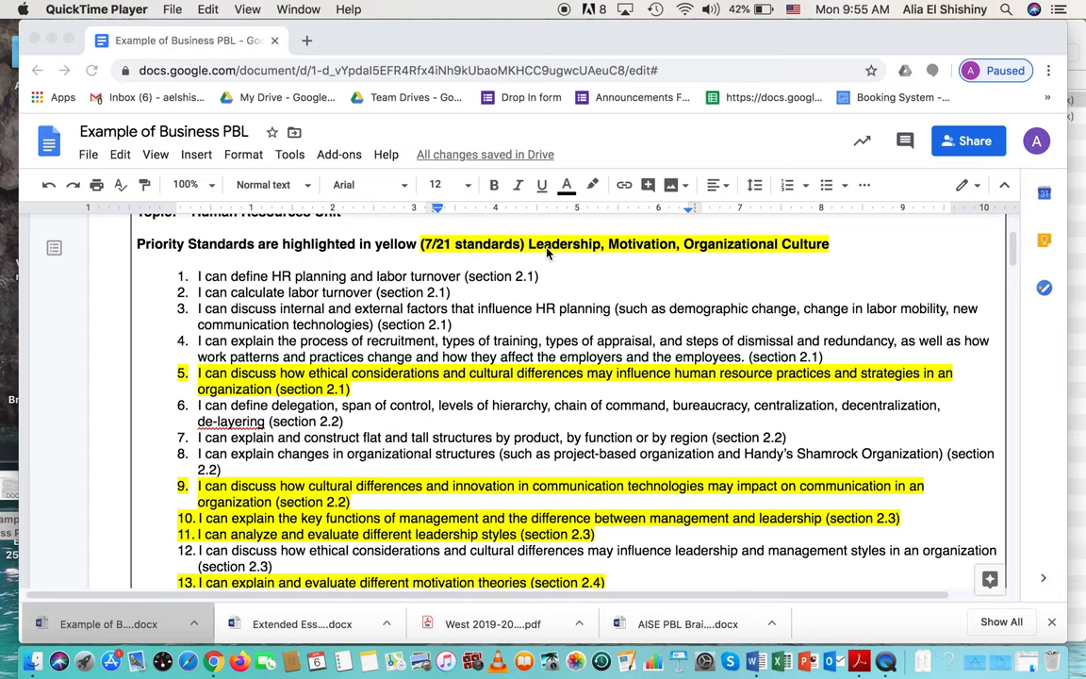
pyautogui.moveTo(325, 248)
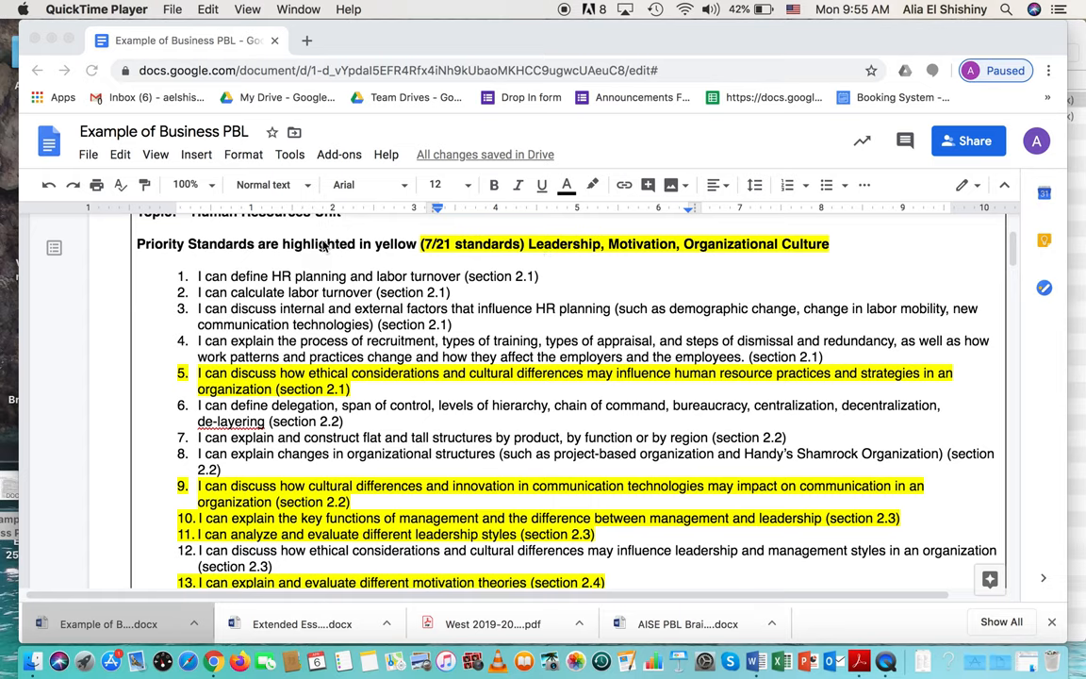
pyautogui.moveTo(462, 417)
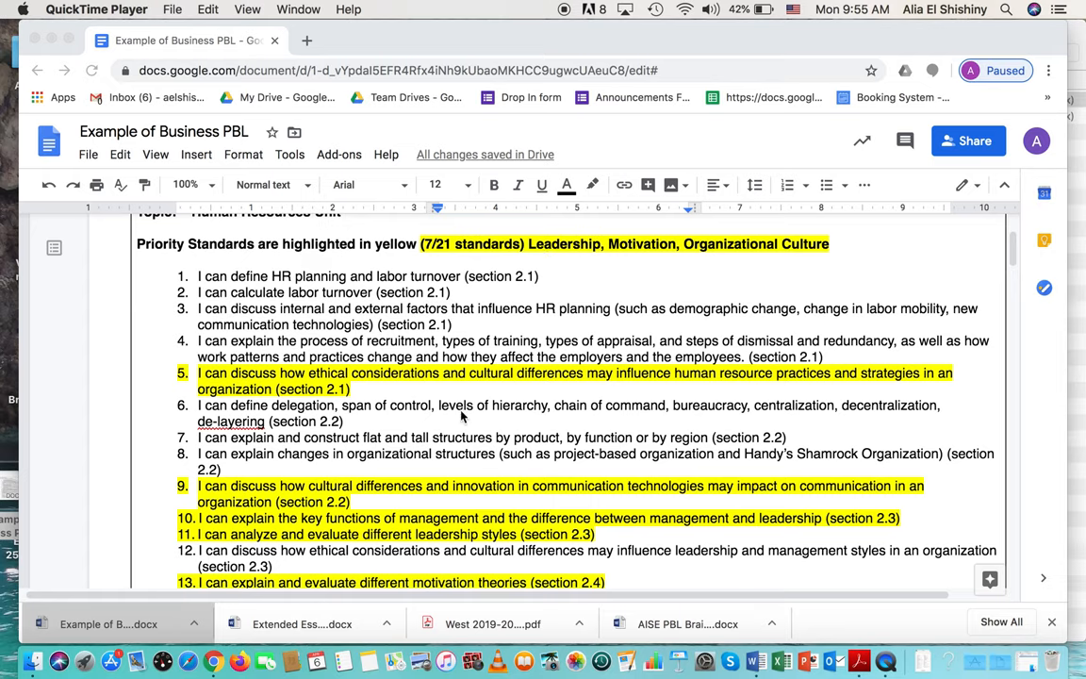
pyautogui.moveTo(750, 255)
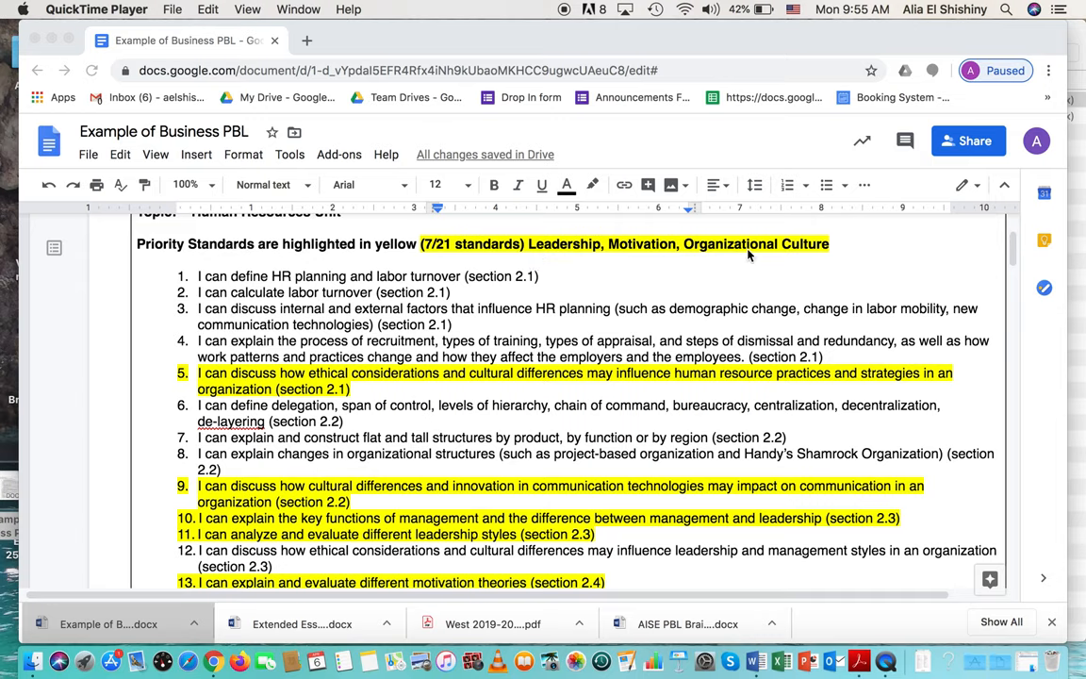
pyautogui.moveTo(618, 285)
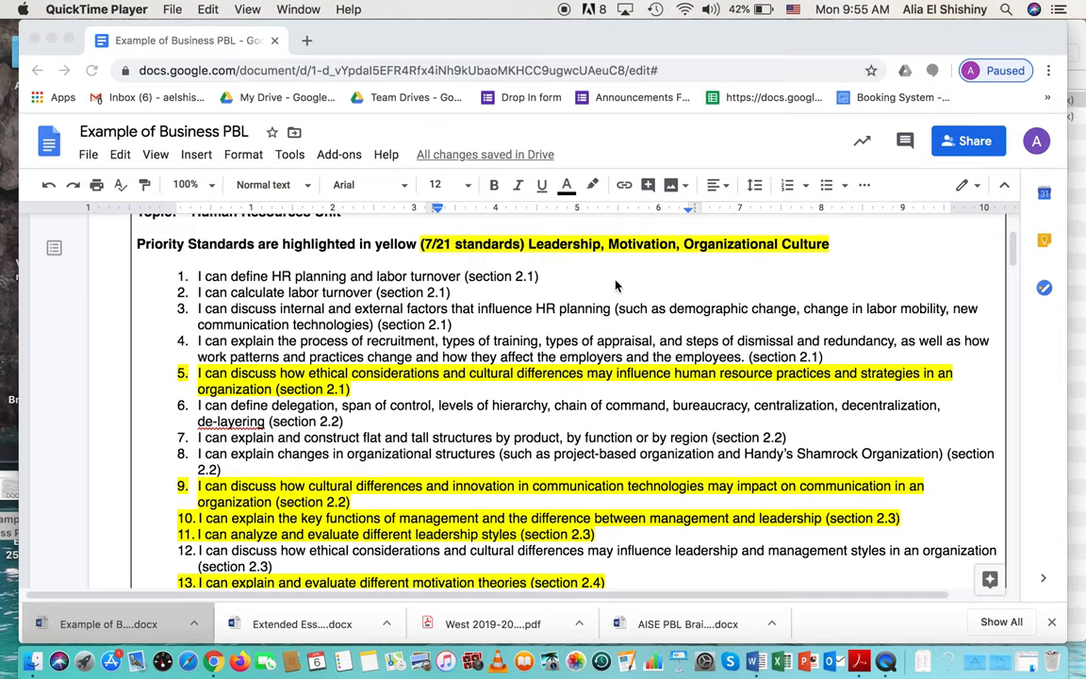
pyautogui.scroll(-3)
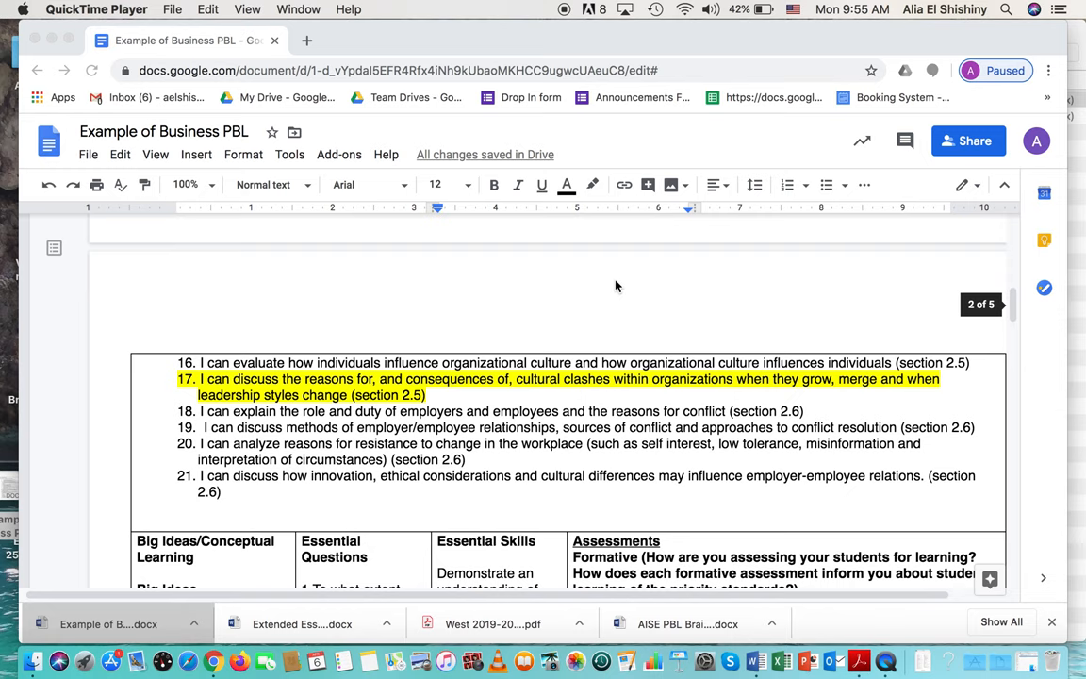
pyautogui.scroll(-3)
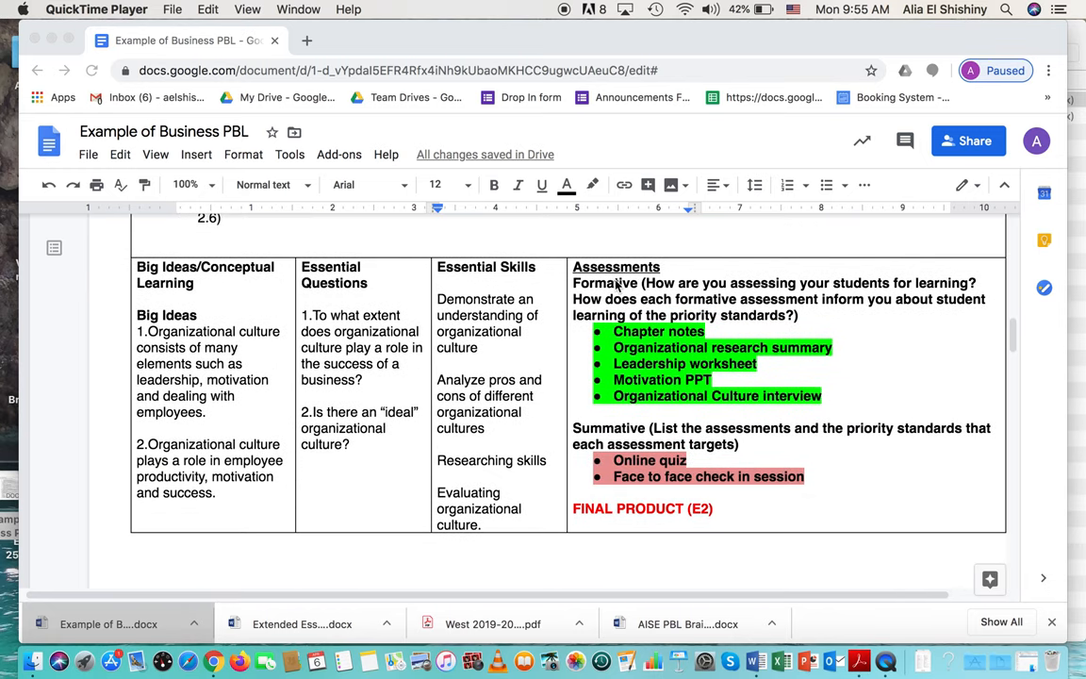
pyautogui.moveTo(274, 458)
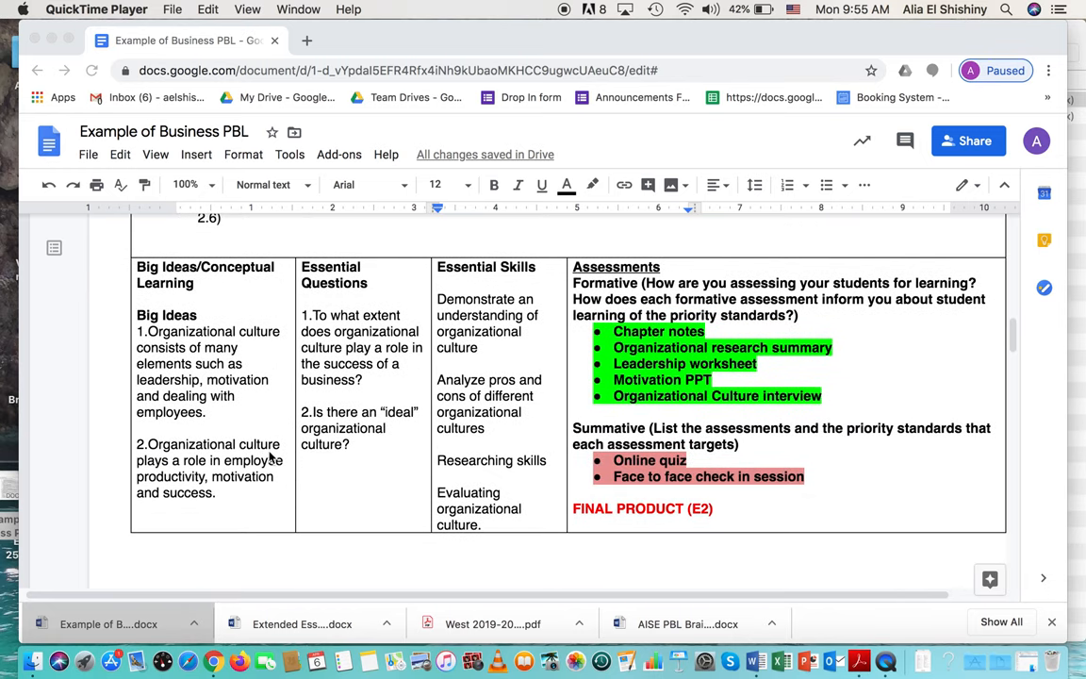
pyautogui.moveTo(219, 281)
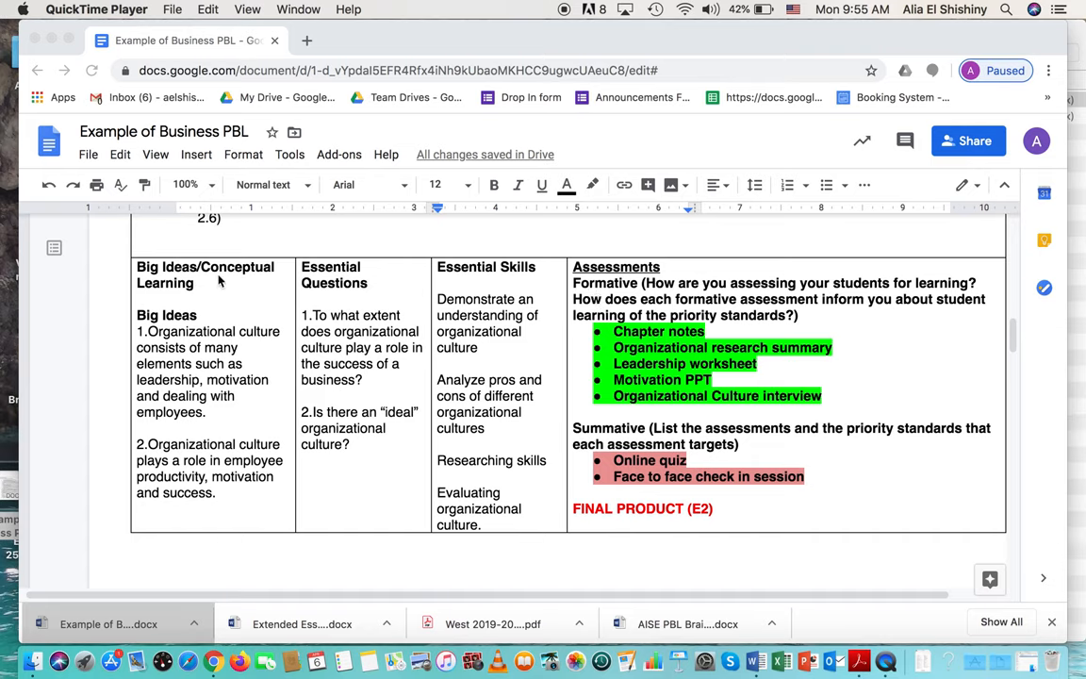
pyautogui.moveTo(201, 329)
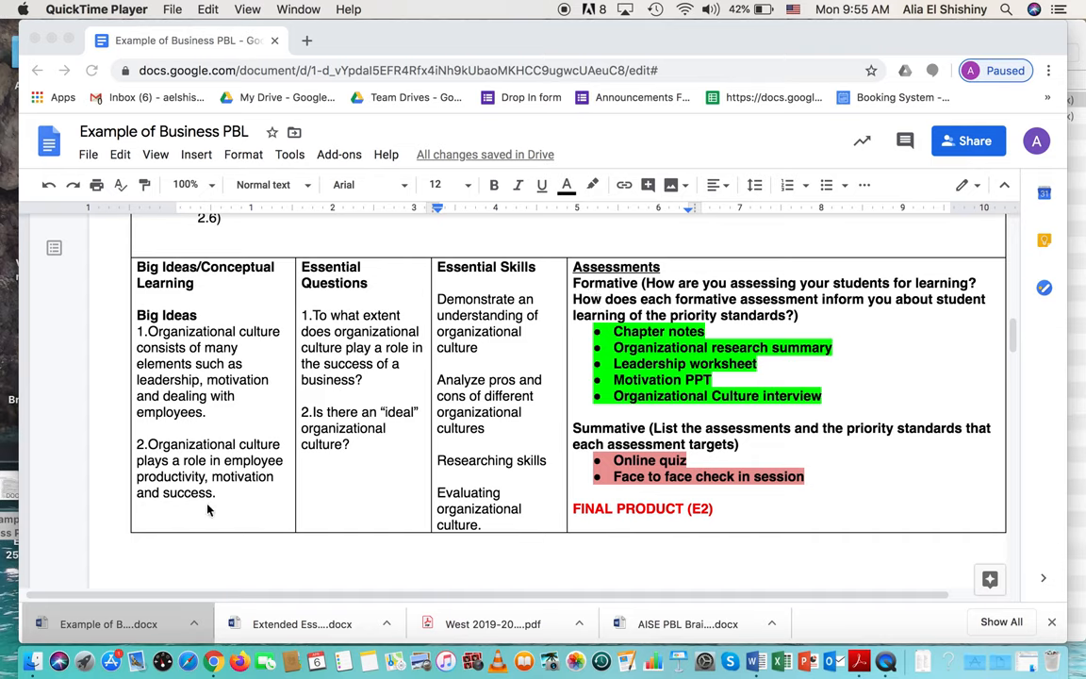
pyautogui.moveTo(172, 413)
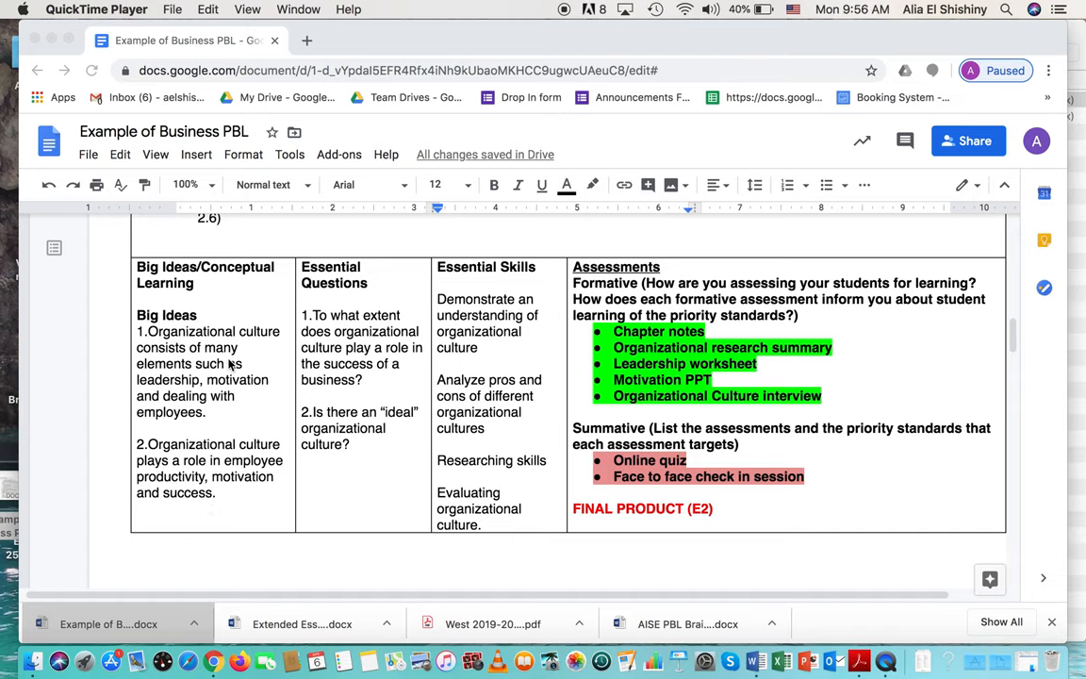
pyautogui.moveTo(210, 390)
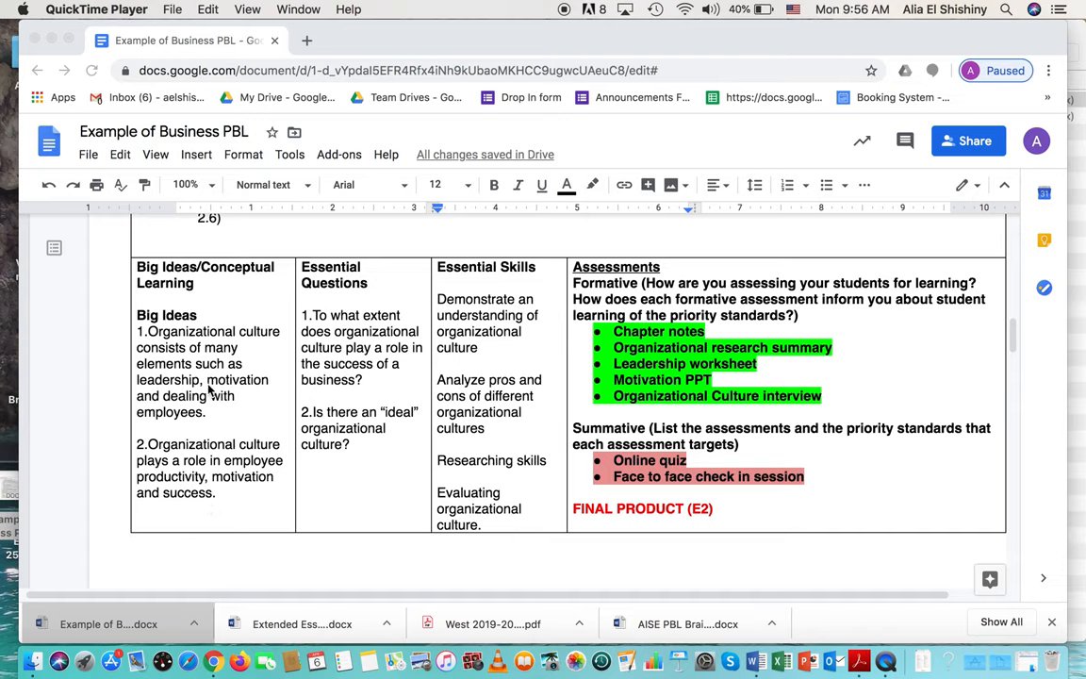
pyautogui.moveTo(208, 424)
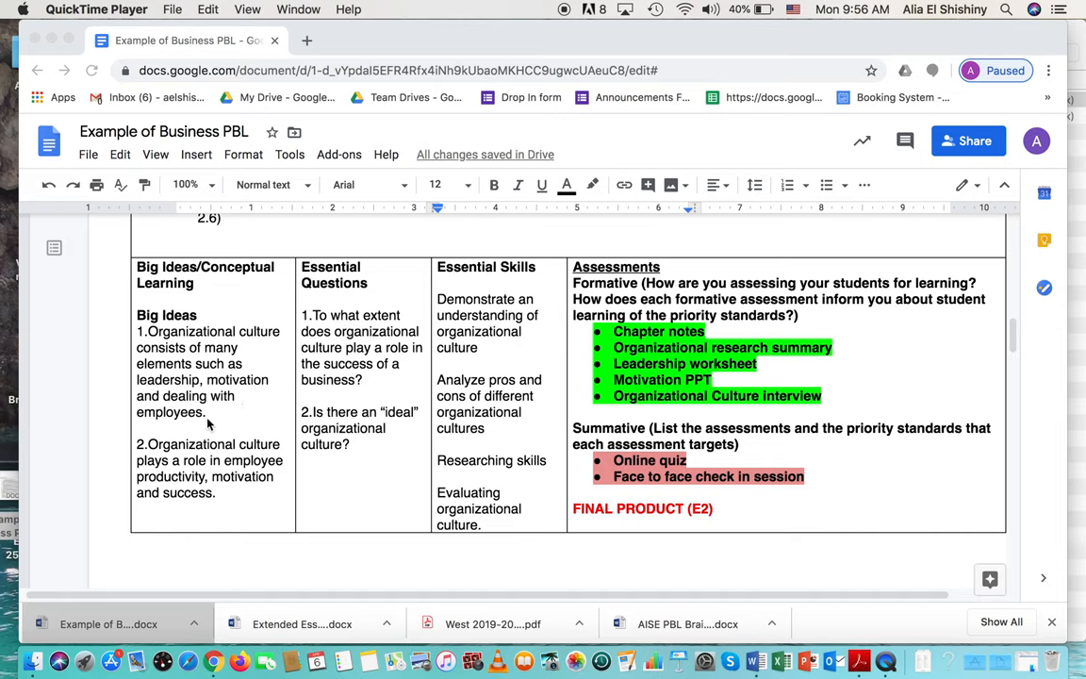
pyautogui.moveTo(199, 458)
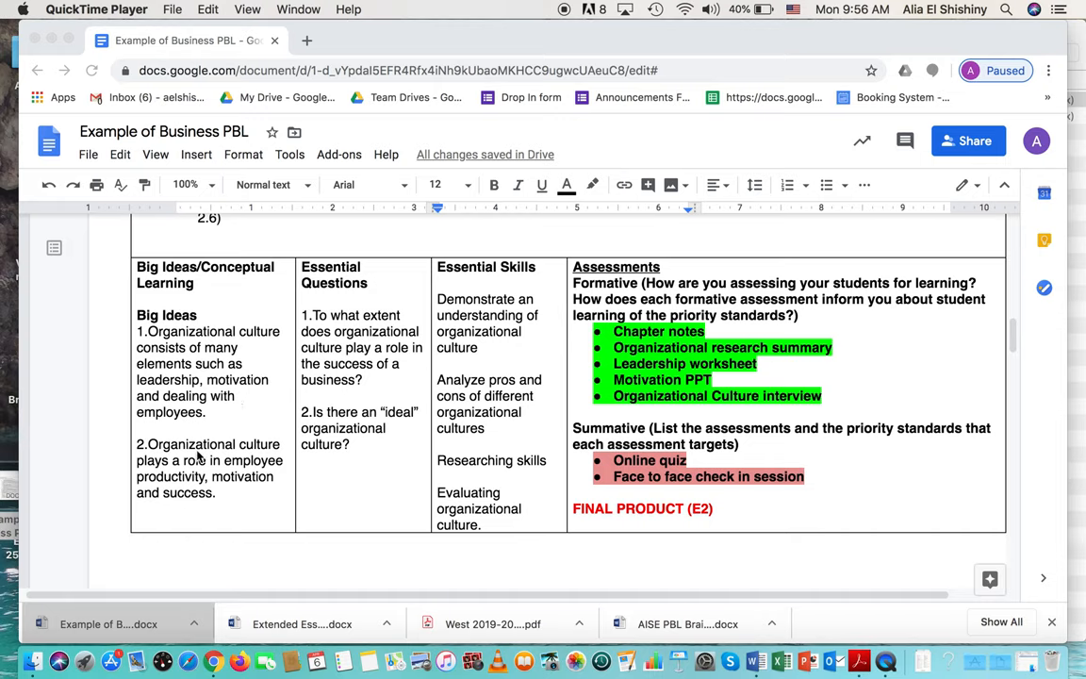
pyautogui.moveTo(261, 460)
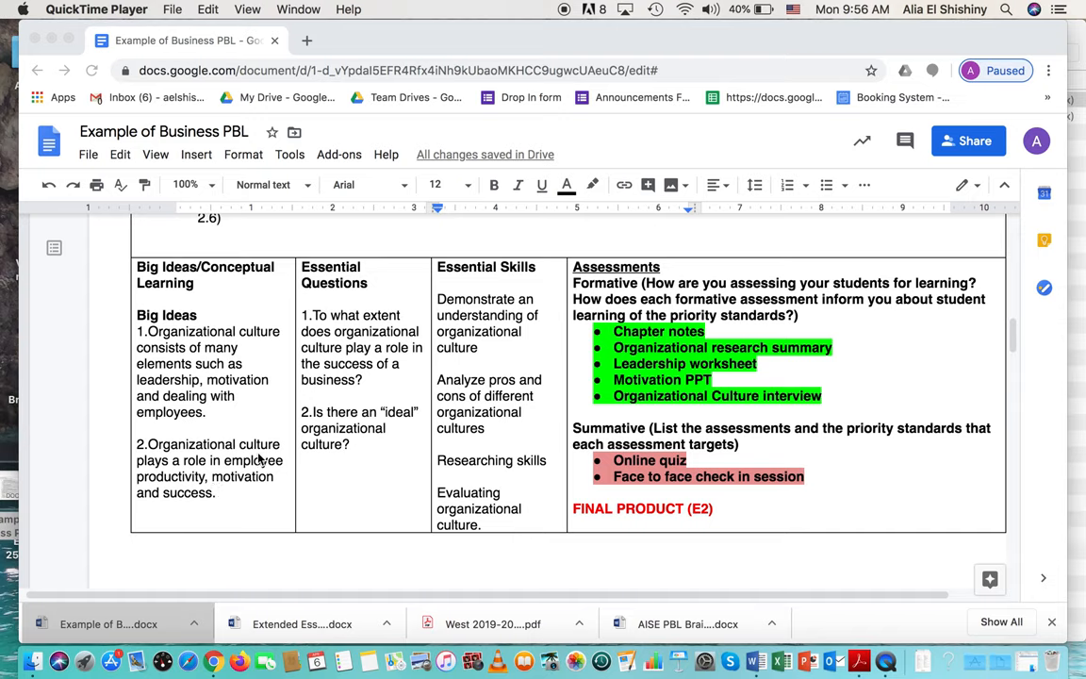
pyautogui.moveTo(185, 491)
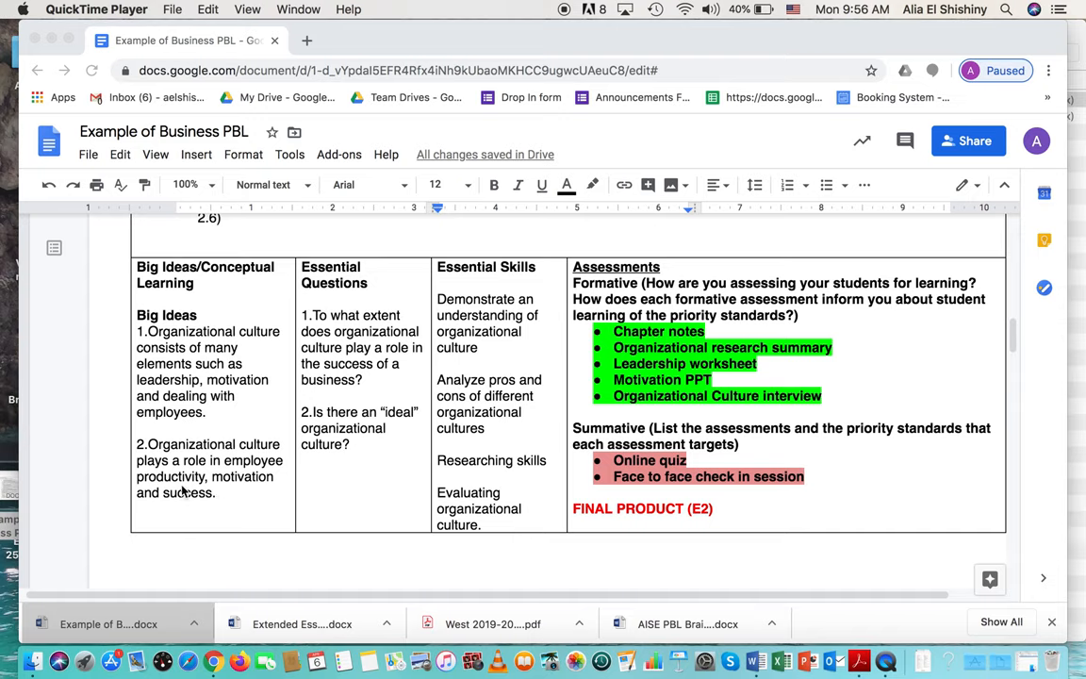
pyautogui.moveTo(216, 504)
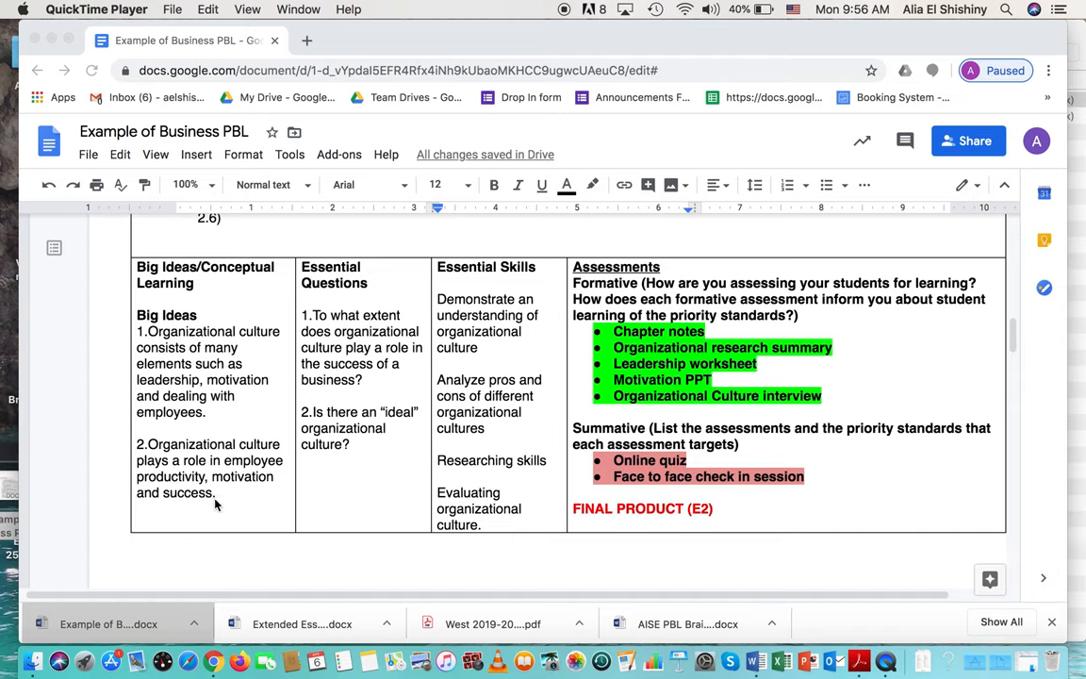
pyautogui.moveTo(203, 472)
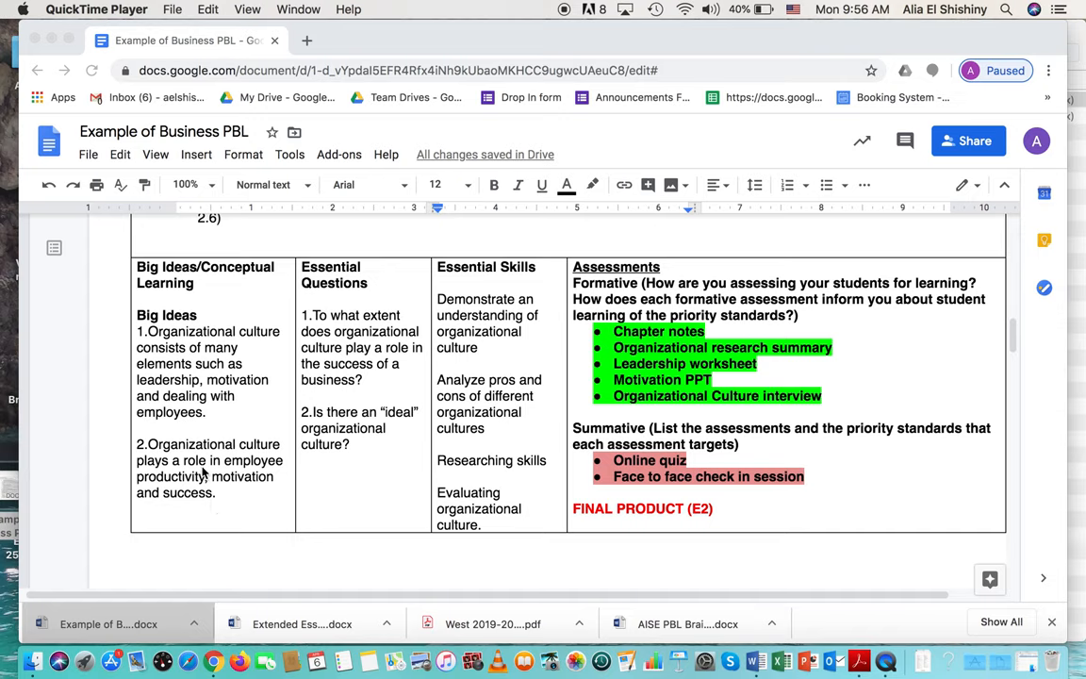
pyautogui.moveTo(204, 477)
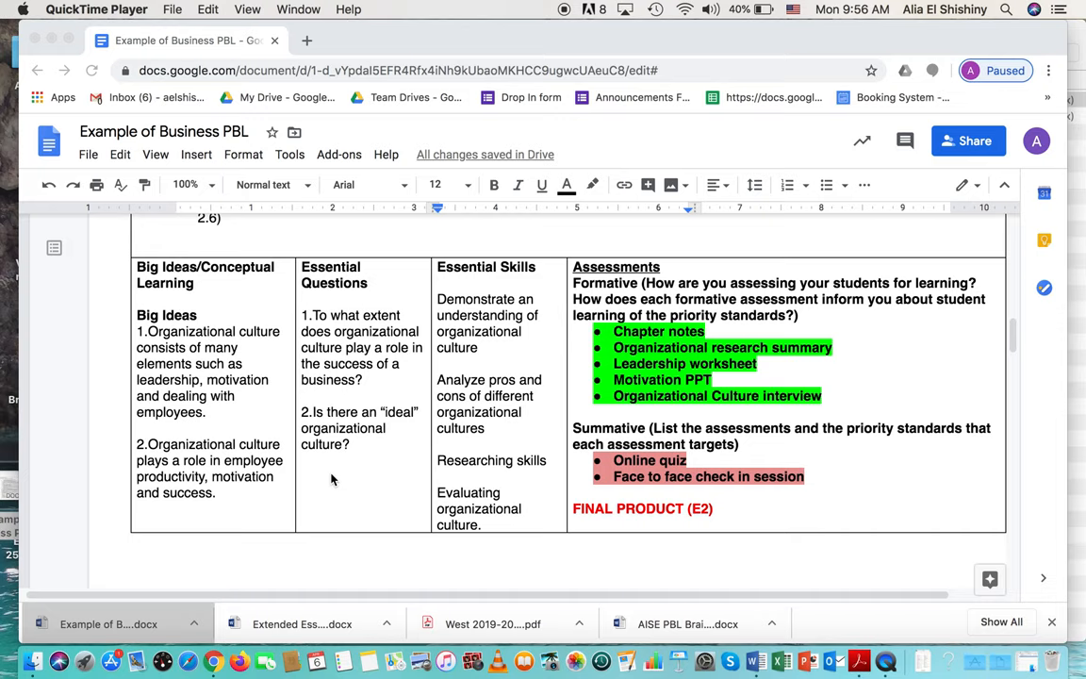
pyautogui.moveTo(382, 380)
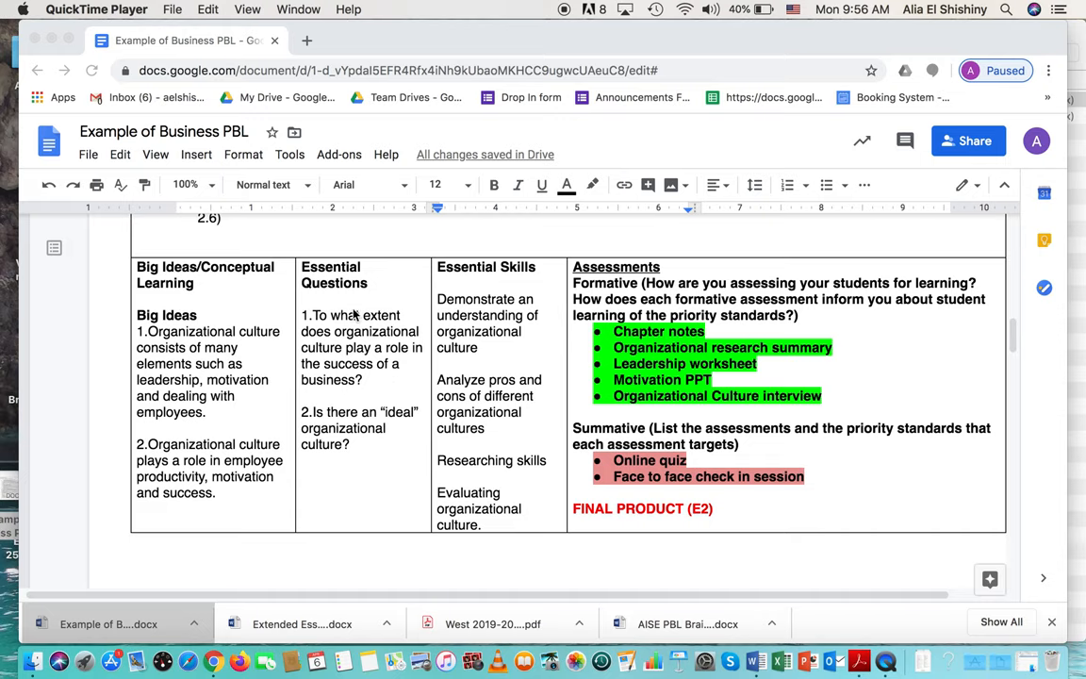
pyautogui.moveTo(351, 356)
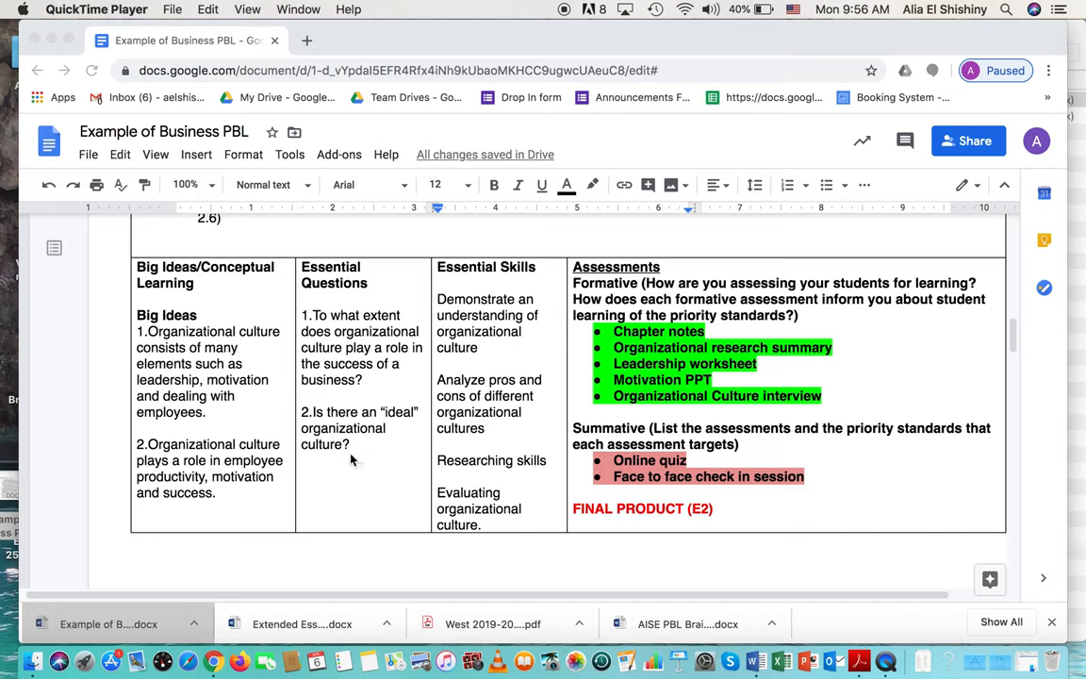
pyautogui.moveTo(362, 436)
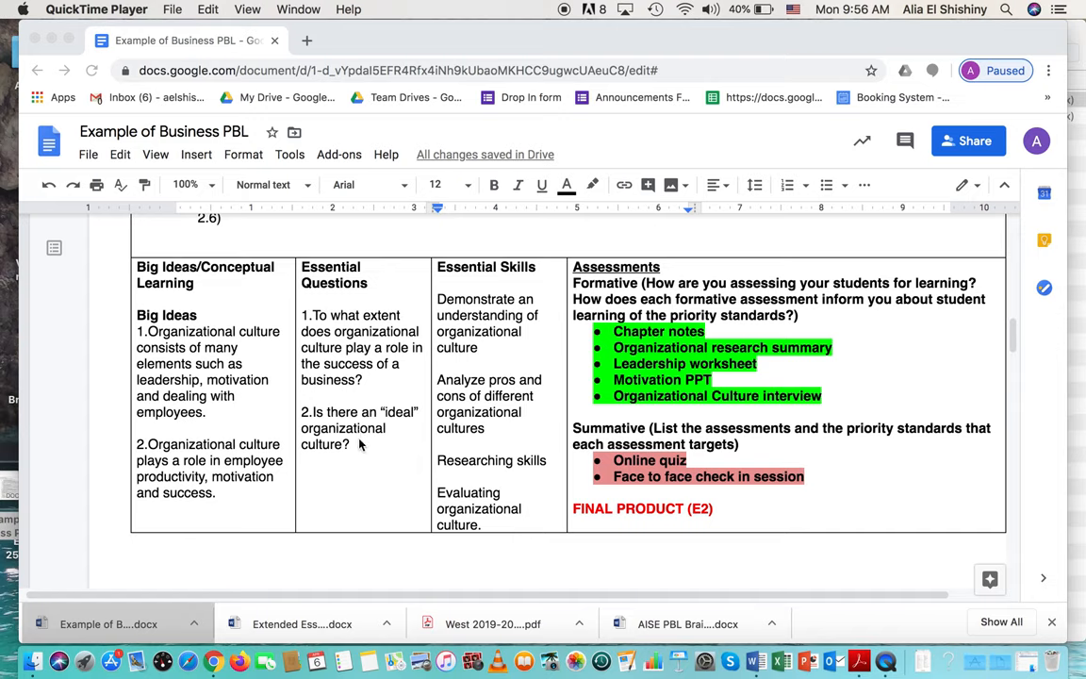
pyautogui.moveTo(324, 370)
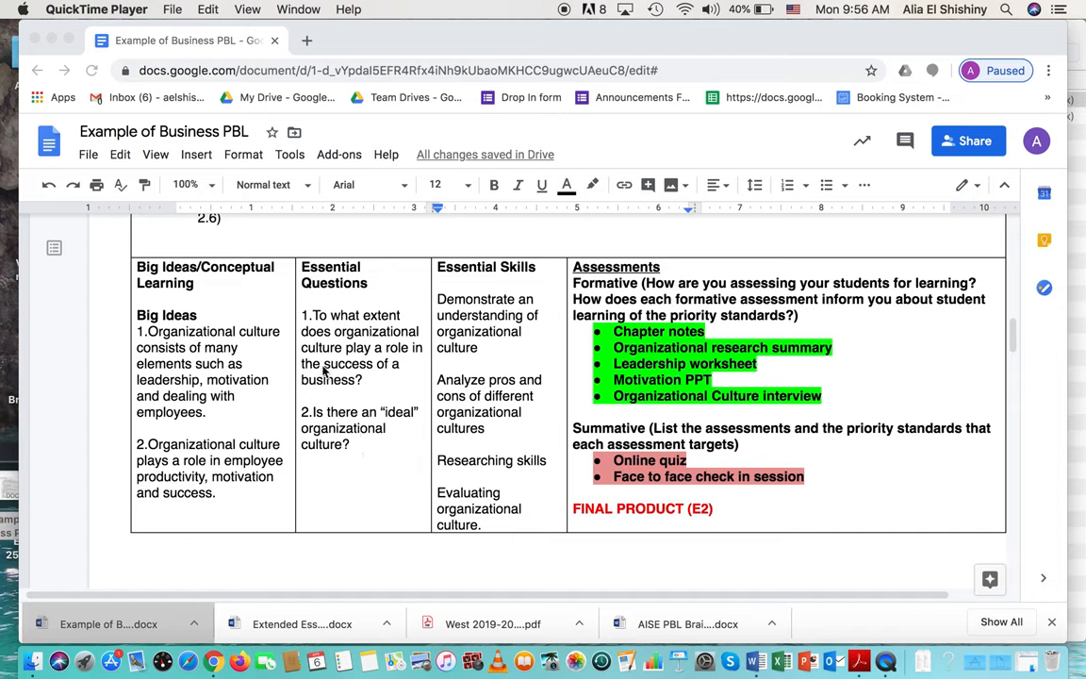
pyautogui.moveTo(360, 442)
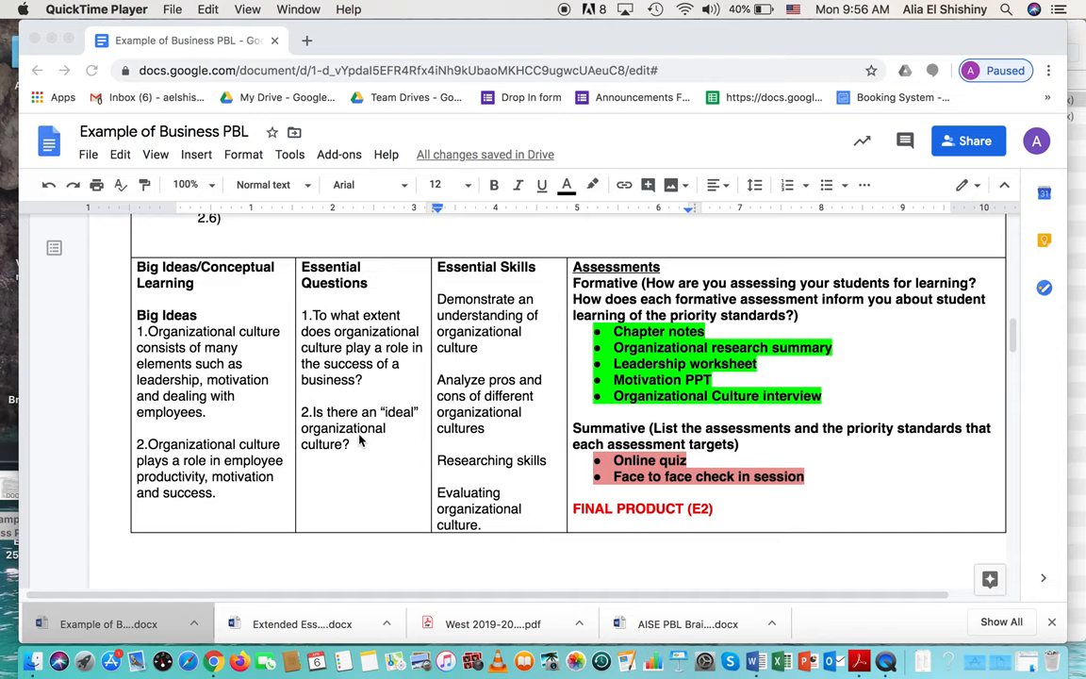
pyautogui.moveTo(486, 478)
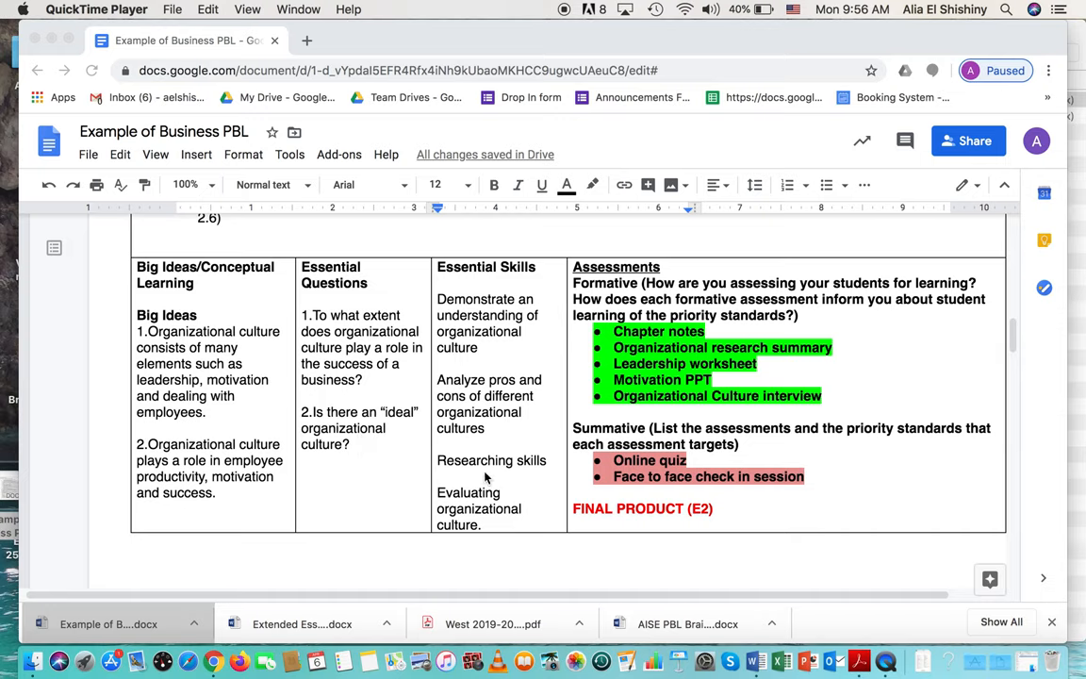
pyautogui.moveTo(486, 530)
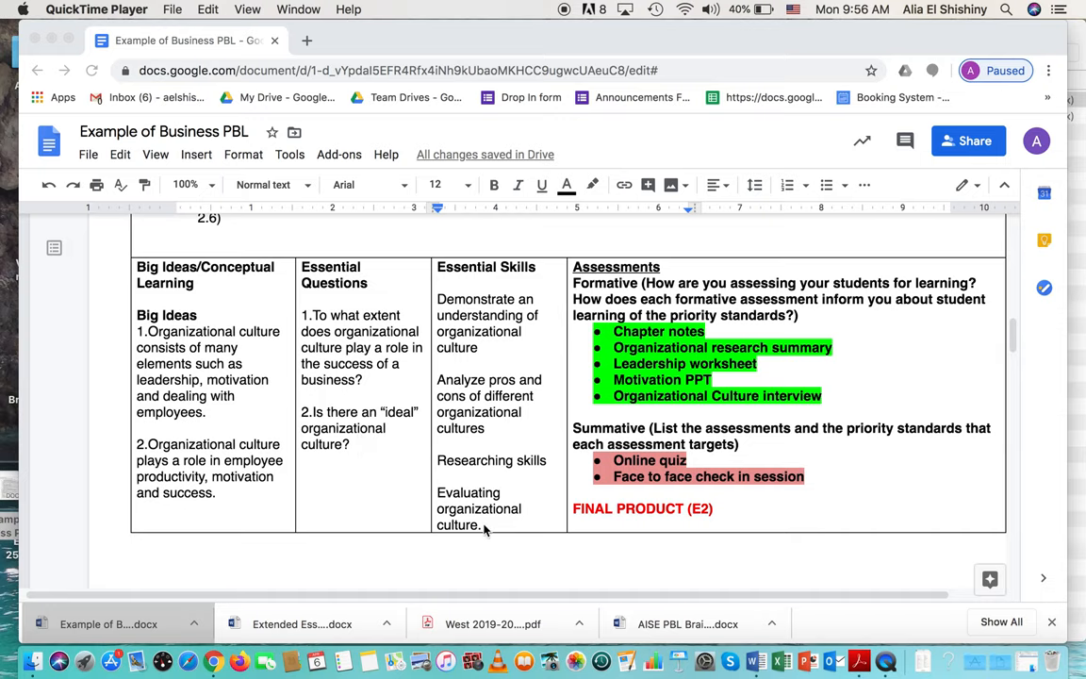
pyautogui.moveTo(504, 417)
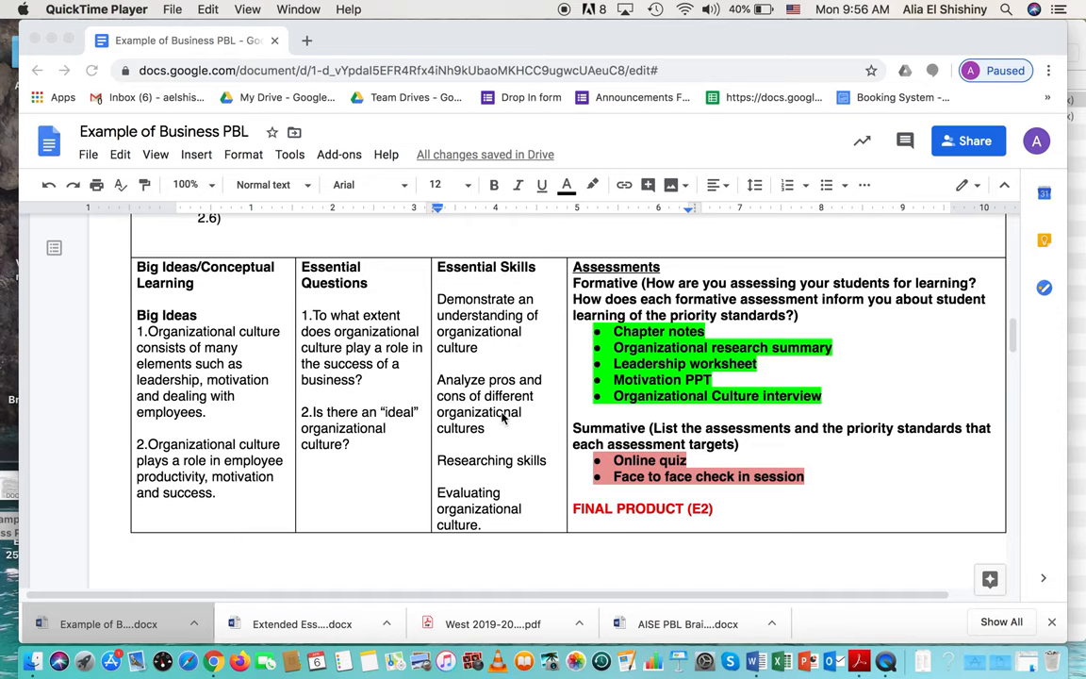
pyautogui.moveTo(535, 337)
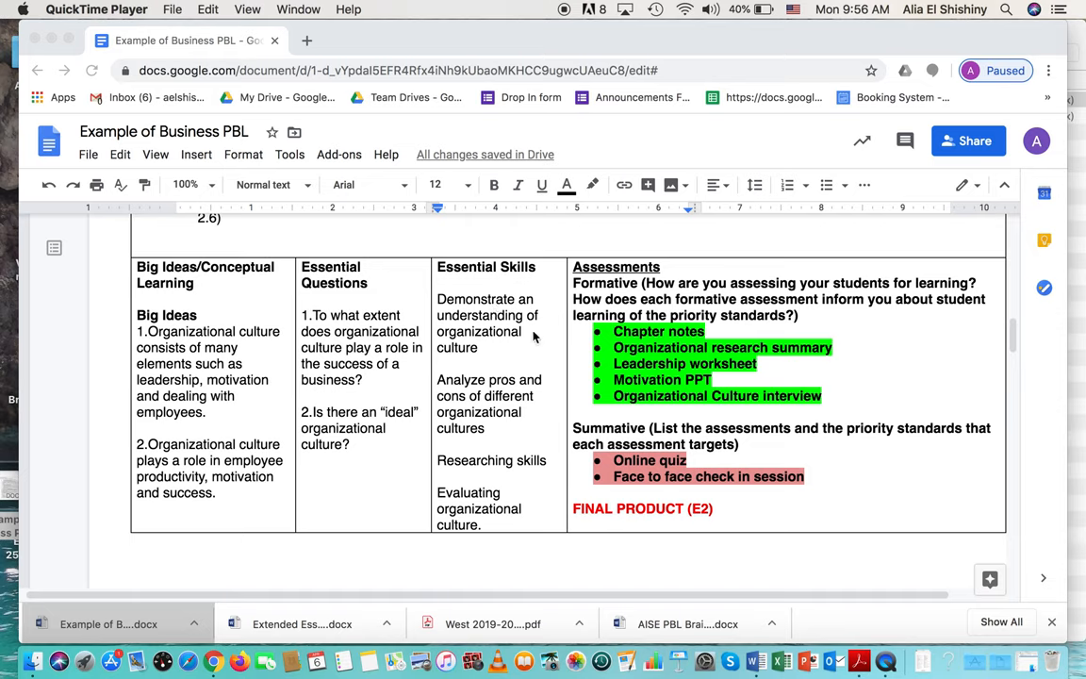
pyautogui.moveTo(490, 386)
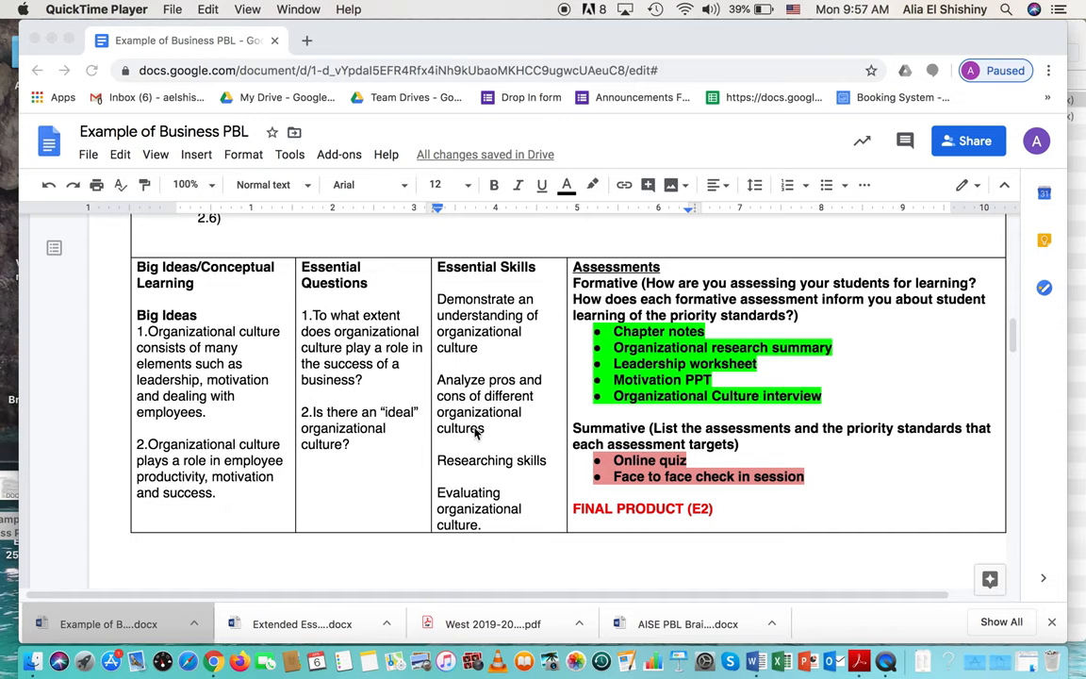
pyautogui.moveTo(509, 414)
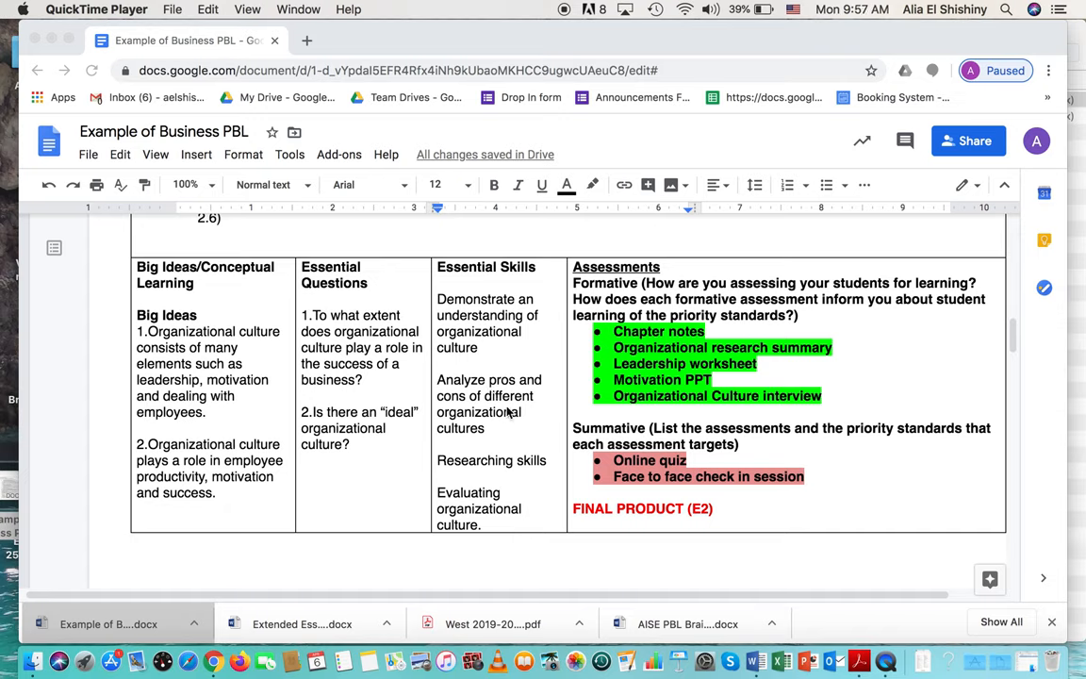
pyautogui.moveTo(533, 472)
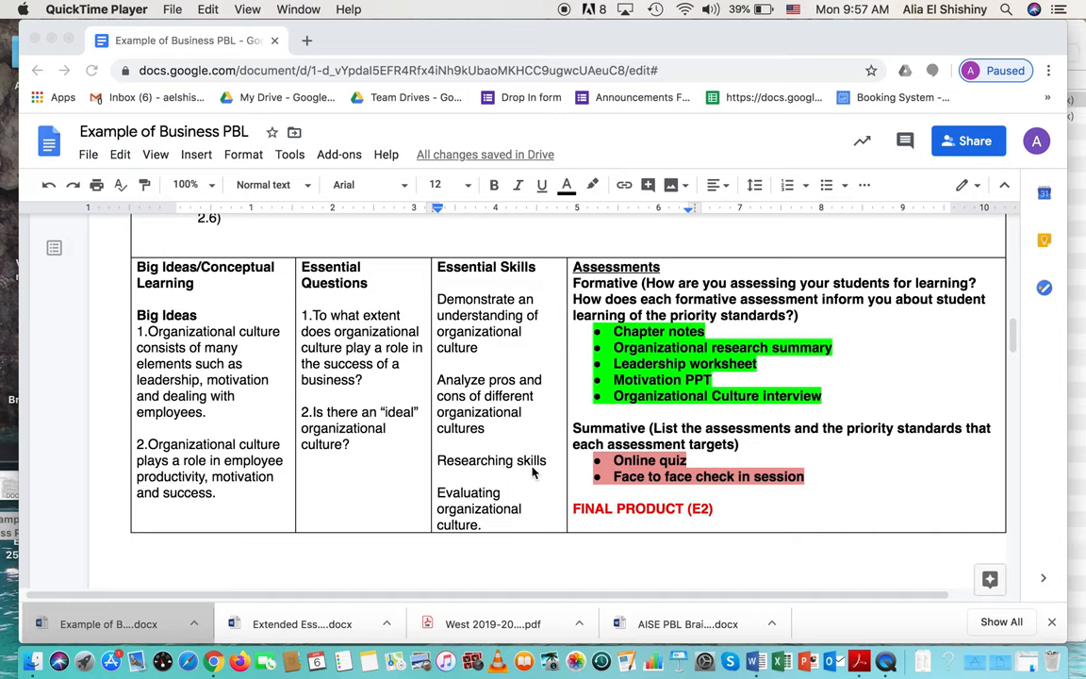
pyautogui.moveTo(491, 488)
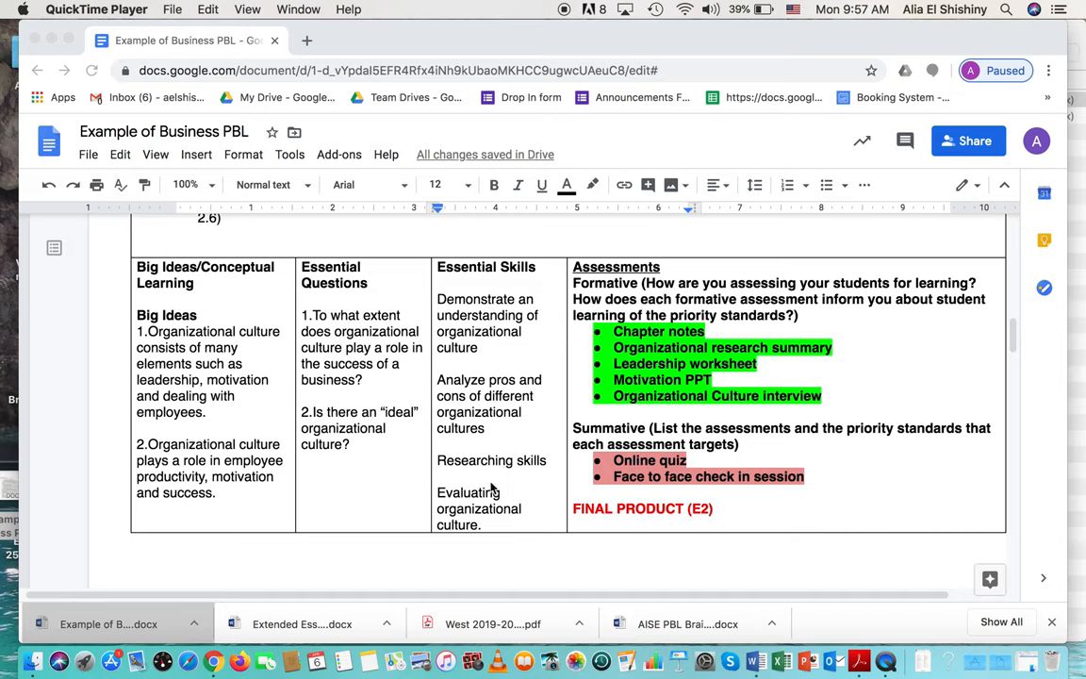
pyautogui.moveTo(497, 526)
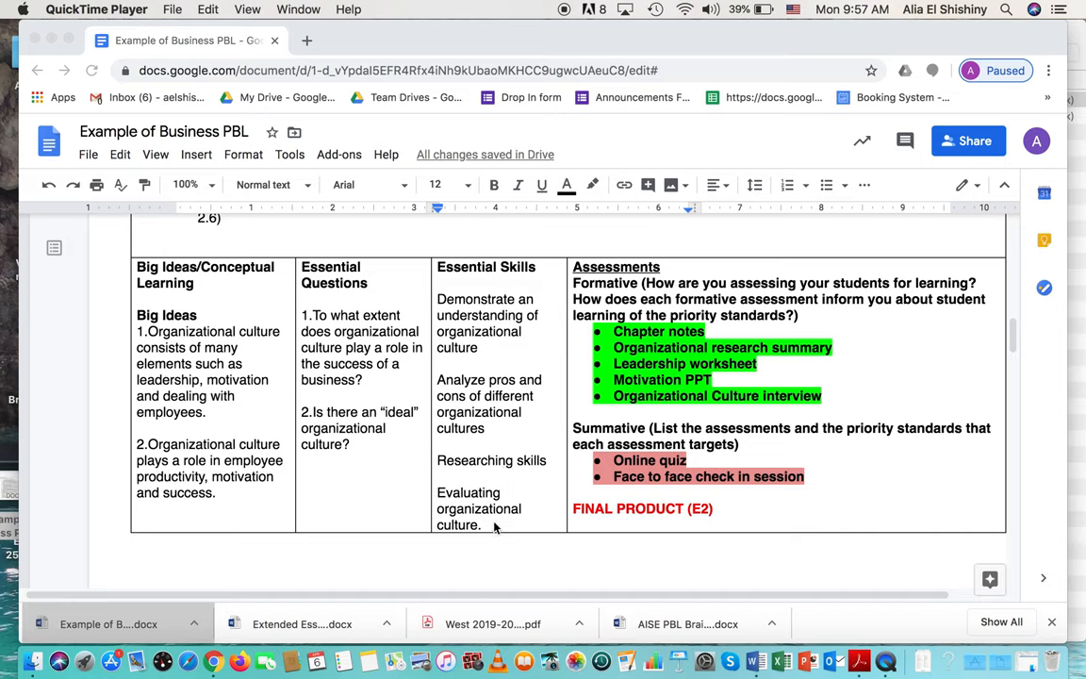
pyautogui.moveTo(486, 318)
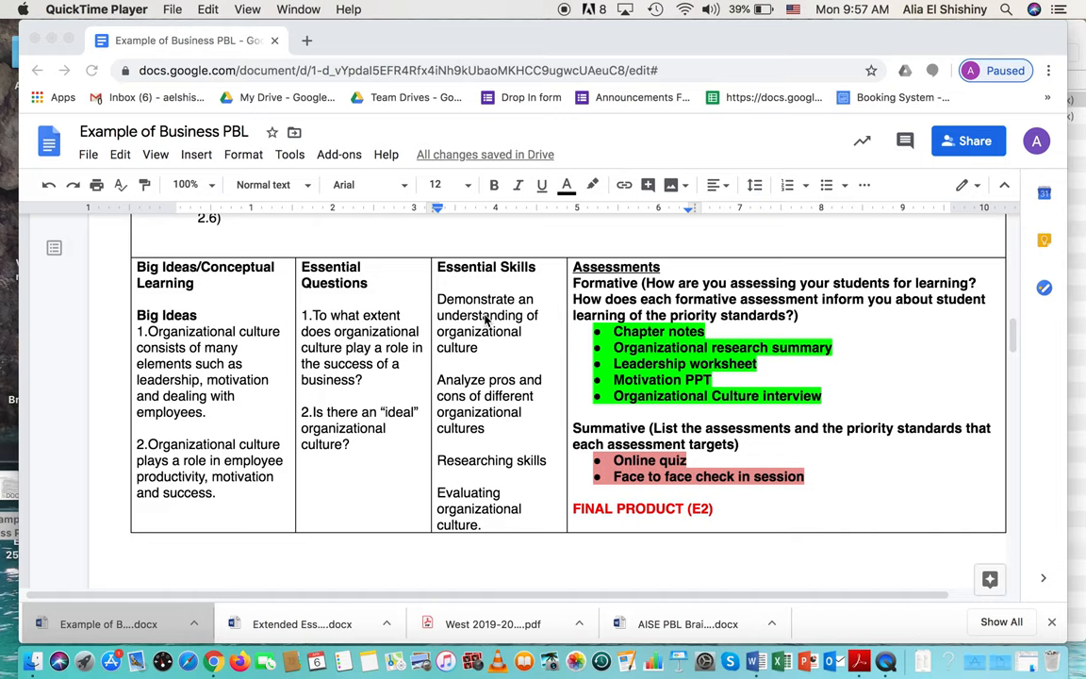
pyautogui.moveTo(493, 530)
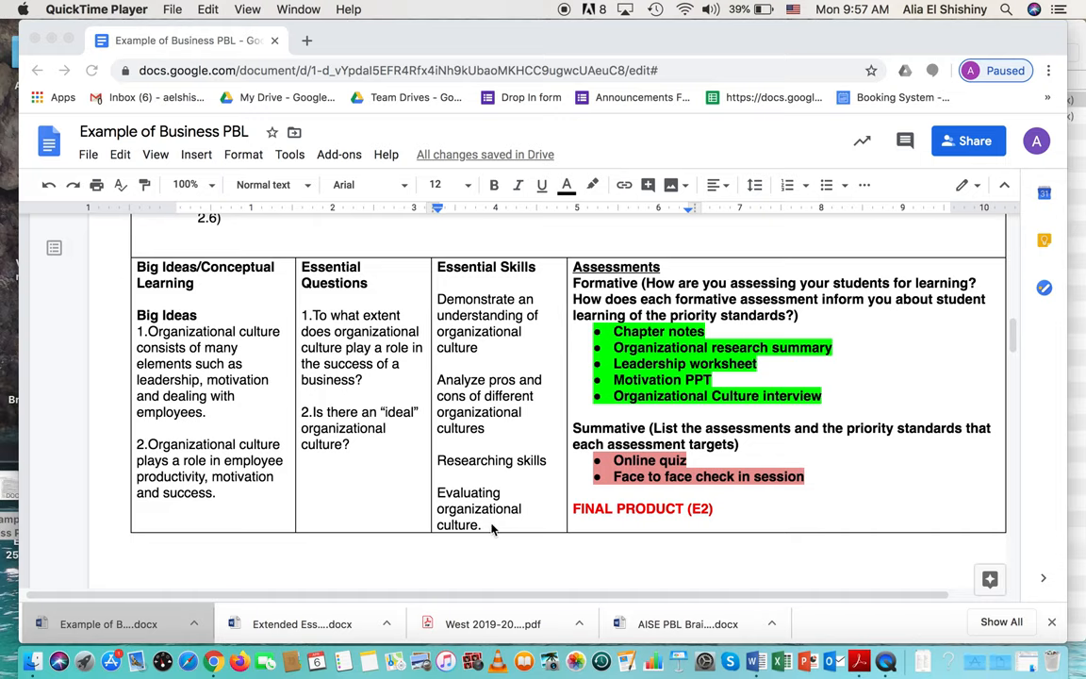
pyautogui.moveTo(495, 443)
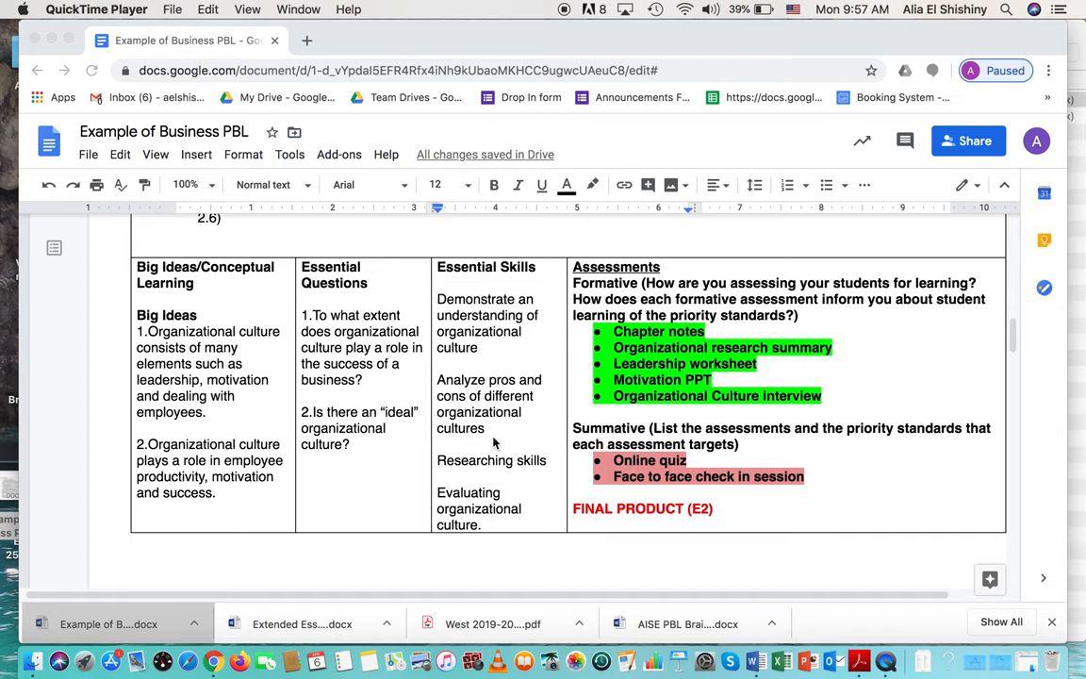
pyautogui.moveTo(641, 414)
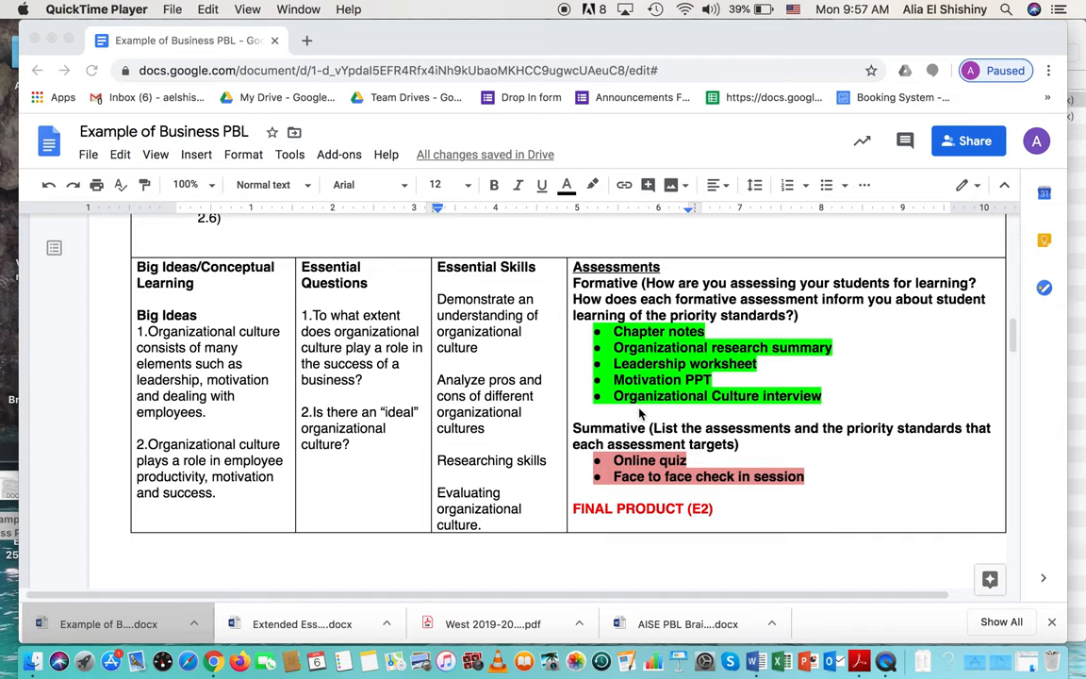
pyautogui.moveTo(639, 379)
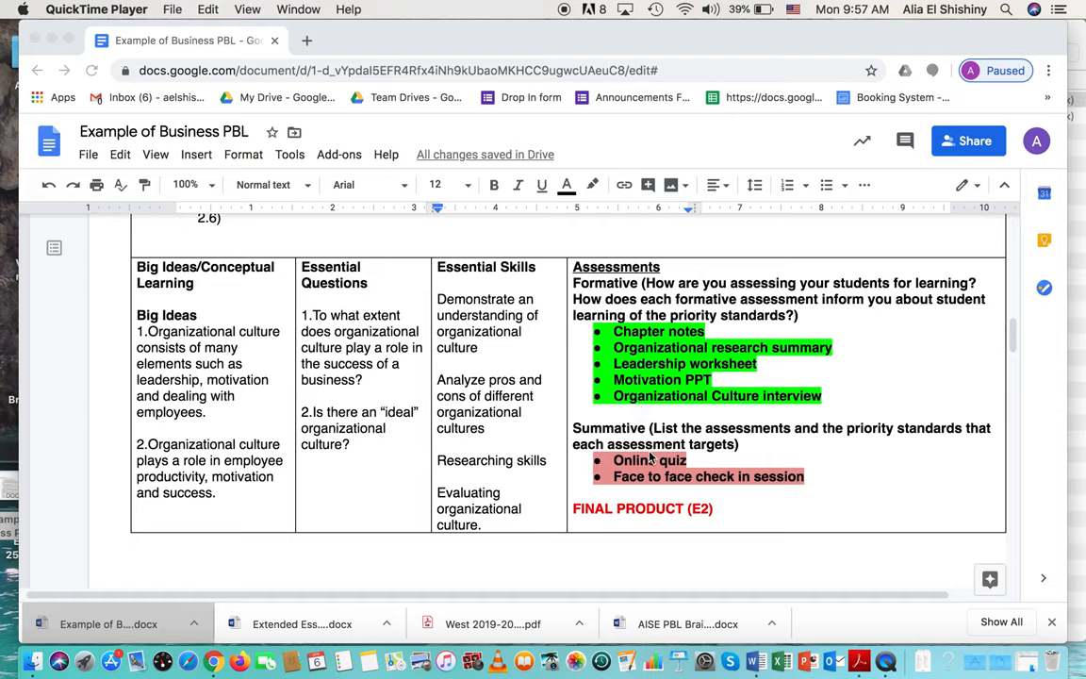
pyautogui.moveTo(738, 385)
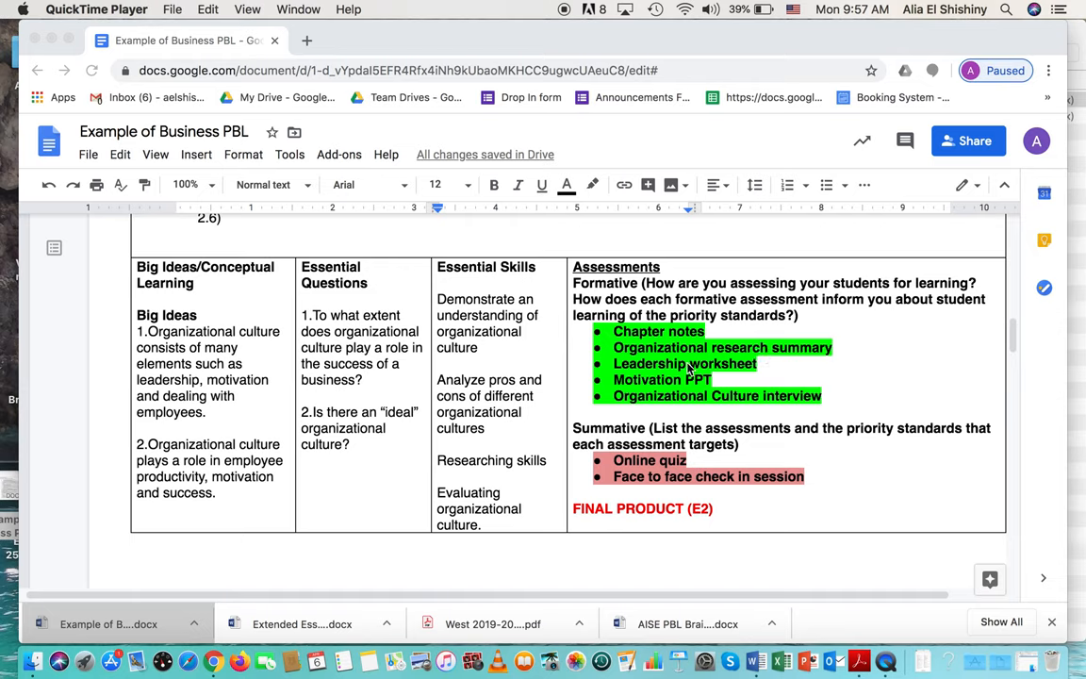
pyautogui.moveTo(744, 384)
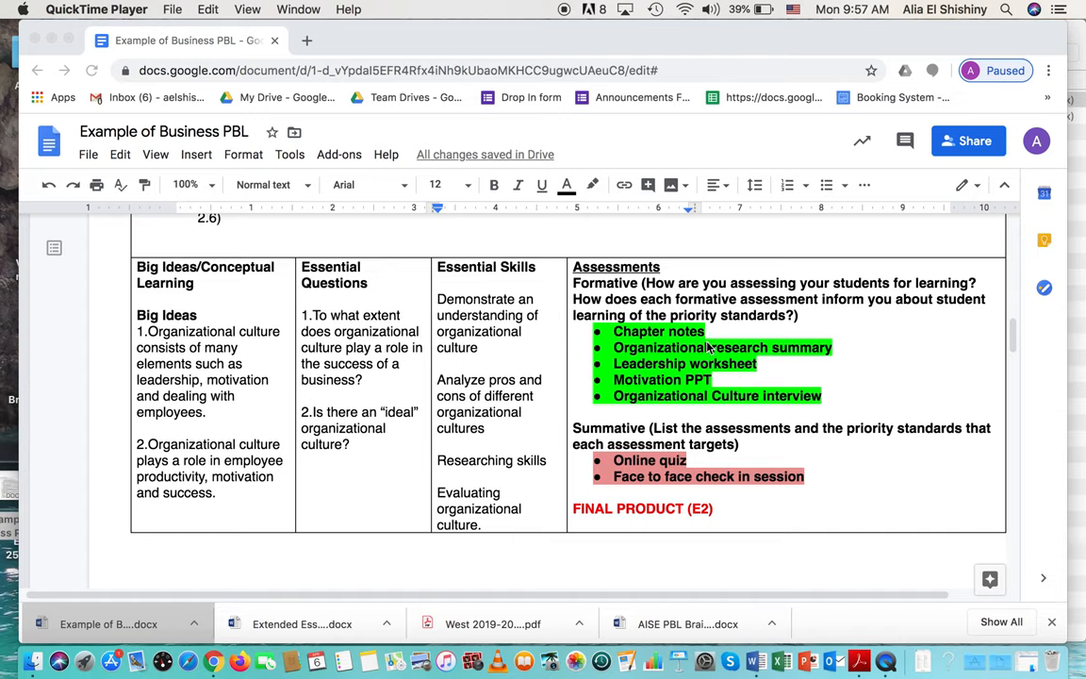
pyautogui.moveTo(656, 340)
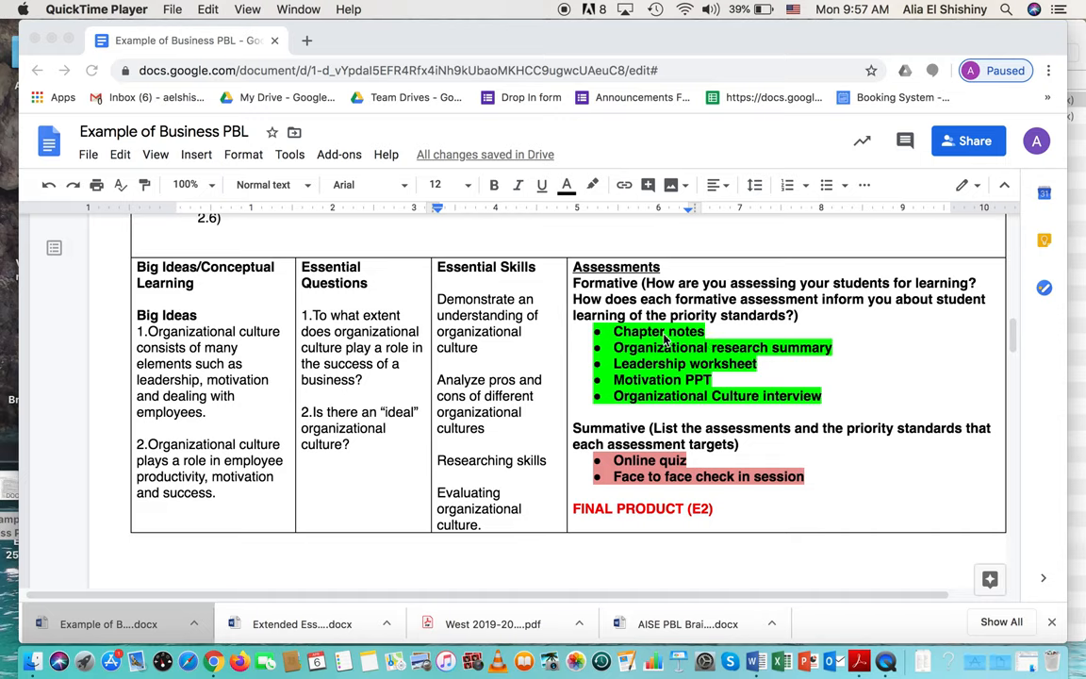
pyautogui.moveTo(709, 343)
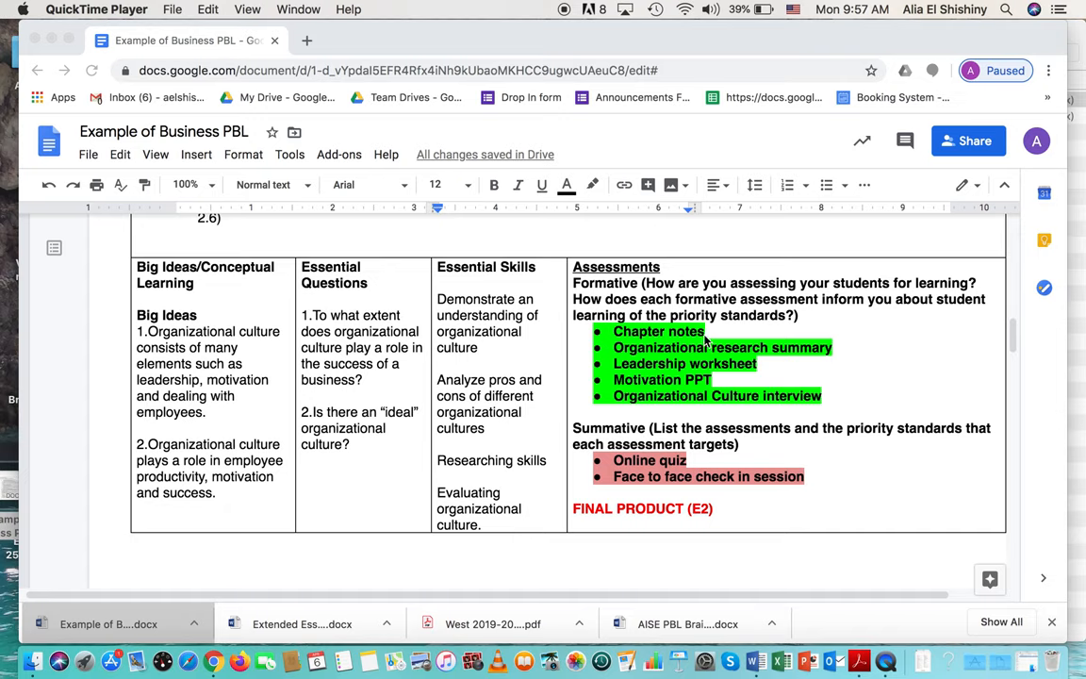
pyautogui.moveTo(769, 355)
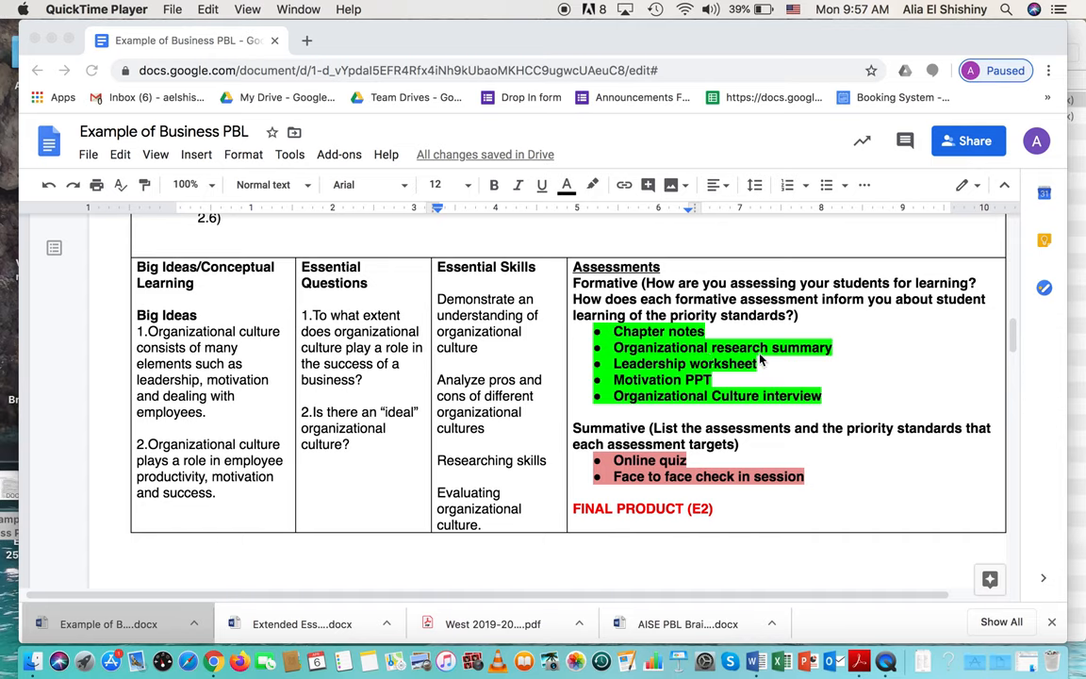
pyautogui.moveTo(827, 358)
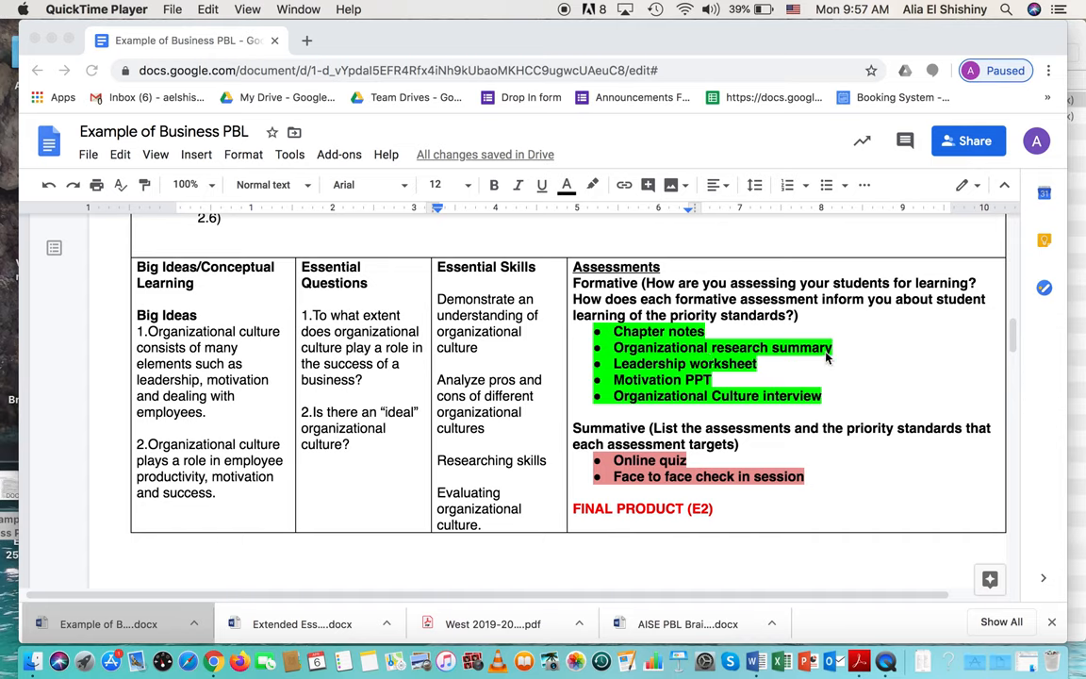
pyautogui.moveTo(827, 361)
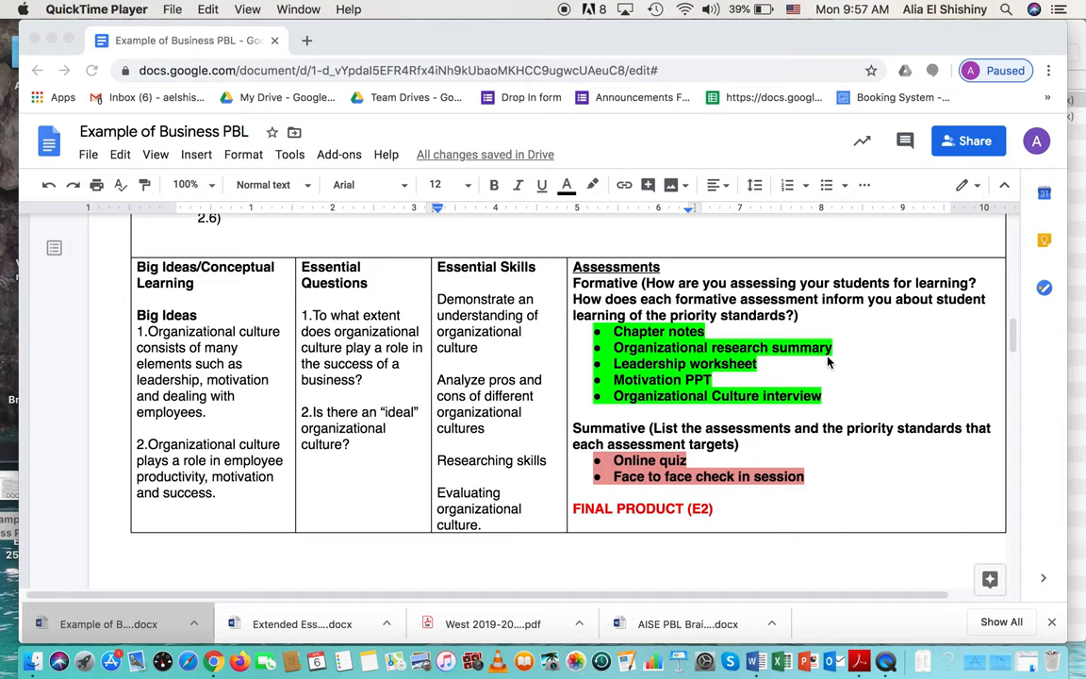
pyautogui.moveTo(674, 367)
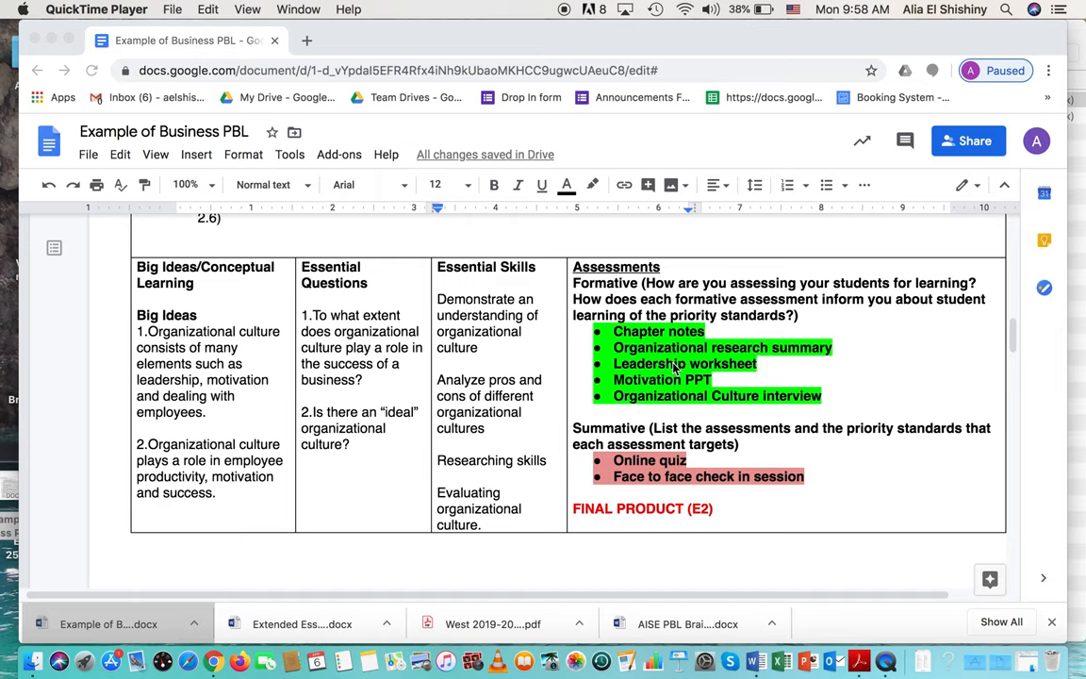
pyautogui.moveTo(687, 374)
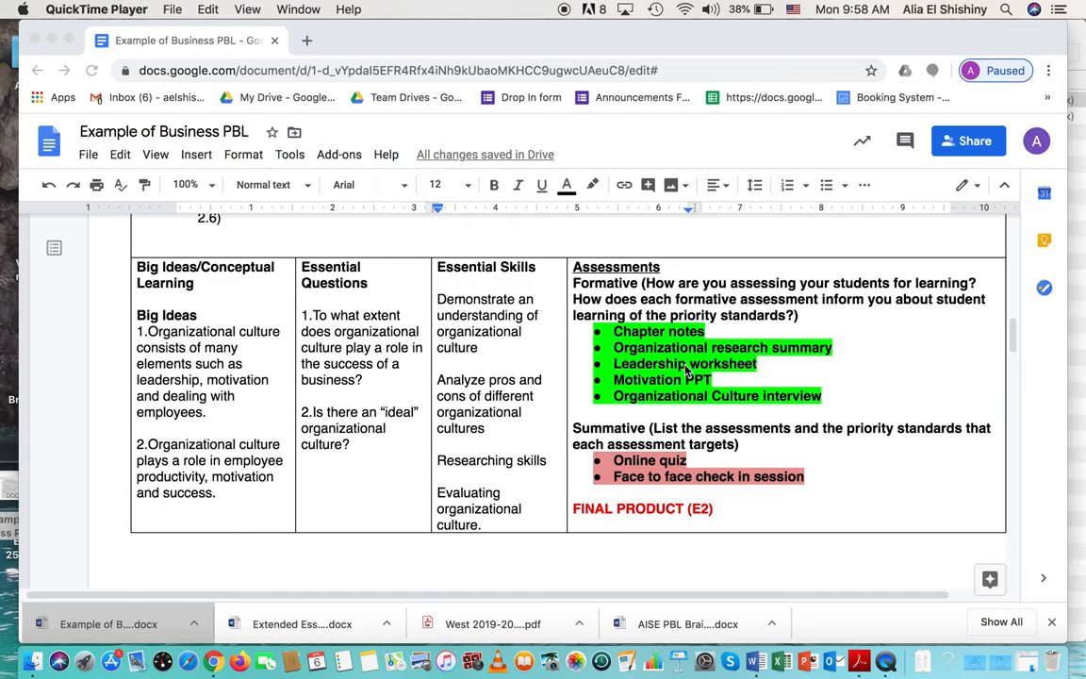
pyautogui.moveTo(749, 369)
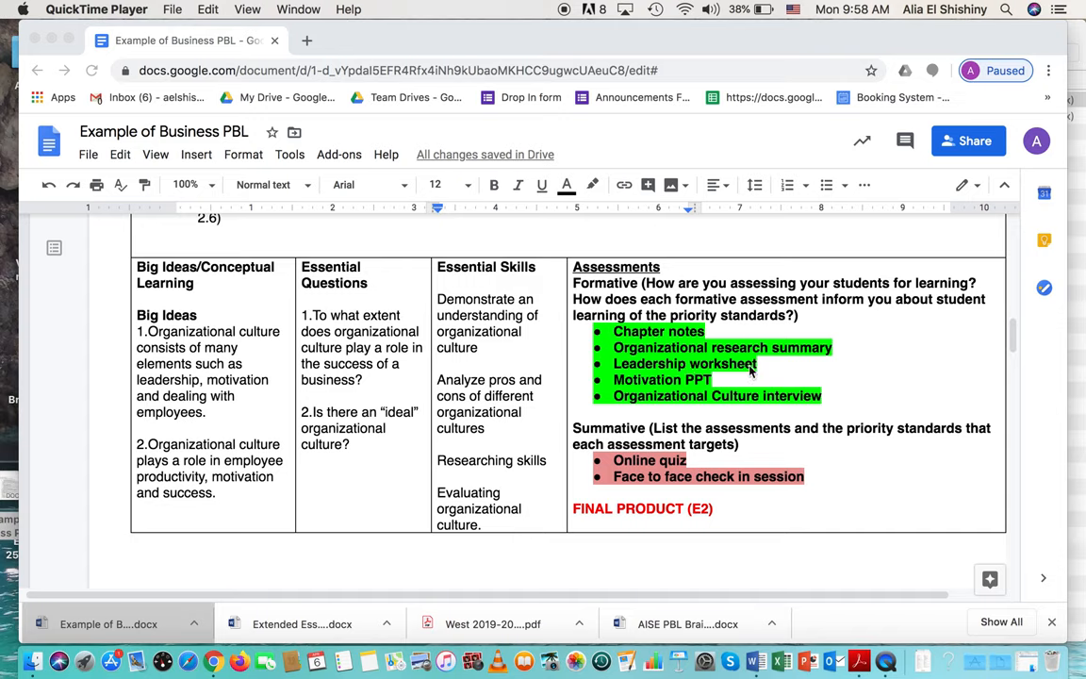
pyautogui.moveTo(754, 370)
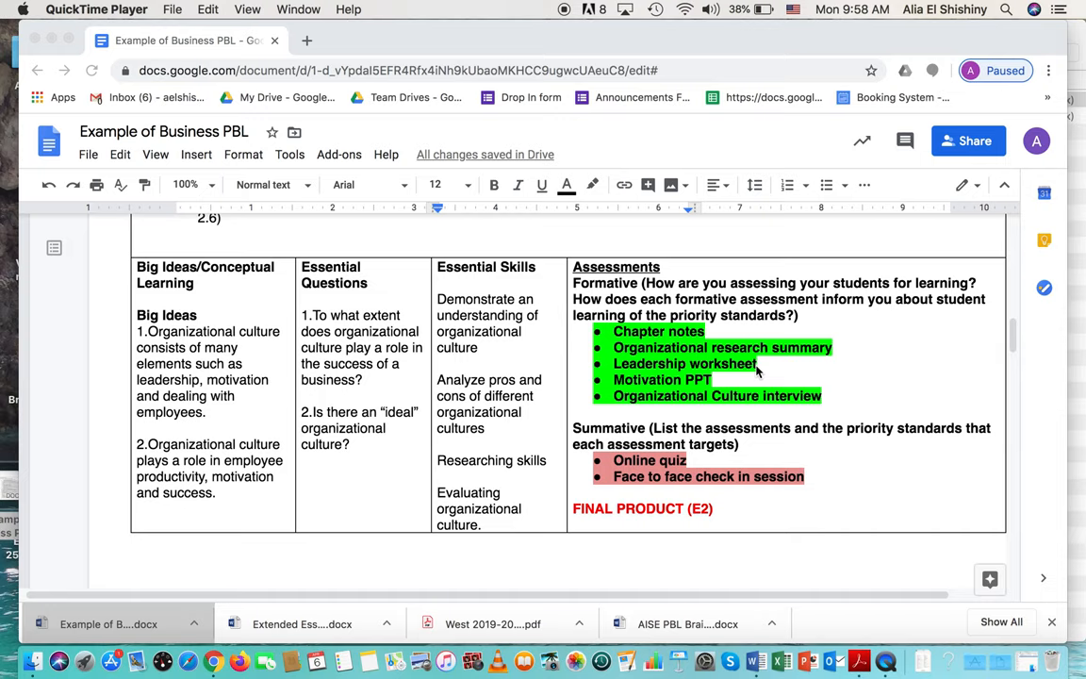
pyautogui.moveTo(681, 391)
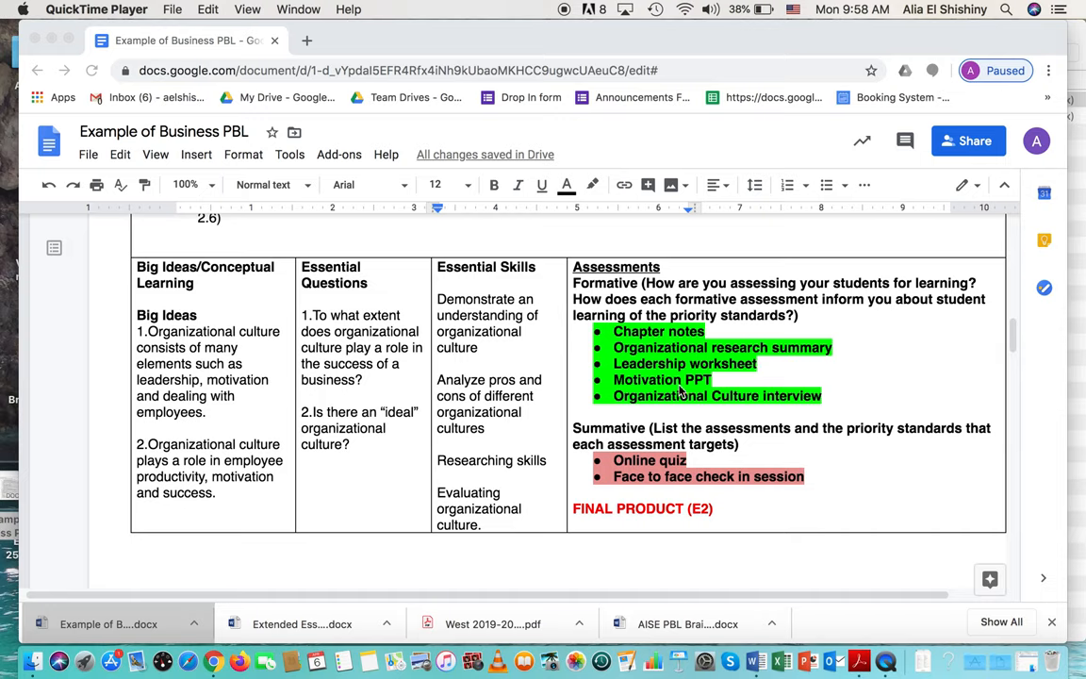
pyautogui.moveTo(702, 391)
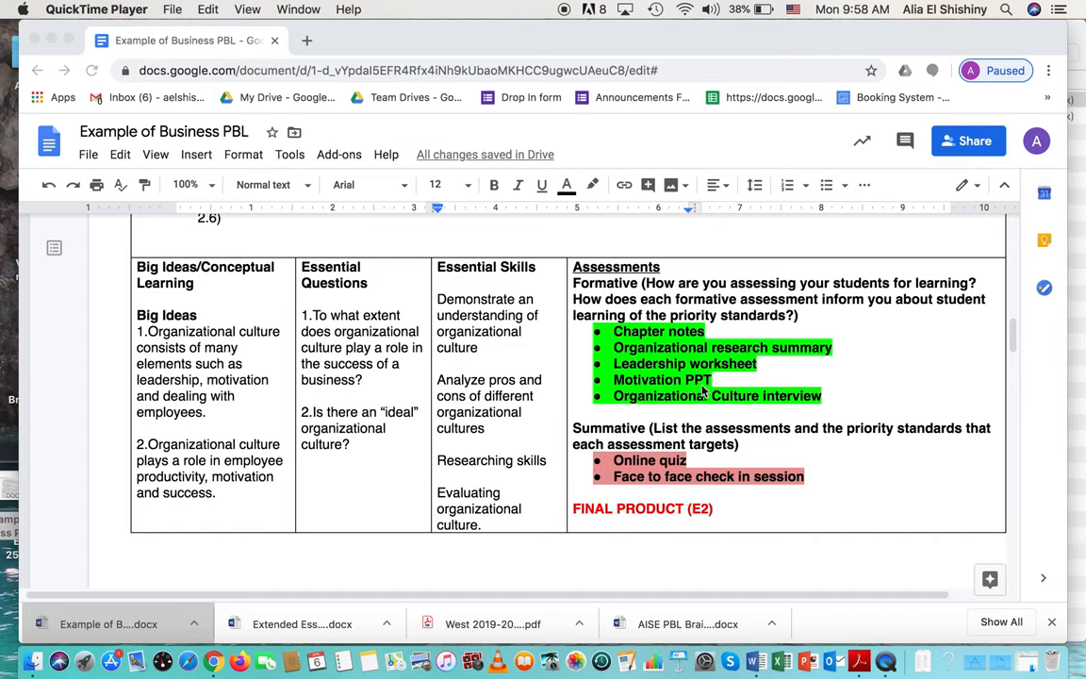
pyautogui.moveTo(706, 387)
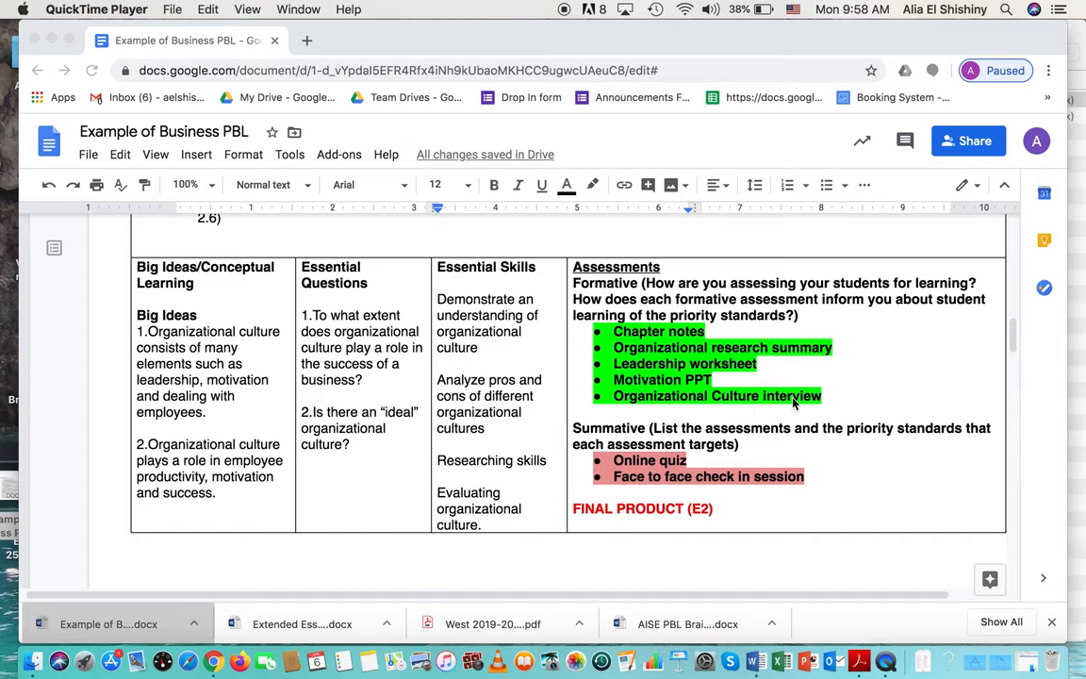
pyautogui.moveTo(793, 403)
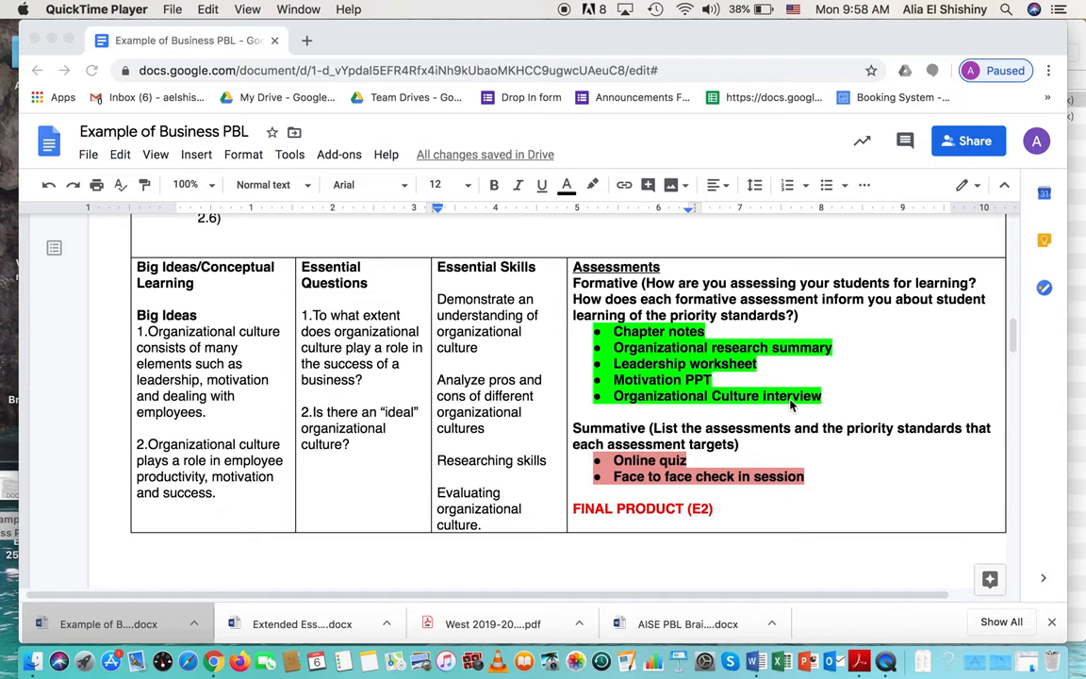
pyautogui.moveTo(698, 413)
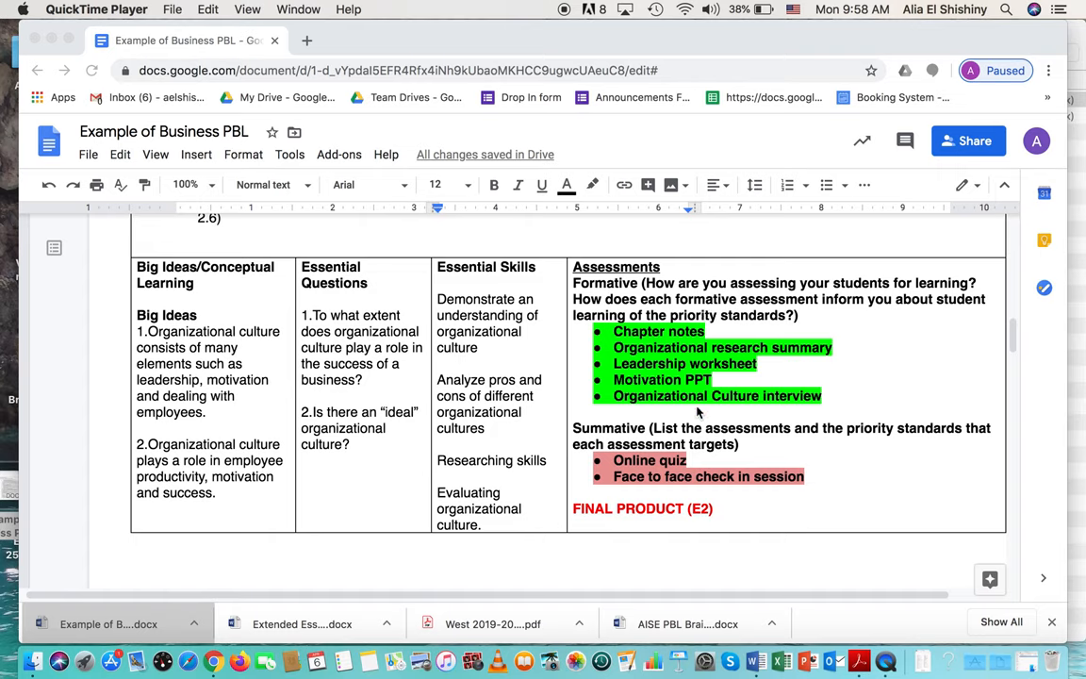
pyautogui.moveTo(699, 413)
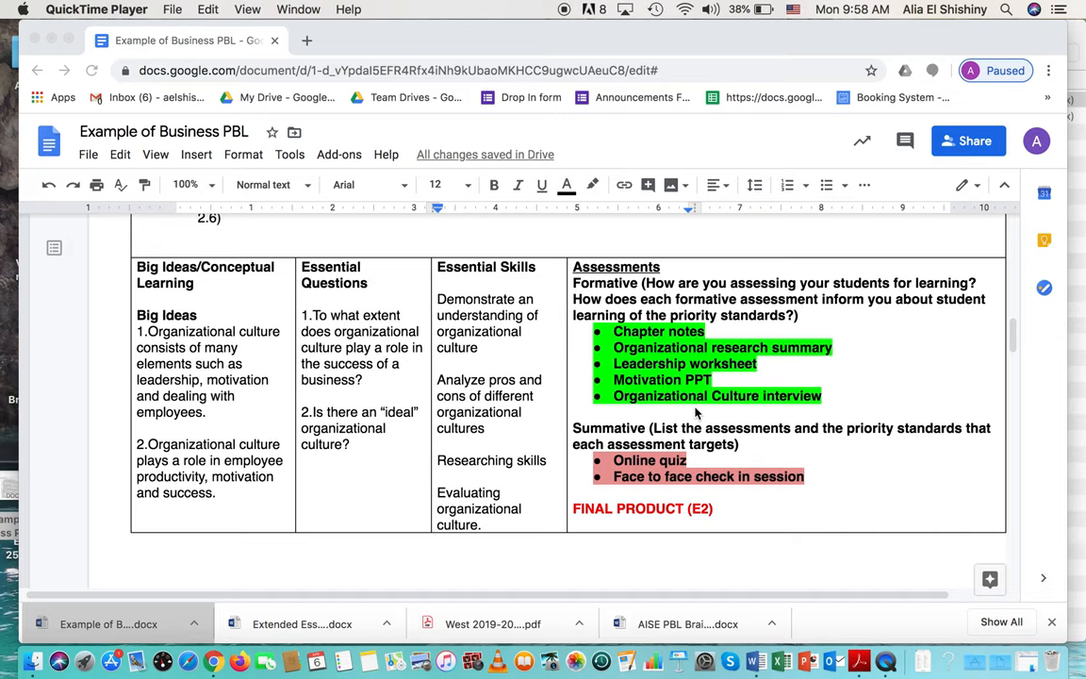
pyautogui.moveTo(726, 394)
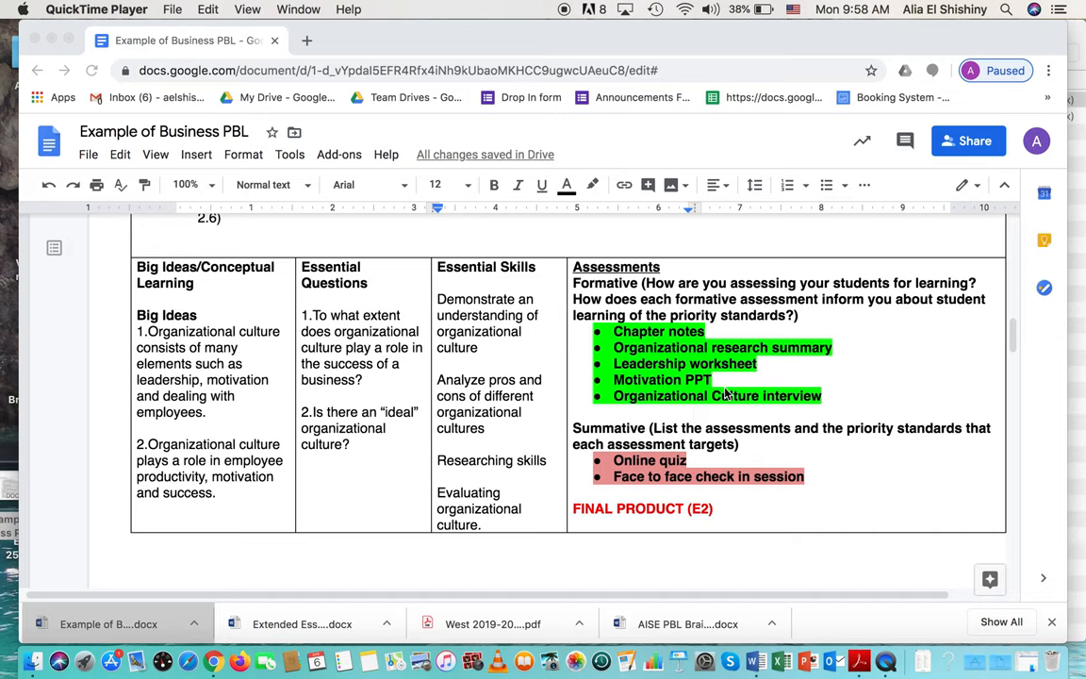
pyautogui.moveTo(688, 471)
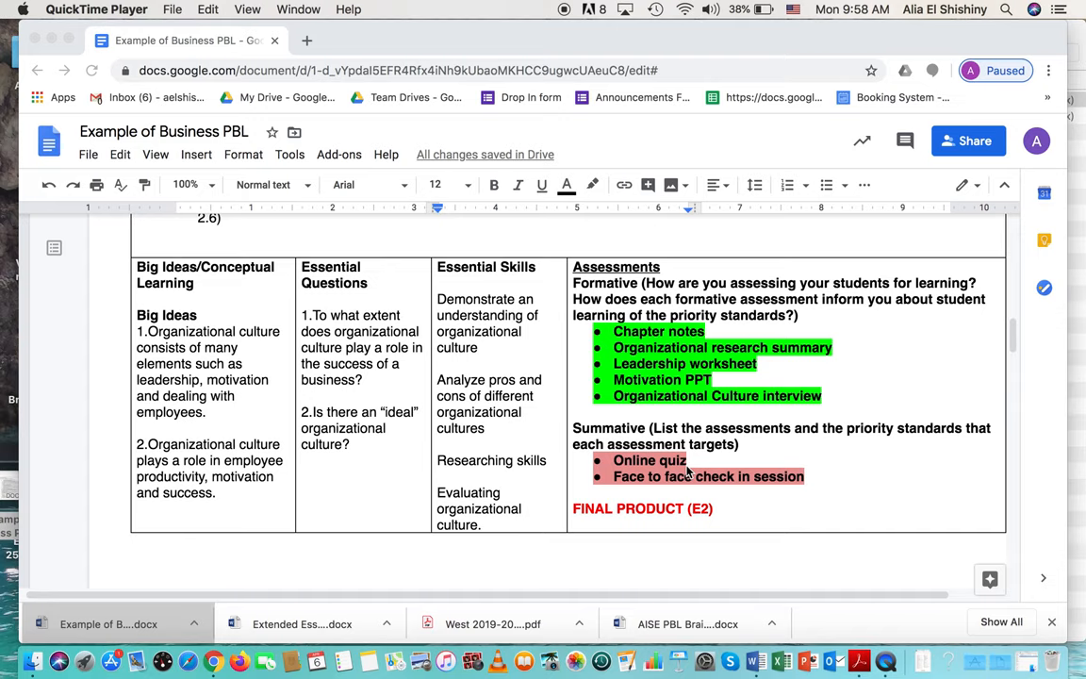
pyautogui.moveTo(766, 461)
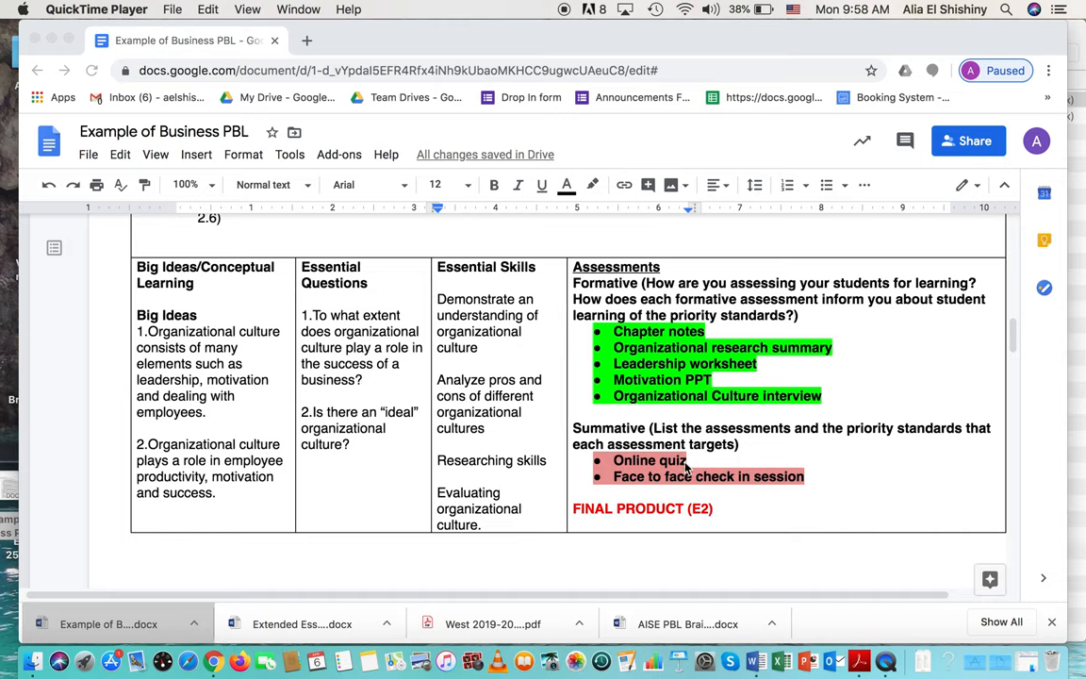
pyautogui.moveTo(686, 489)
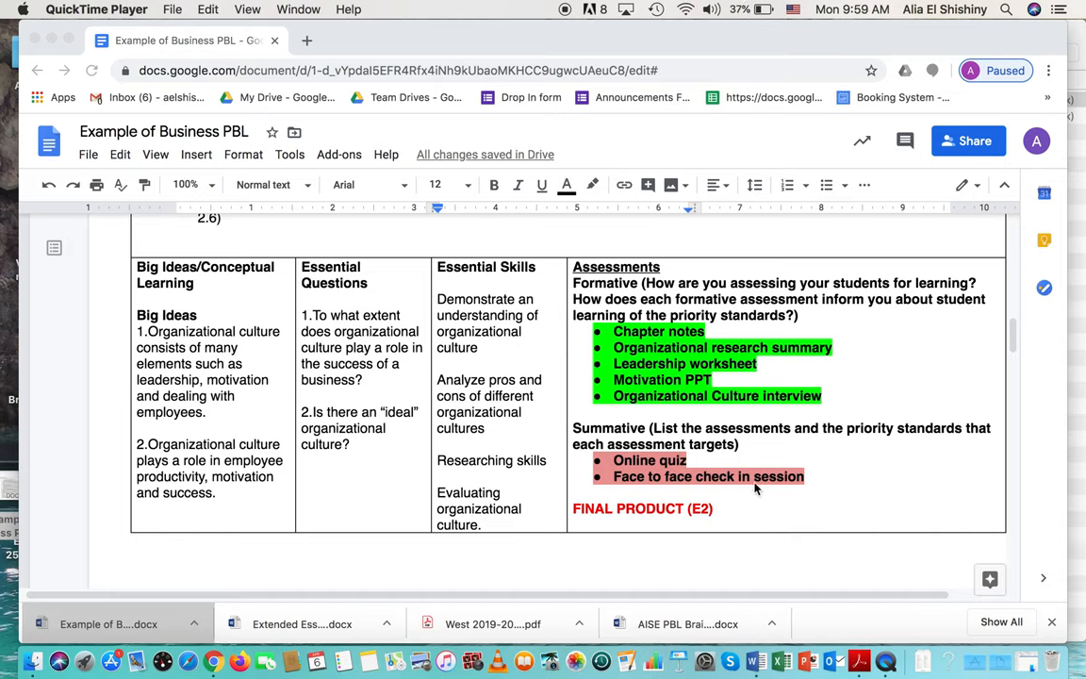
pyautogui.moveTo(755, 485)
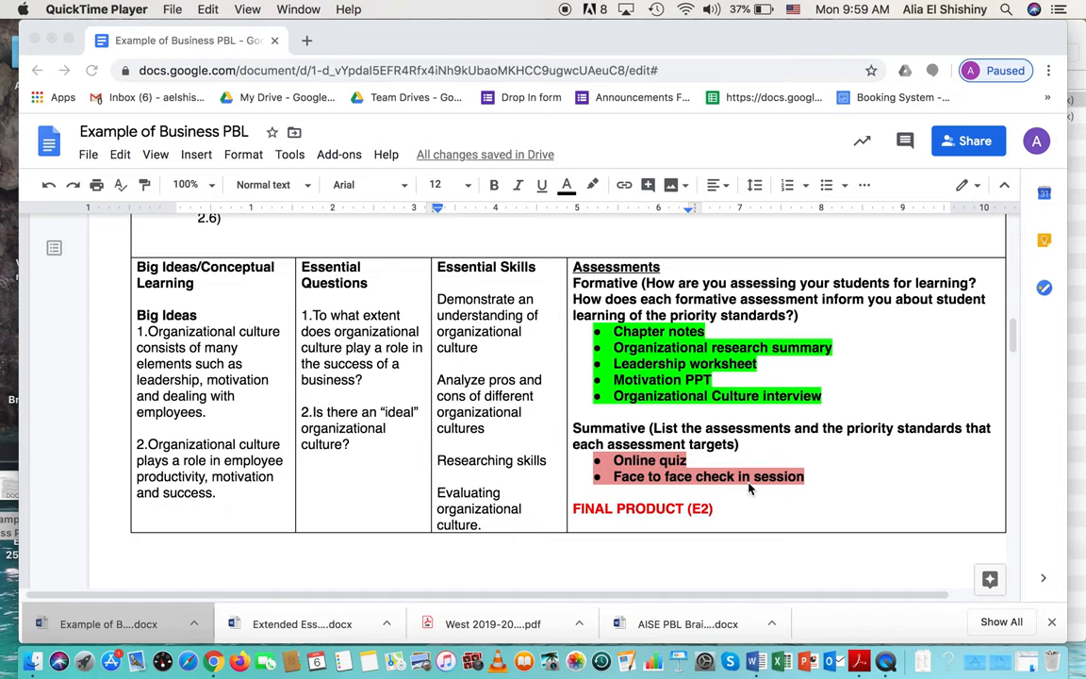
pyautogui.moveTo(678, 492)
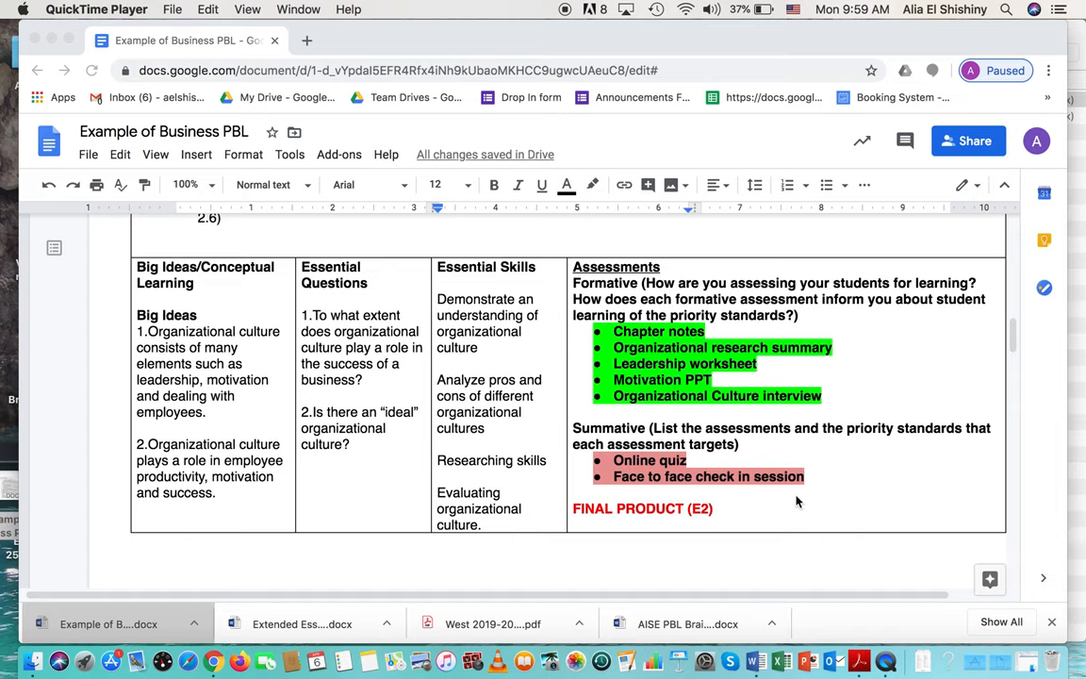
pyautogui.moveTo(755, 497)
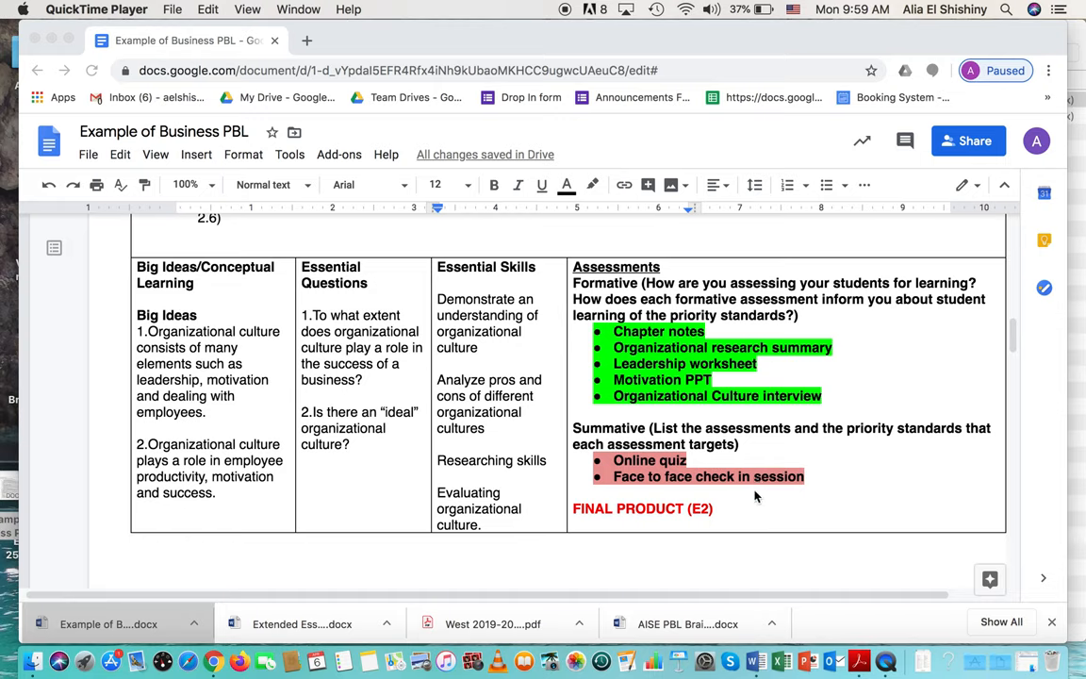
pyautogui.moveTo(778, 493)
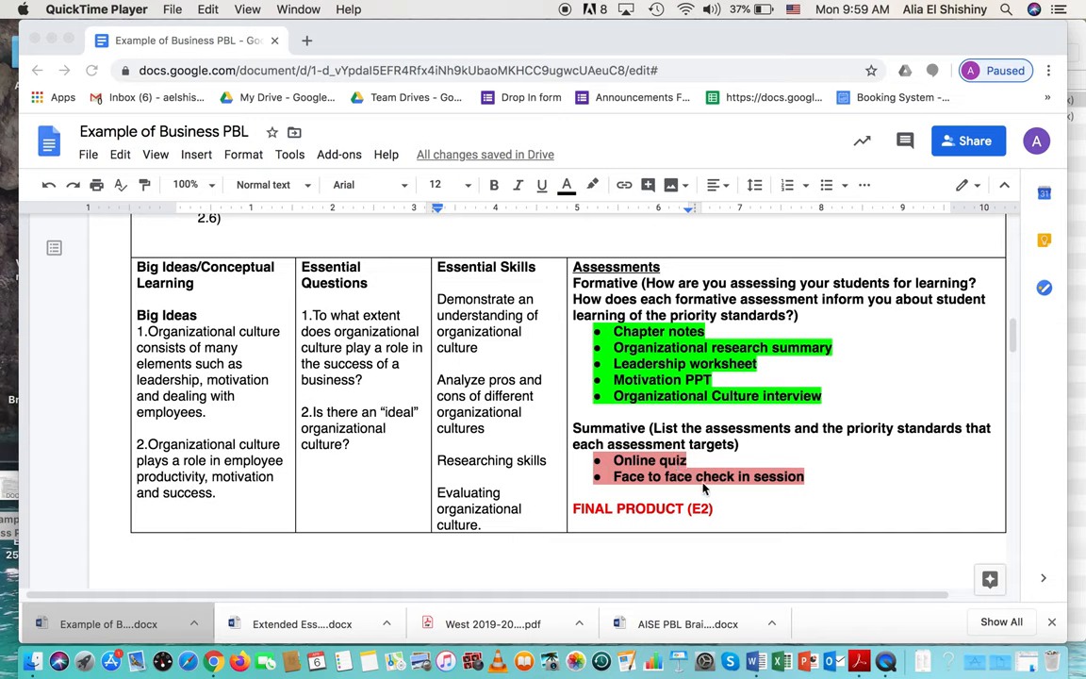
pyautogui.moveTo(613, 497)
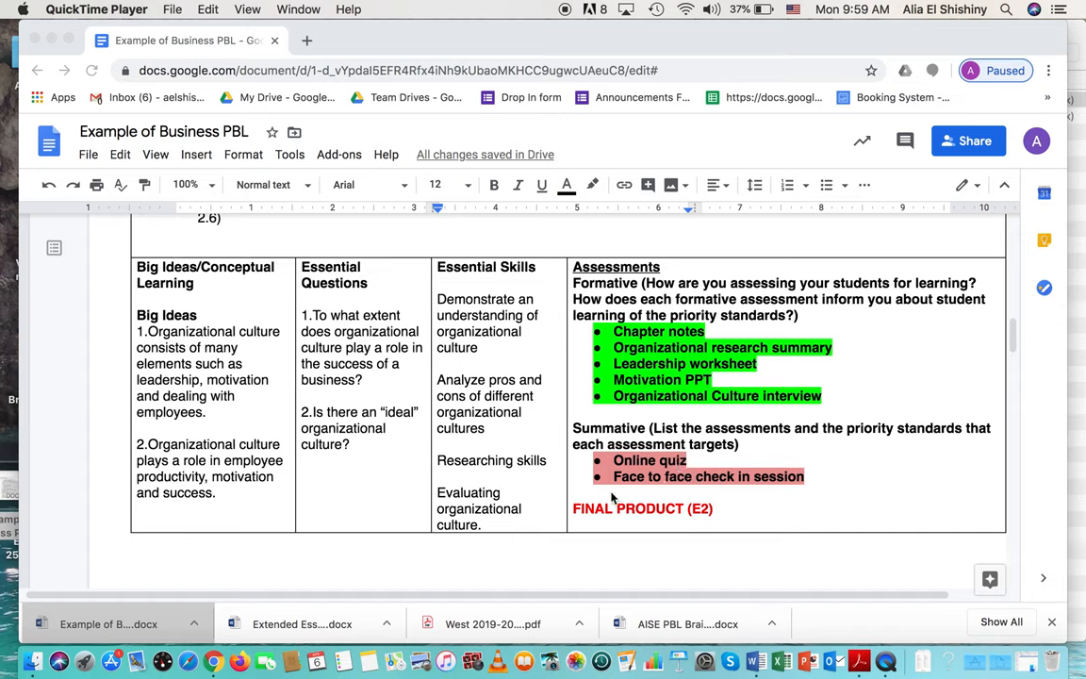
pyautogui.moveTo(648, 525)
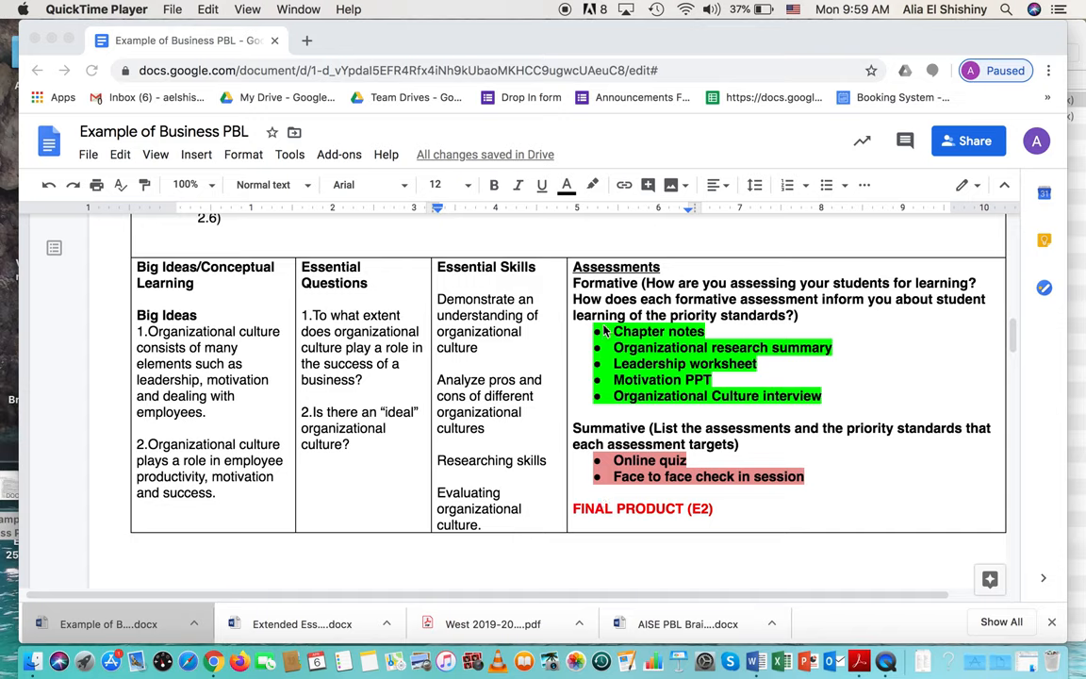
pyautogui.moveTo(705, 519)
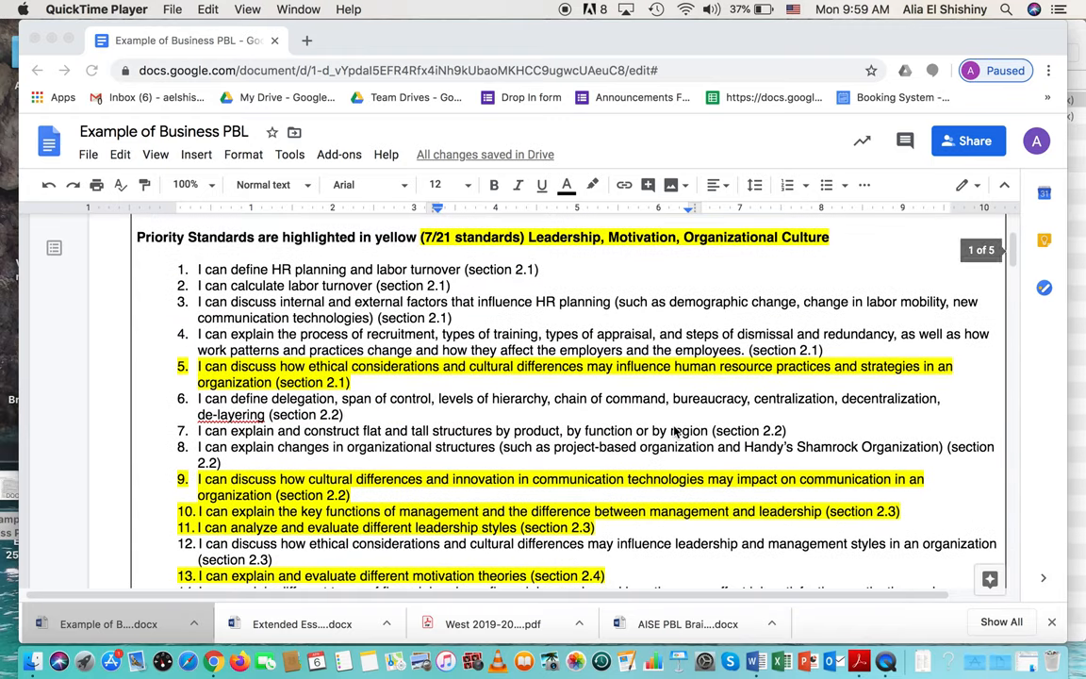
pyautogui.scroll(-3)
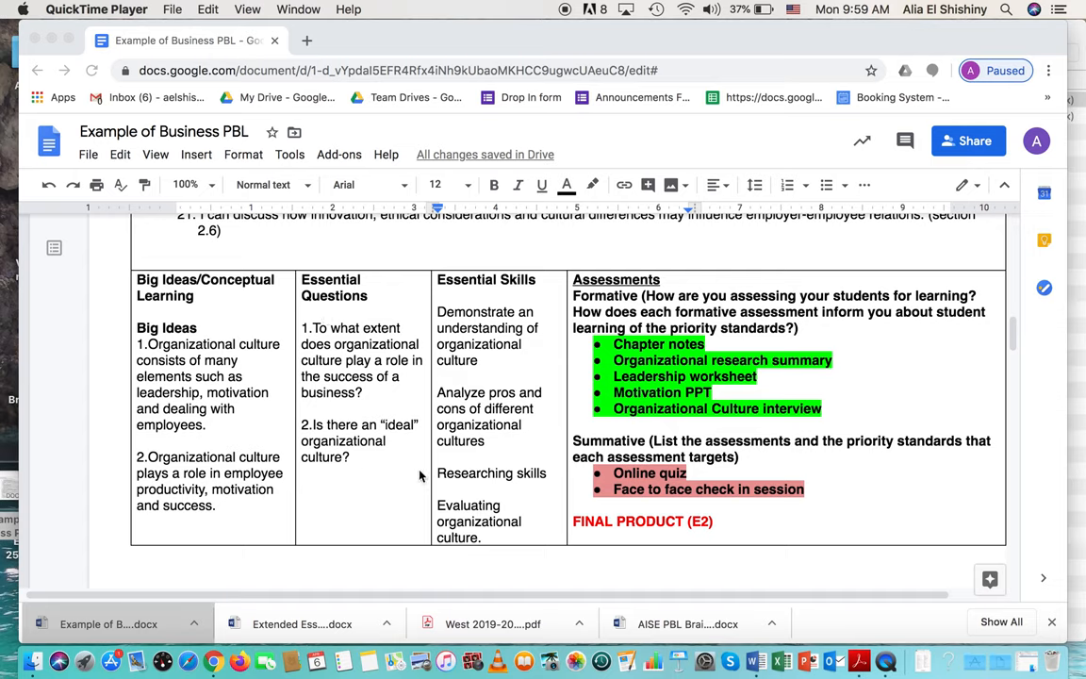
pyautogui.moveTo(656, 271)
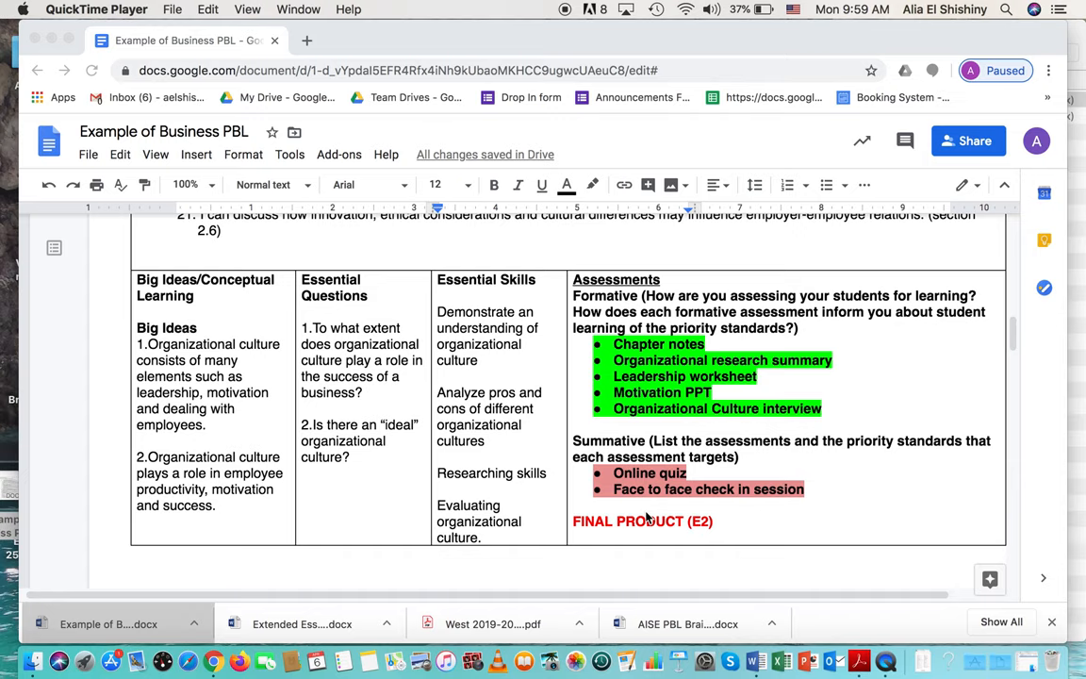
pyautogui.scroll(-3)
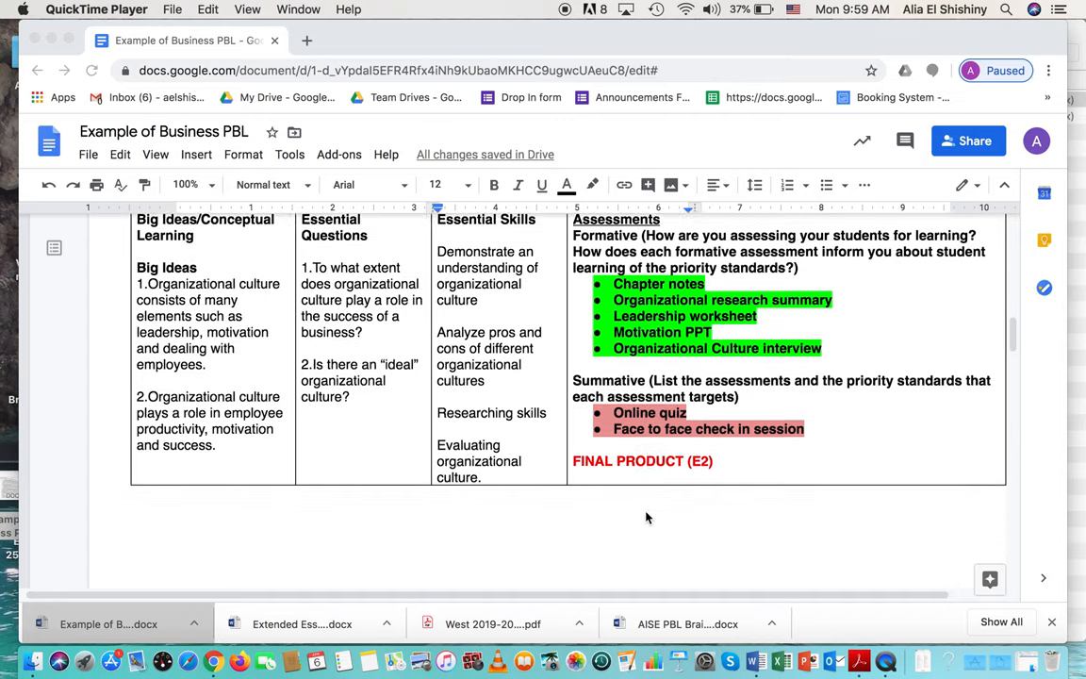
pyautogui.scroll(-3)
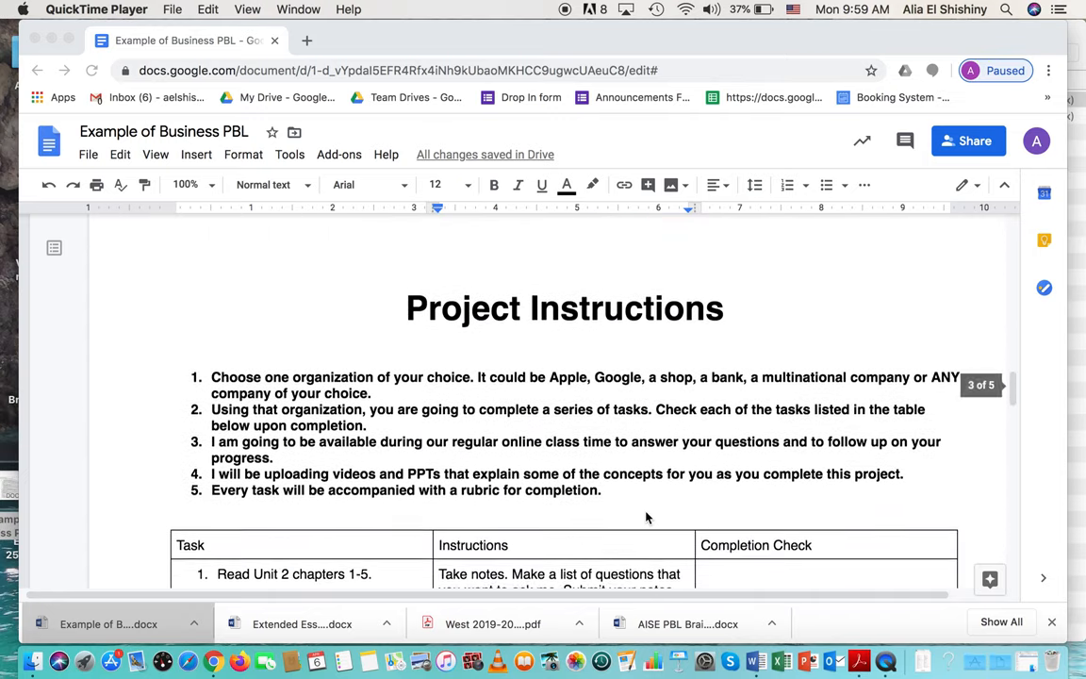
pyautogui.scroll(-3)
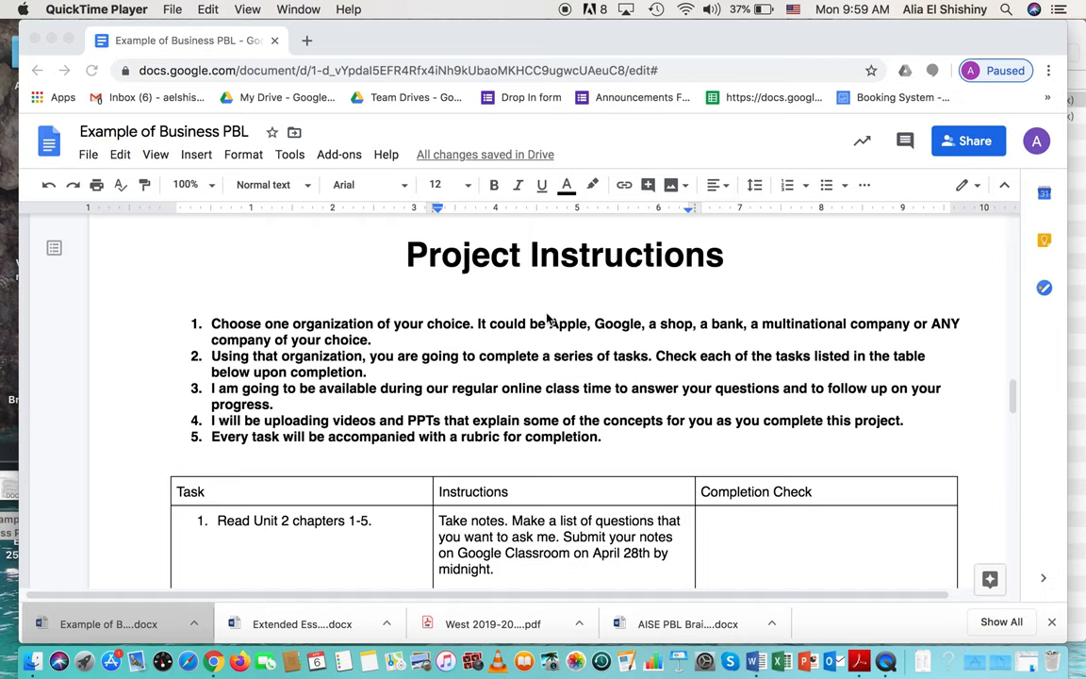
pyautogui.moveTo(518, 470)
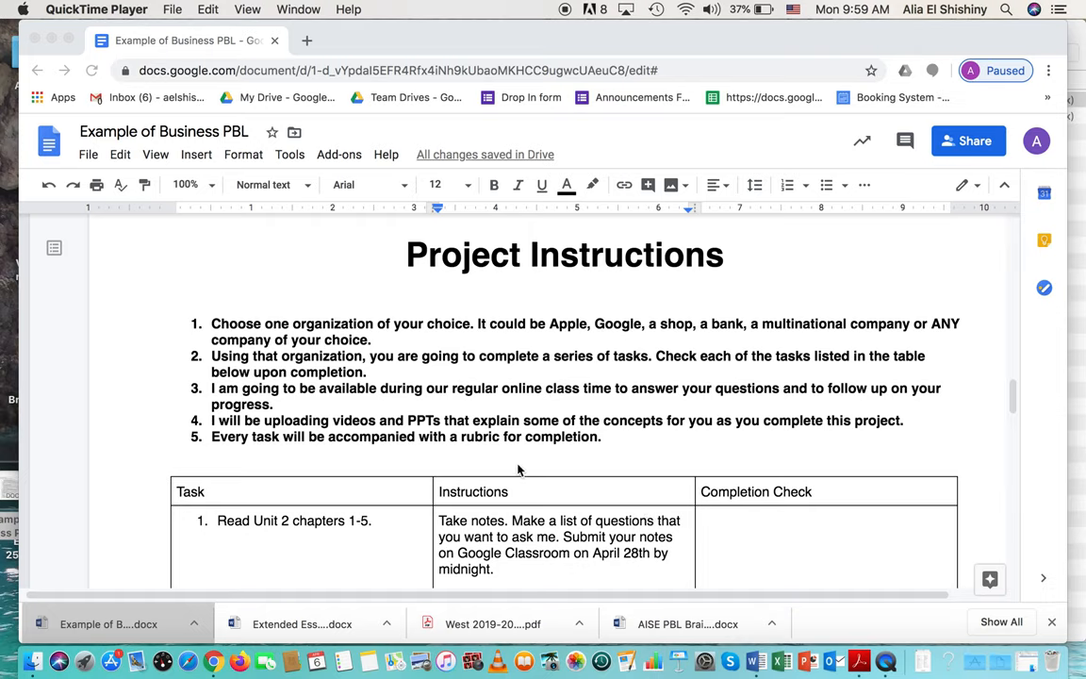
pyautogui.moveTo(323, 449)
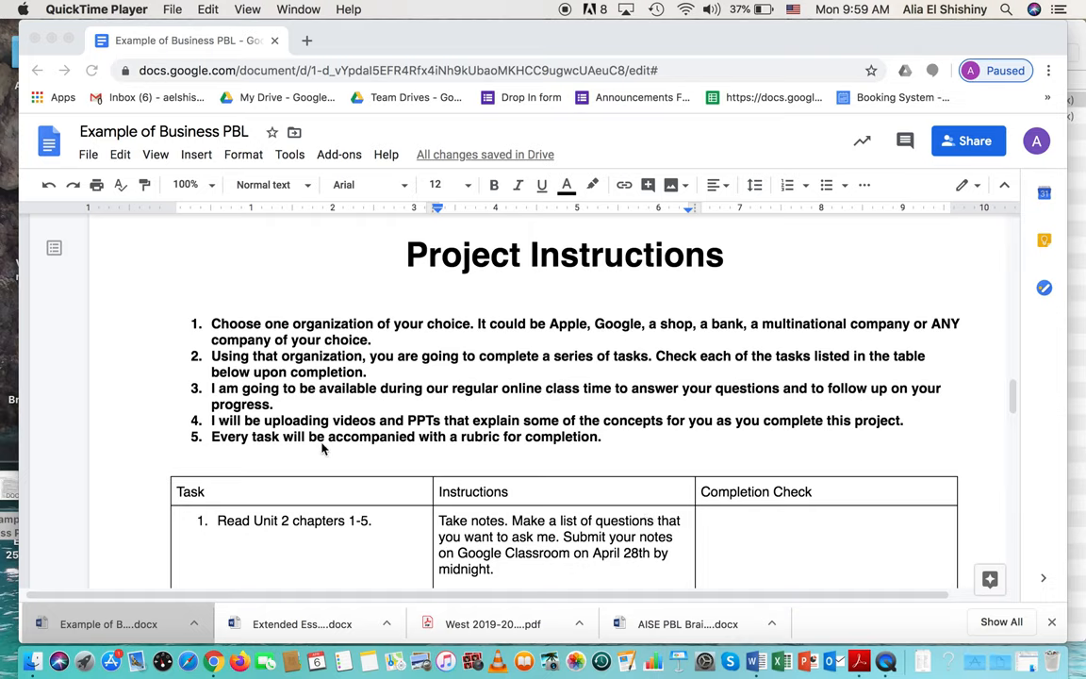
pyautogui.moveTo(374, 457)
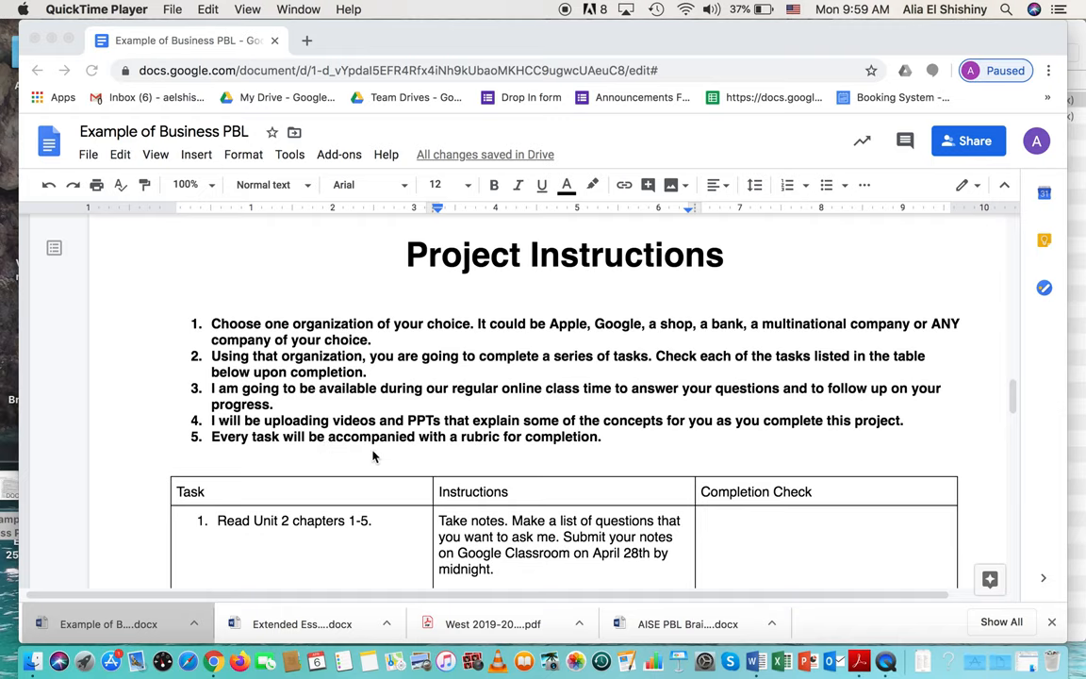
pyautogui.moveTo(474, 288)
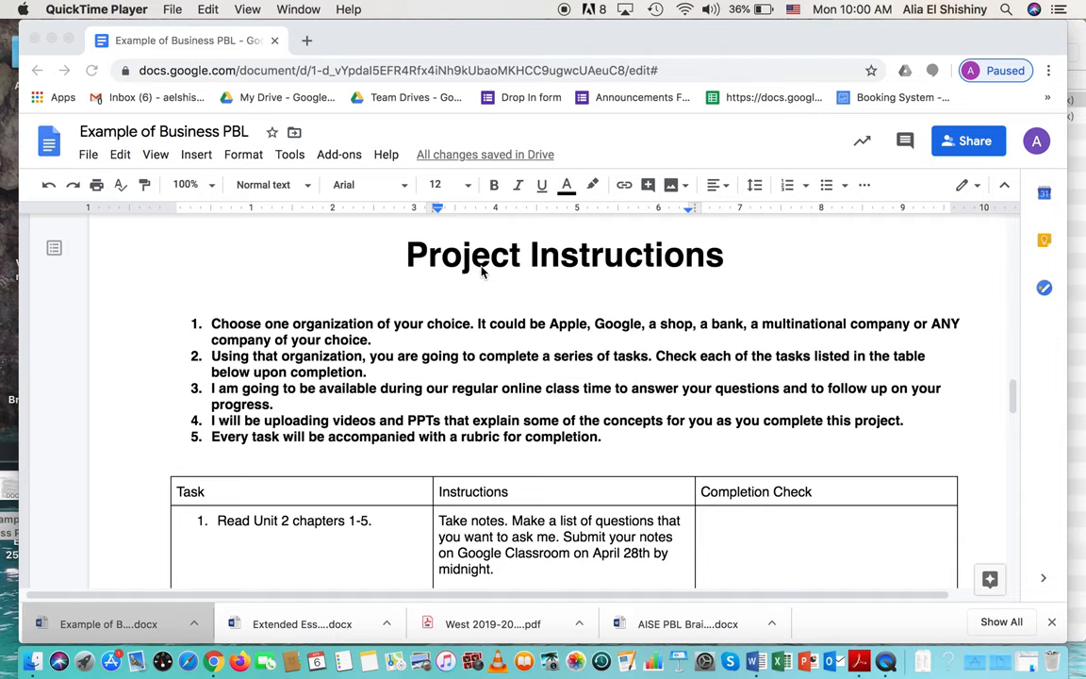
pyautogui.moveTo(400, 345)
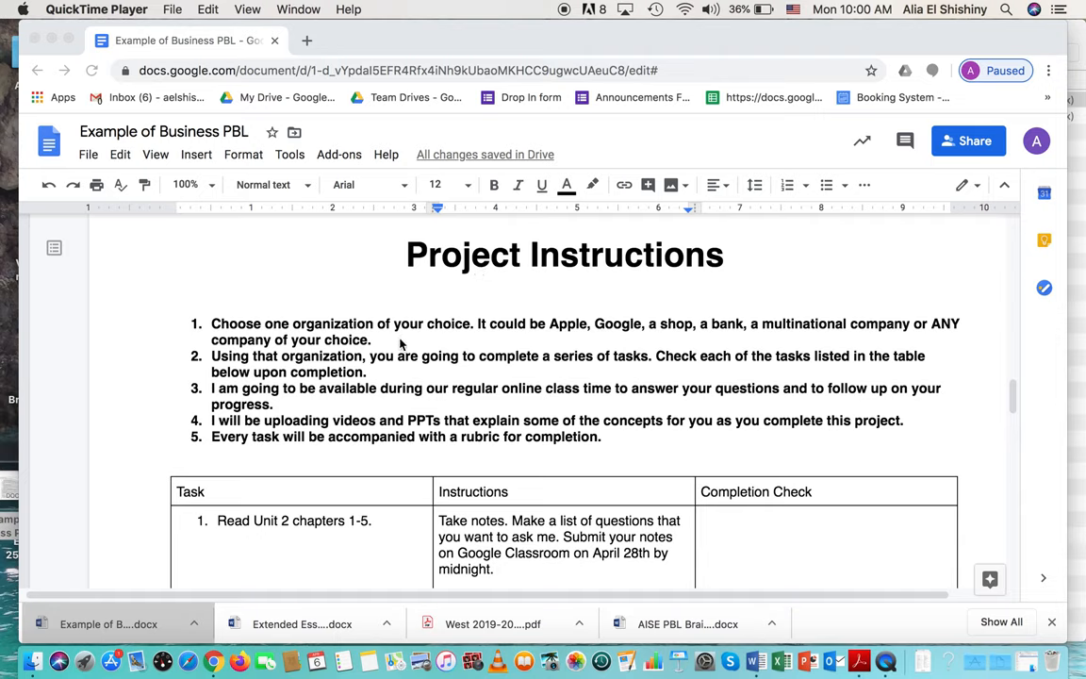
pyautogui.moveTo(471, 337)
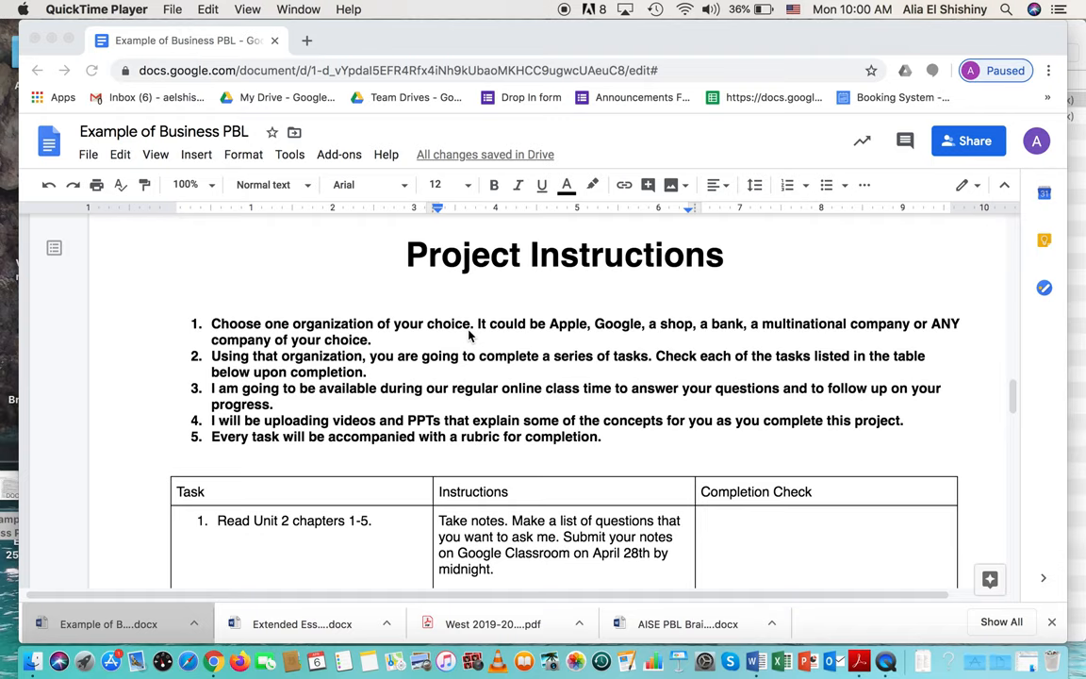
pyautogui.moveTo(574, 332)
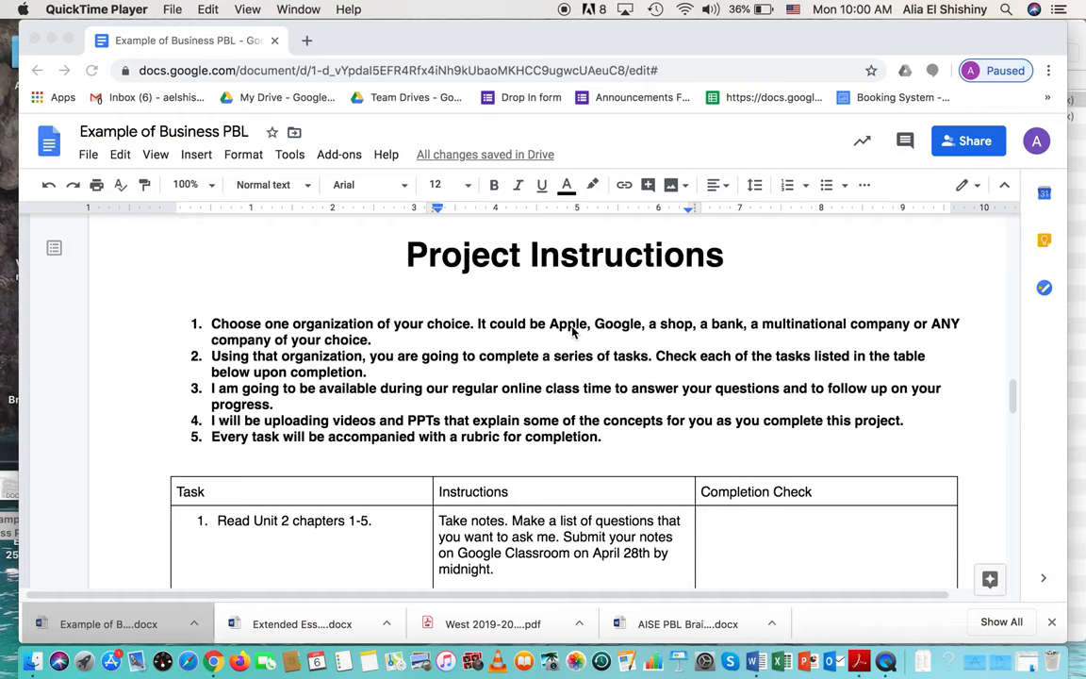
pyautogui.moveTo(687, 335)
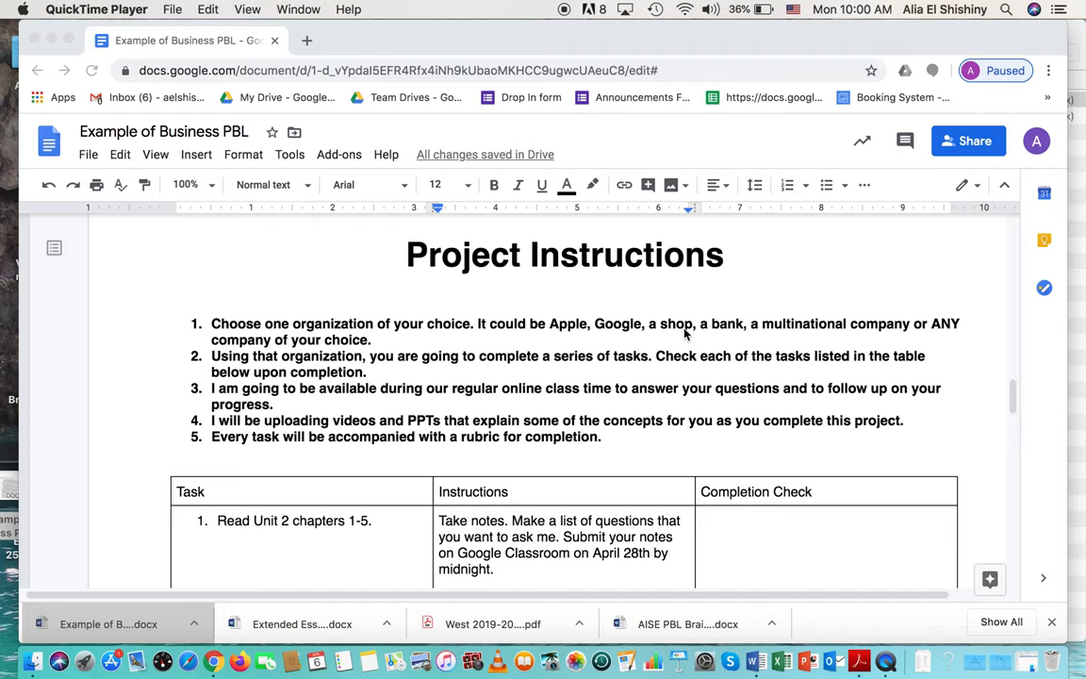
pyautogui.moveTo(688, 332)
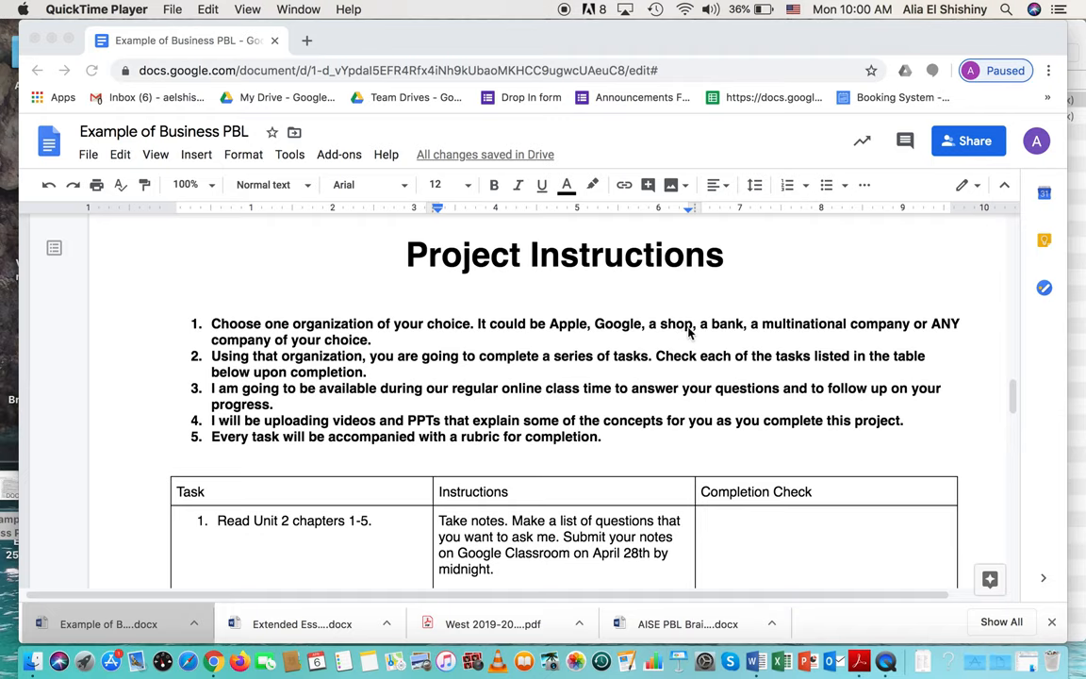
pyautogui.moveTo(280, 361)
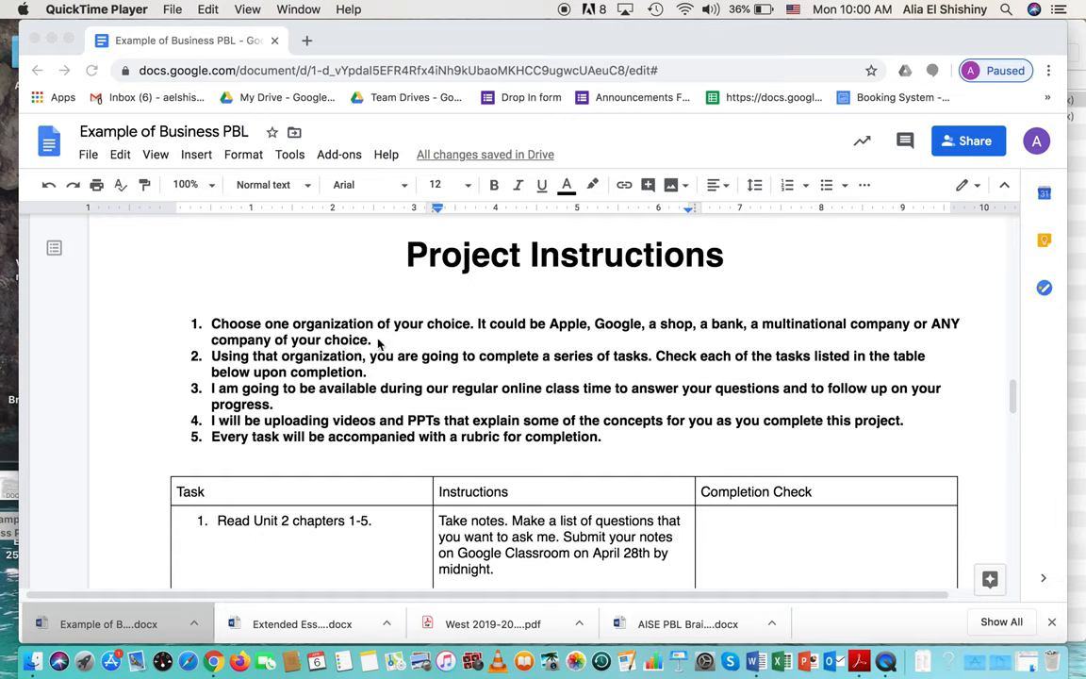
pyautogui.moveTo(532, 381)
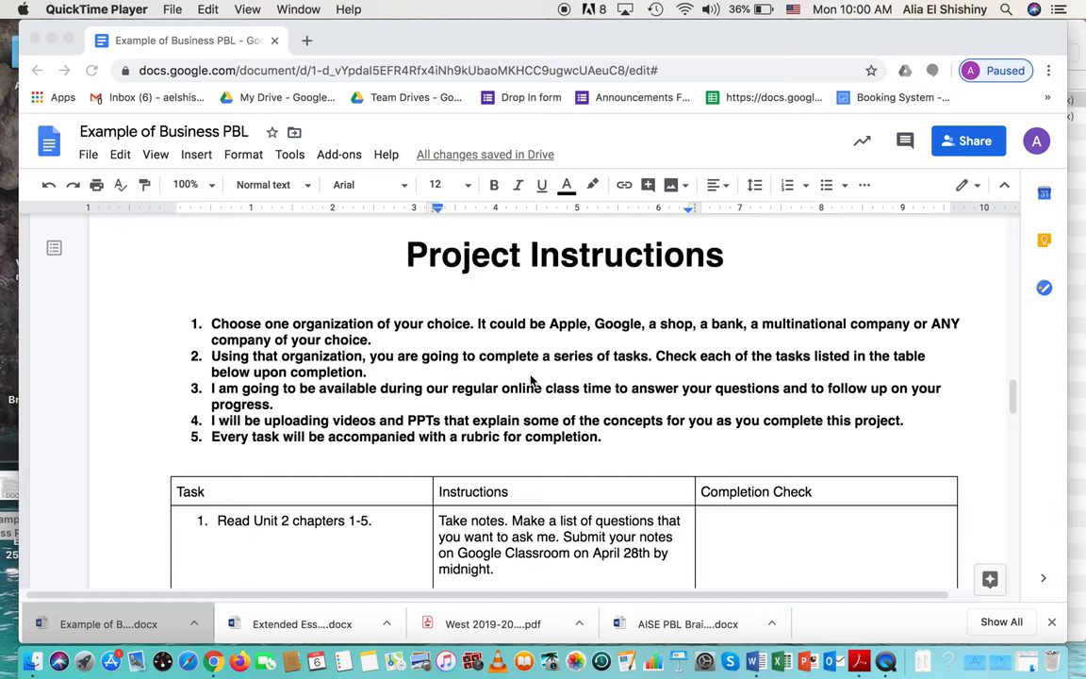
pyautogui.moveTo(656, 379)
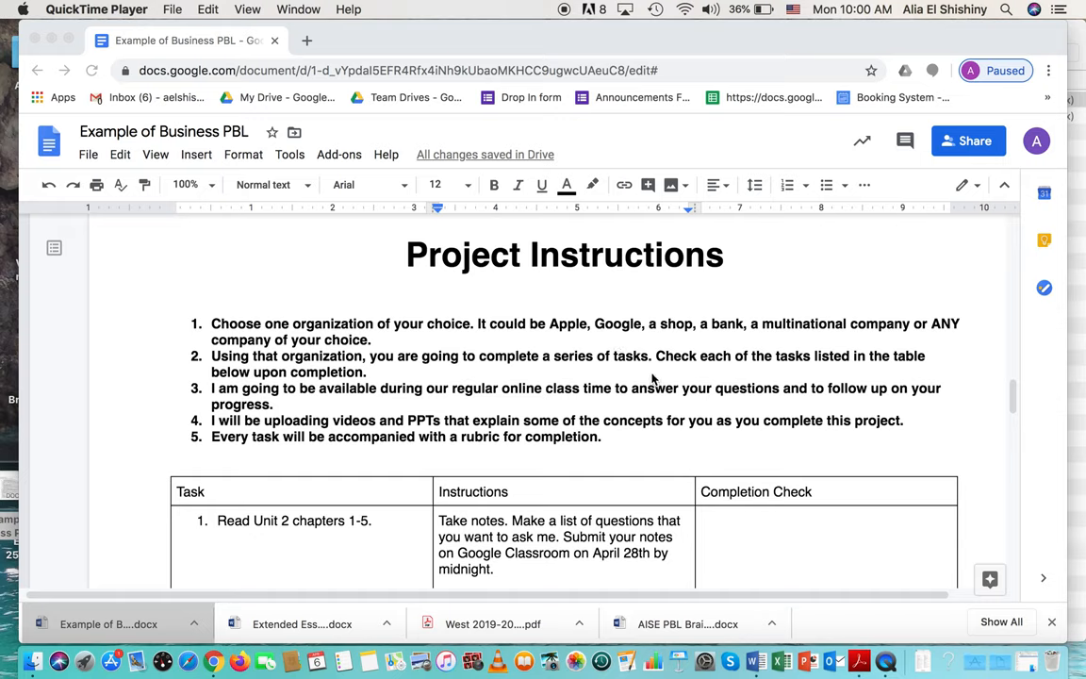
pyautogui.moveTo(639, 370)
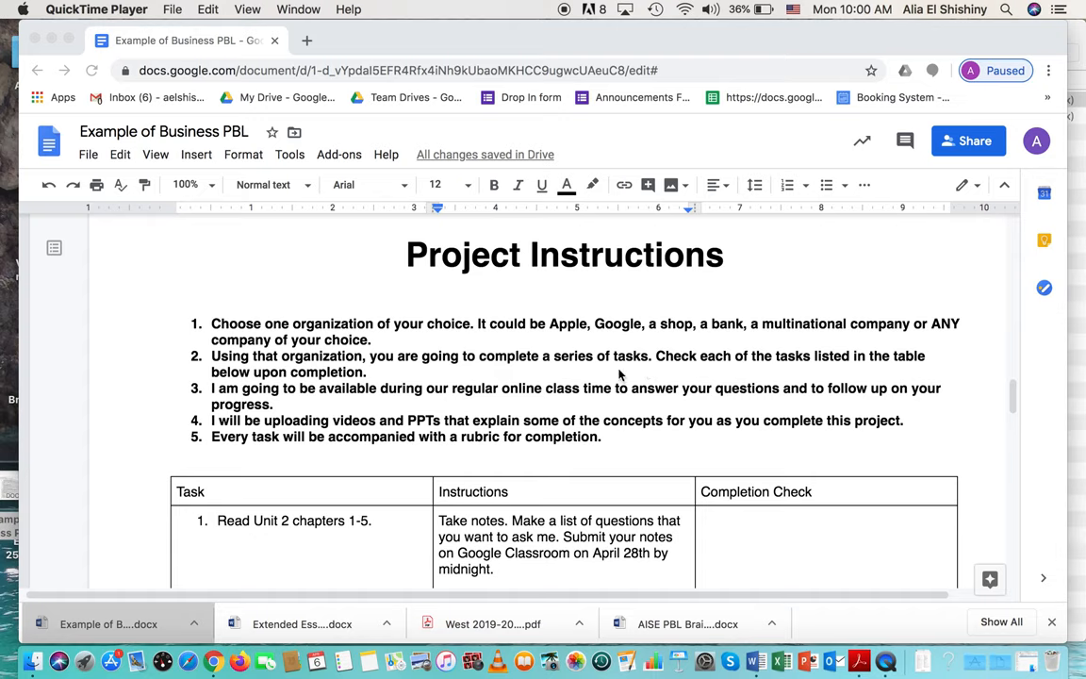
pyautogui.moveTo(557, 469)
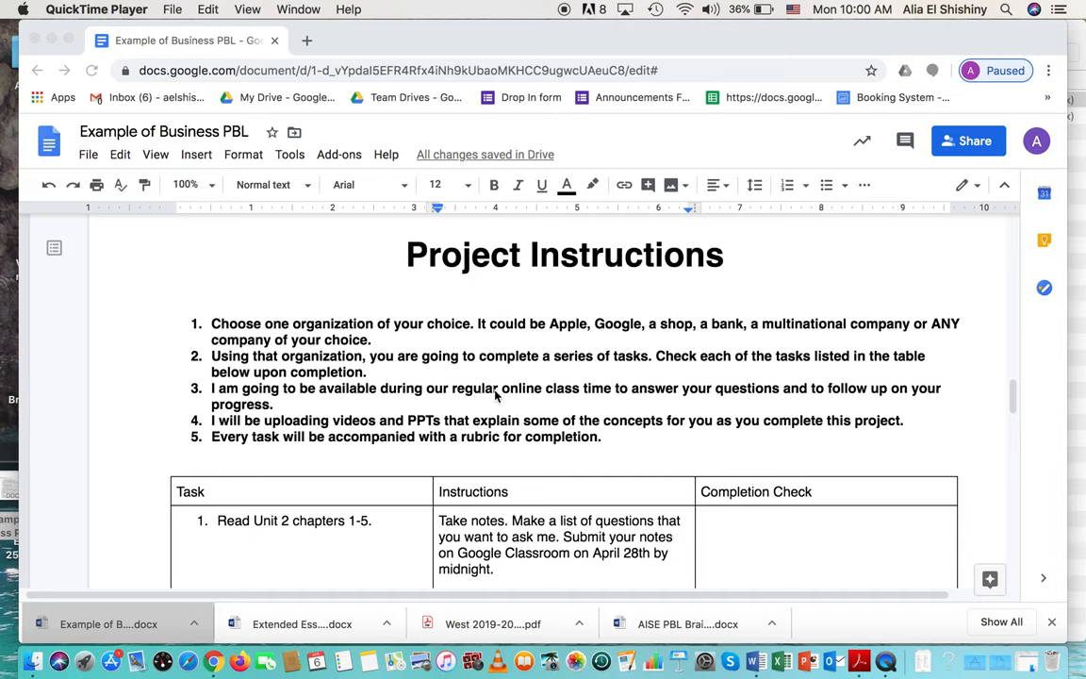
pyautogui.moveTo(766, 405)
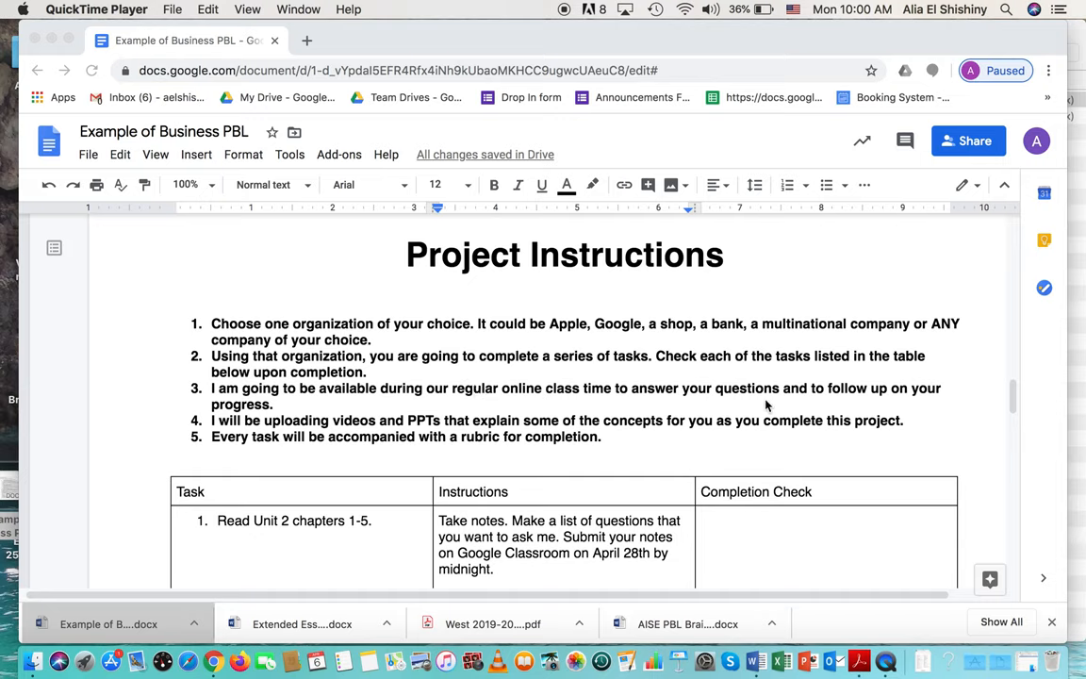
pyautogui.moveTo(375, 394)
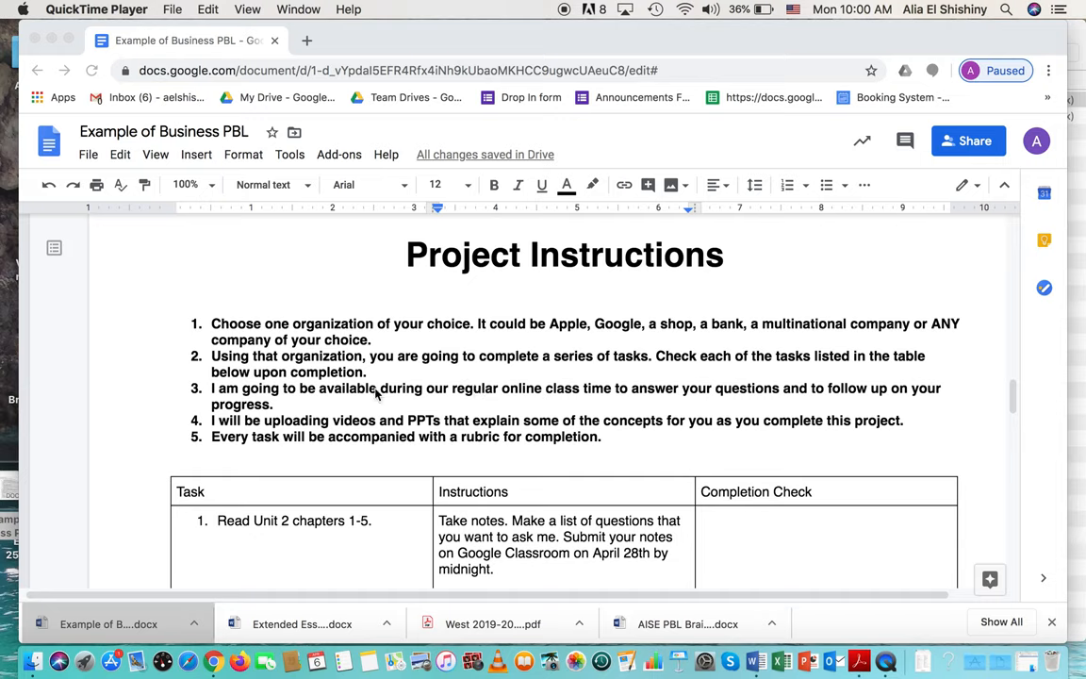
pyautogui.moveTo(199, 441)
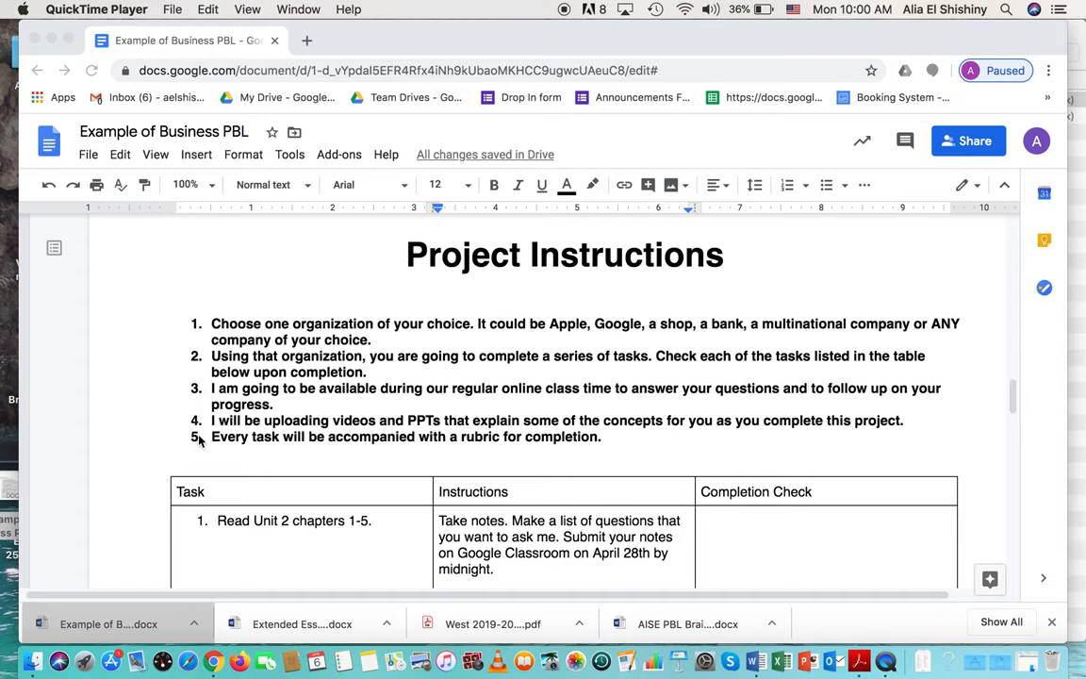
pyautogui.moveTo(221, 443)
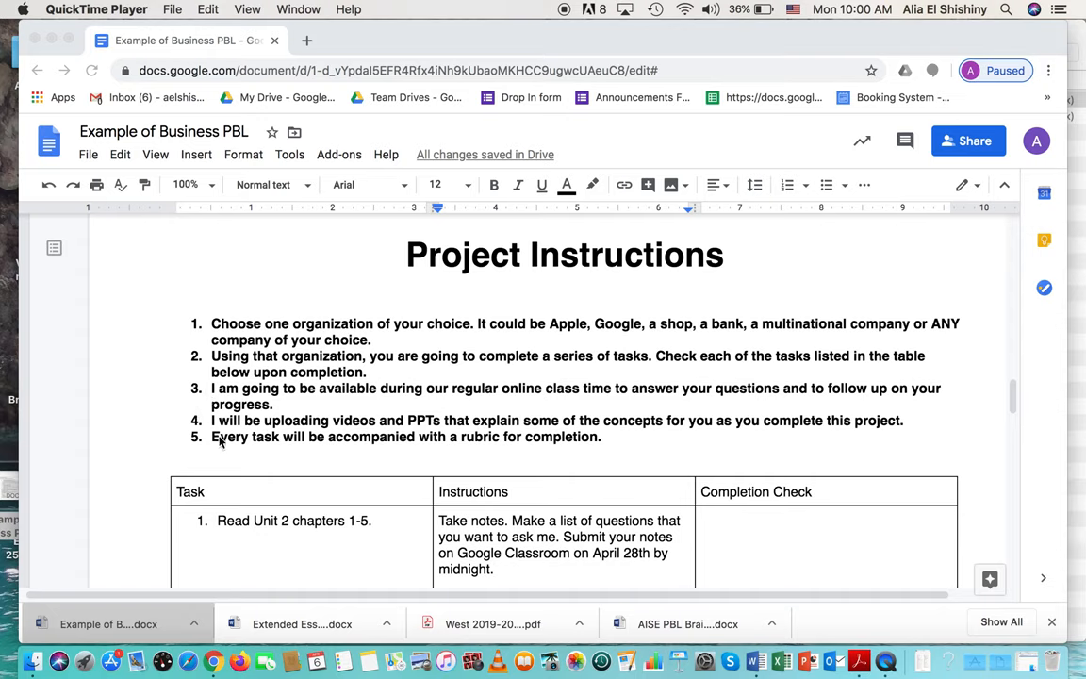
pyautogui.moveTo(294, 426)
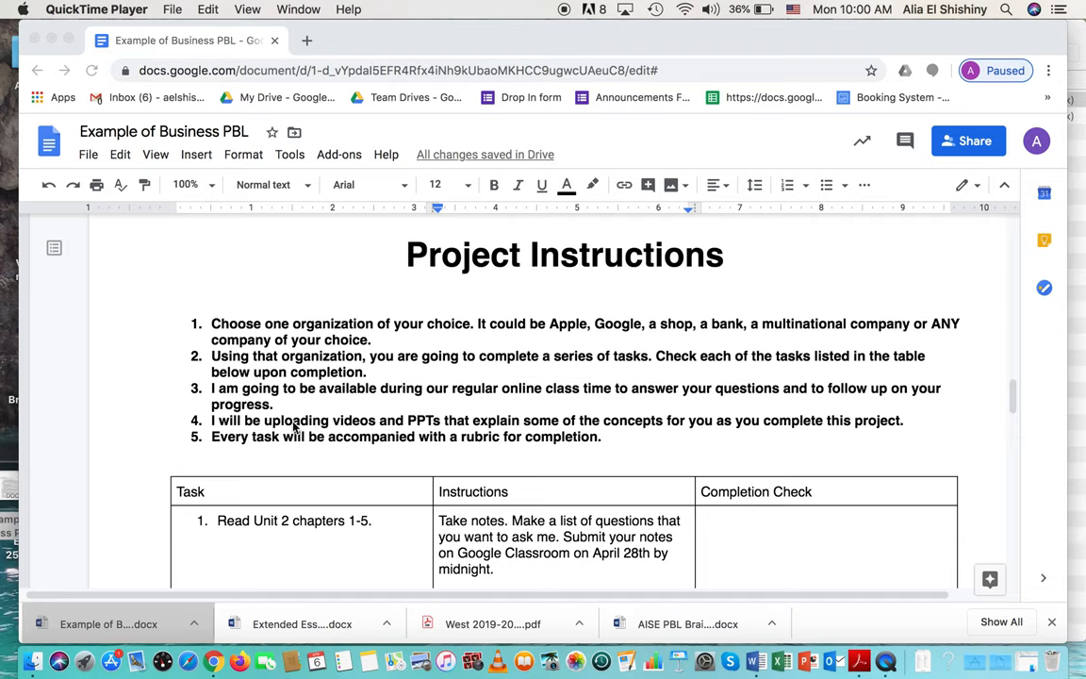
pyautogui.moveTo(339, 433)
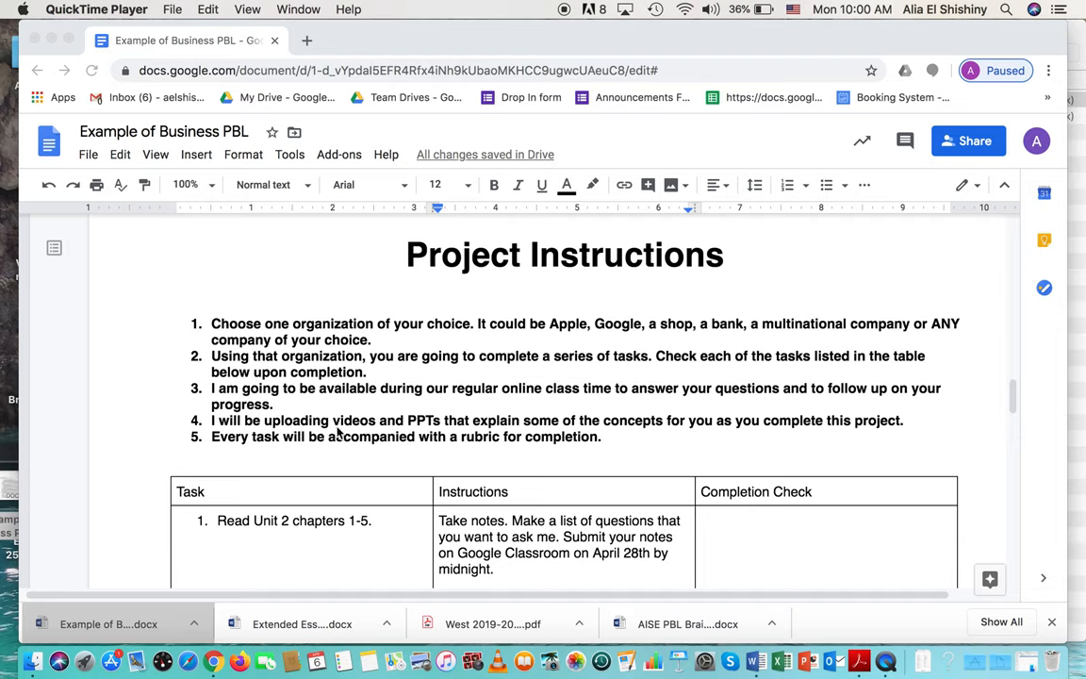
pyautogui.moveTo(363, 432)
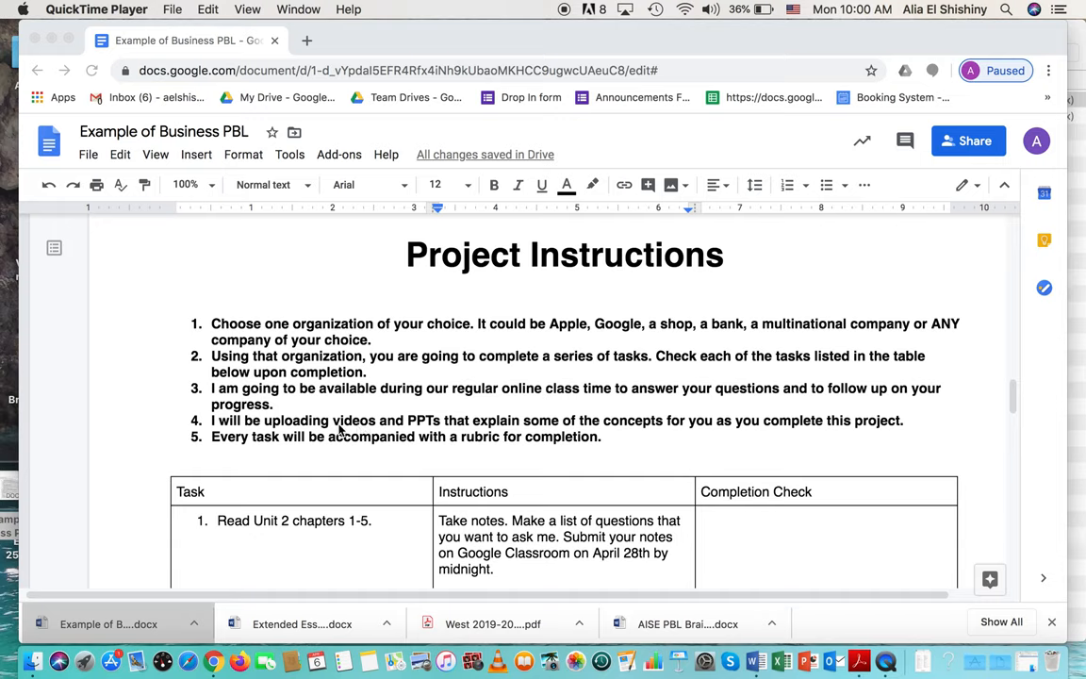
pyautogui.moveTo(410, 419)
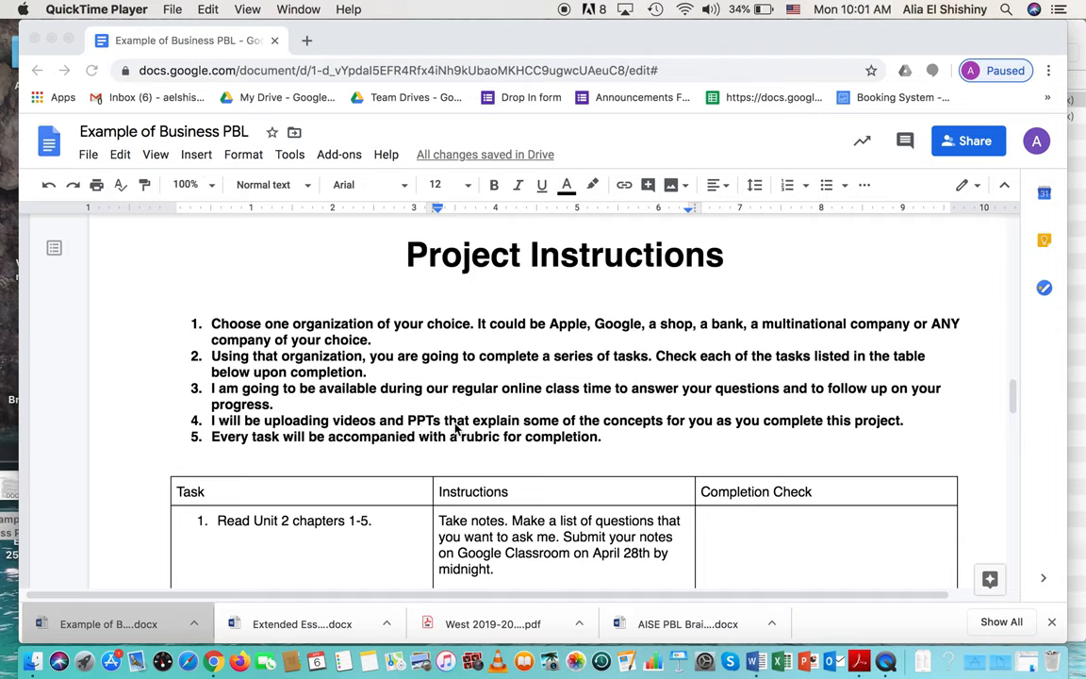
pyautogui.moveTo(847, 424)
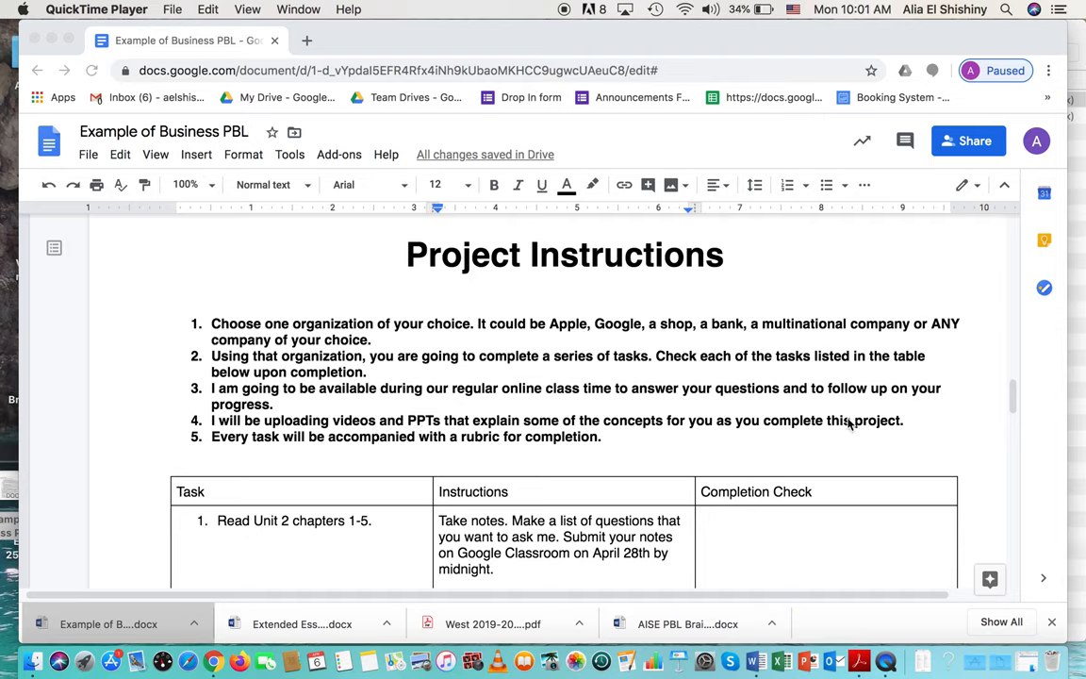
pyautogui.moveTo(584, 421)
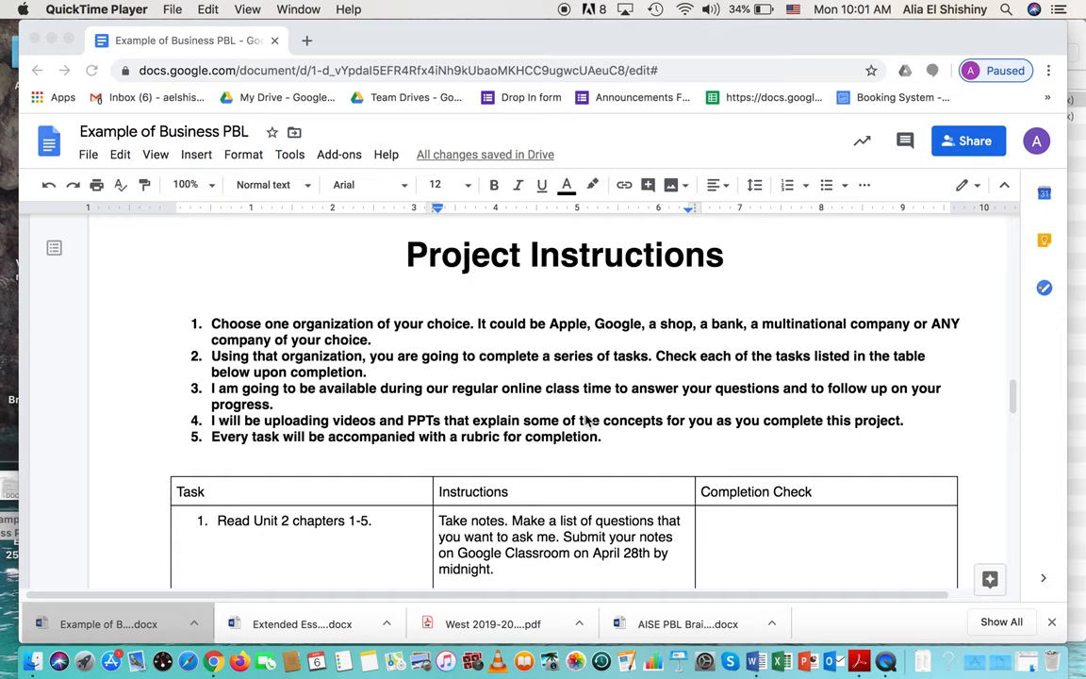
pyautogui.moveTo(874, 428)
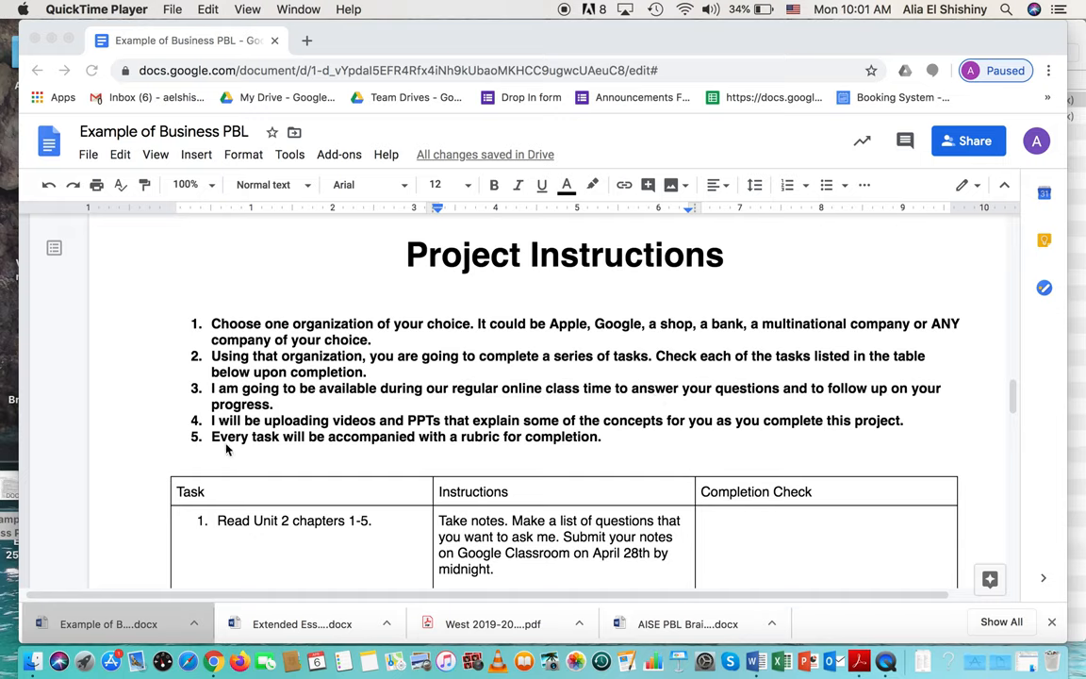
pyautogui.moveTo(479, 445)
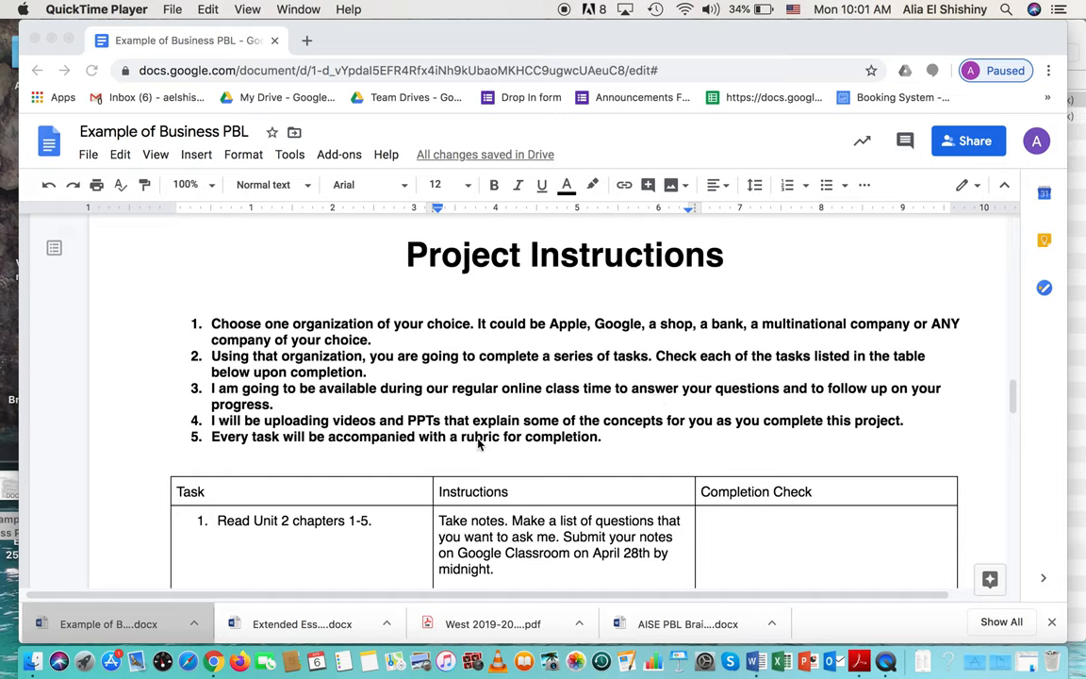
pyautogui.moveTo(524, 451)
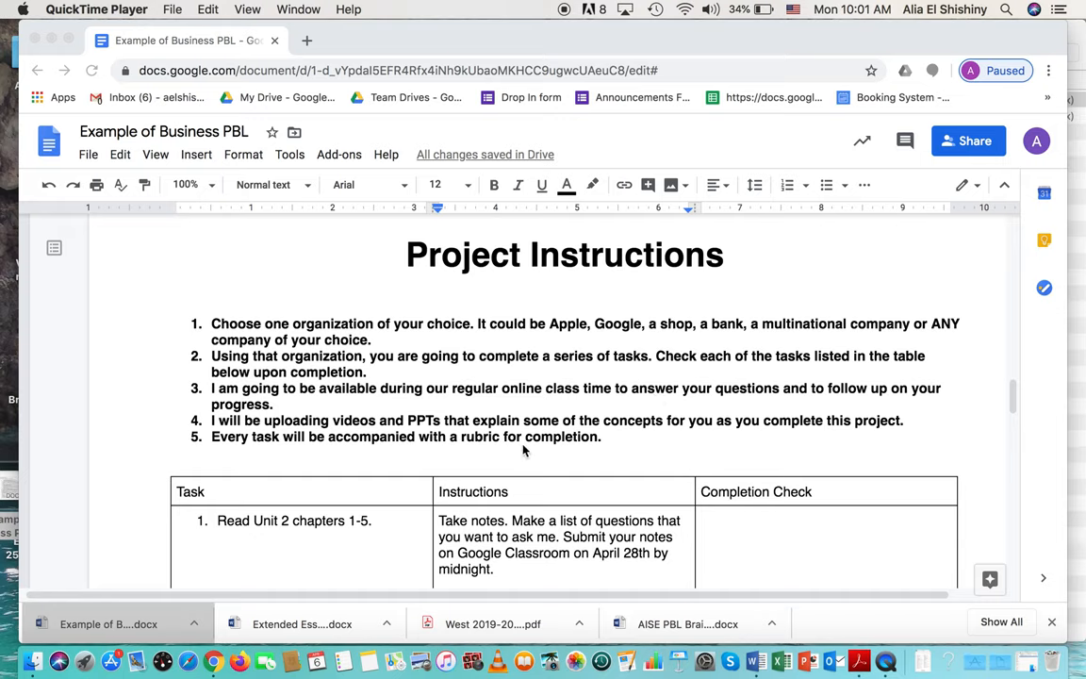
pyautogui.moveTo(491, 447)
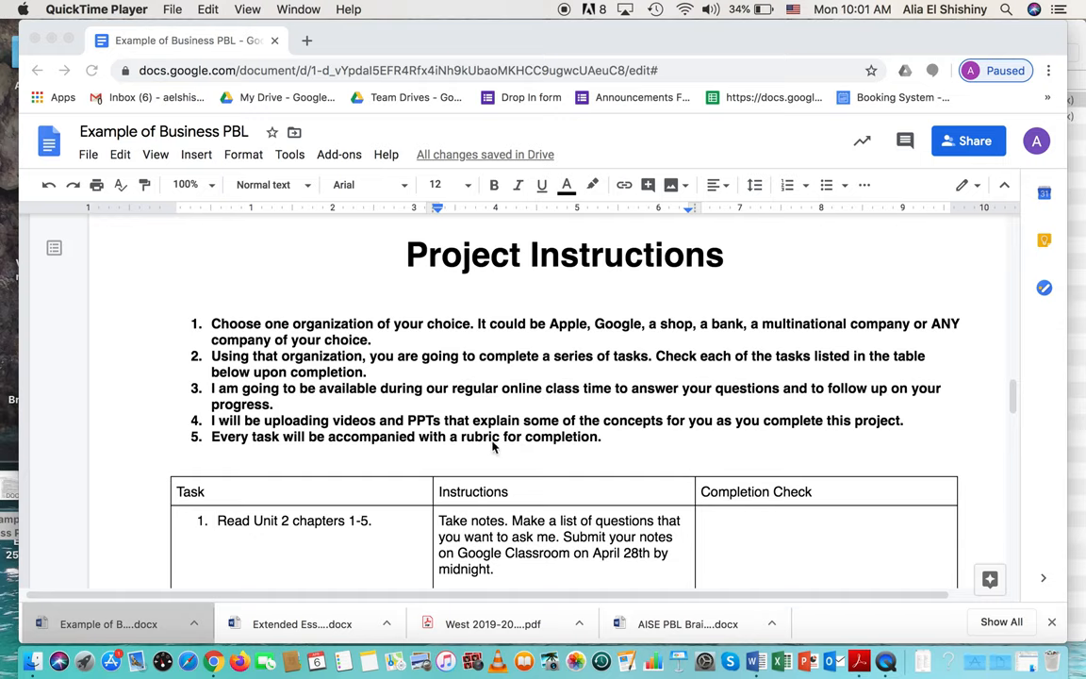
pyautogui.moveTo(563, 449)
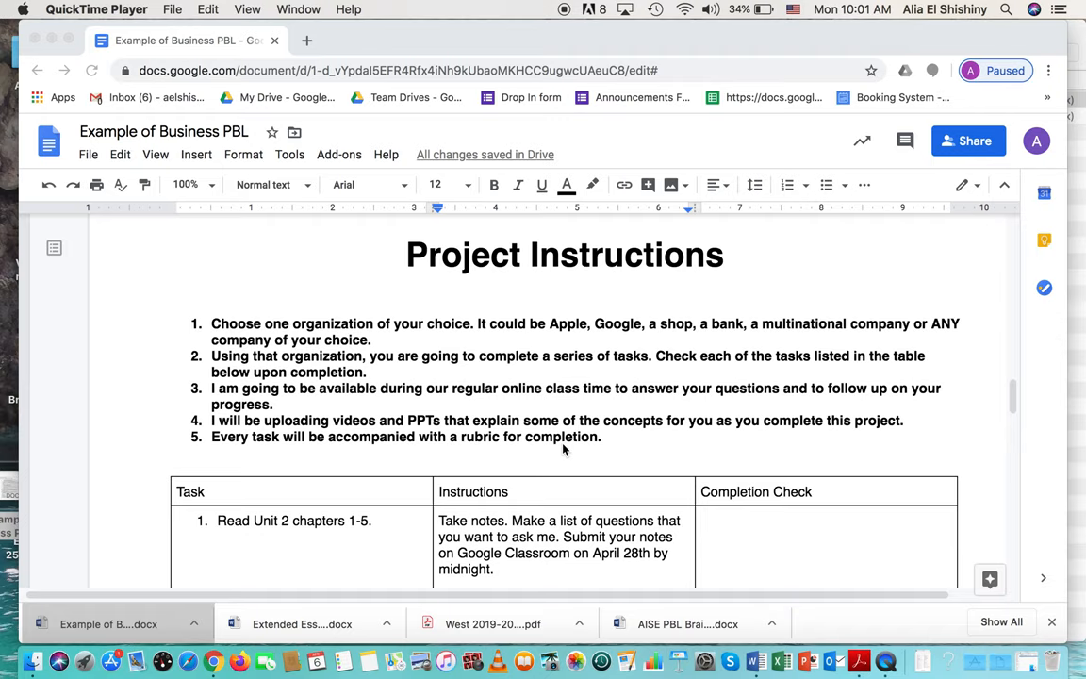
pyautogui.moveTo(484, 356)
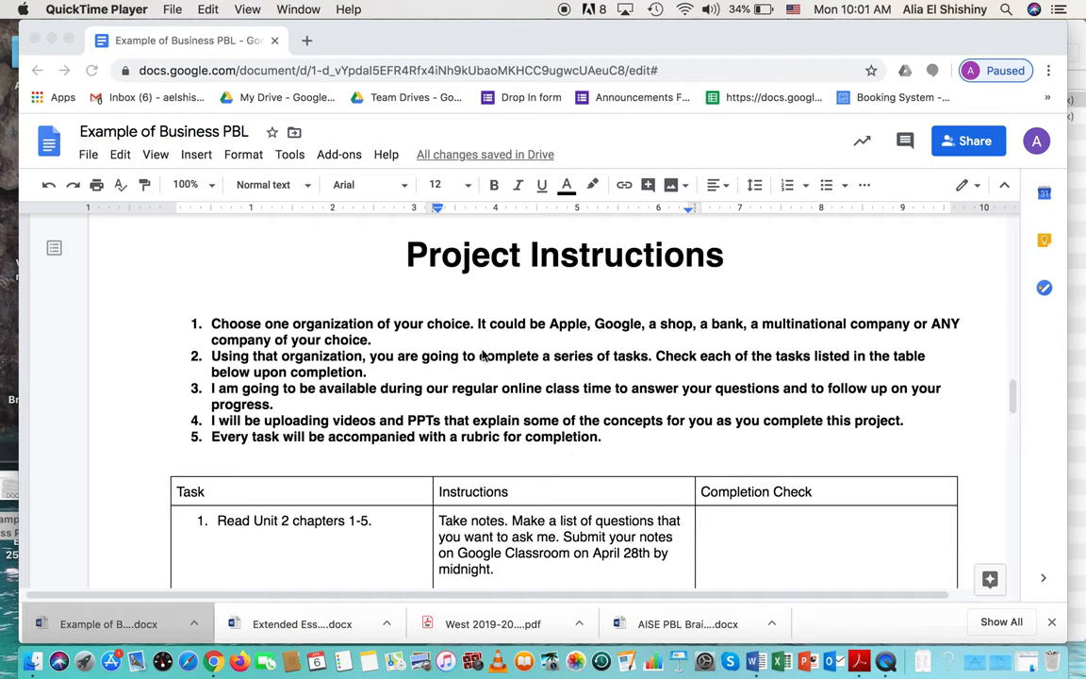
pyautogui.moveTo(498, 448)
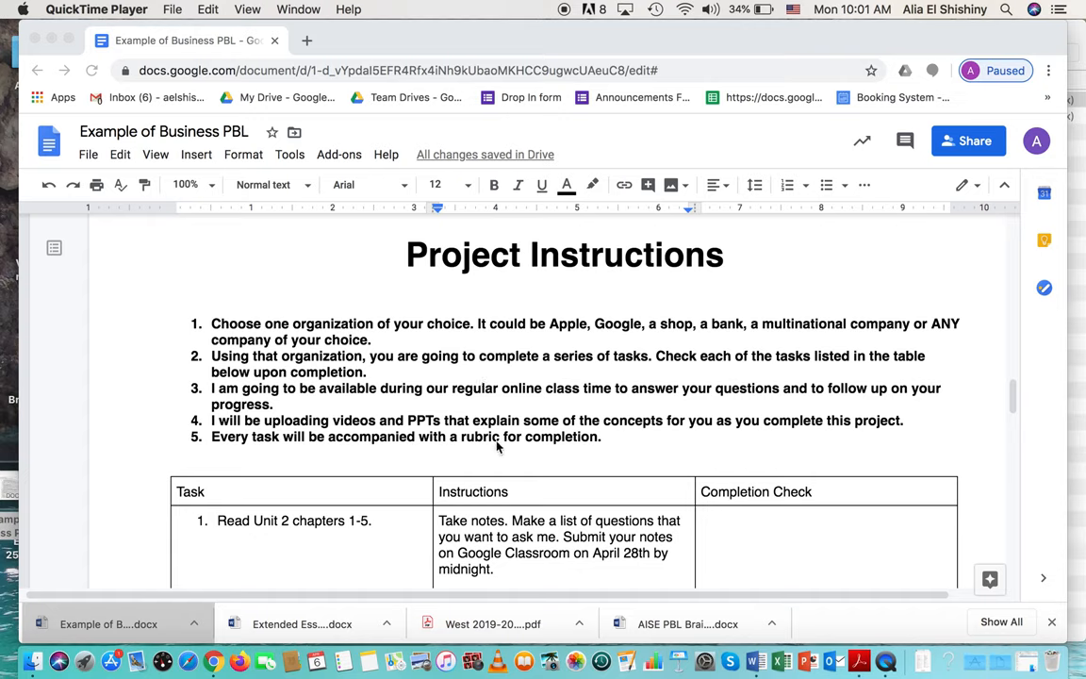
pyautogui.moveTo(507, 320)
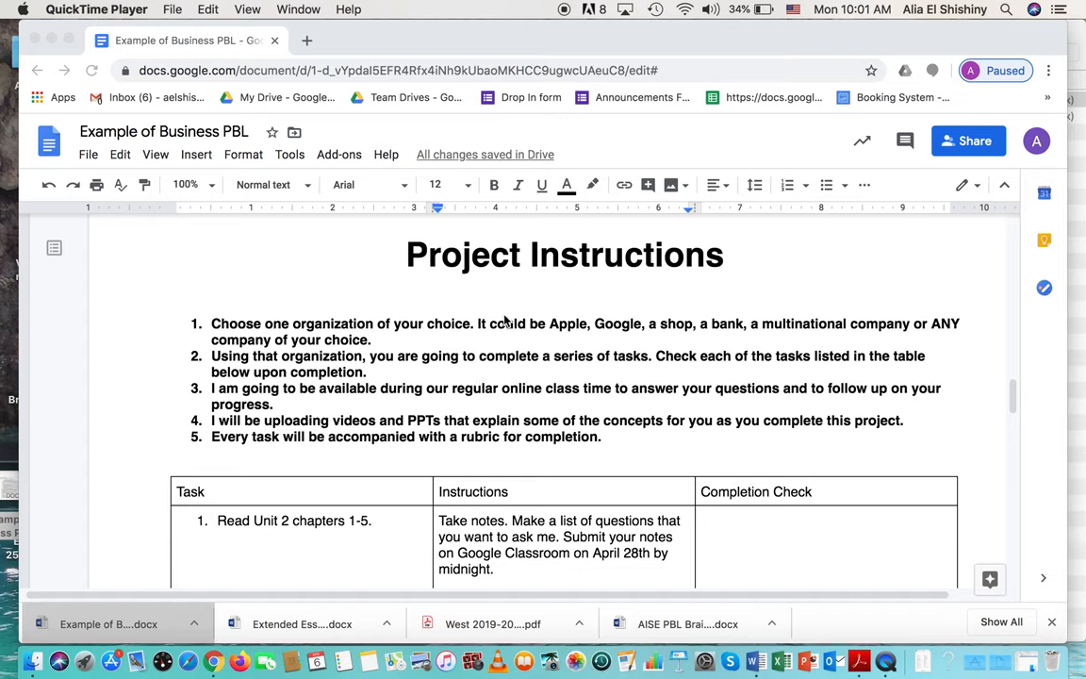
pyautogui.moveTo(636, 466)
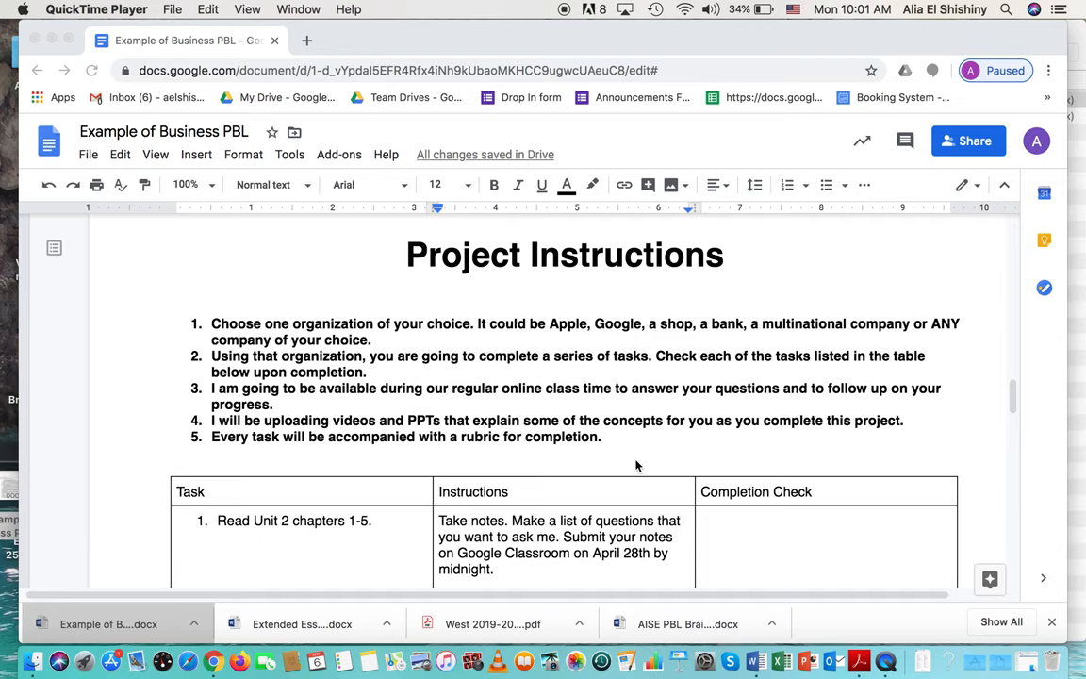
pyautogui.scroll(-3)
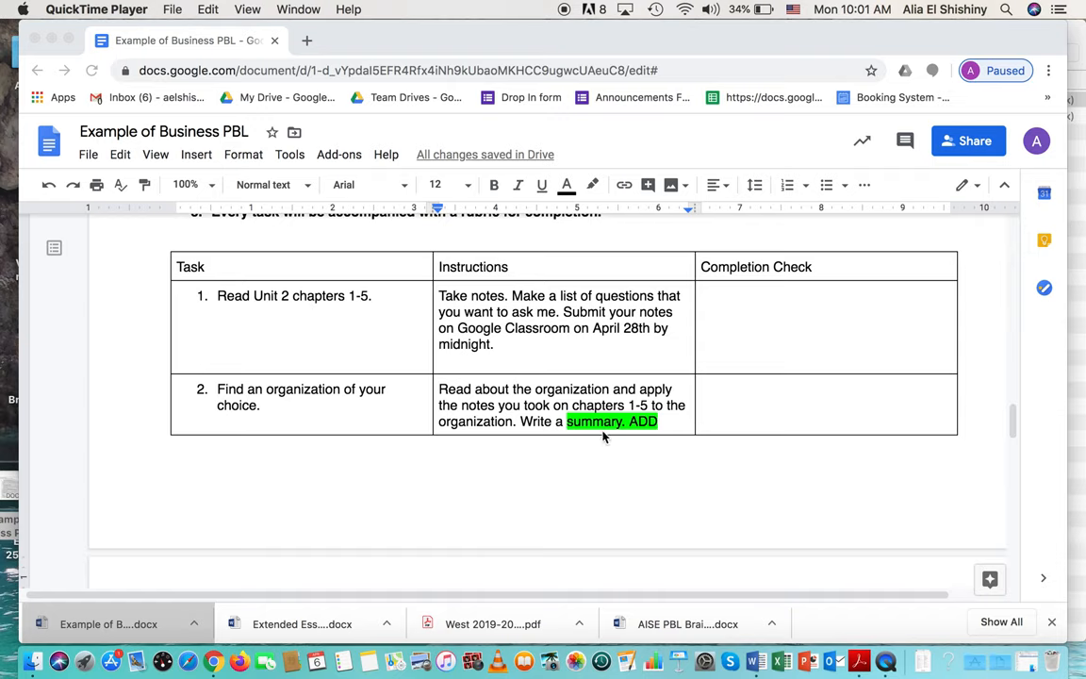
pyautogui.moveTo(361, 304)
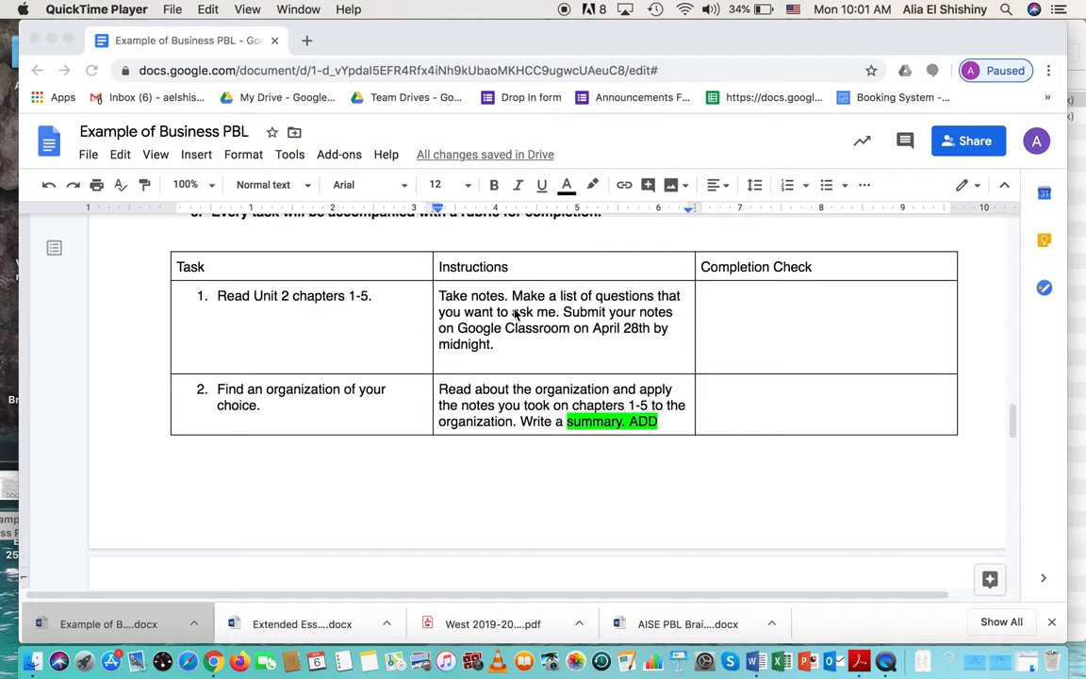
pyautogui.moveTo(706, 324)
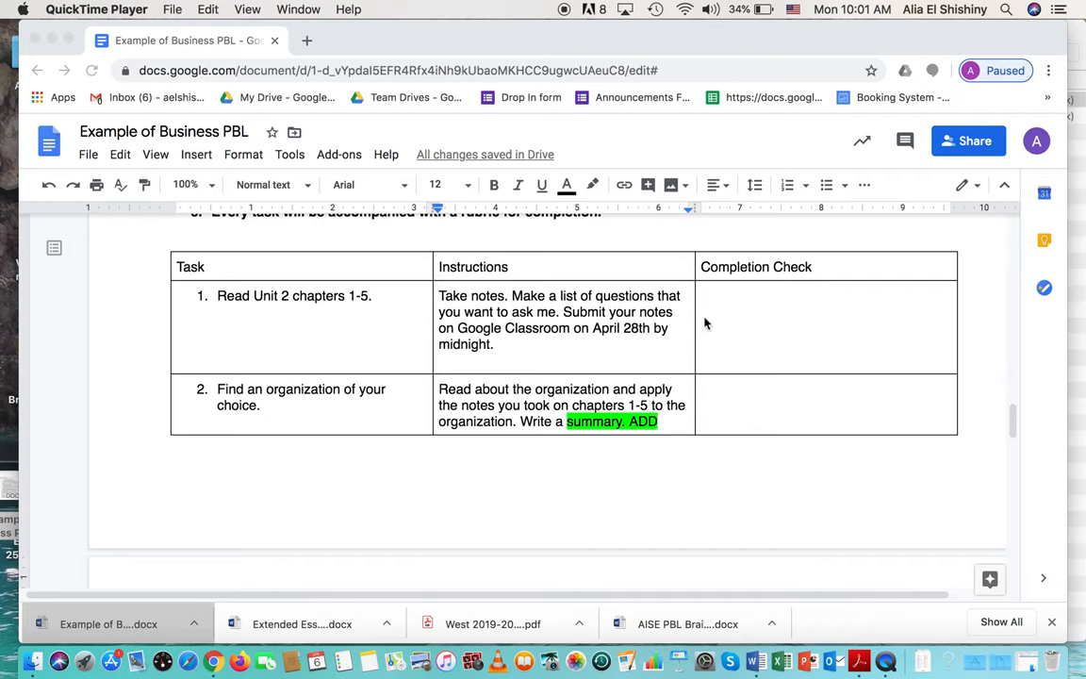
pyautogui.moveTo(545, 321)
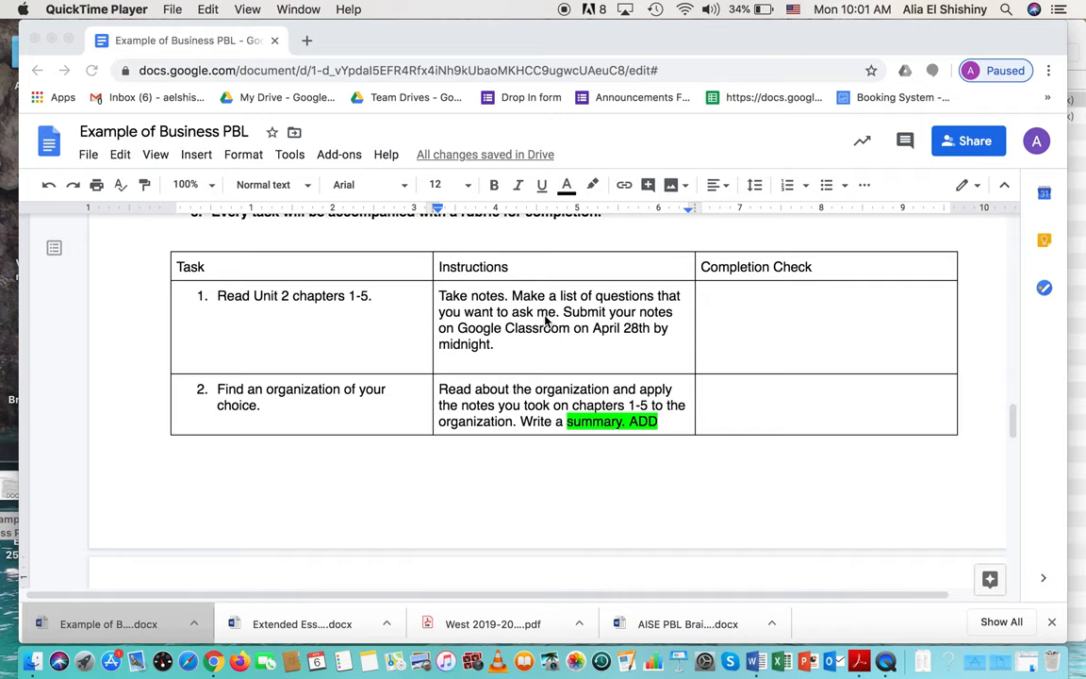
pyautogui.moveTo(540, 342)
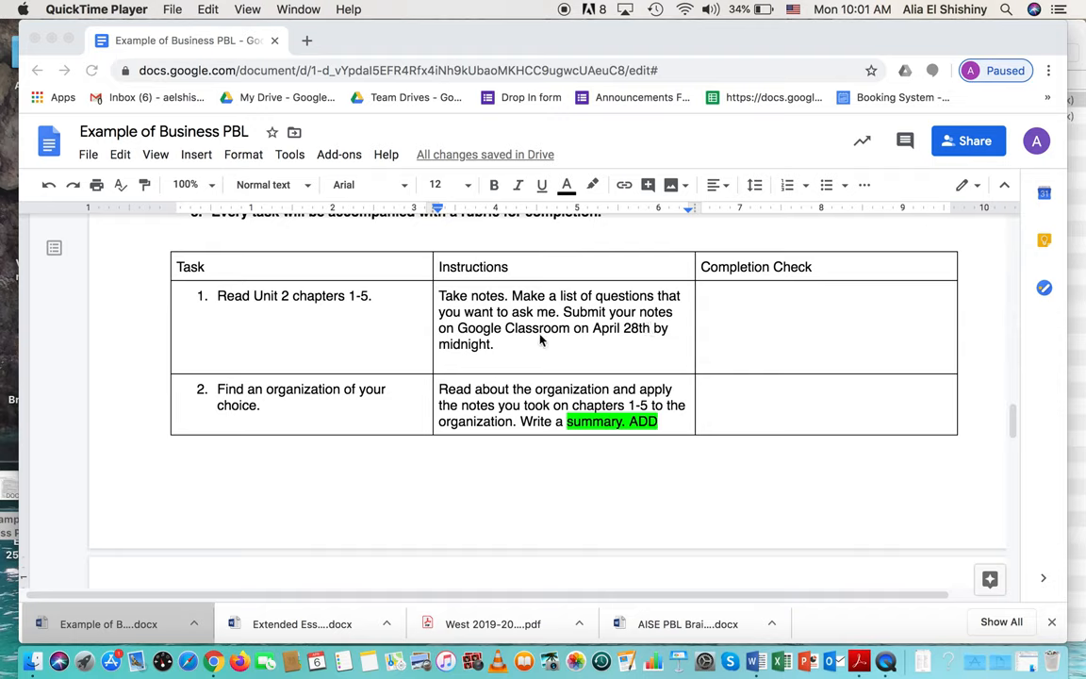
pyautogui.moveTo(501, 359)
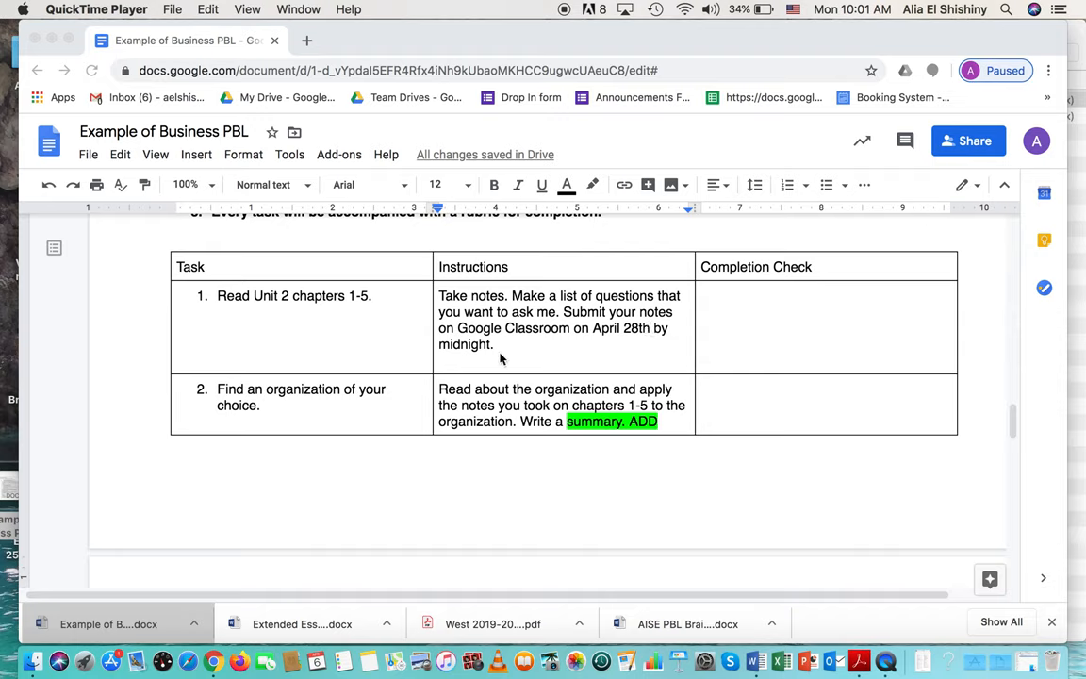
pyautogui.moveTo(603, 314)
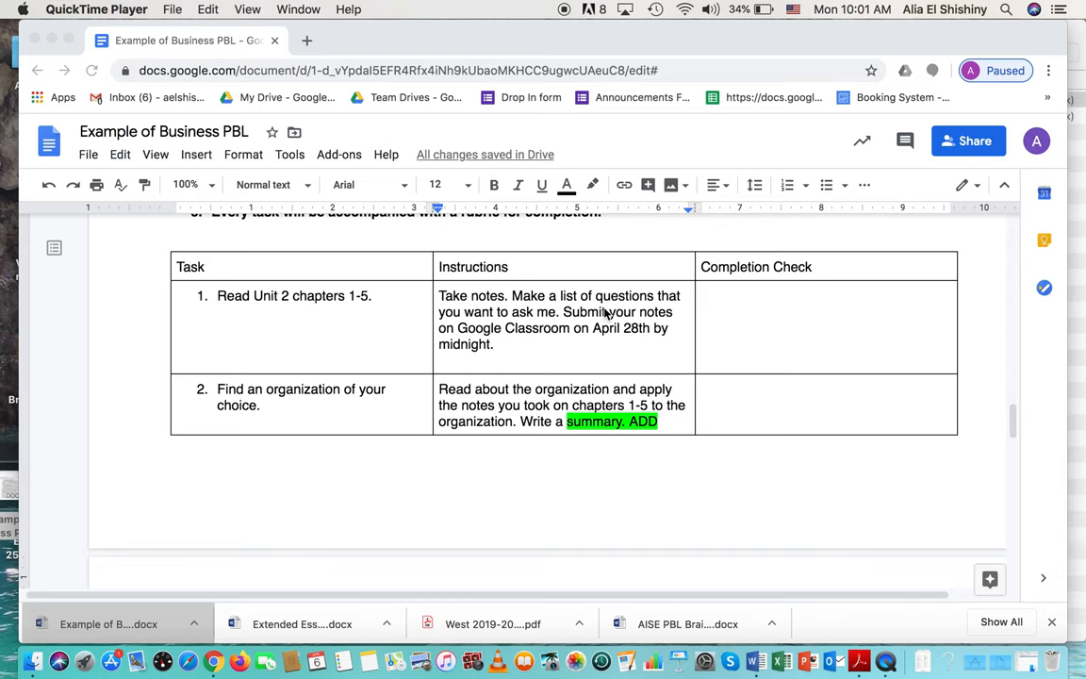
pyautogui.scroll(-3)
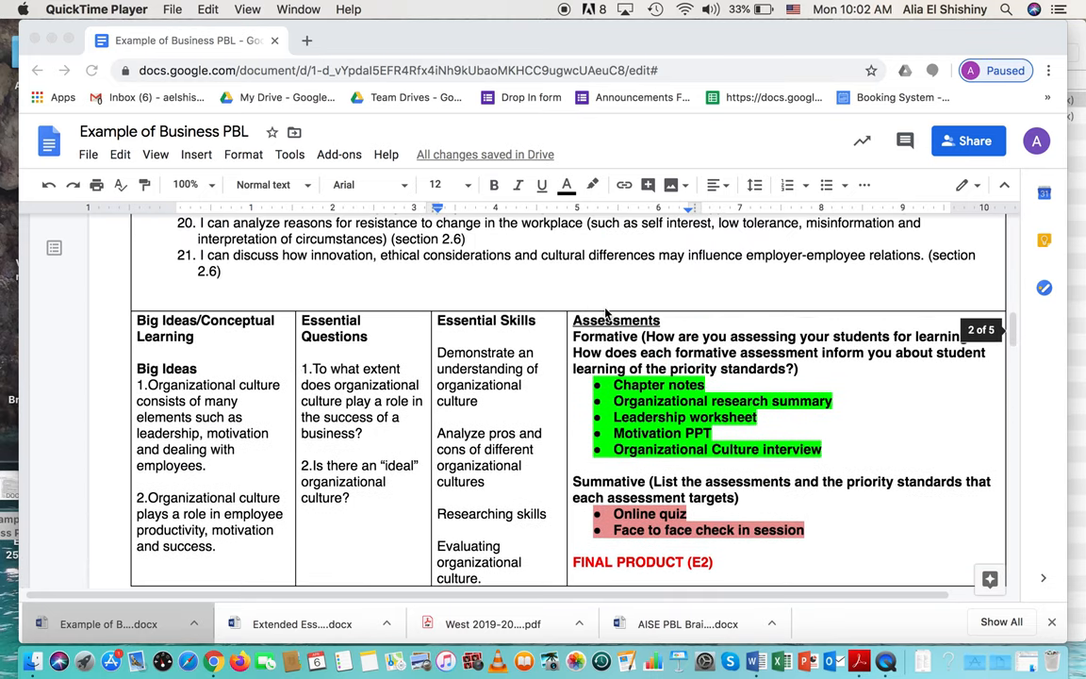
pyautogui.moveTo(707, 393)
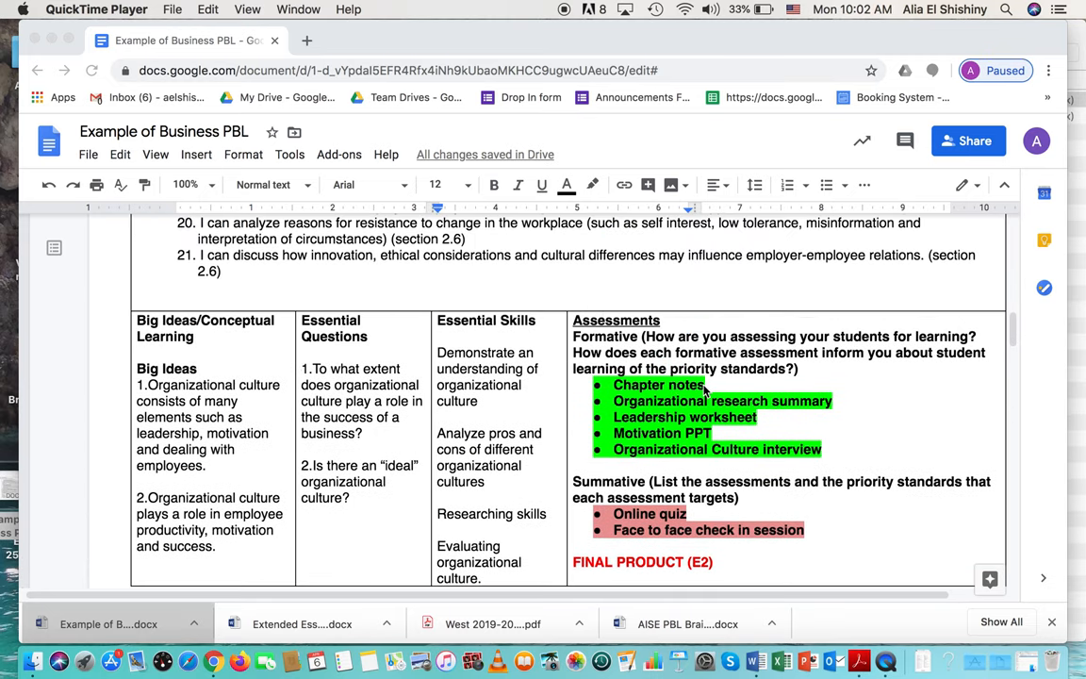
pyautogui.scroll(-3)
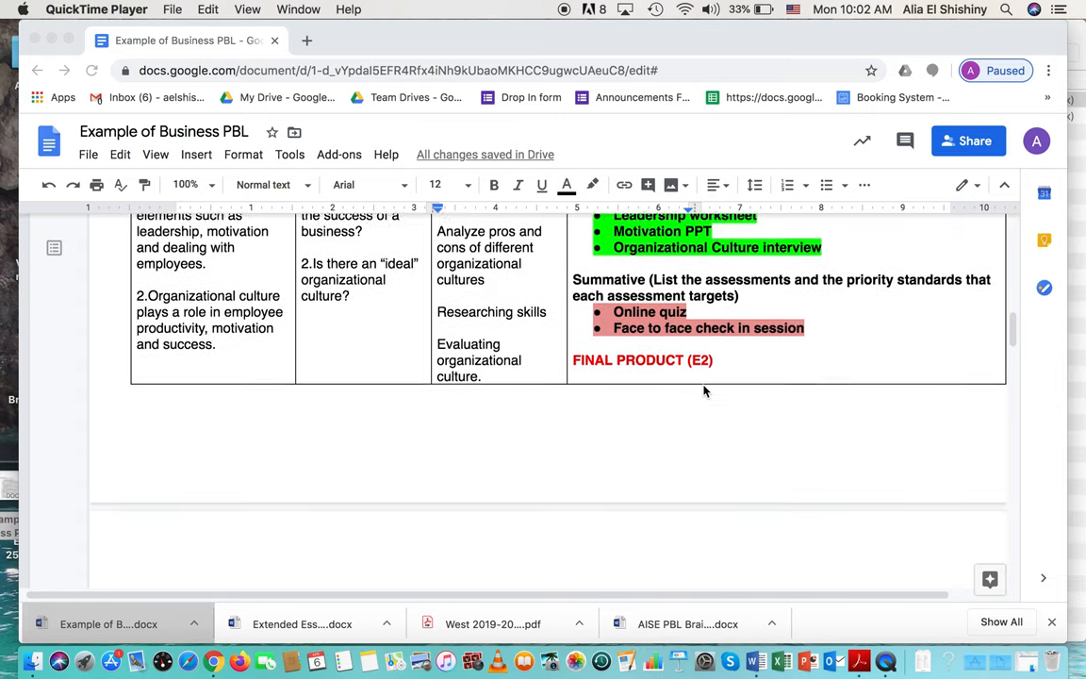
pyautogui.scroll(-3)
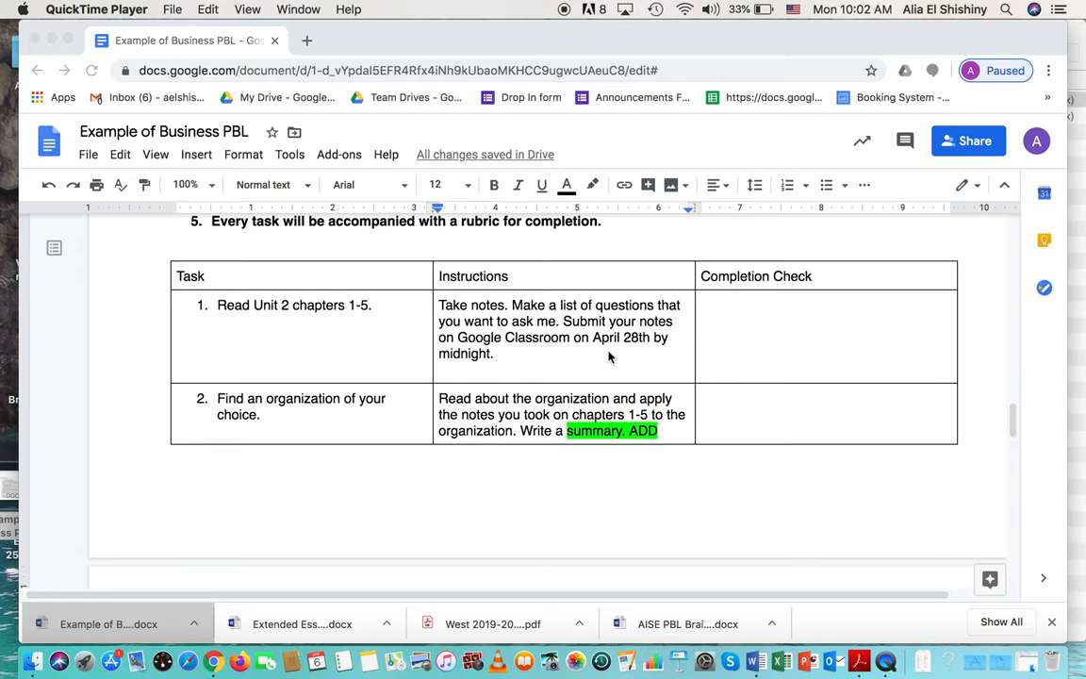
pyautogui.scroll(-3)
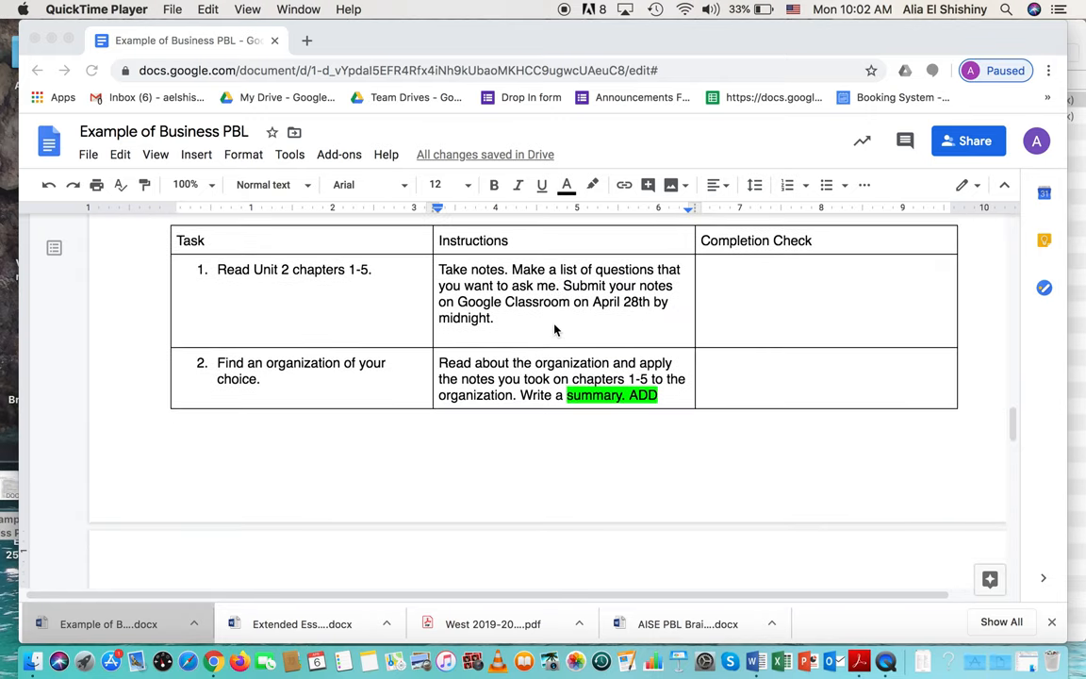
pyautogui.moveTo(314, 384)
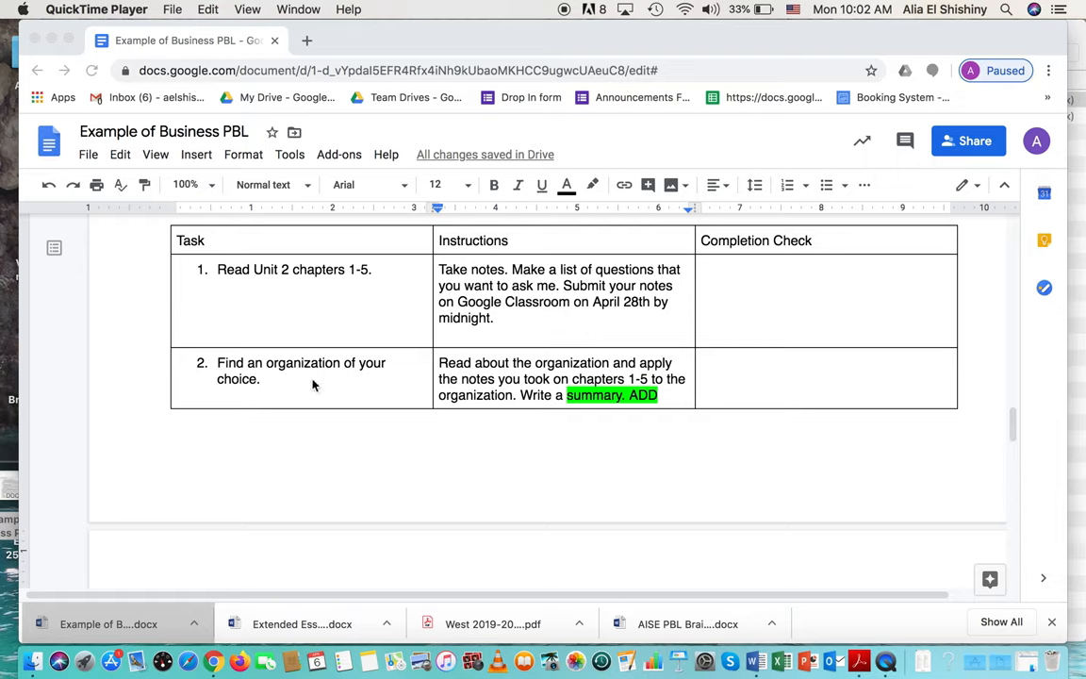
pyautogui.moveTo(271, 391)
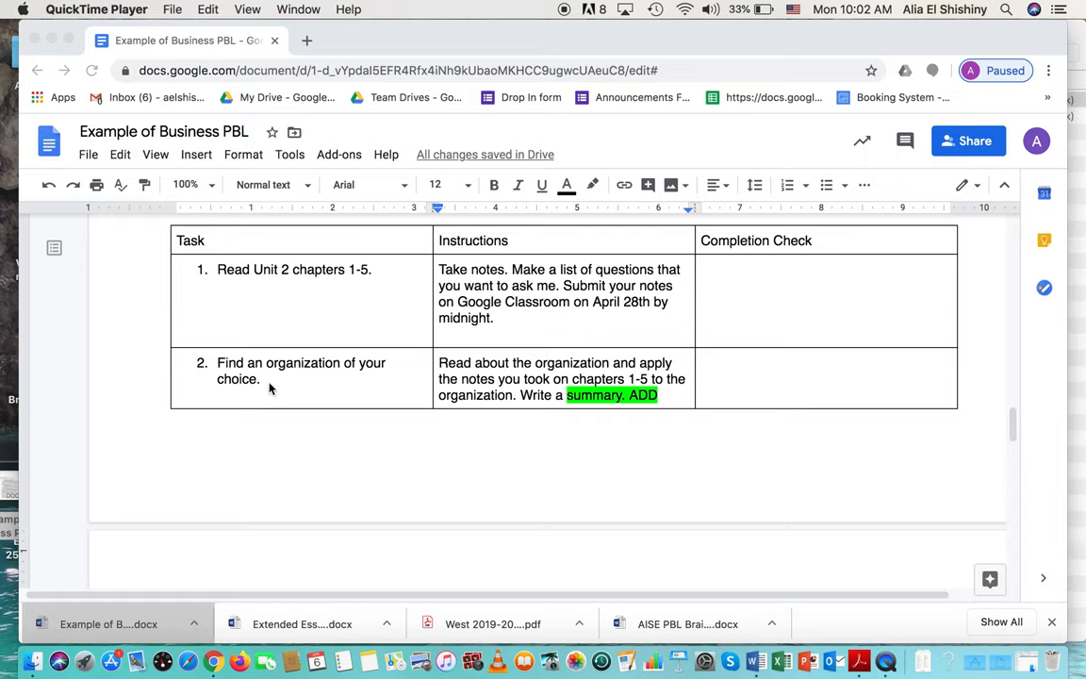
pyautogui.moveTo(593, 406)
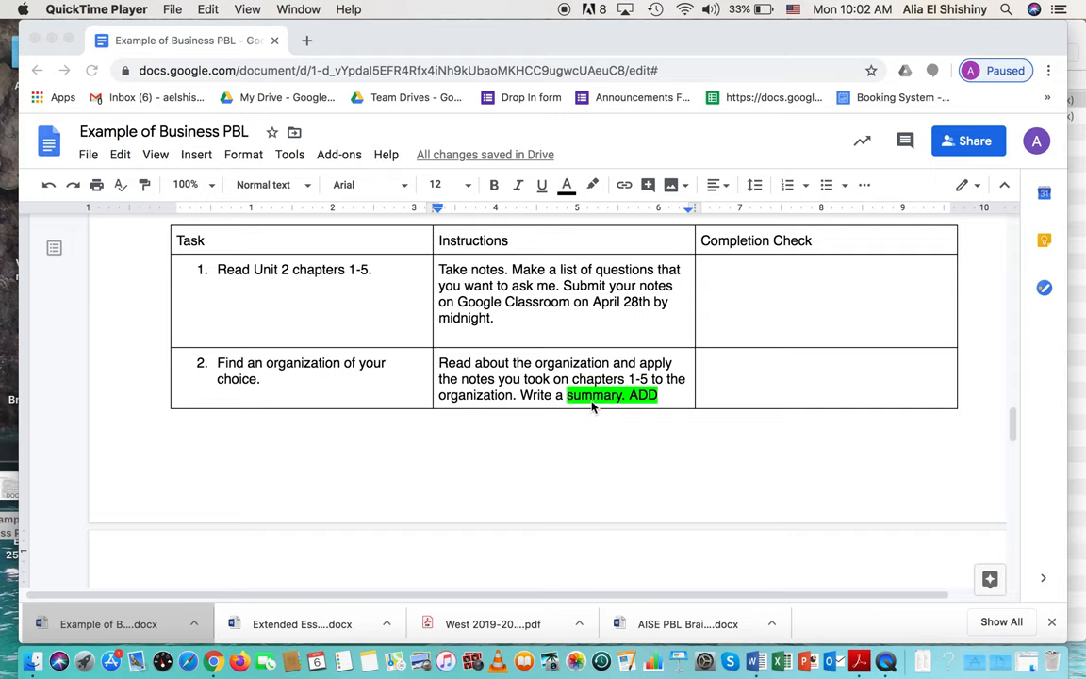
pyautogui.scroll(-3)
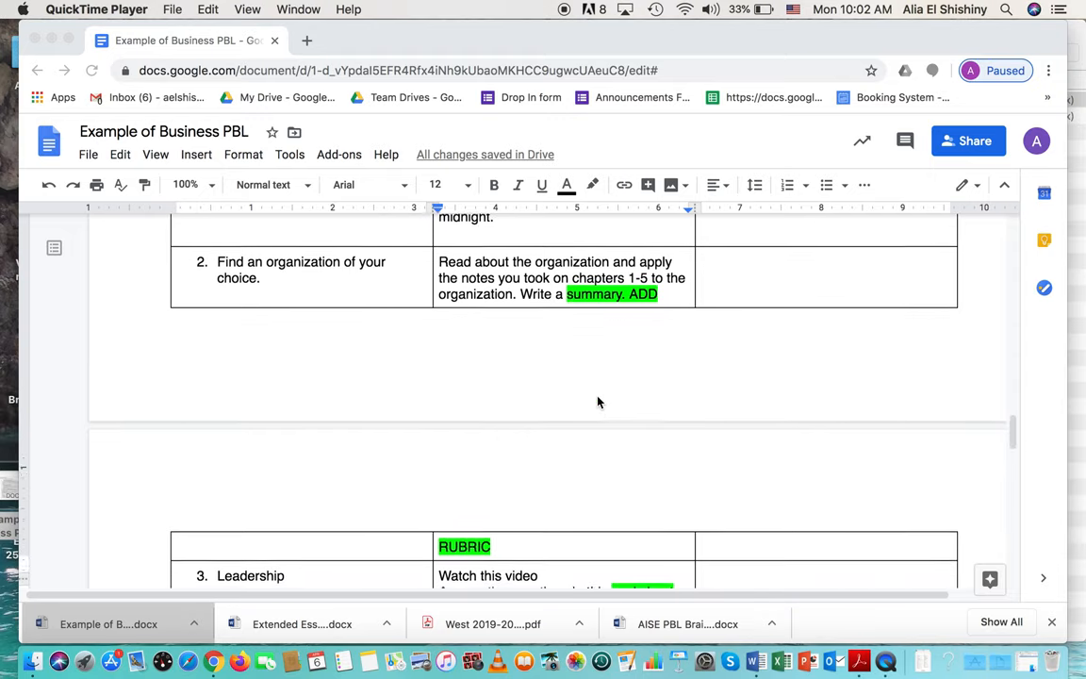
pyautogui.moveTo(535, 407)
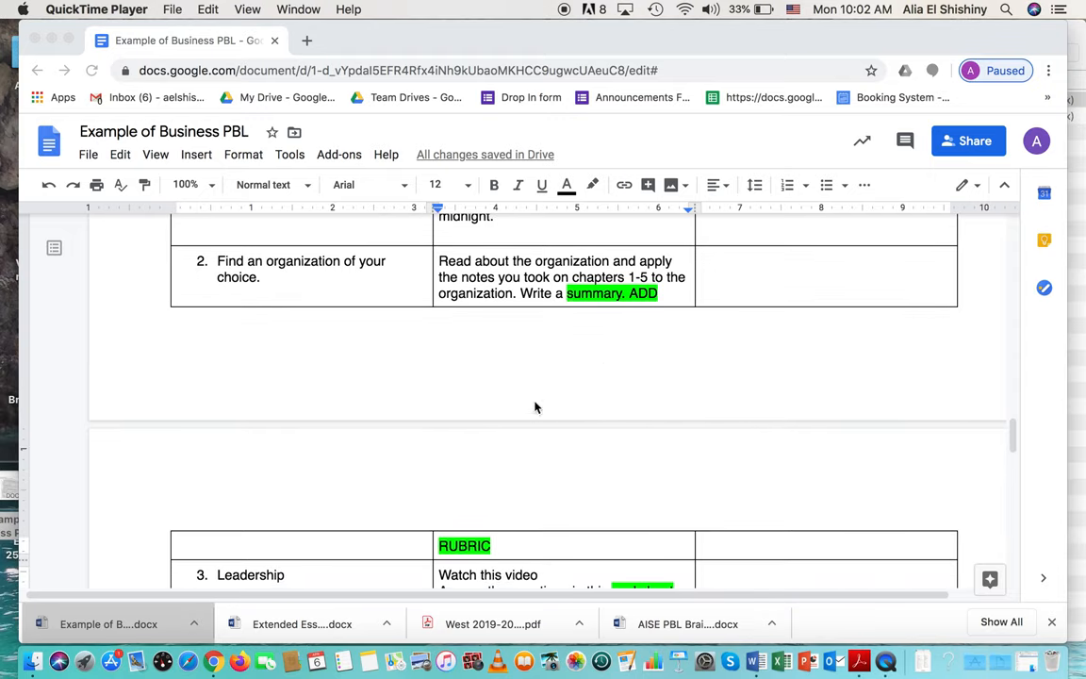
pyautogui.moveTo(604, 305)
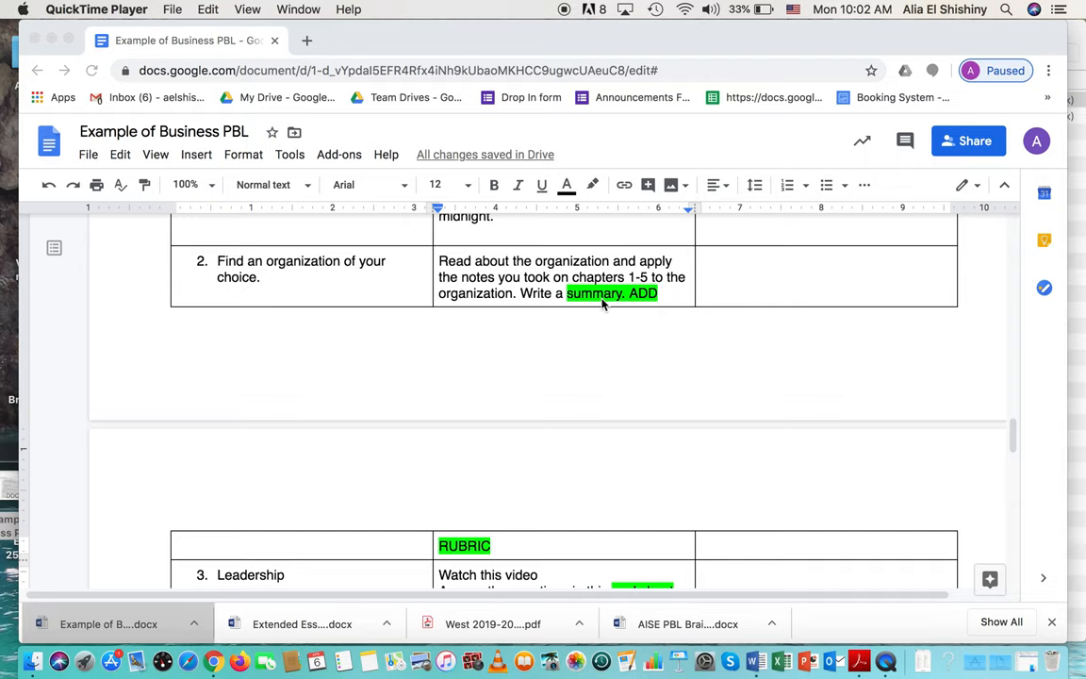
pyautogui.moveTo(557, 277)
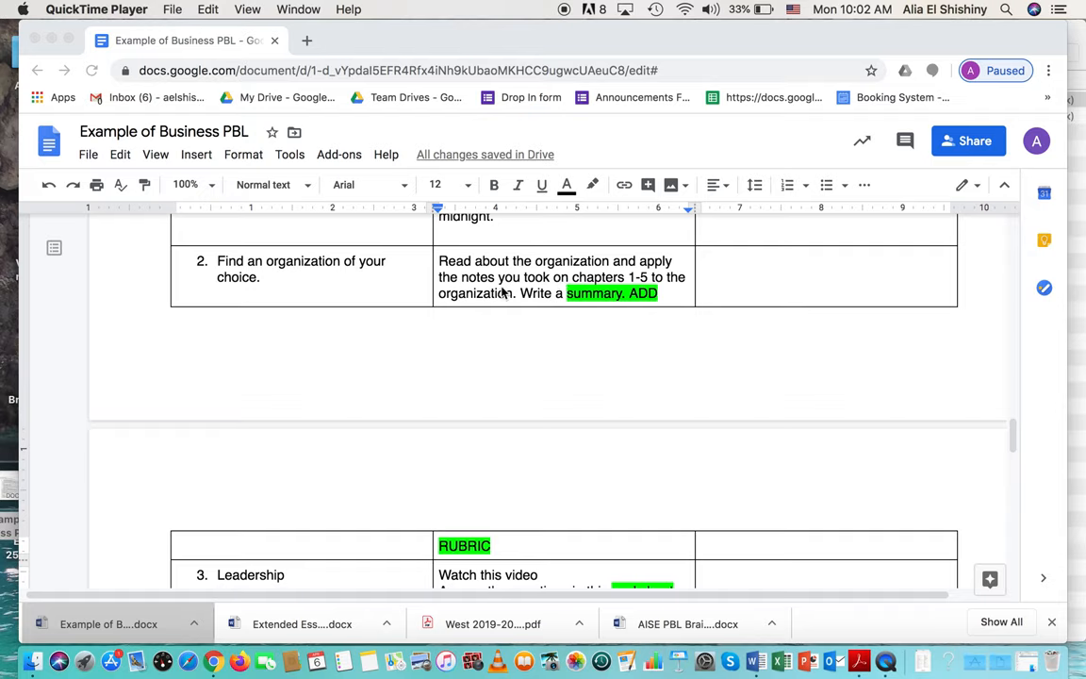
pyautogui.moveTo(523, 298)
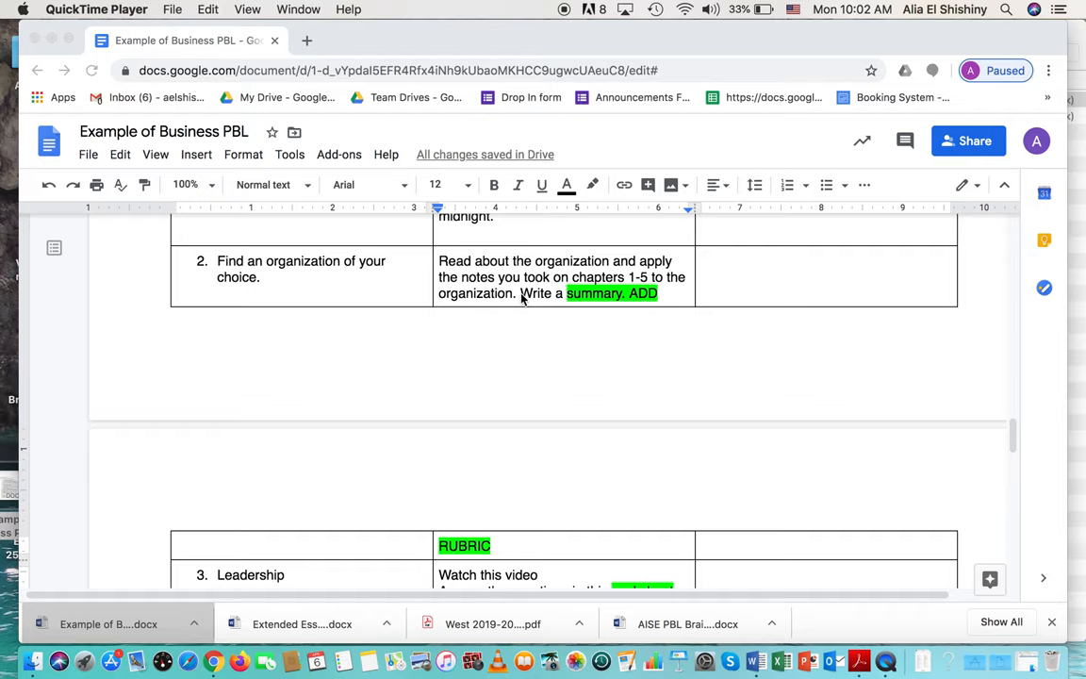
pyautogui.moveTo(501, 544)
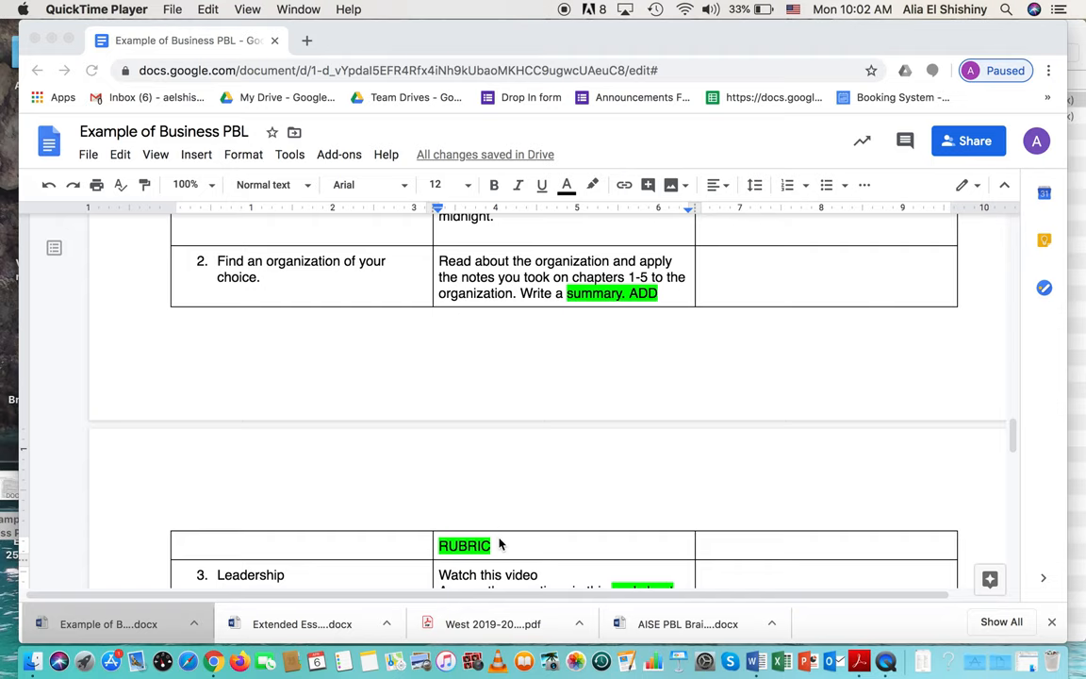
pyautogui.scroll(-3)
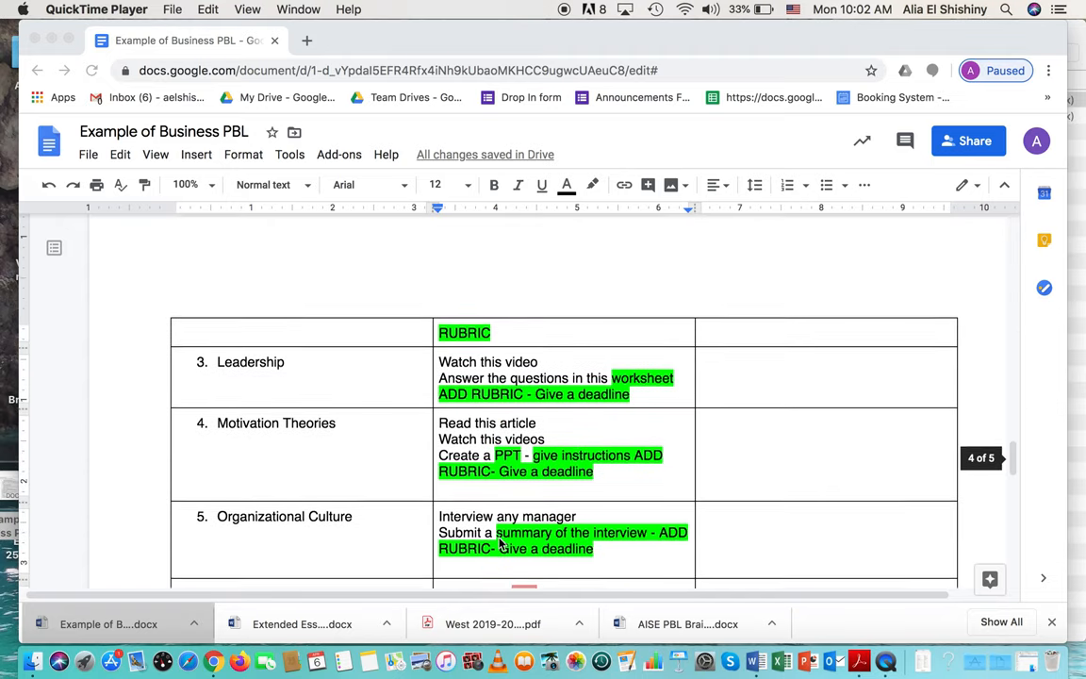
pyautogui.scroll(-3)
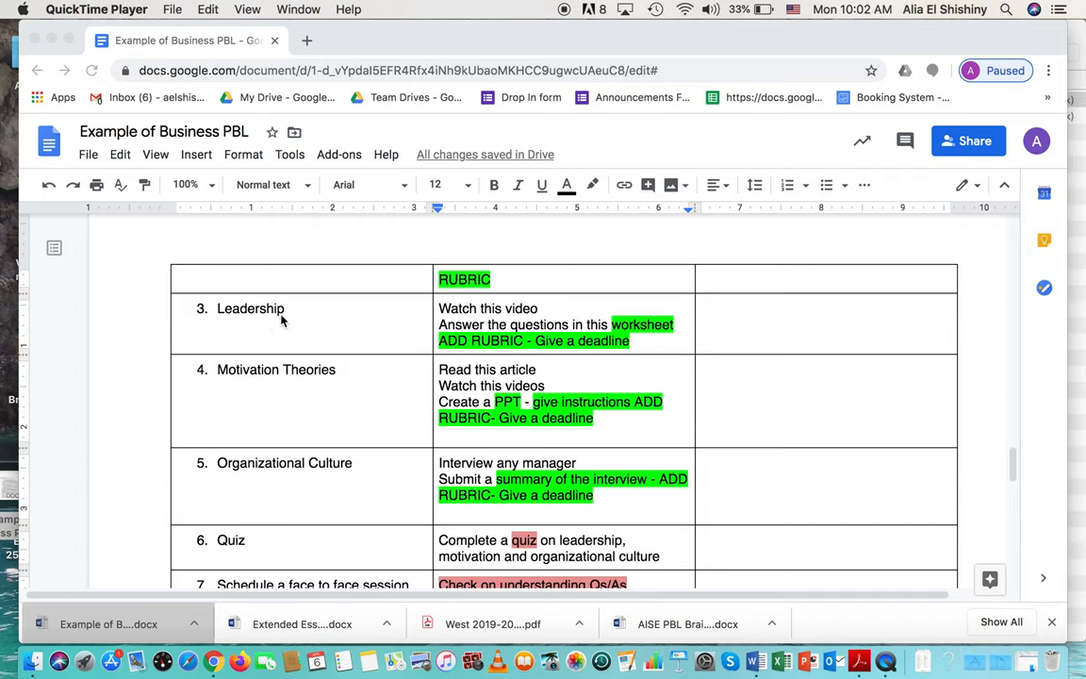
pyautogui.moveTo(488, 315)
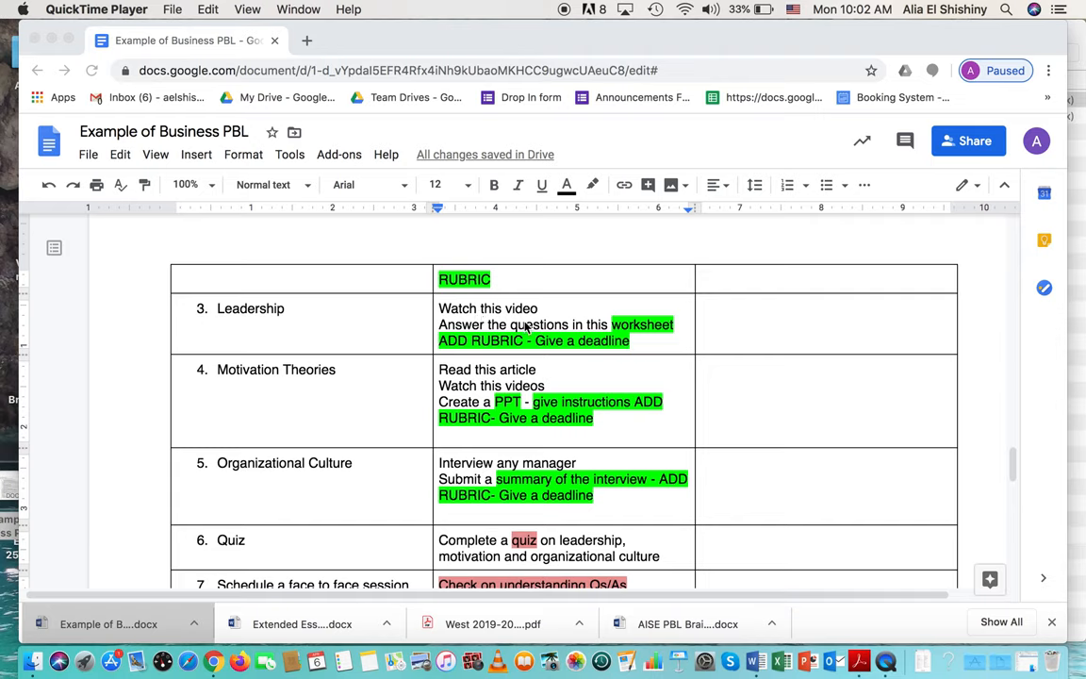
pyautogui.moveTo(667, 335)
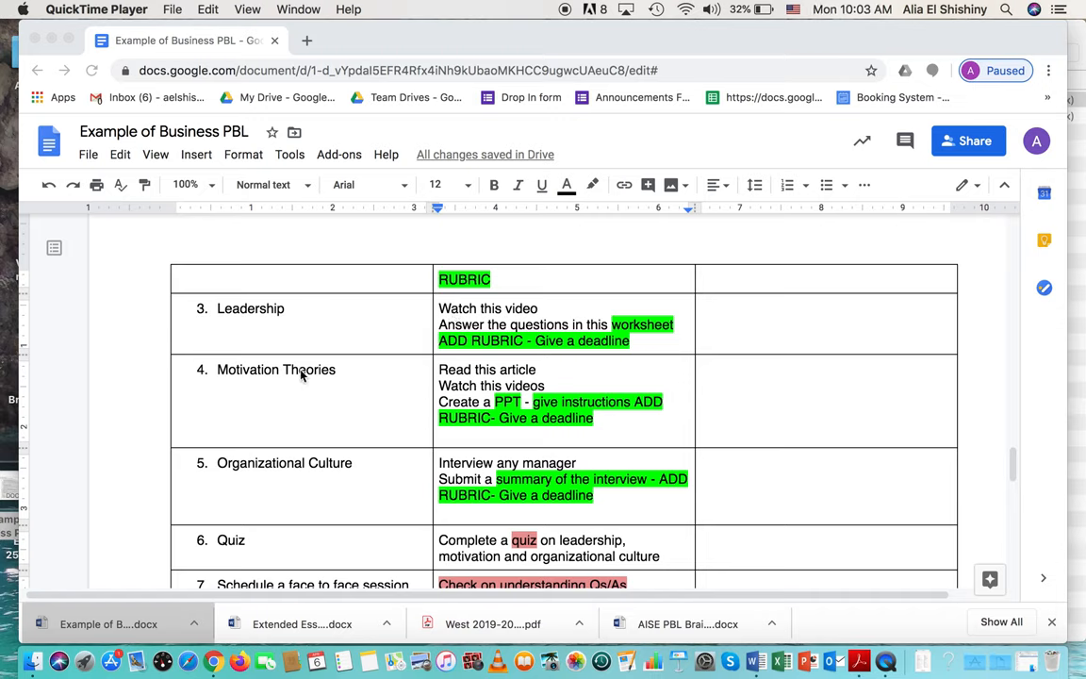
pyautogui.moveTo(336, 376)
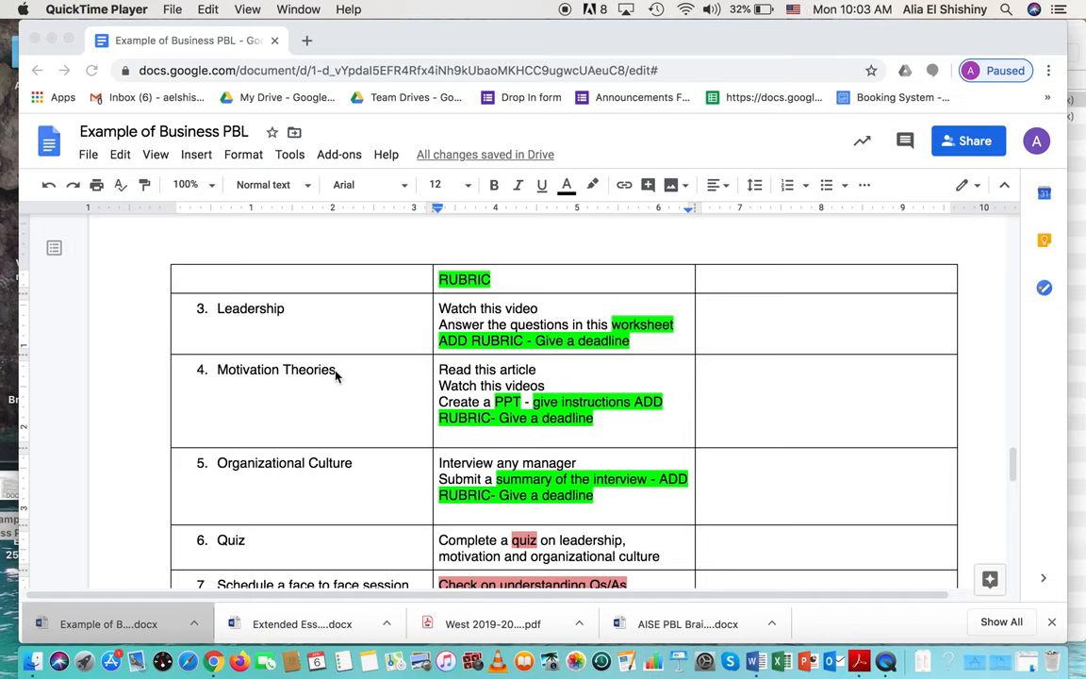
pyautogui.moveTo(393, 385)
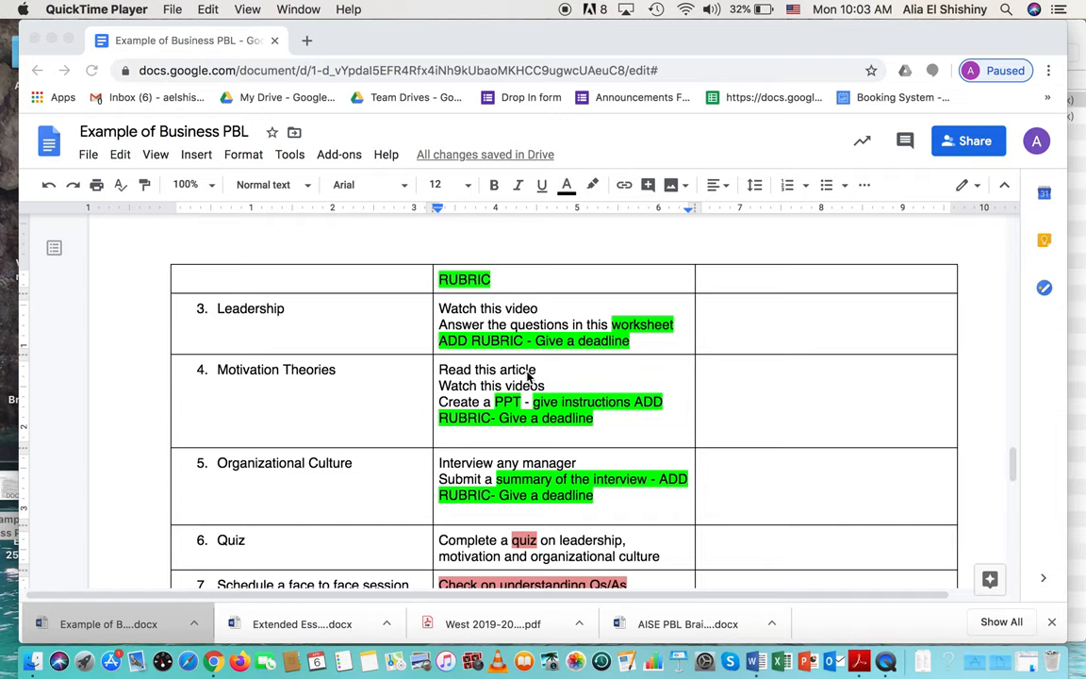
pyautogui.moveTo(533, 386)
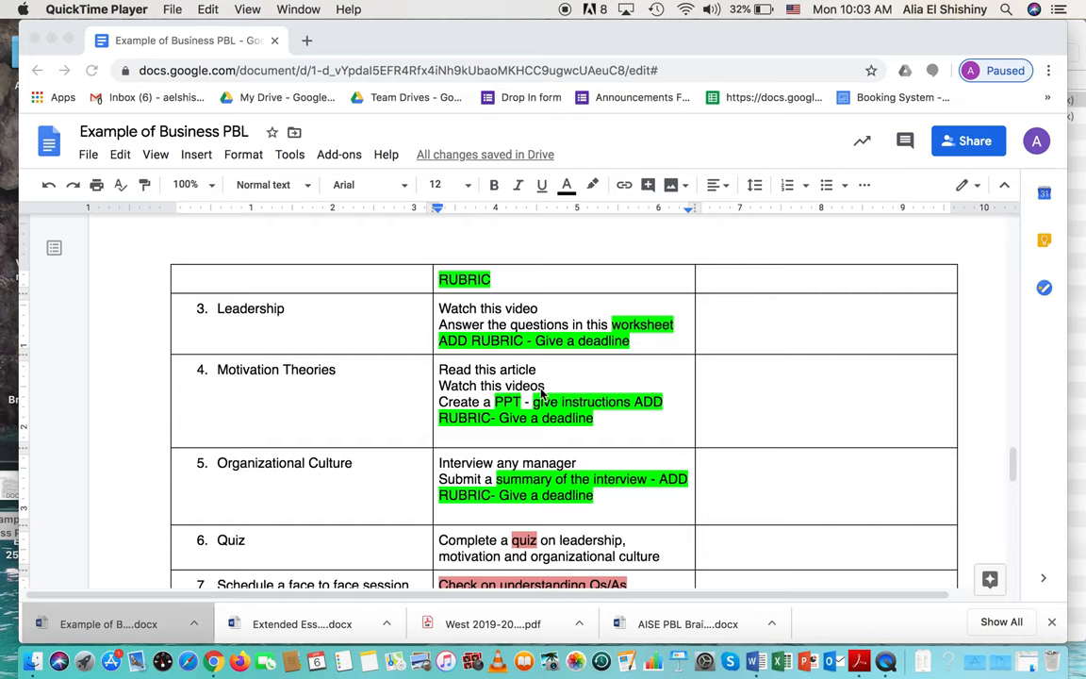
pyautogui.moveTo(547, 389)
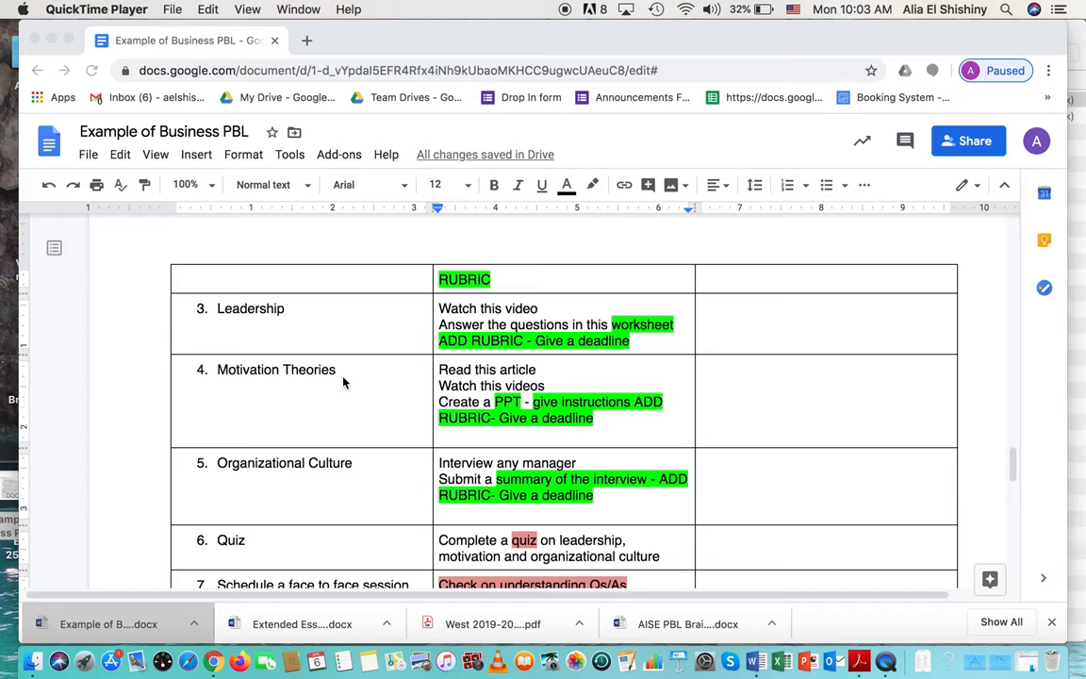
pyautogui.moveTo(294, 376)
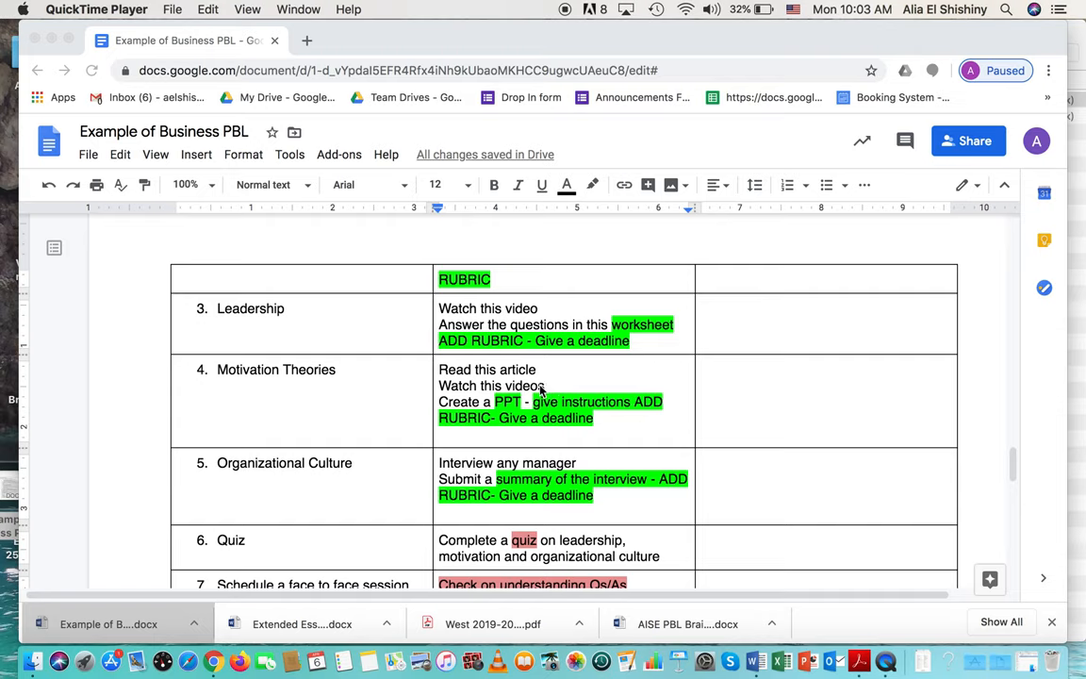
pyautogui.moveTo(328, 370)
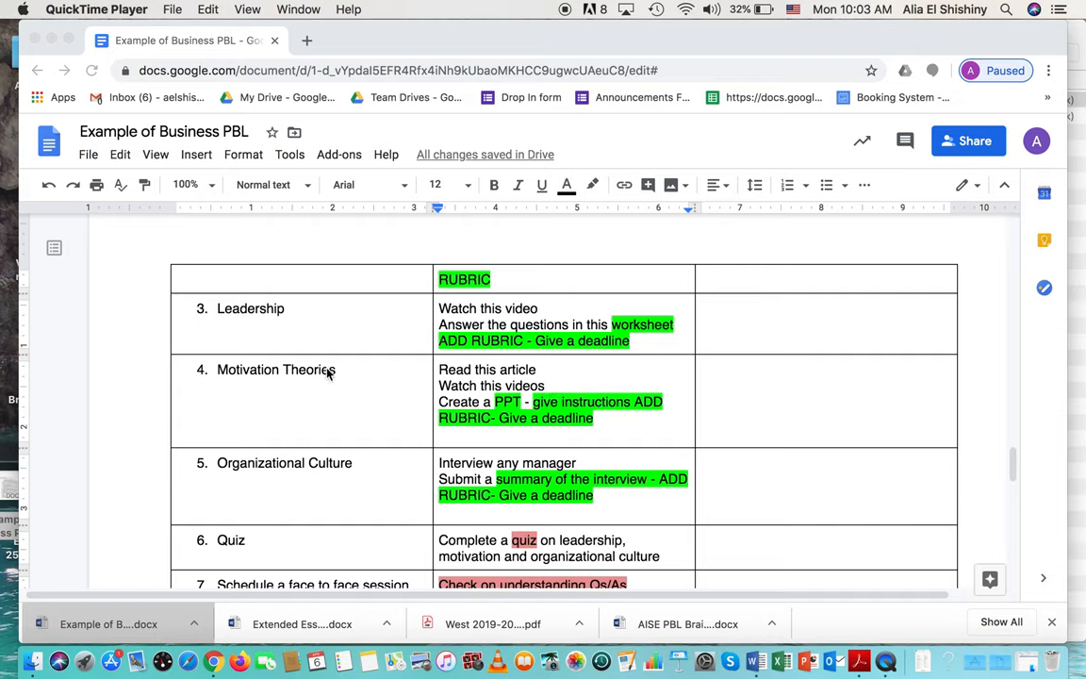
pyautogui.moveTo(332, 381)
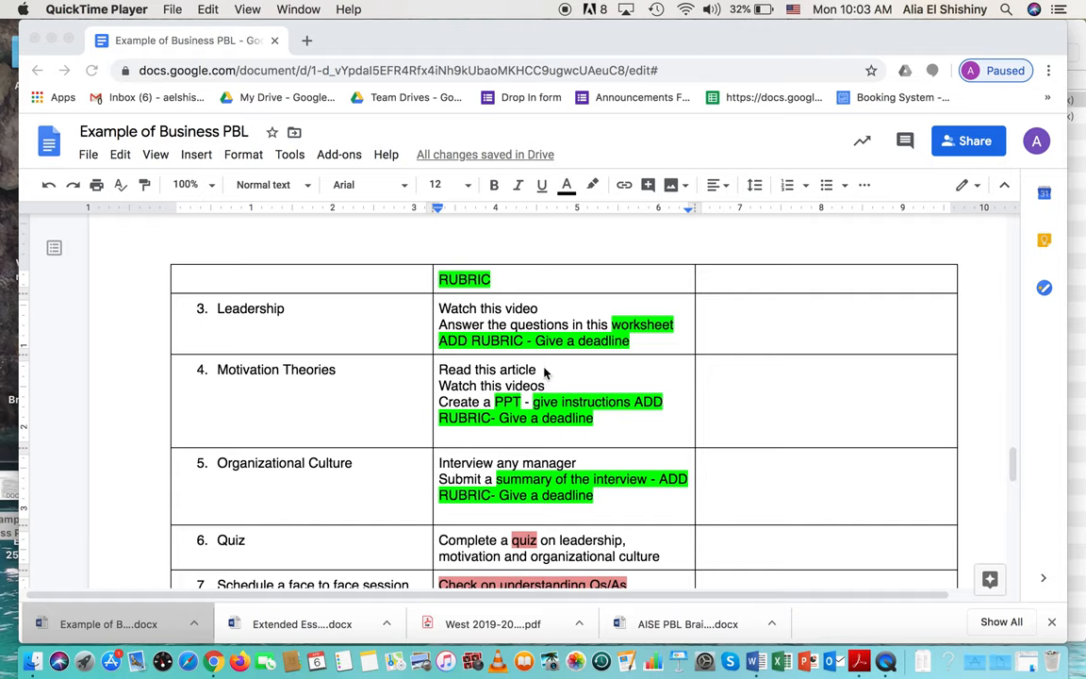
pyautogui.moveTo(547, 380)
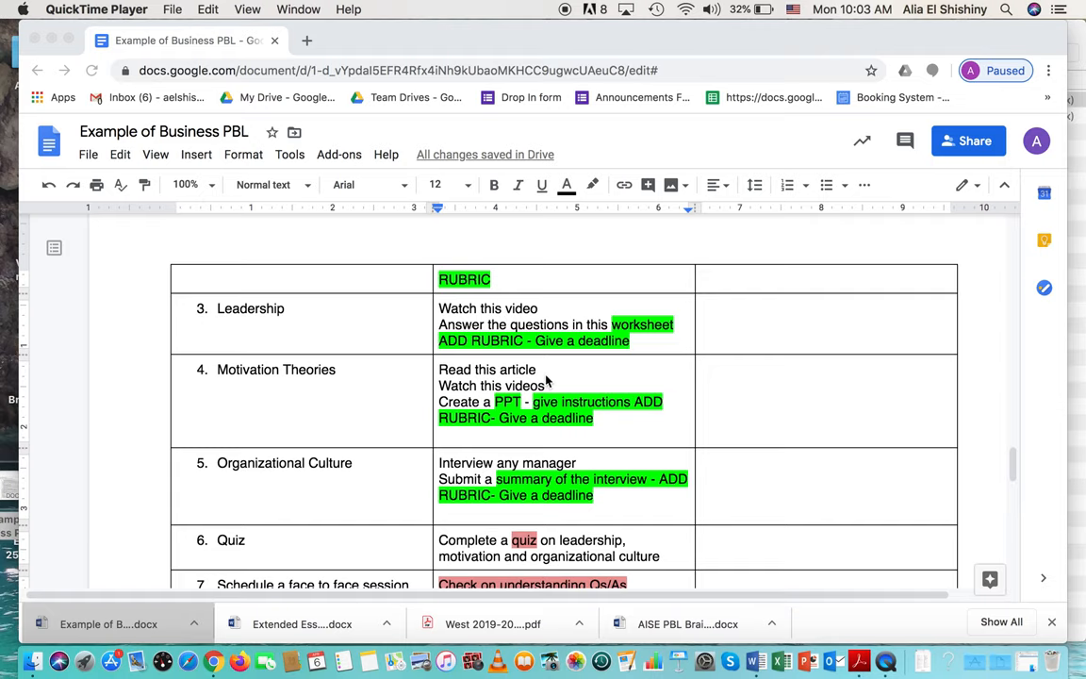
pyautogui.moveTo(489, 412)
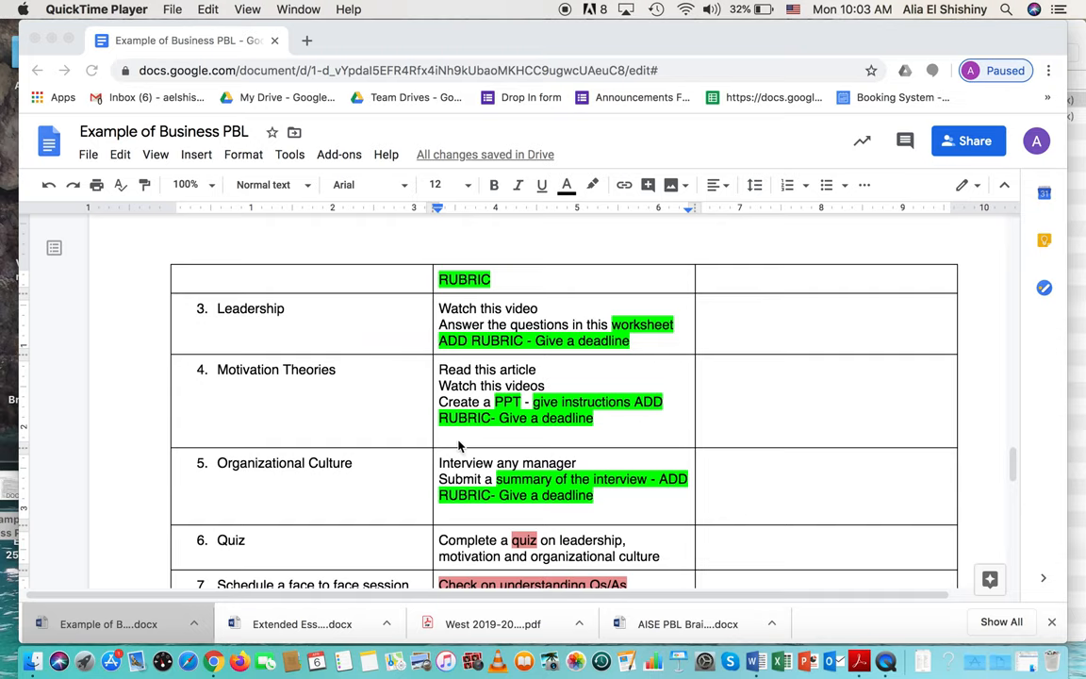
pyautogui.moveTo(545, 413)
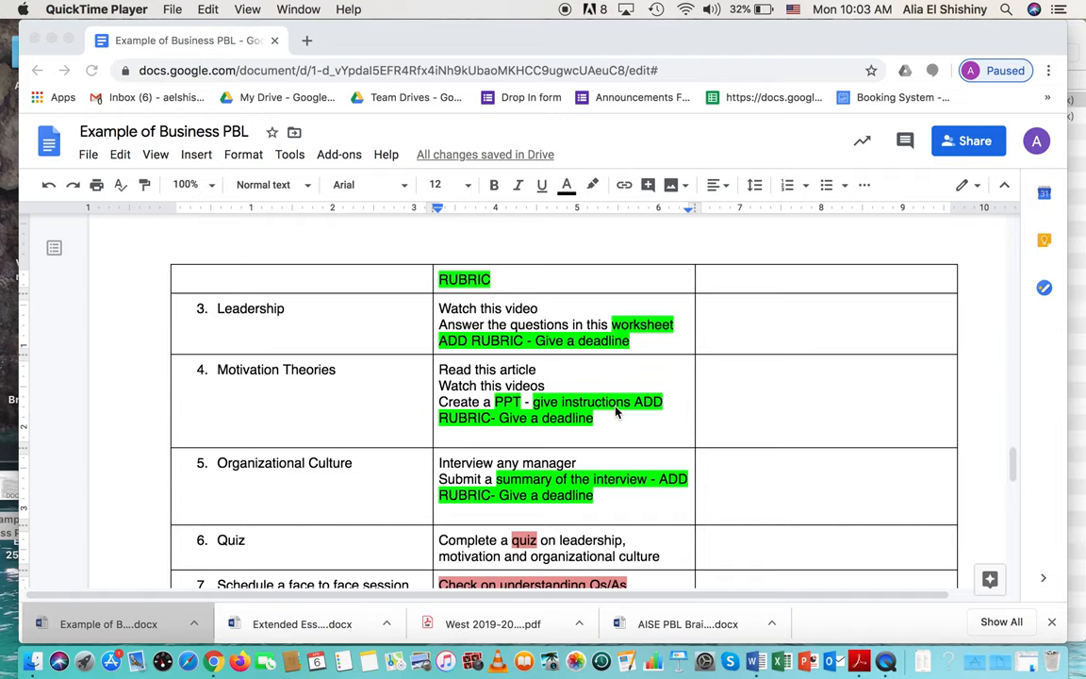
pyautogui.moveTo(478, 428)
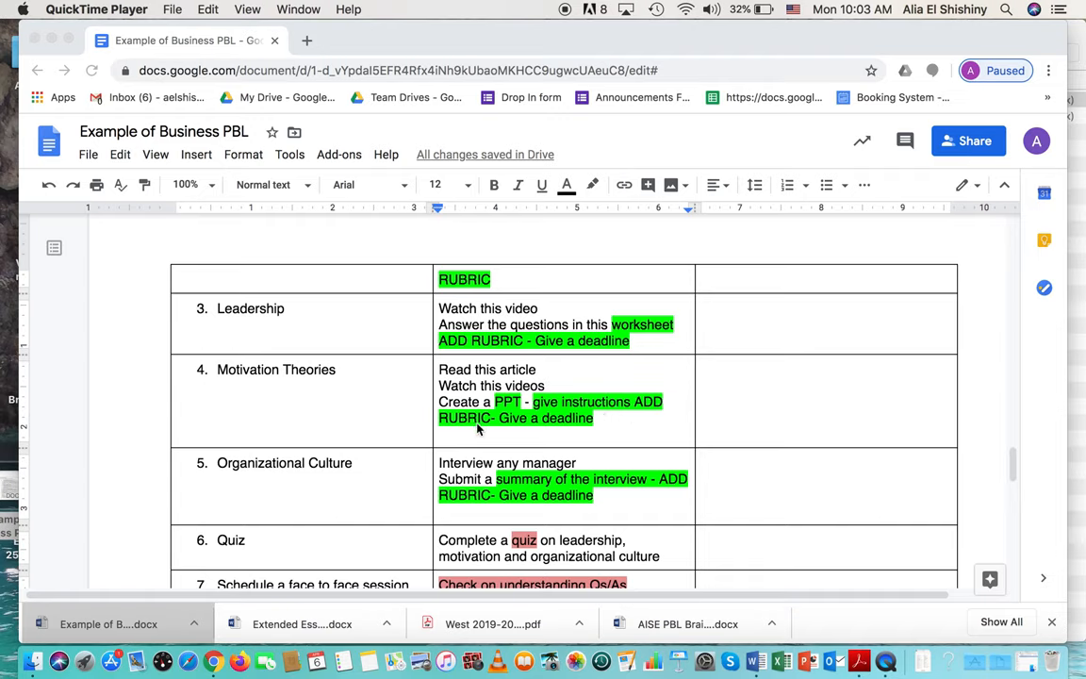
pyautogui.moveTo(519, 405)
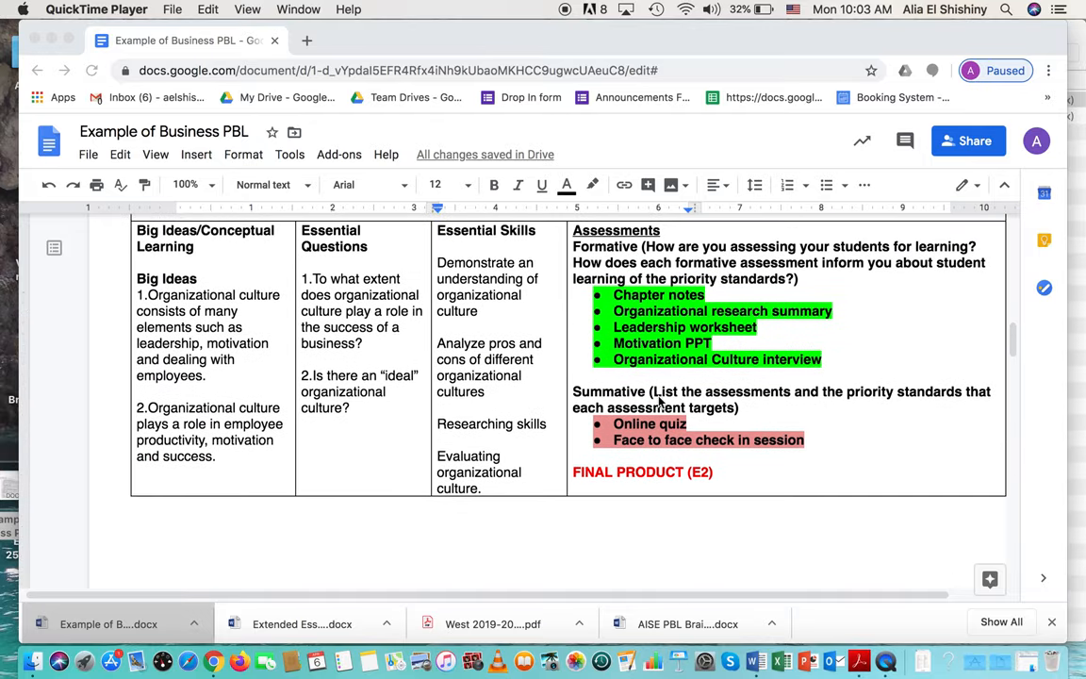
pyautogui.scroll(-3)
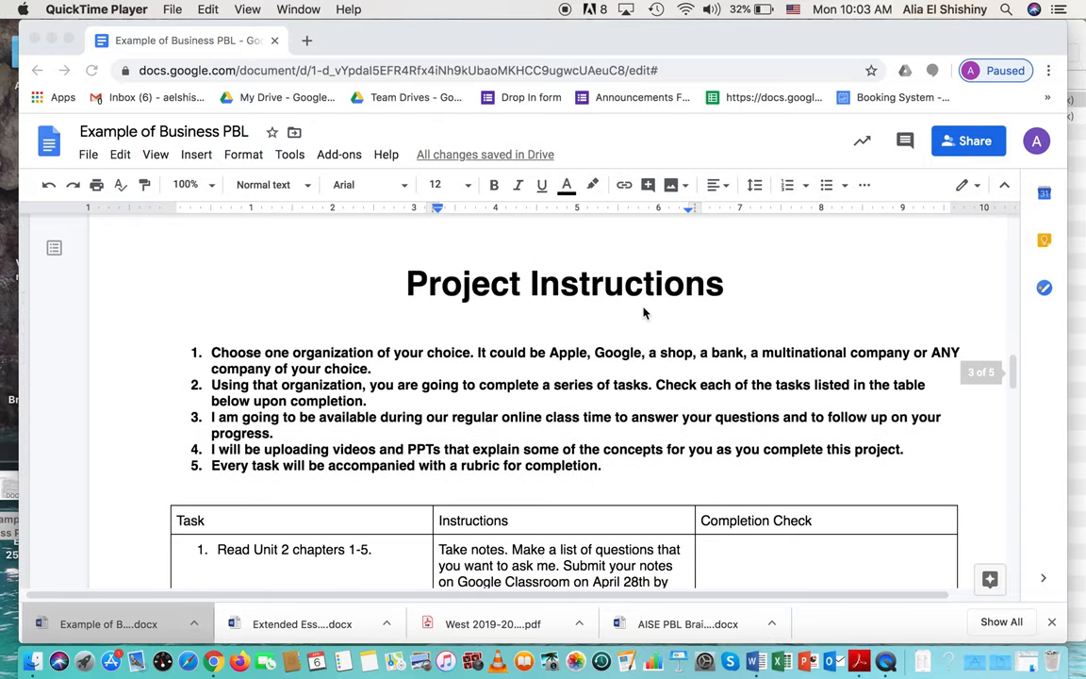
pyautogui.scroll(-3)
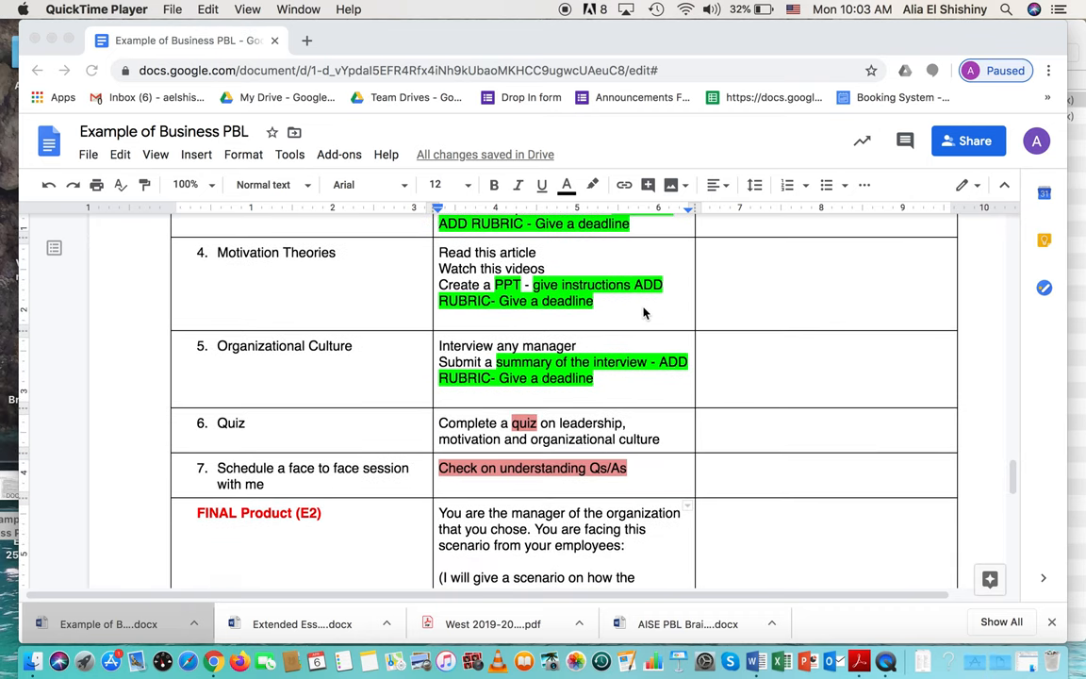
pyautogui.moveTo(285, 363)
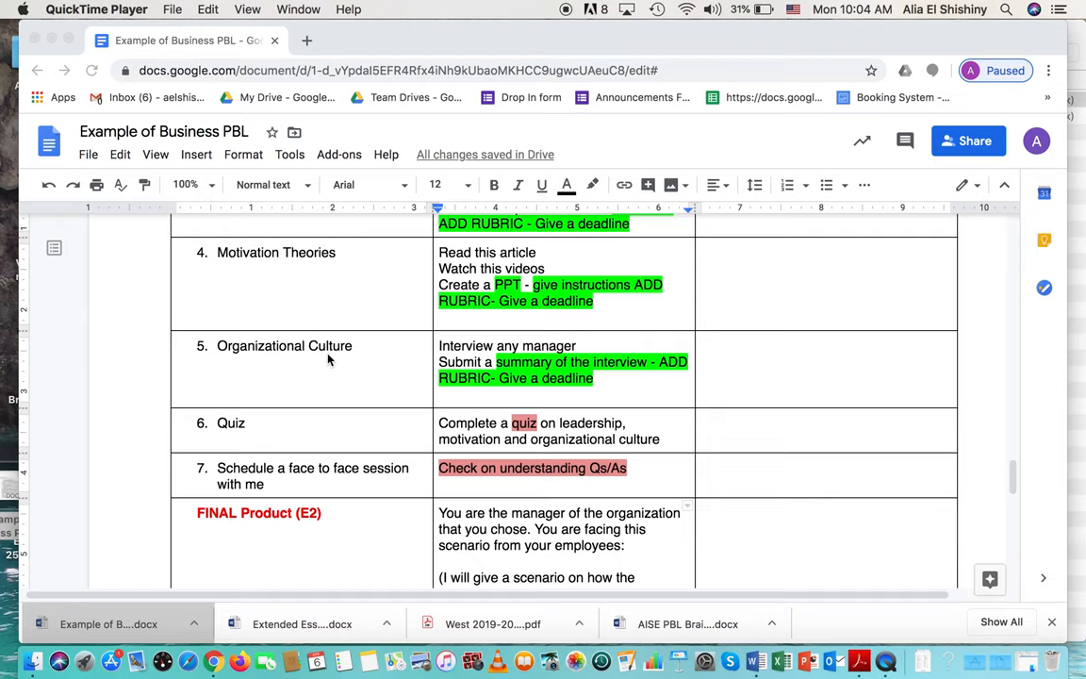
pyautogui.moveTo(502, 355)
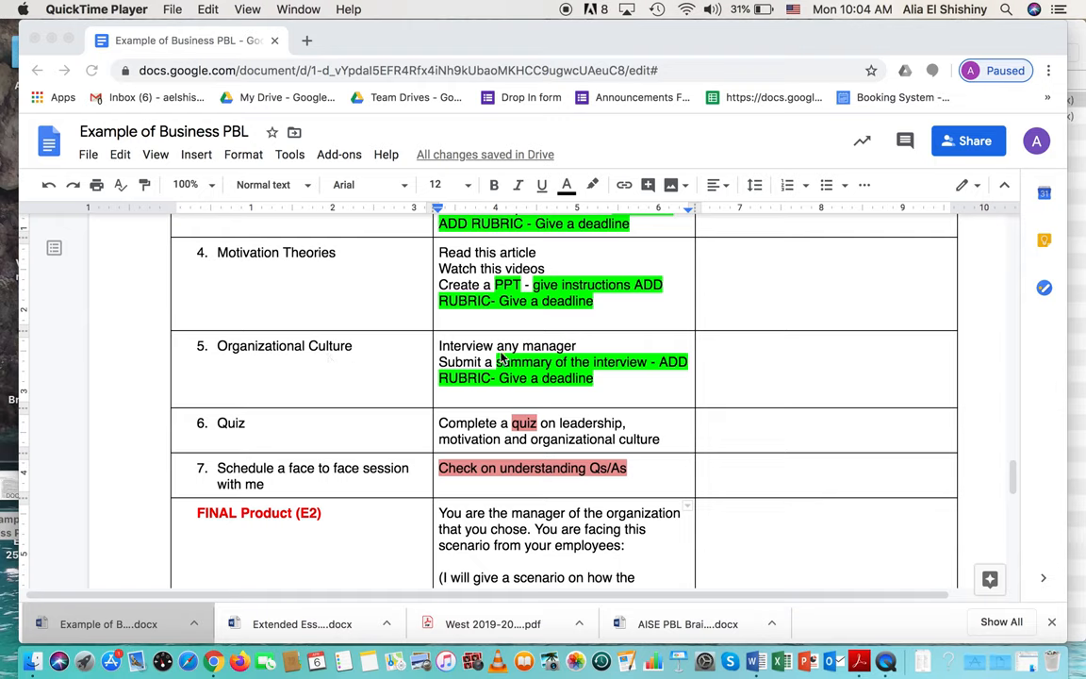
pyautogui.moveTo(588, 351)
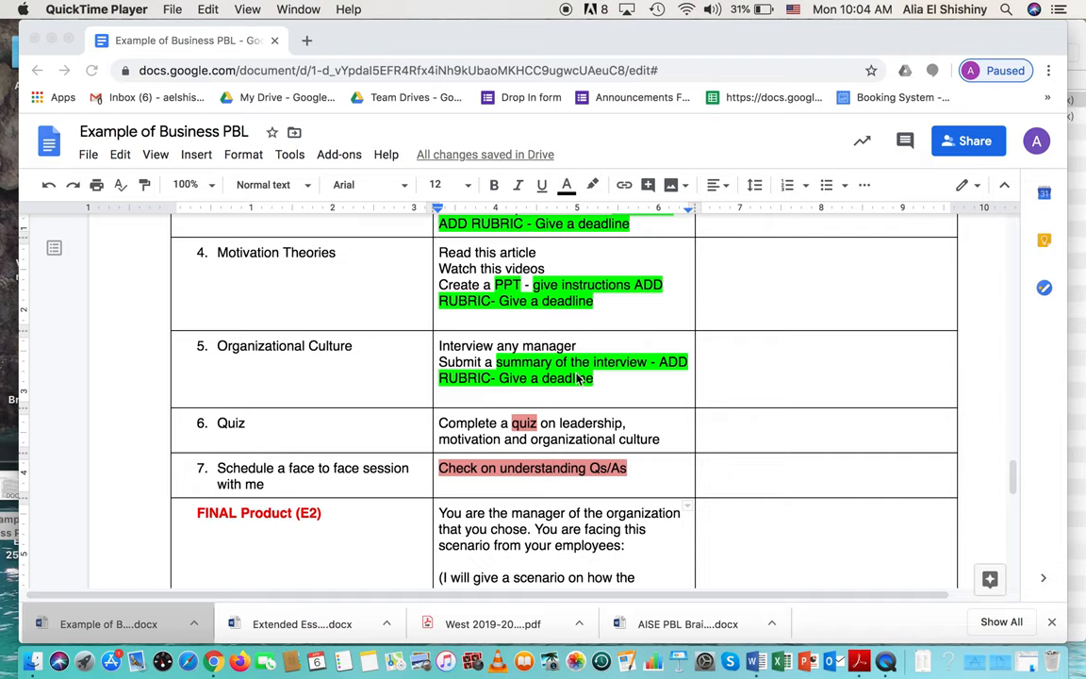
pyautogui.moveTo(606, 378)
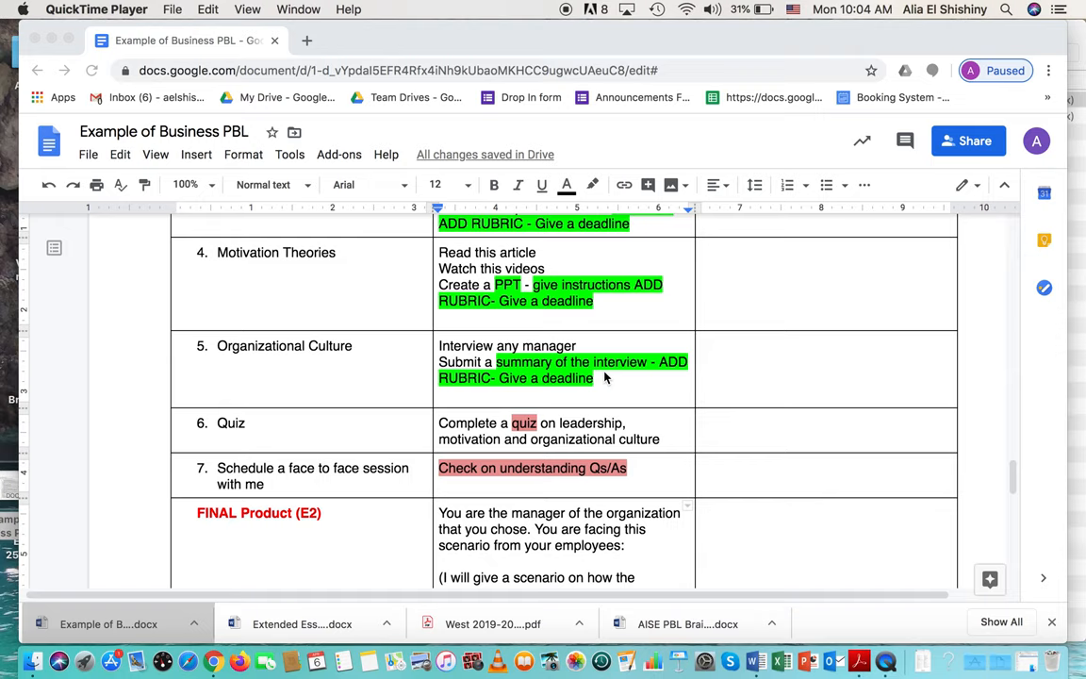
pyautogui.moveTo(500, 389)
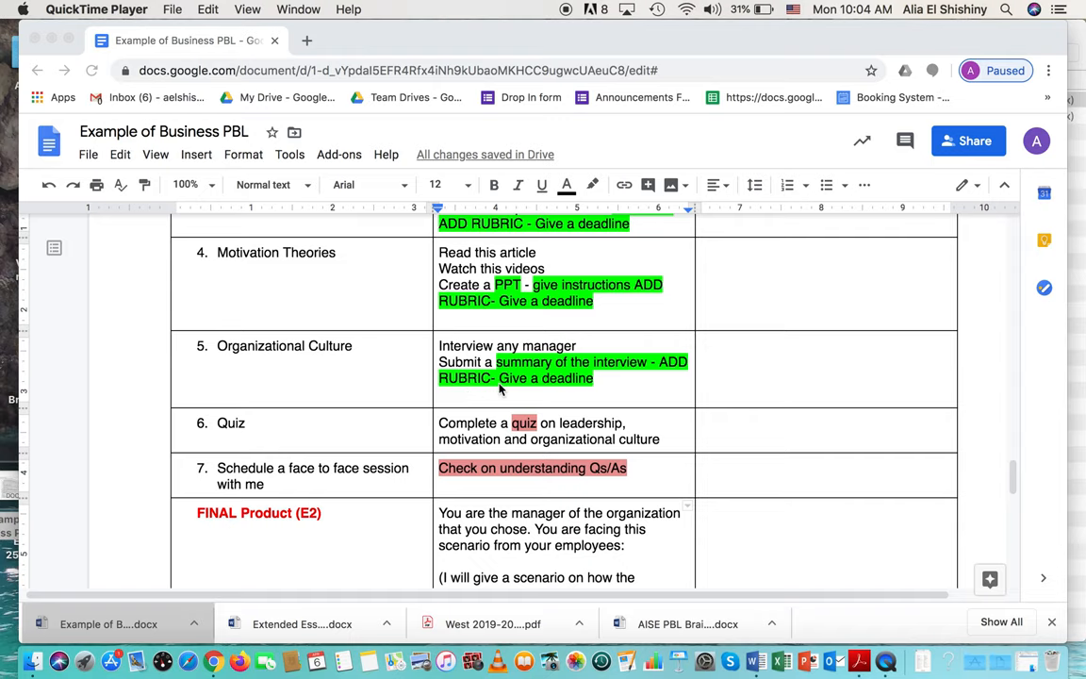
pyautogui.moveTo(534, 390)
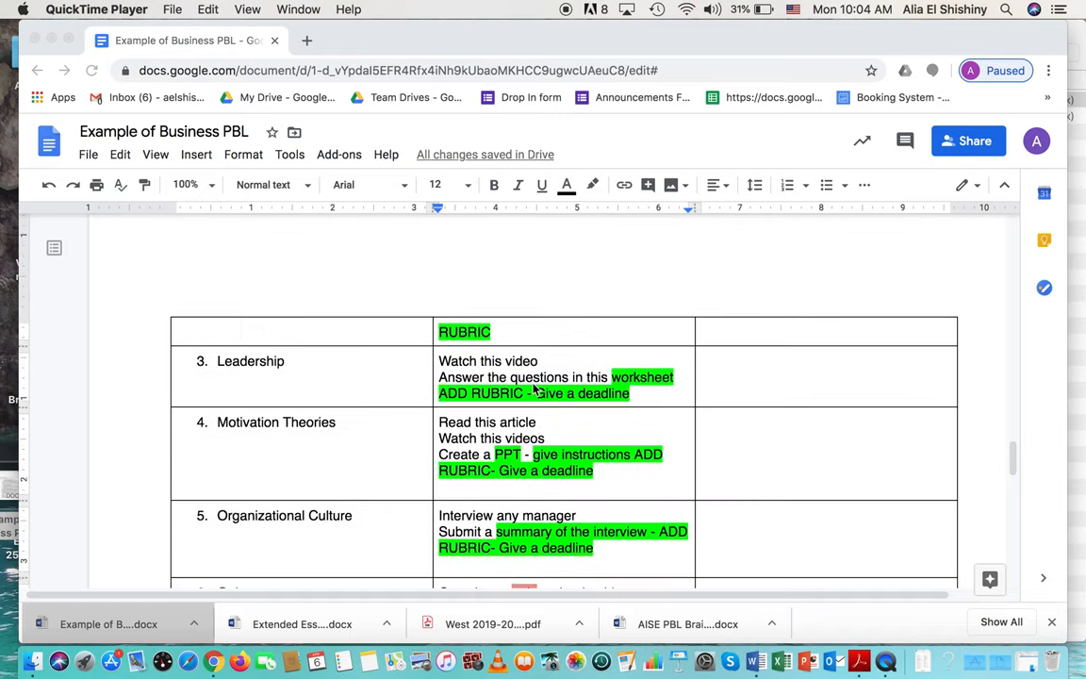
pyautogui.scroll(-3)
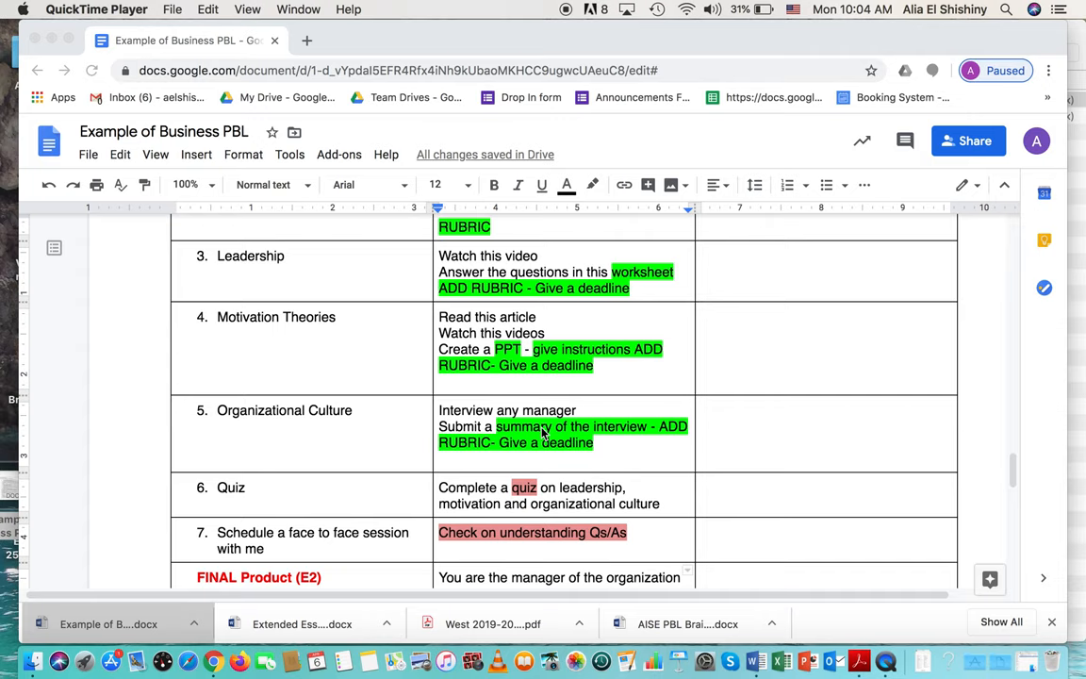
pyautogui.scroll(-3)
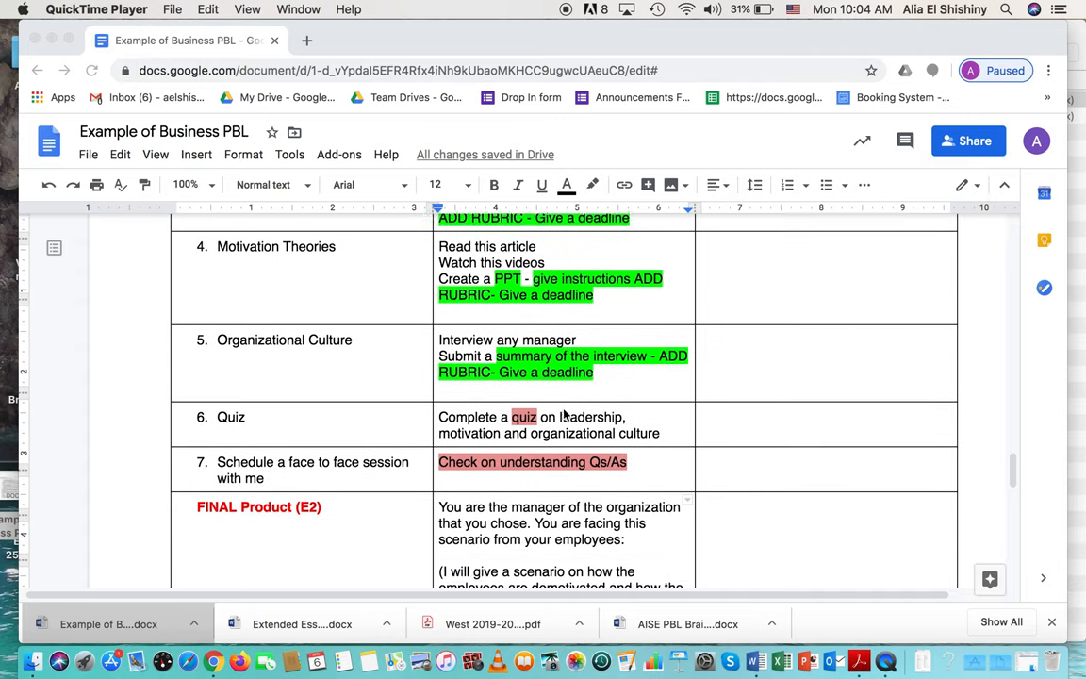
pyautogui.scroll(-3)
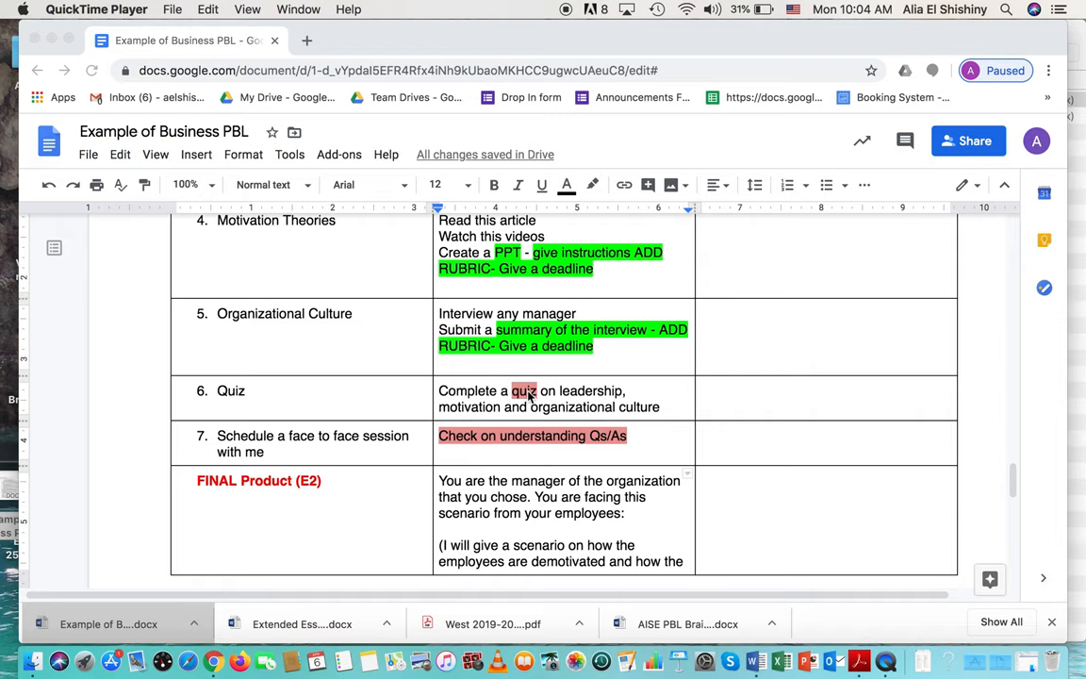
pyautogui.moveTo(388, 446)
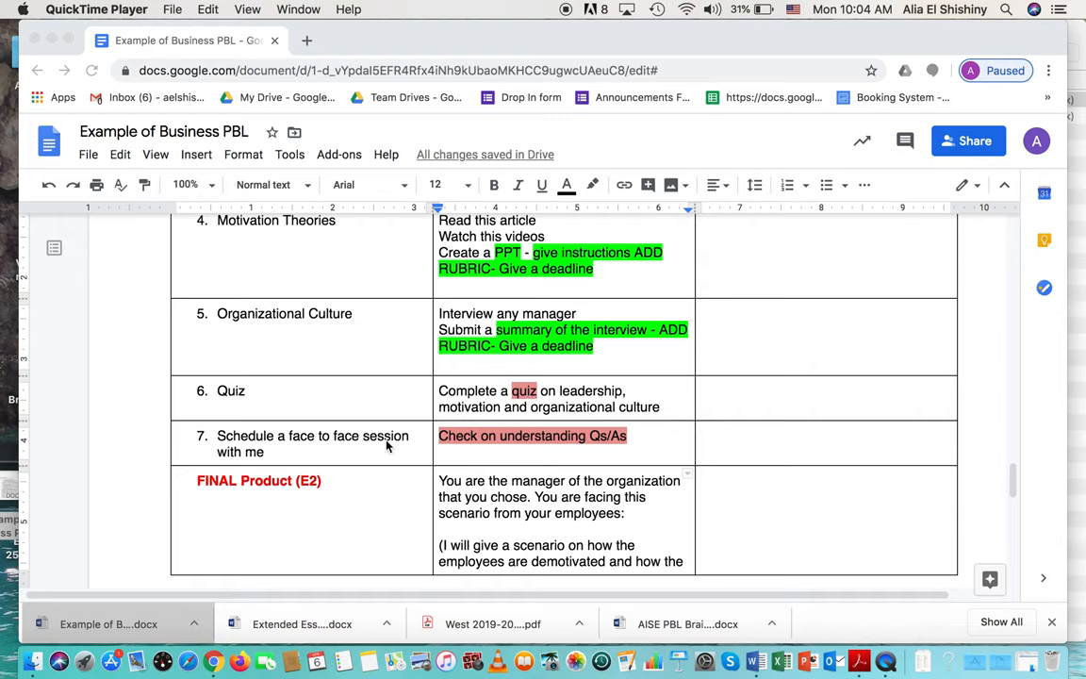
pyautogui.moveTo(570, 459)
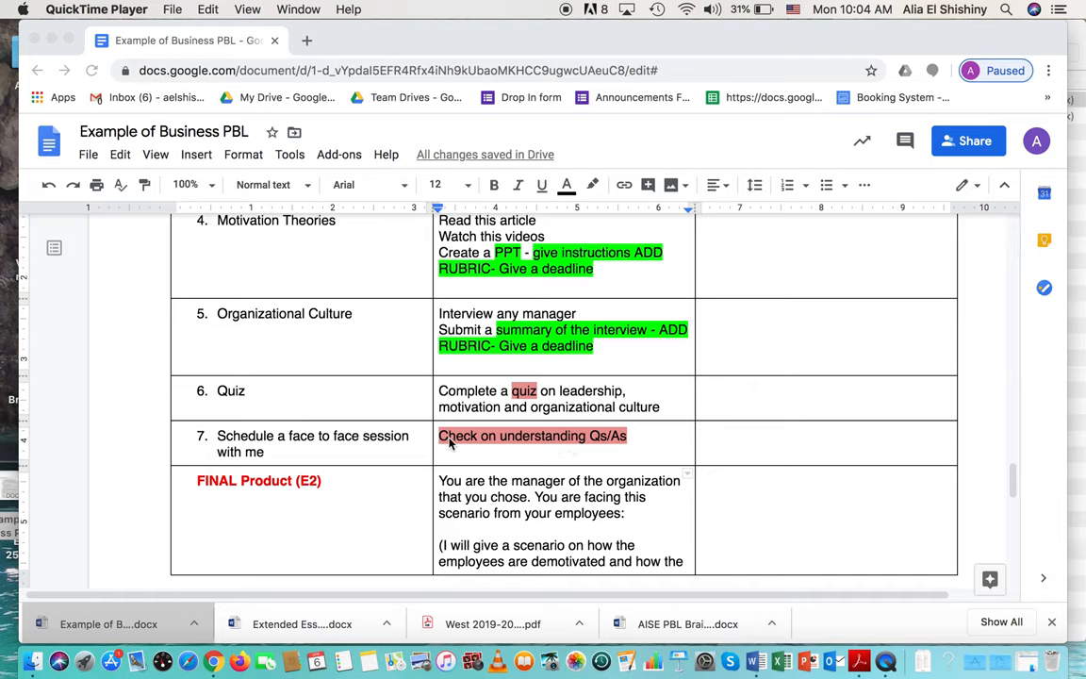
pyautogui.moveTo(604, 447)
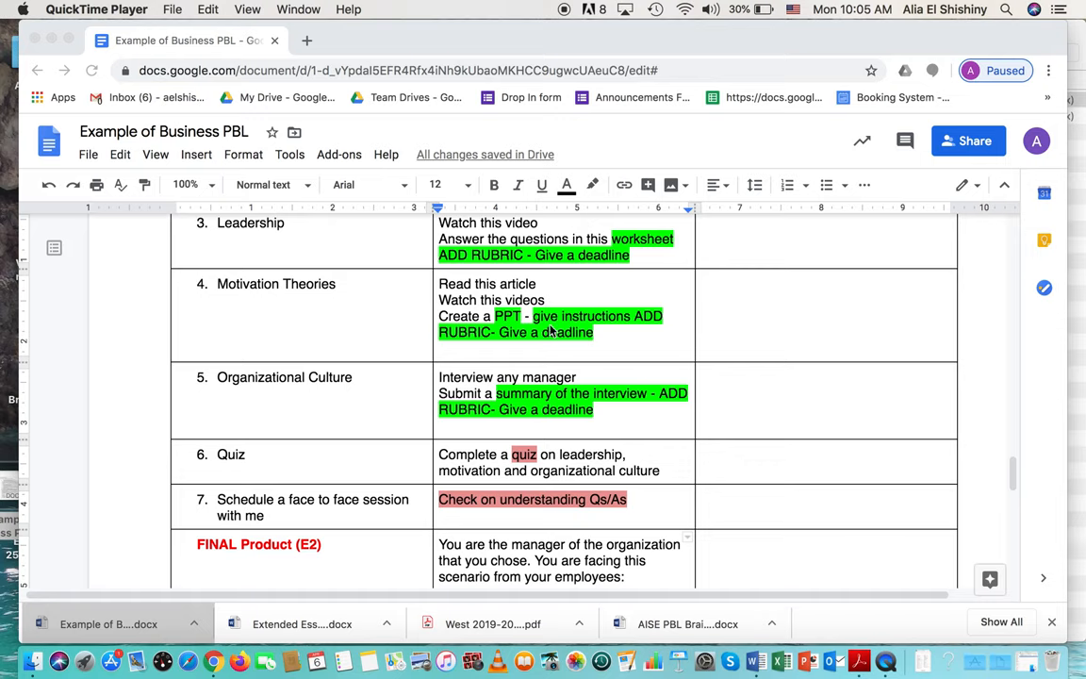
pyautogui.moveTo(578, 436)
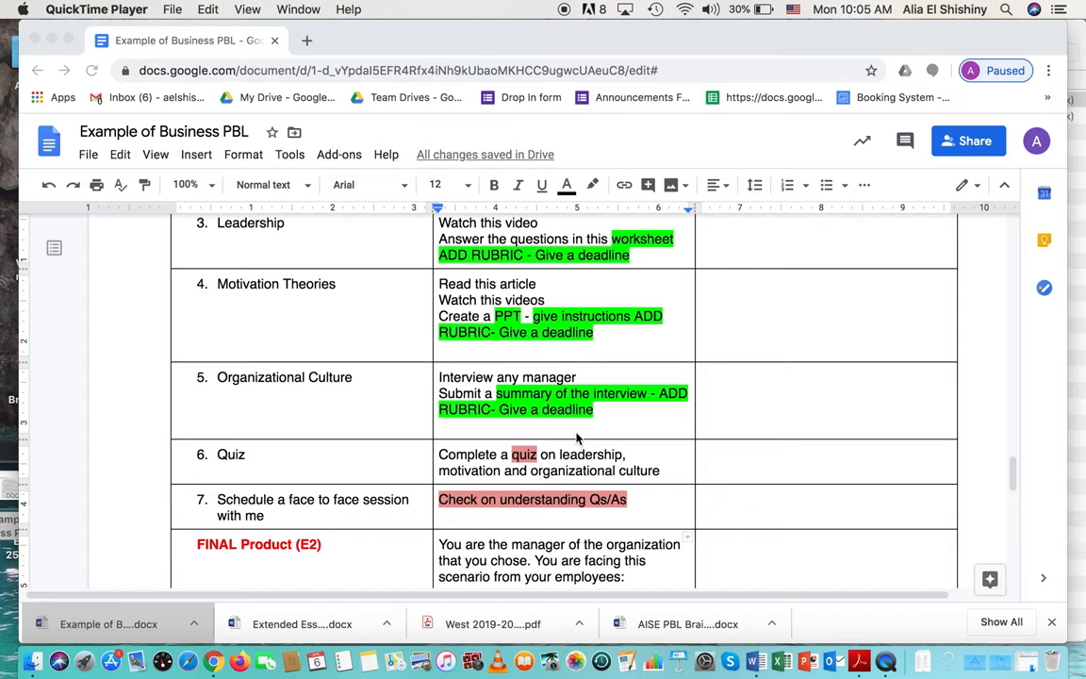
pyautogui.scroll(-3)
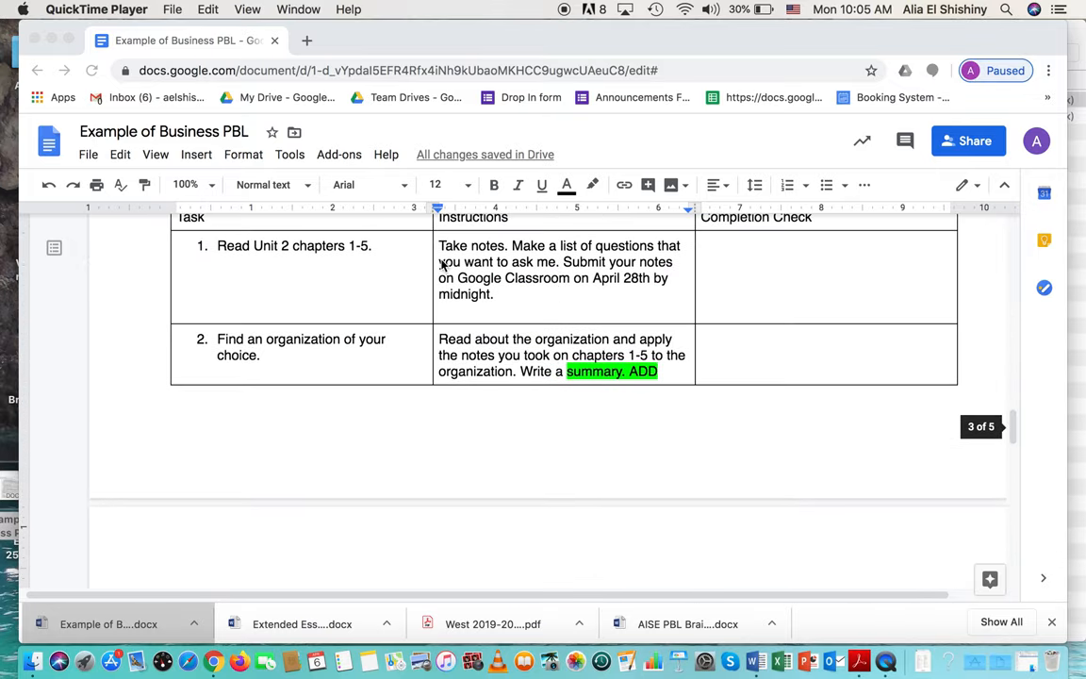
pyautogui.scroll(-3)
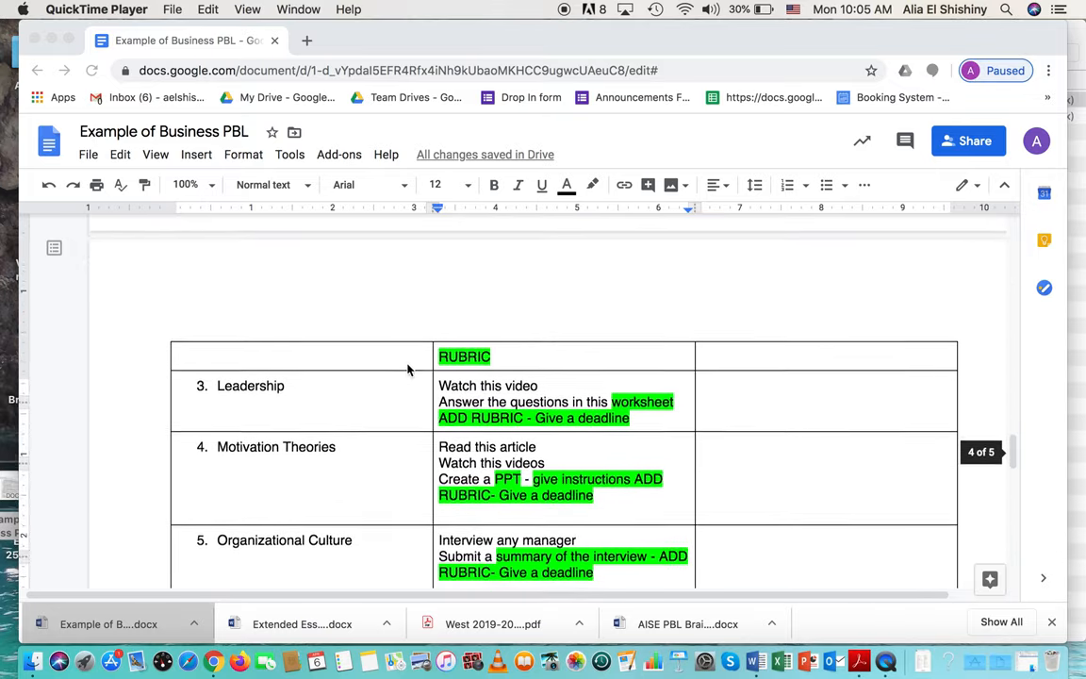
pyautogui.scroll(-3)
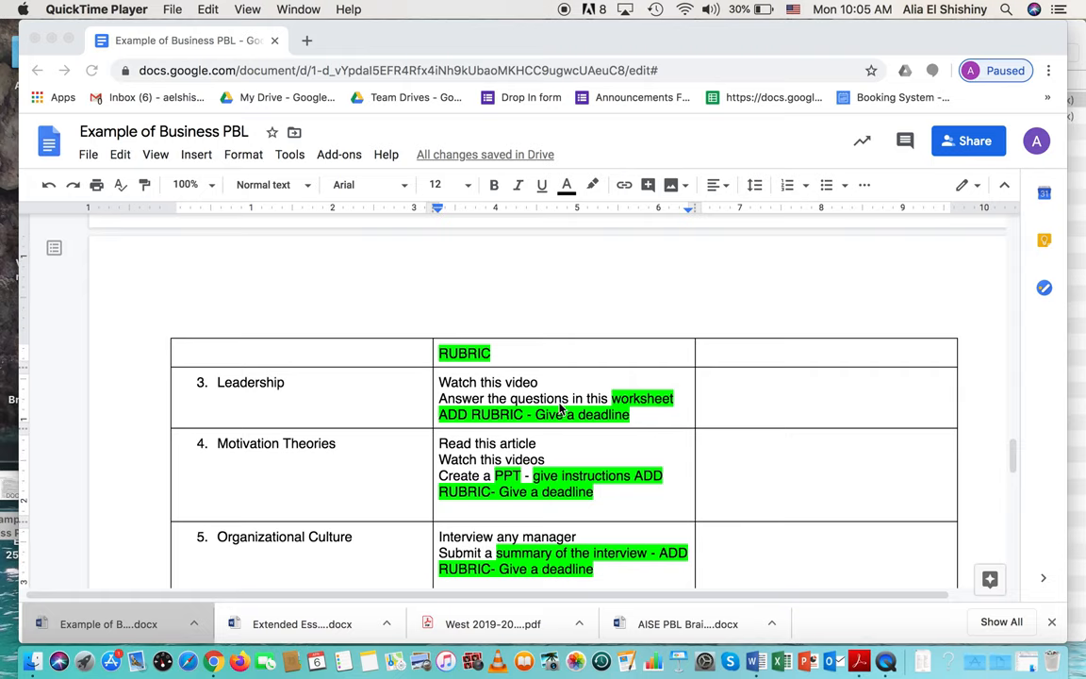
pyautogui.scroll(-3)
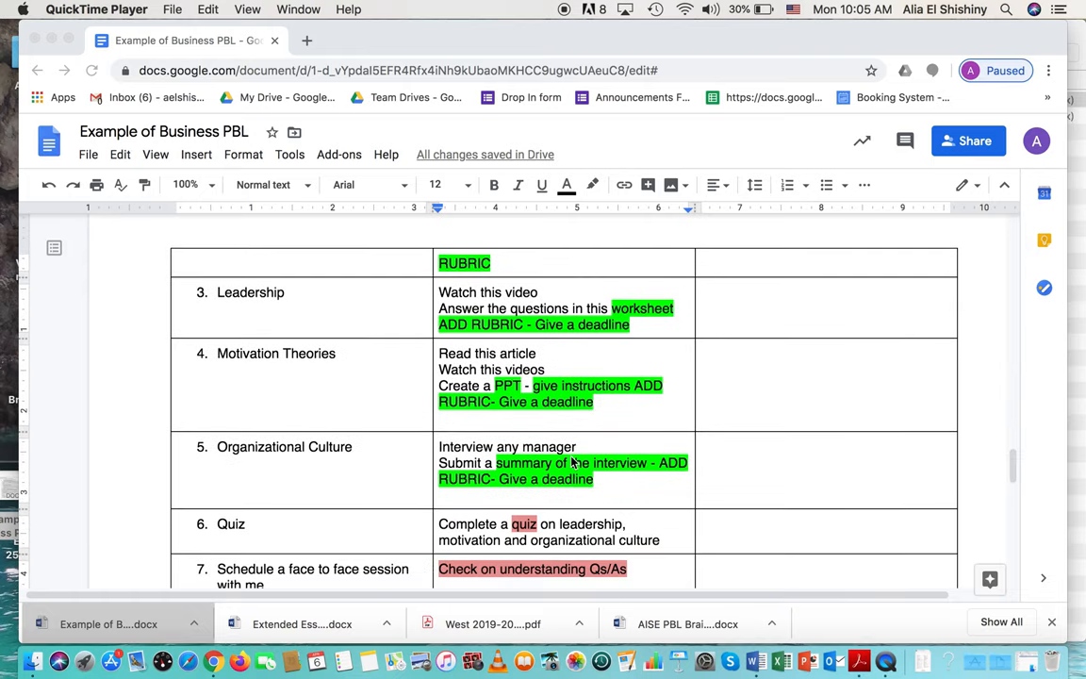
pyautogui.scroll(-3)
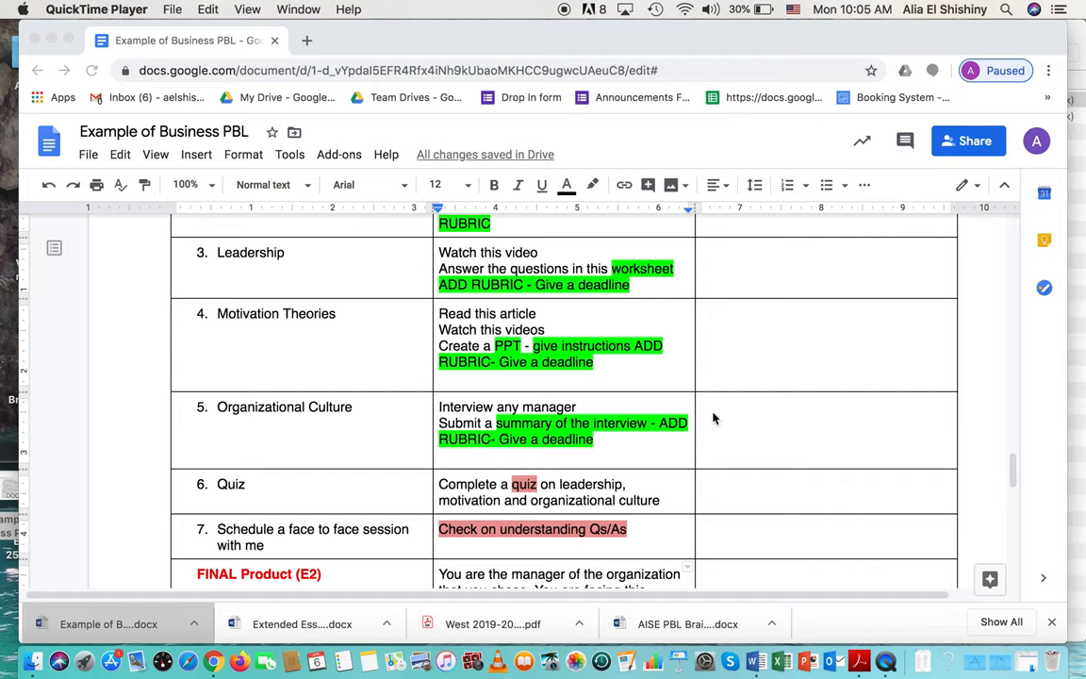
pyautogui.moveTo(710, 410)
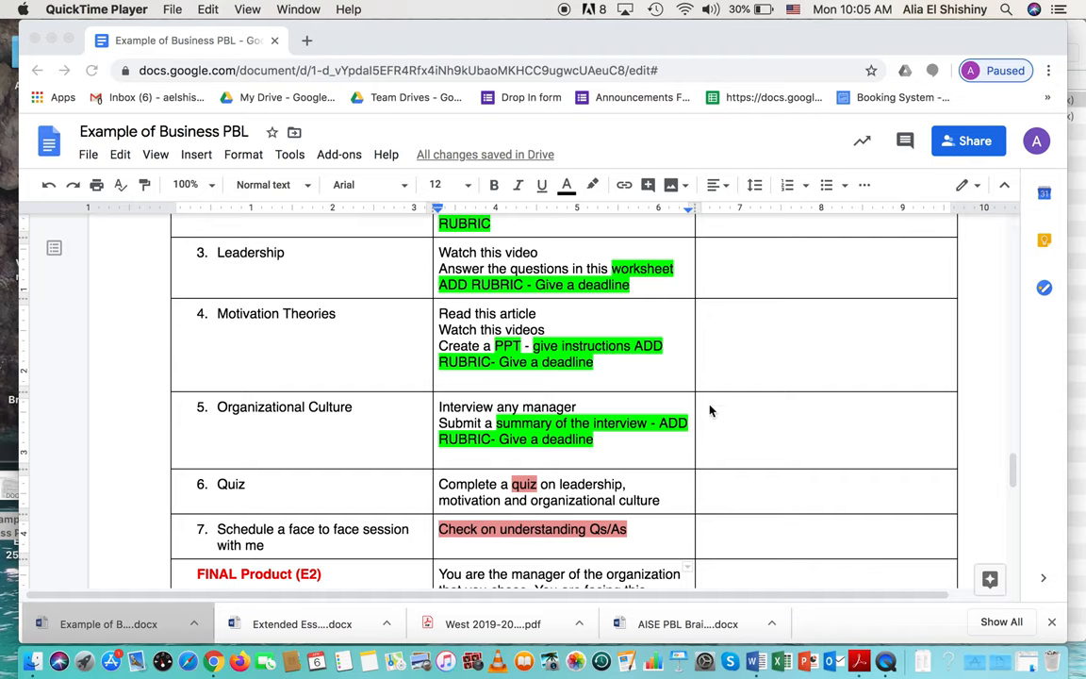
pyautogui.scroll(-3)
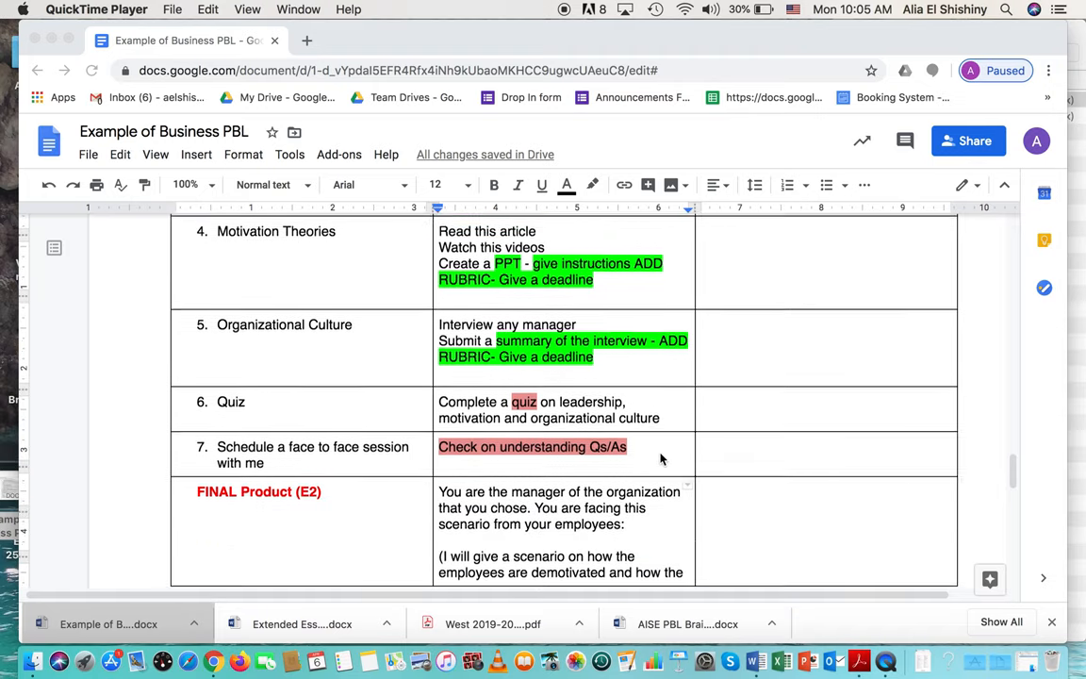
pyautogui.scroll(-3)
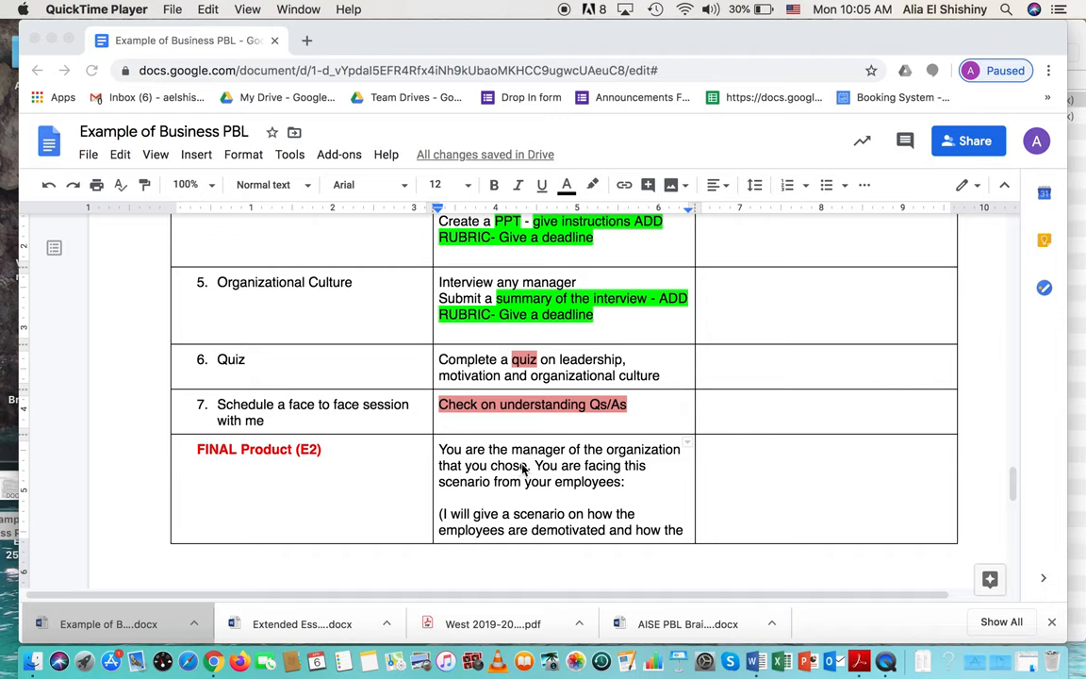
pyautogui.scroll(-3)
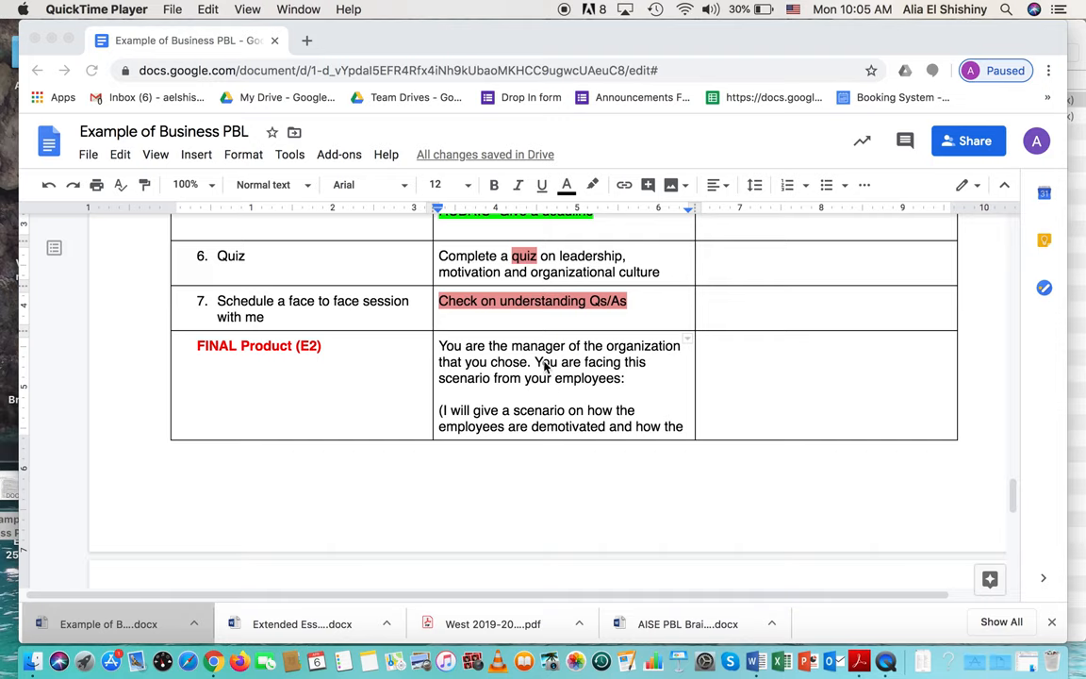
pyautogui.scroll(-3)
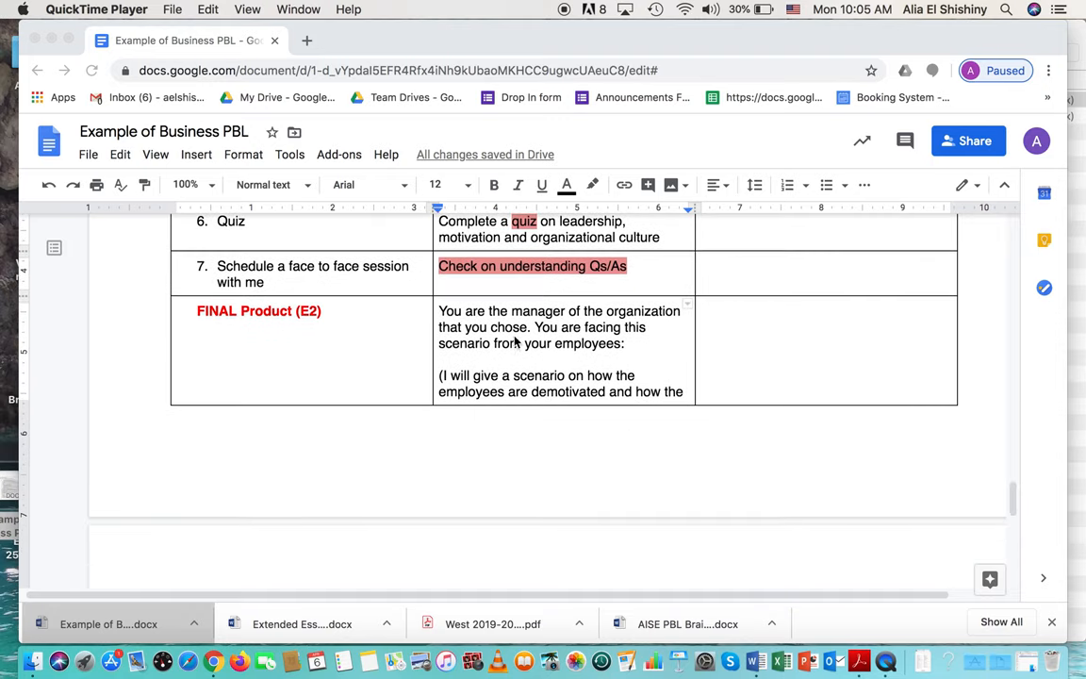
pyautogui.moveTo(530, 340)
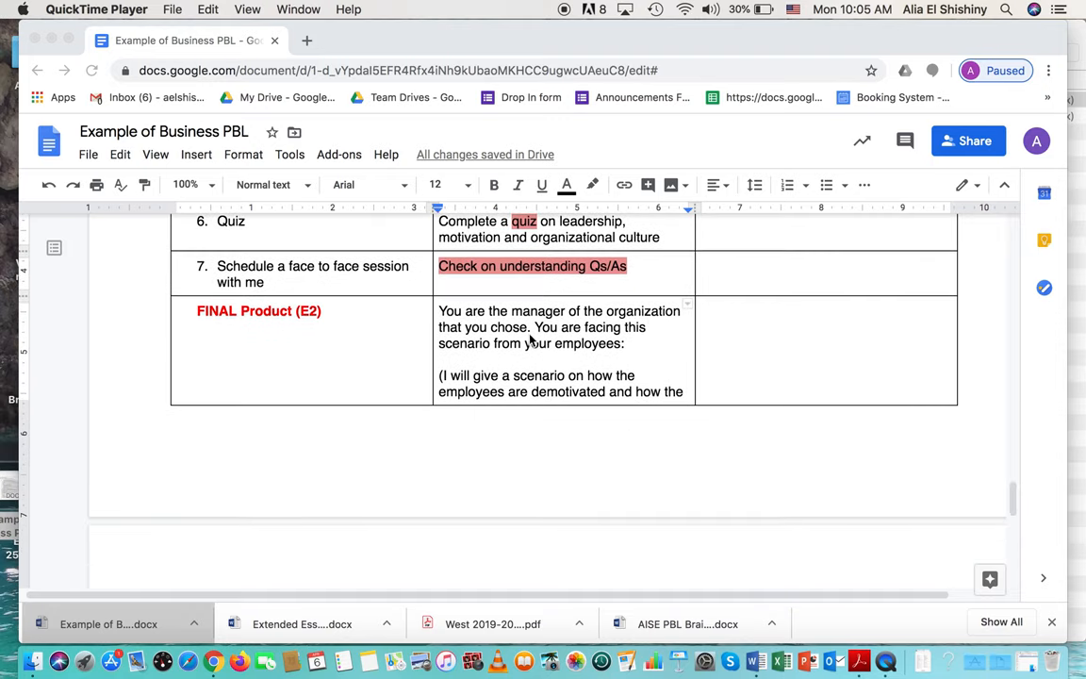
pyautogui.moveTo(481, 344)
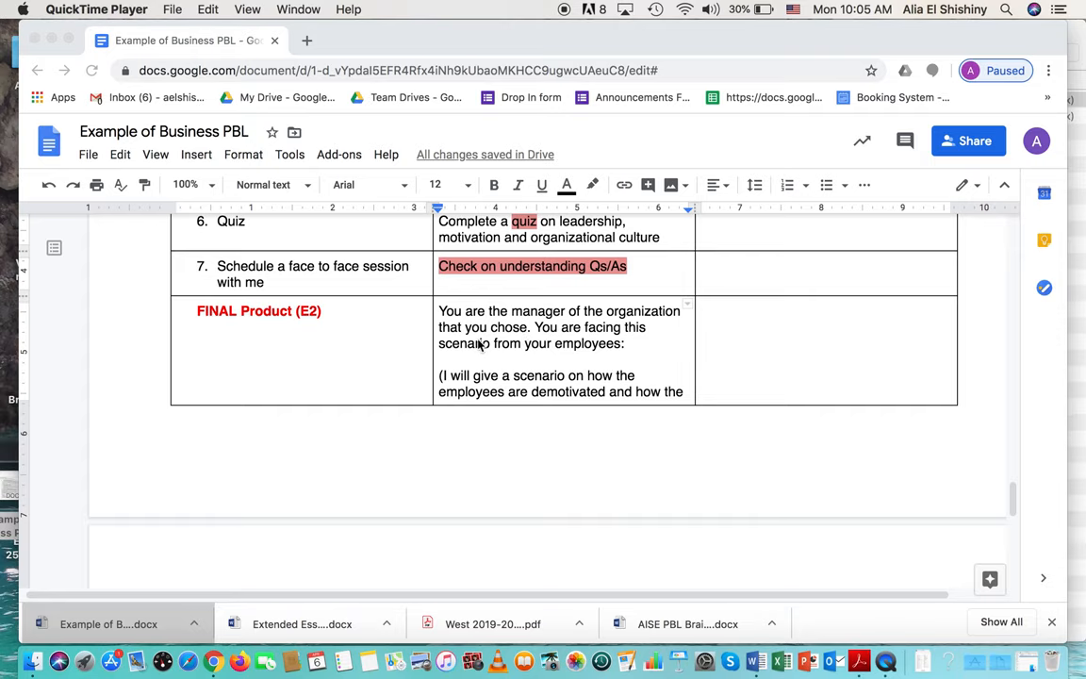
pyautogui.scroll(-3)
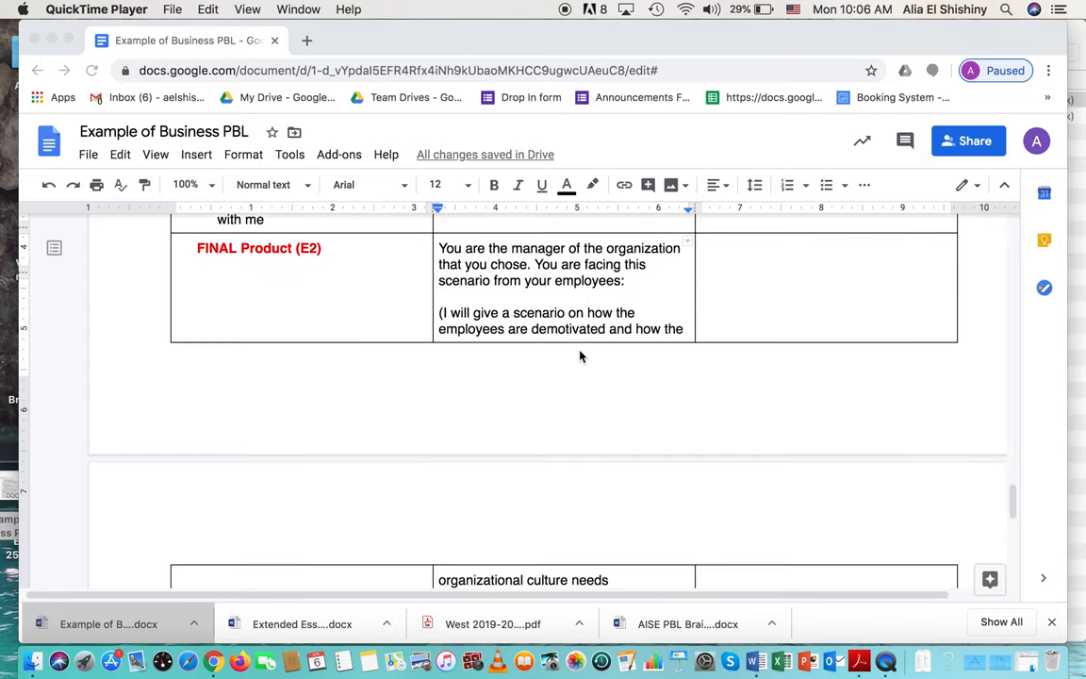
pyautogui.scroll(-3)
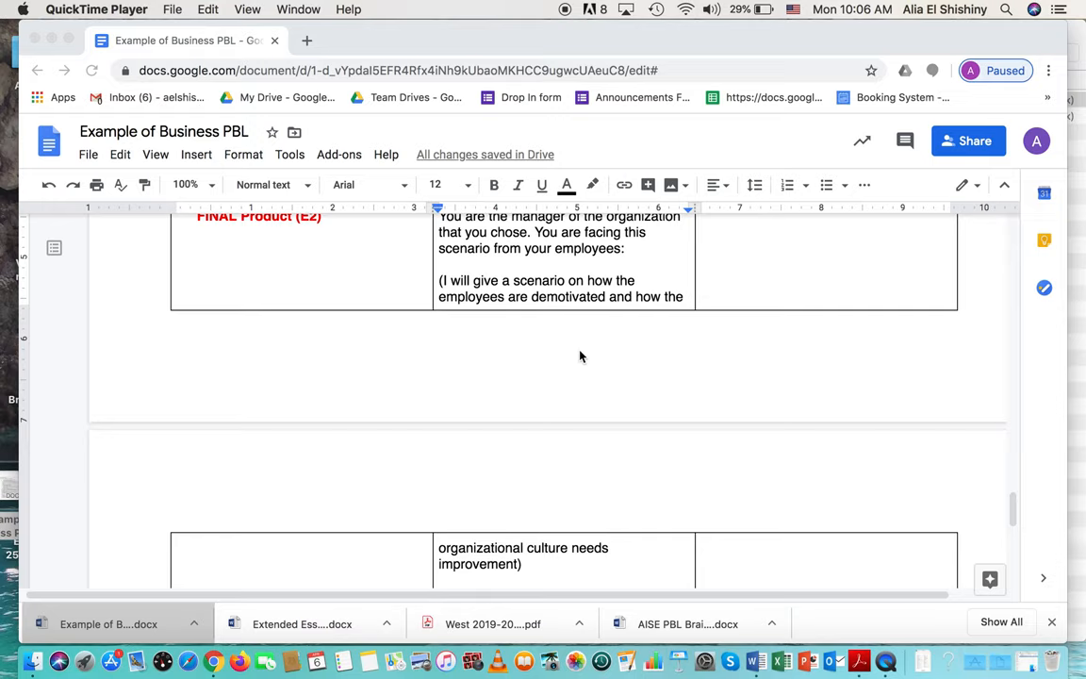
pyautogui.moveTo(562, 312)
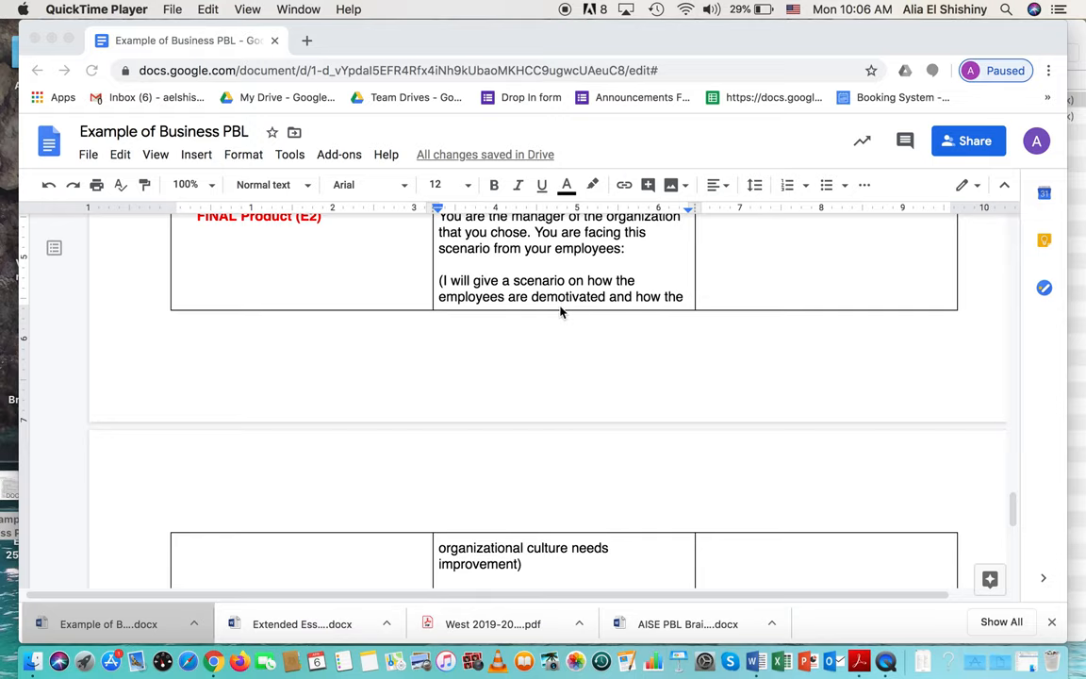
pyautogui.scroll(-3)
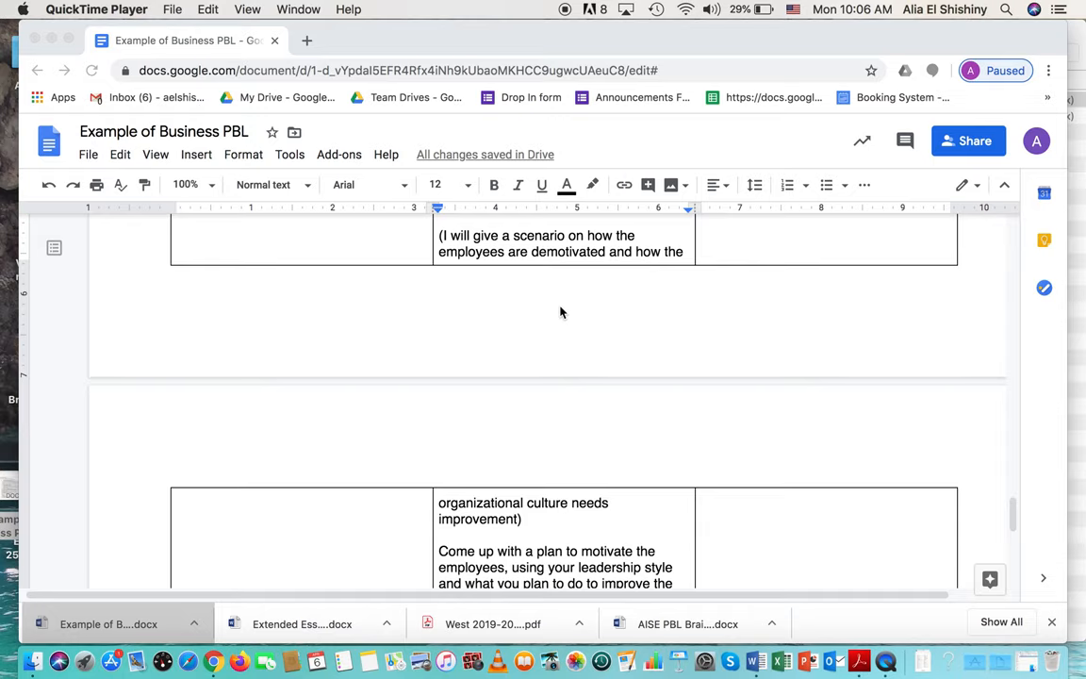
pyautogui.scroll(-3)
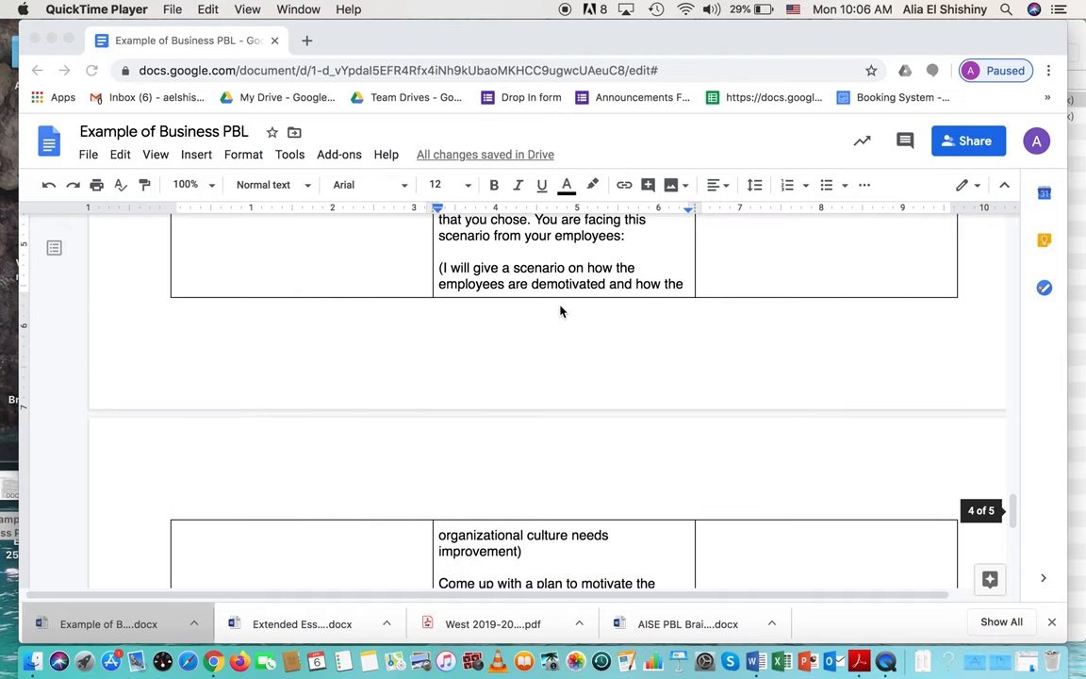
pyautogui.scroll(-3)
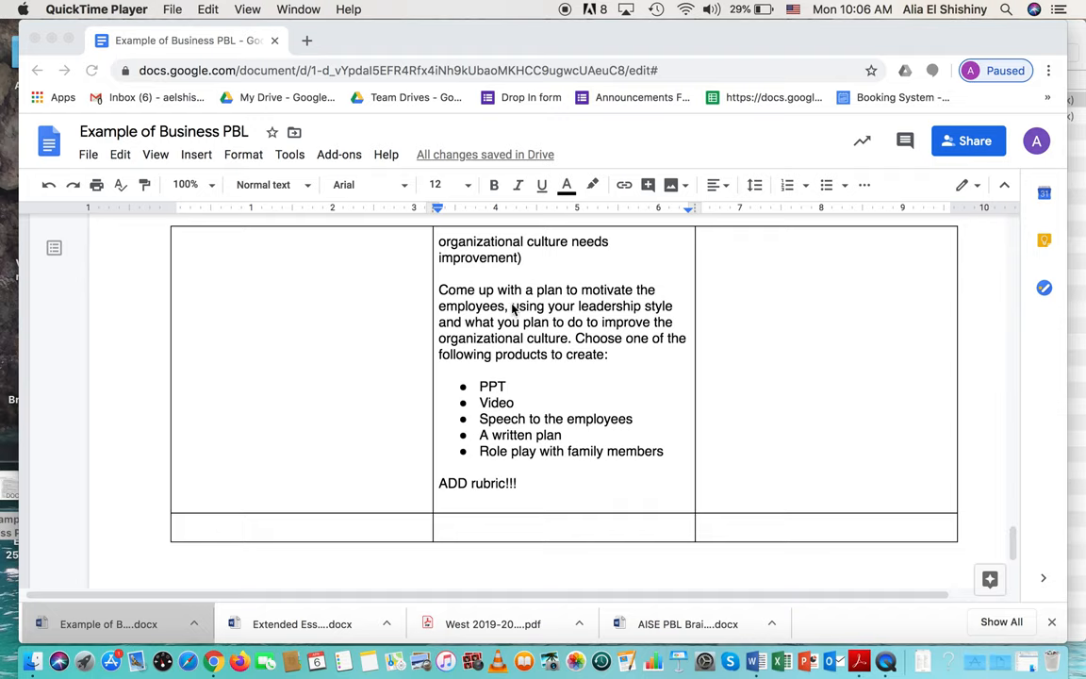
pyautogui.moveTo(632, 321)
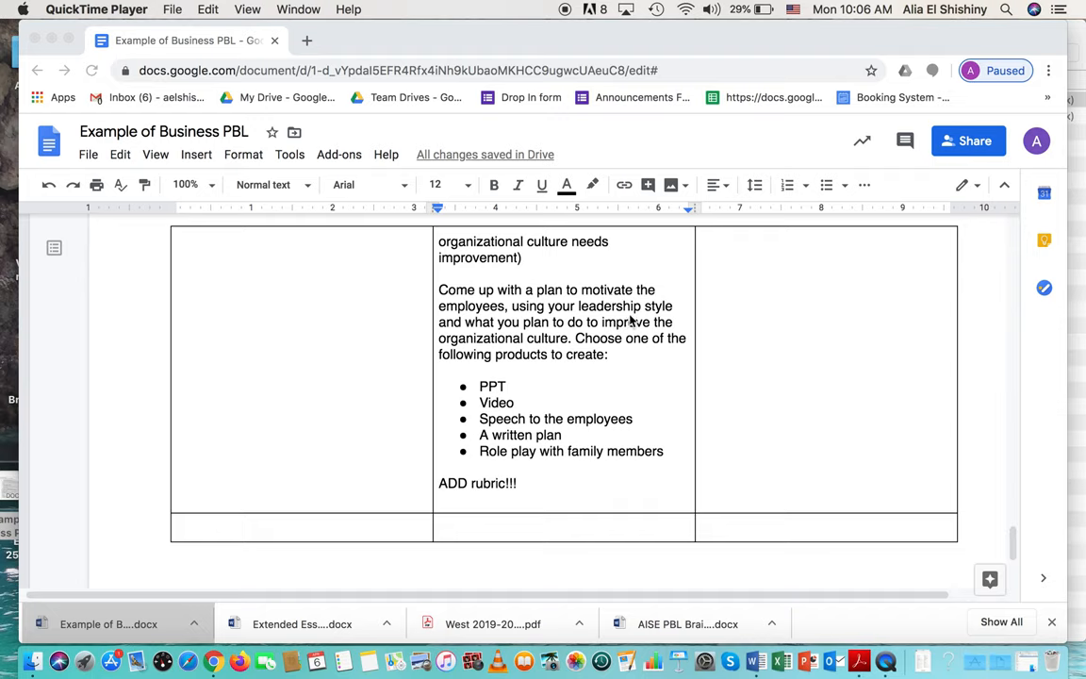
pyautogui.moveTo(634, 341)
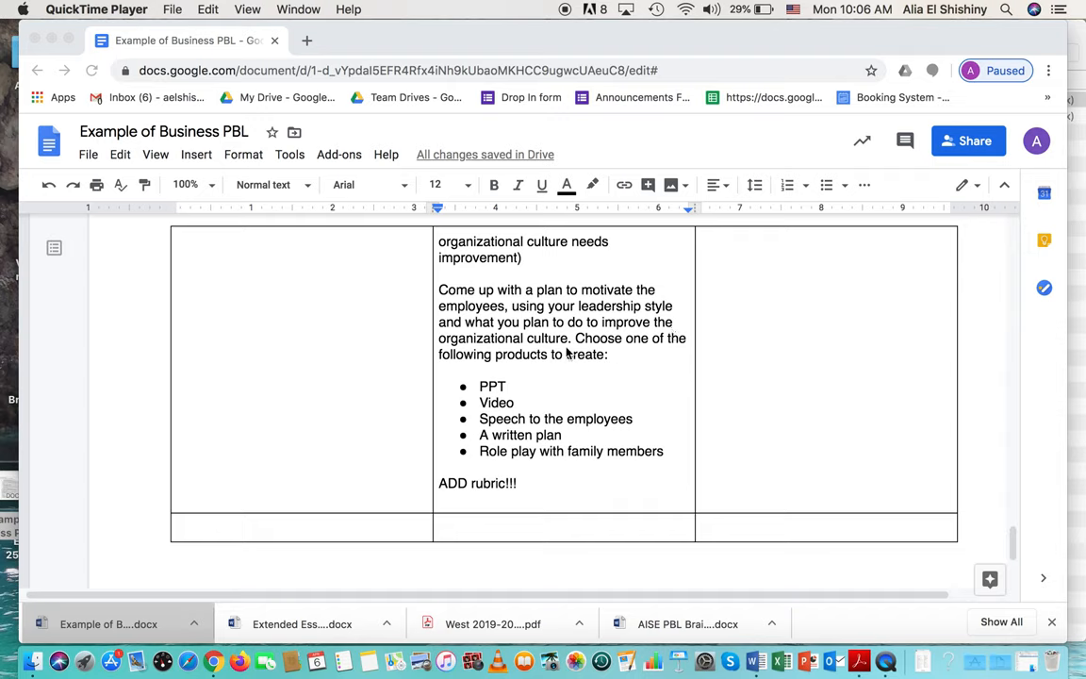
pyautogui.moveTo(507, 388)
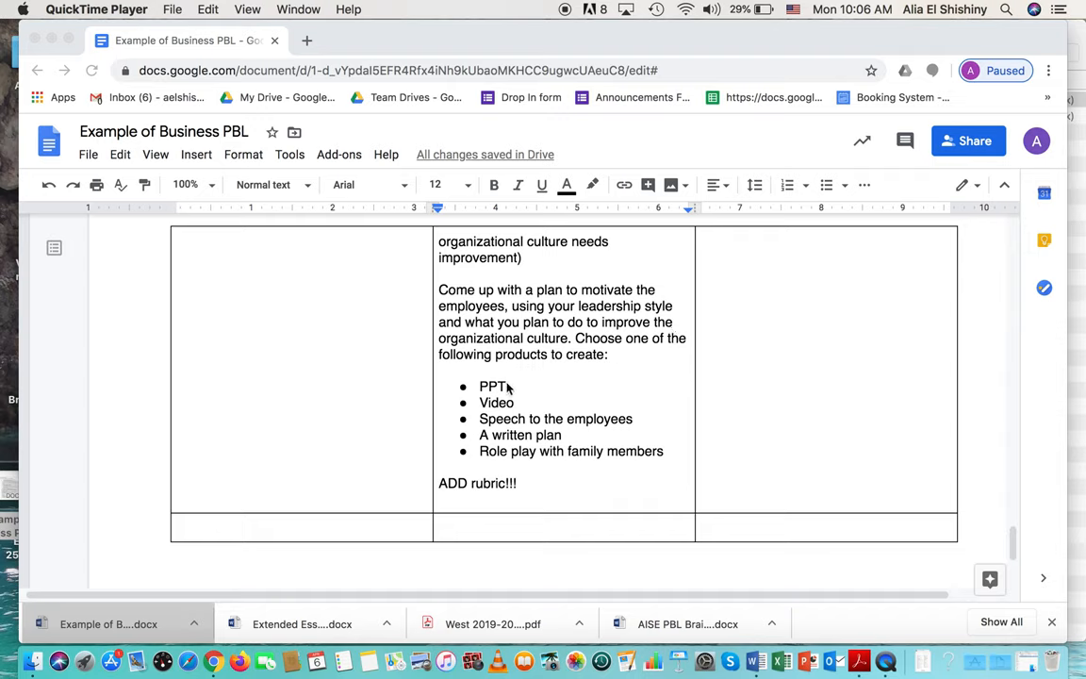
pyautogui.moveTo(516, 408)
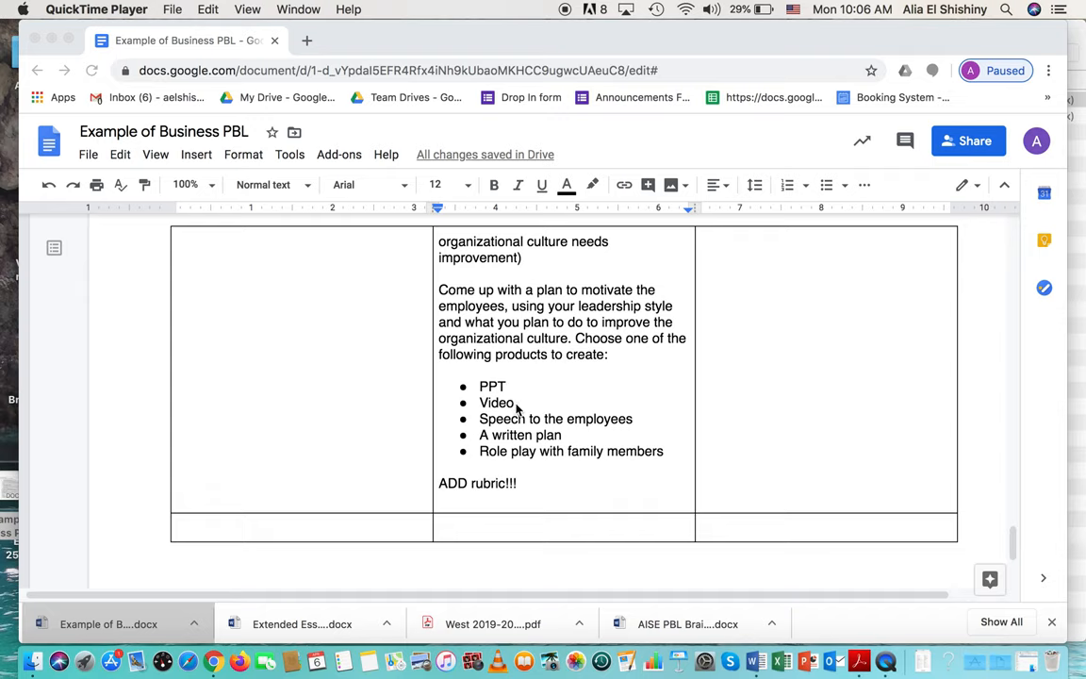
pyautogui.moveTo(538, 430)
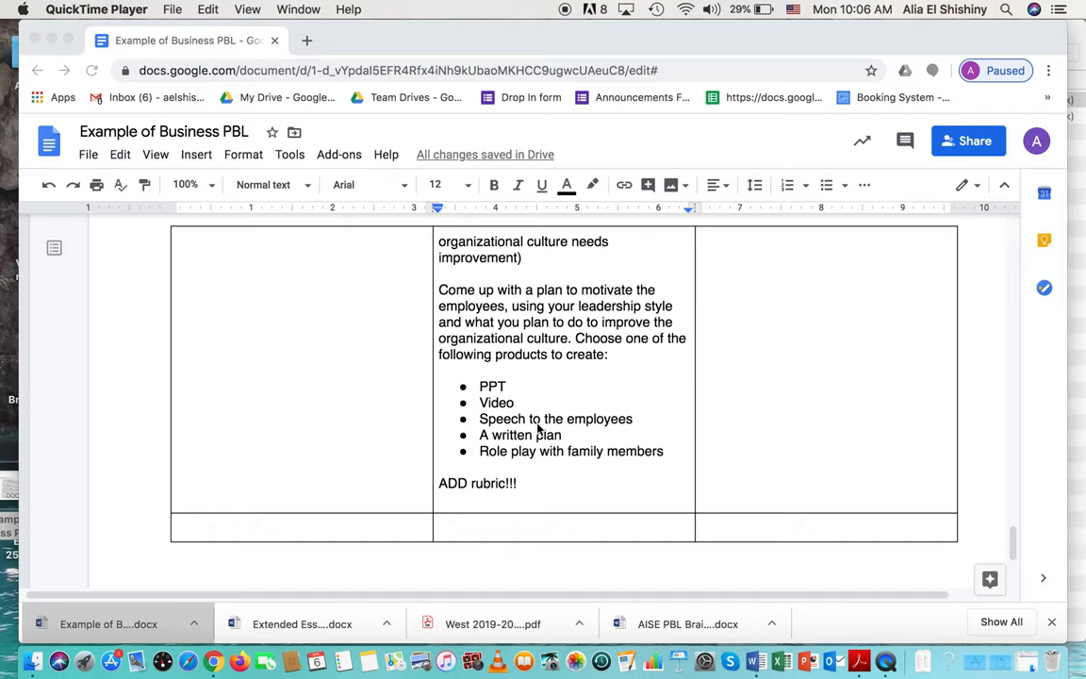
pyautogui.moveTo(591, 427)
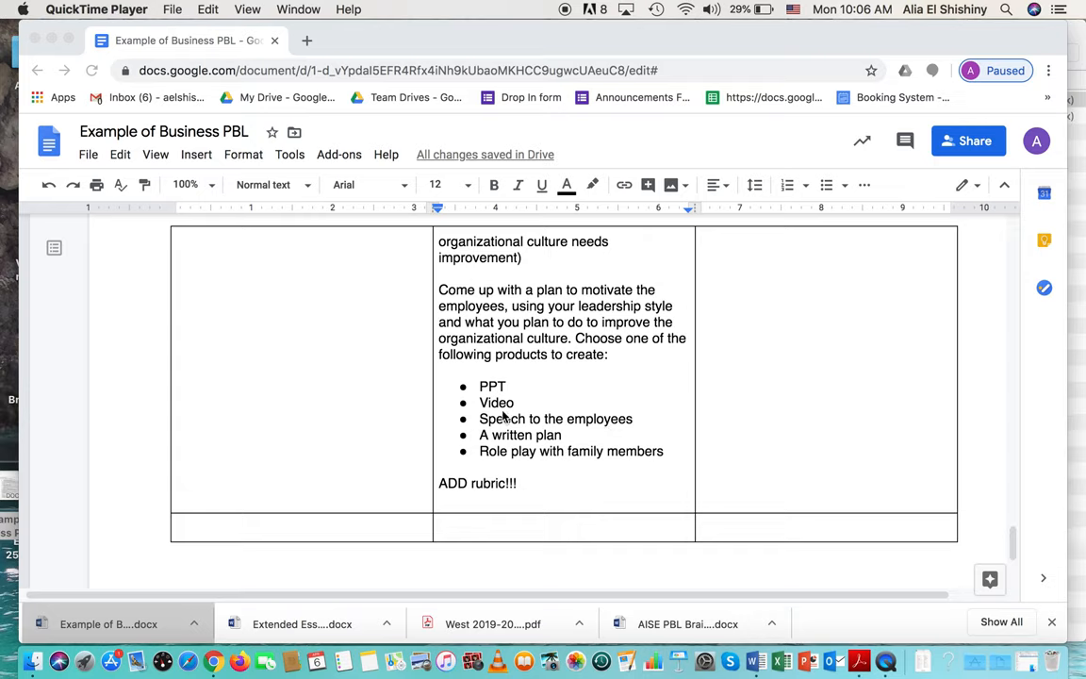
pyautogui.moveTo(515, 418)
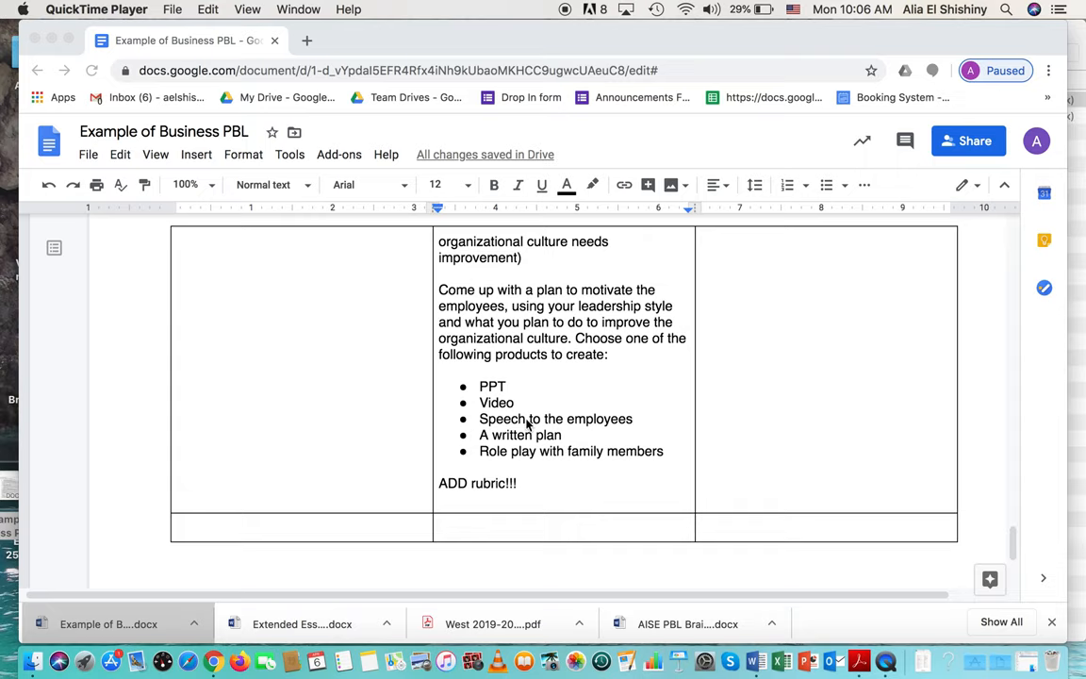
pyautogui.moveTo(530, 439)
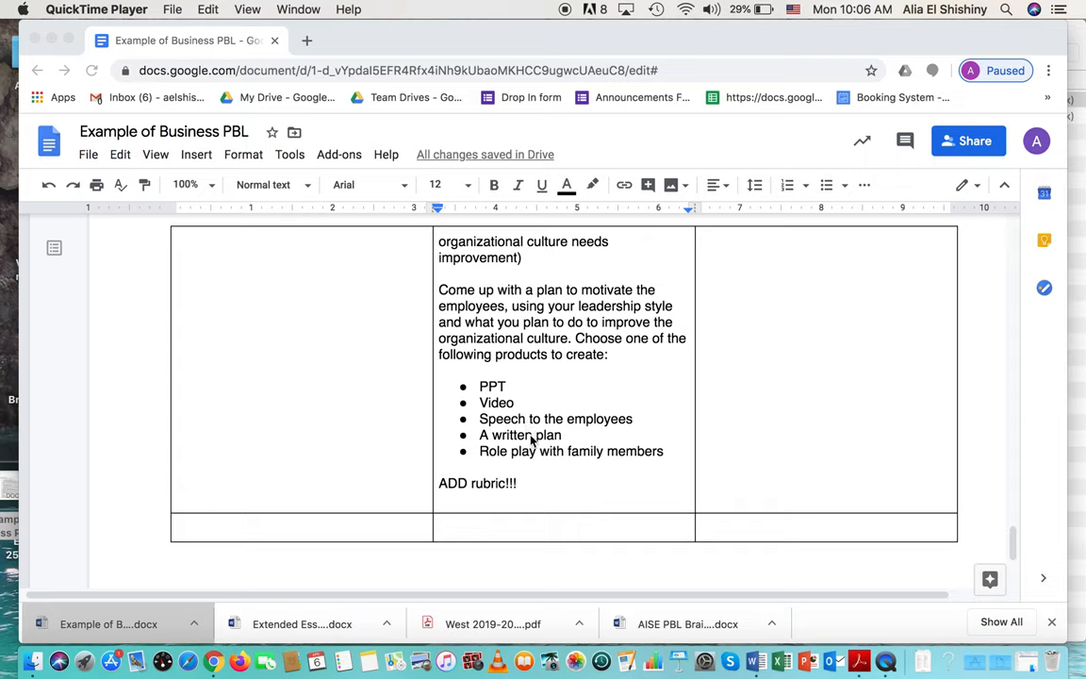
pyautogui.moveTo(566, 443)
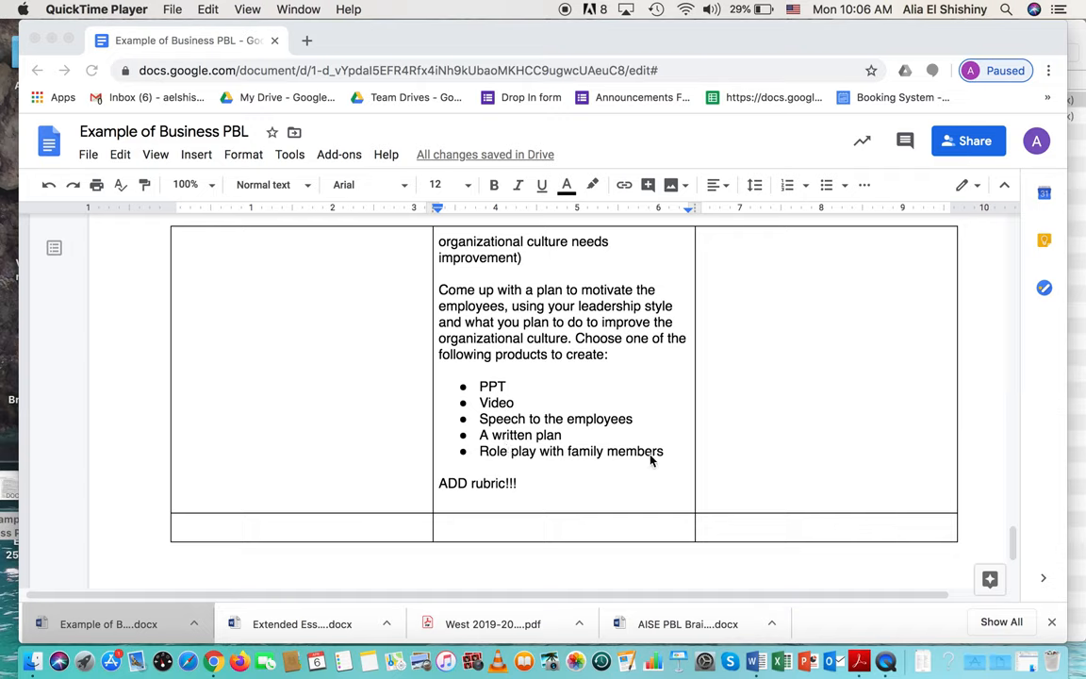
pyautogui.moveTo(569, 471)
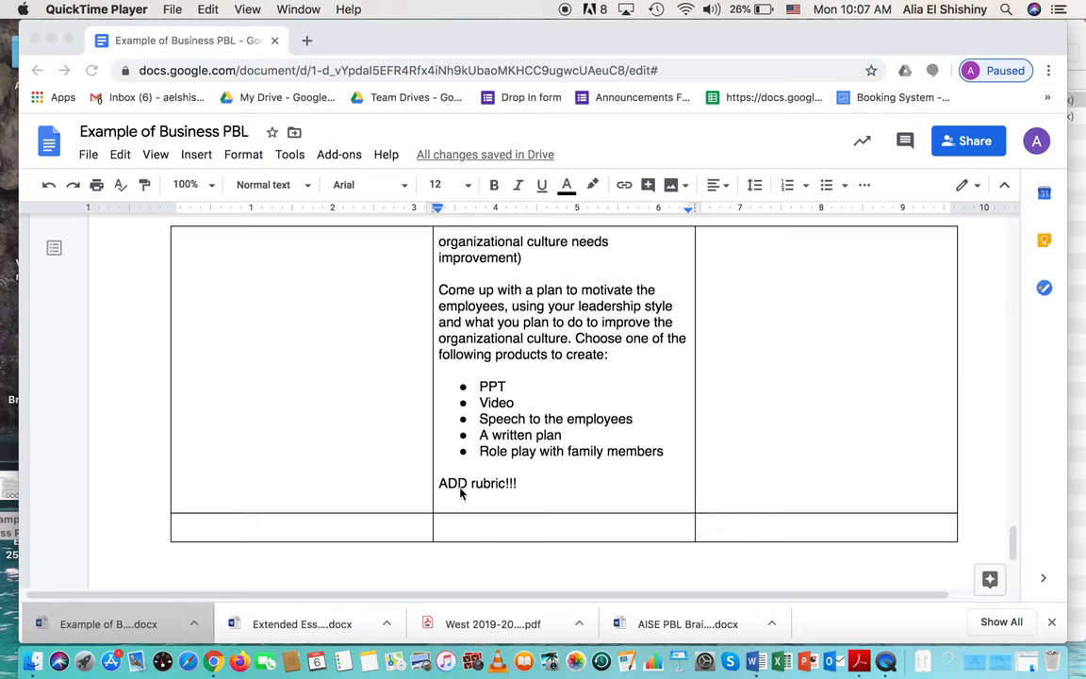
pyautogui.moveTo(538, 488)
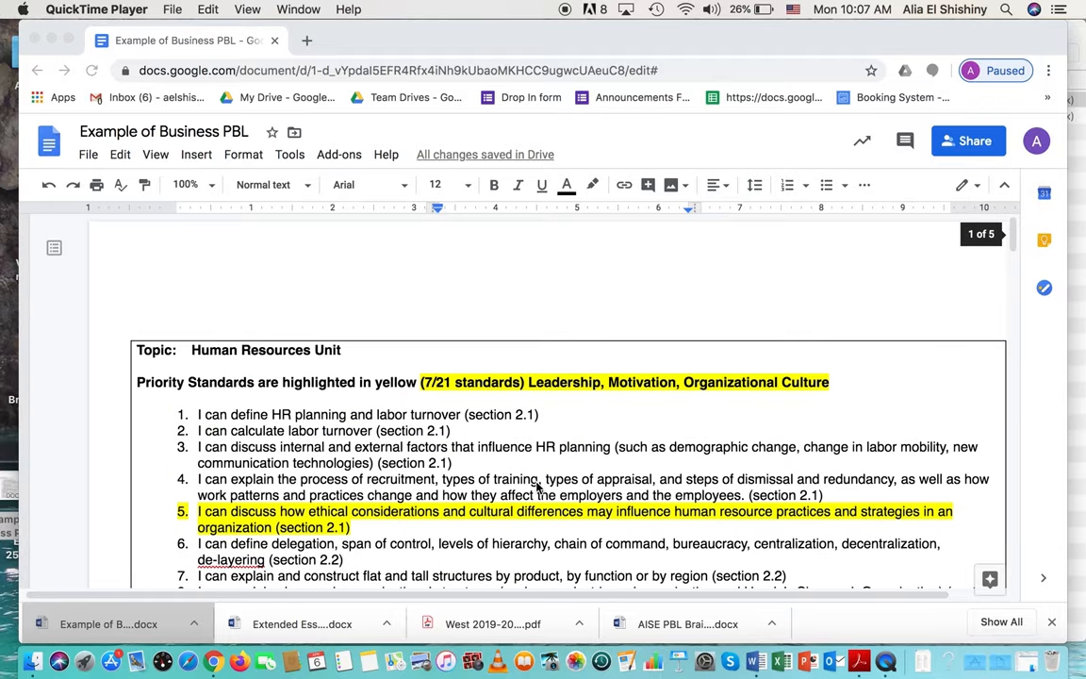
pyautogui.moveTo(400, 392)
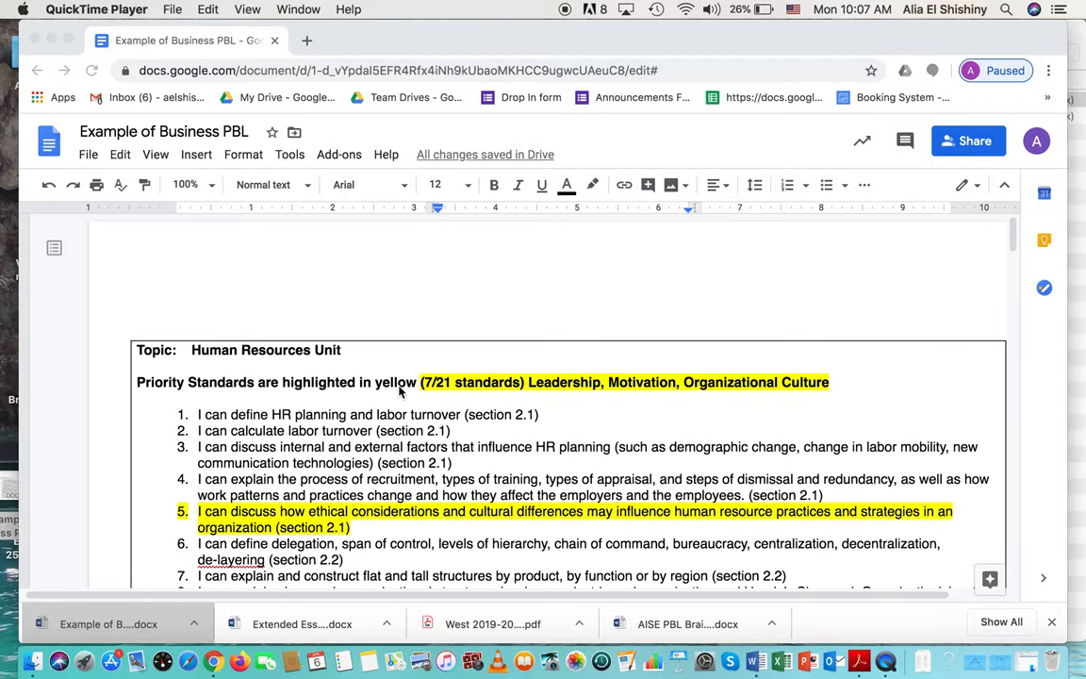
pyautogui.moveTo(594, 407)
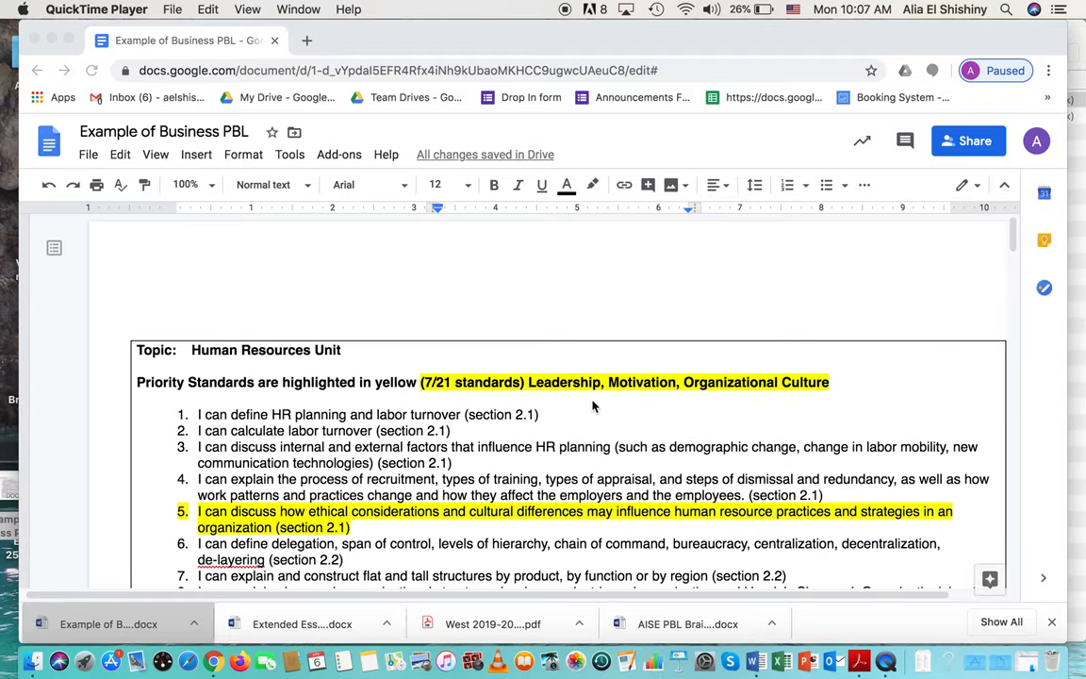